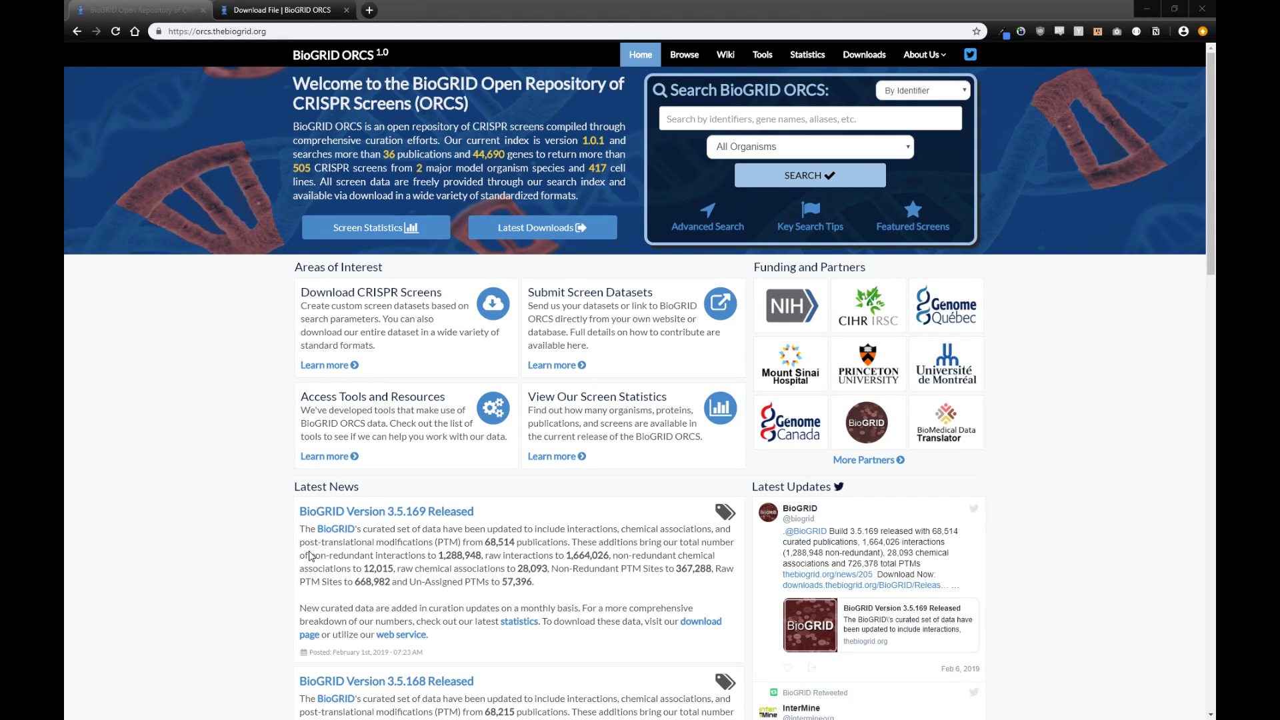
pyautogui.moveTo(1010, 259)
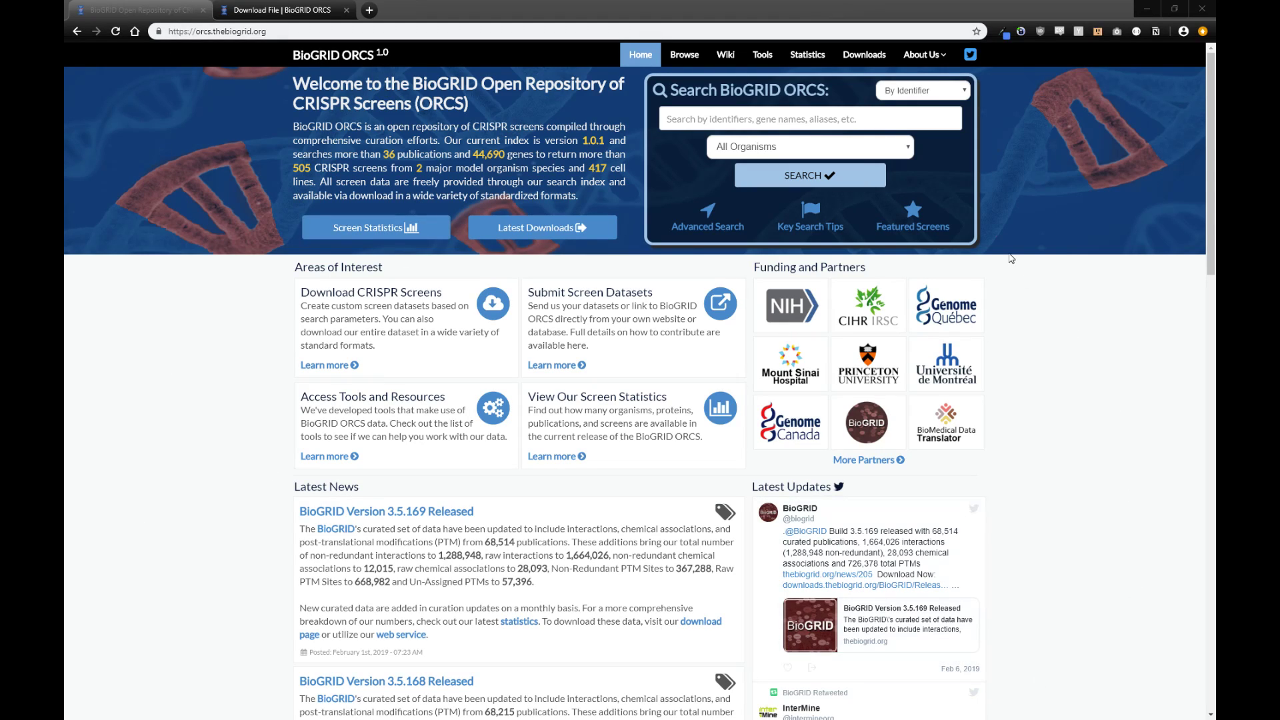
pyautogui.moveTo(197, 519)
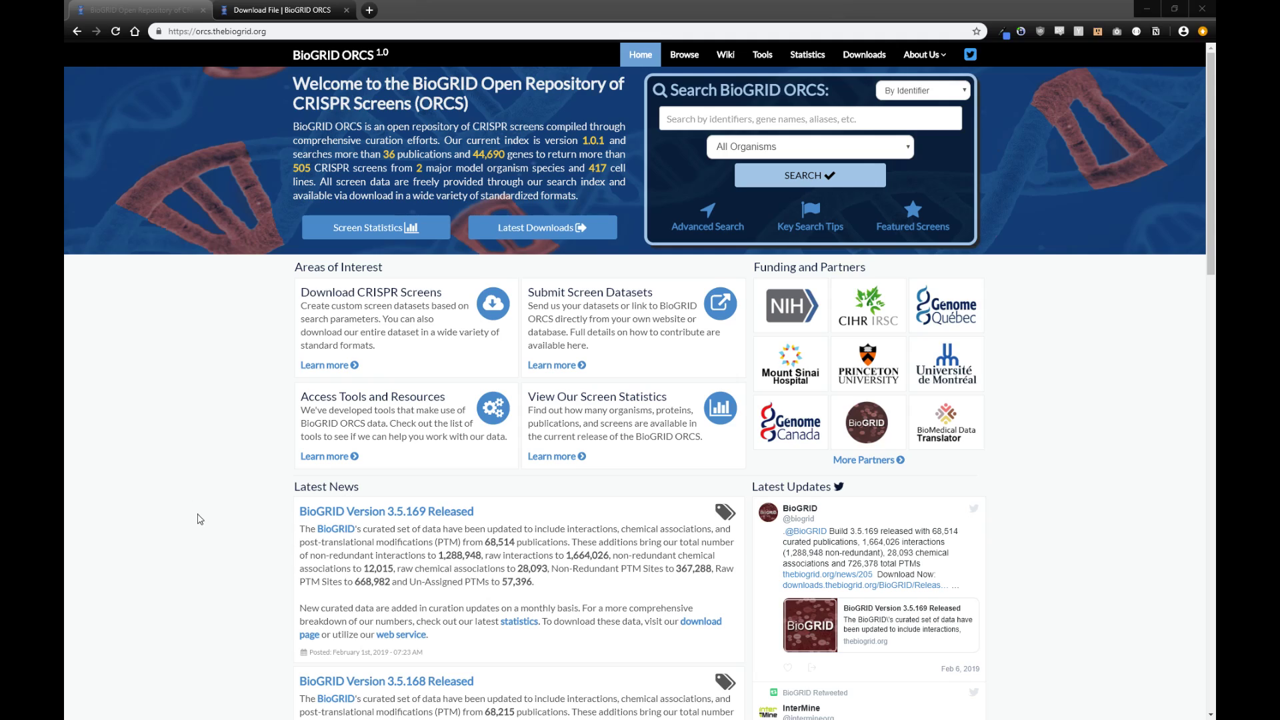
pyautogui.moveTo(367, 247)
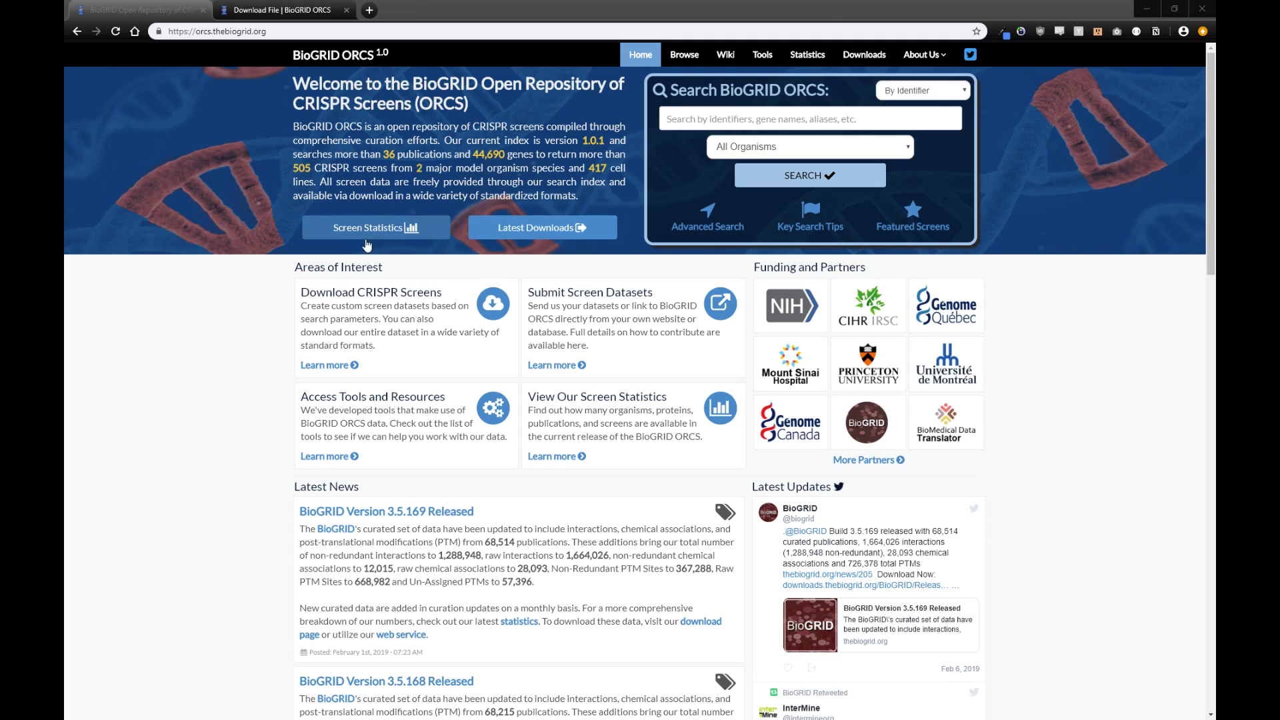
pyautogui.moveTo(526, 124)
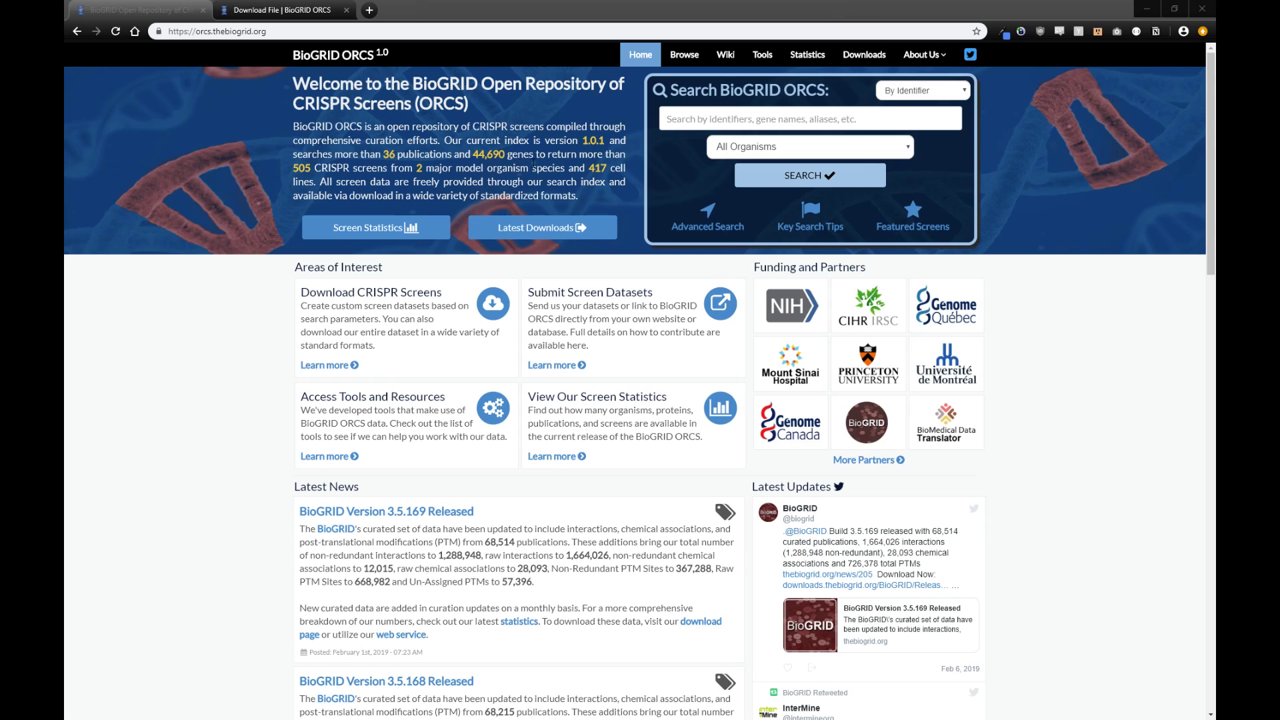
pyautogui.moveTo(374, 228)
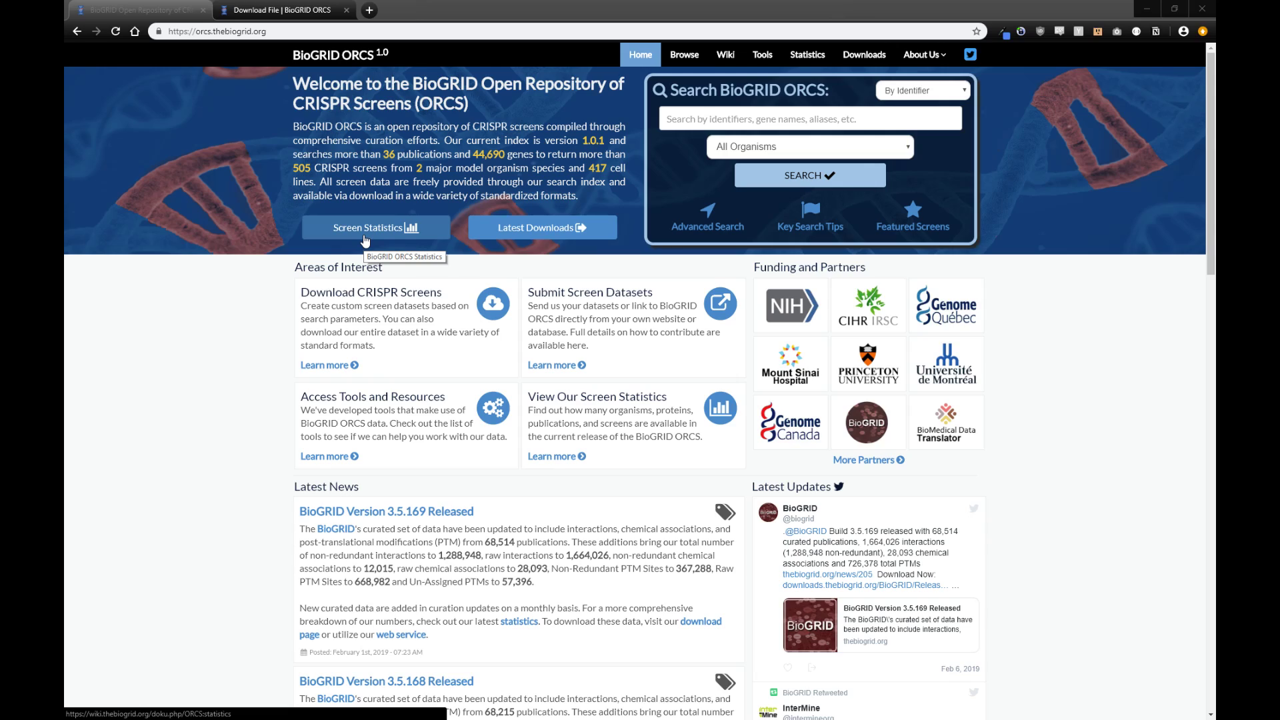
pyautogui.moveTo(542, 226)
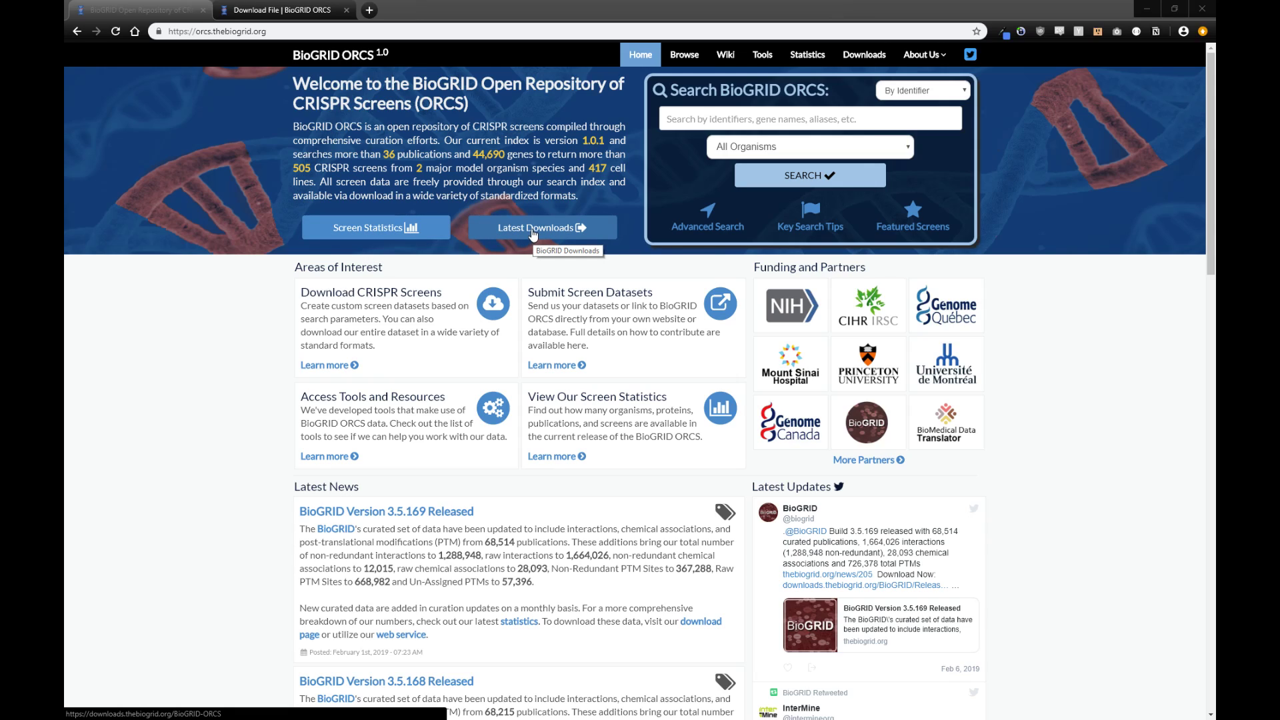
pyautogui.moveTo(360, 419)
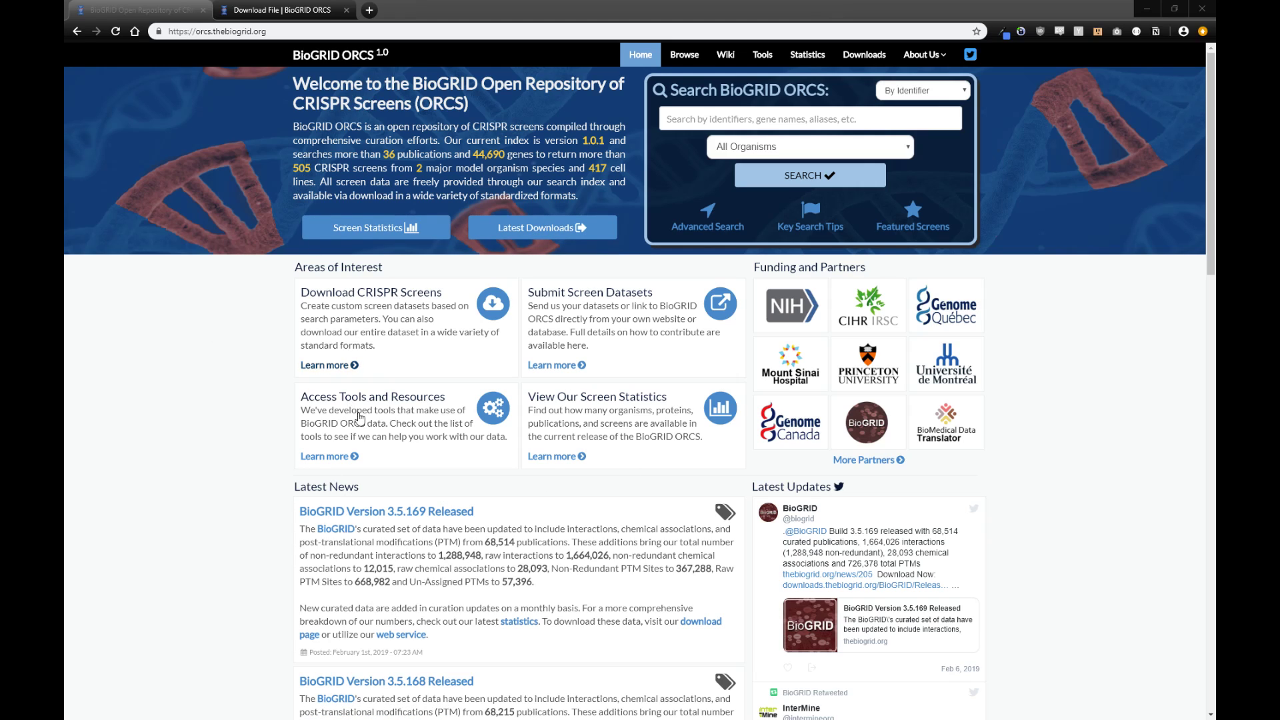
pyautogui.moveTo(365, 352)
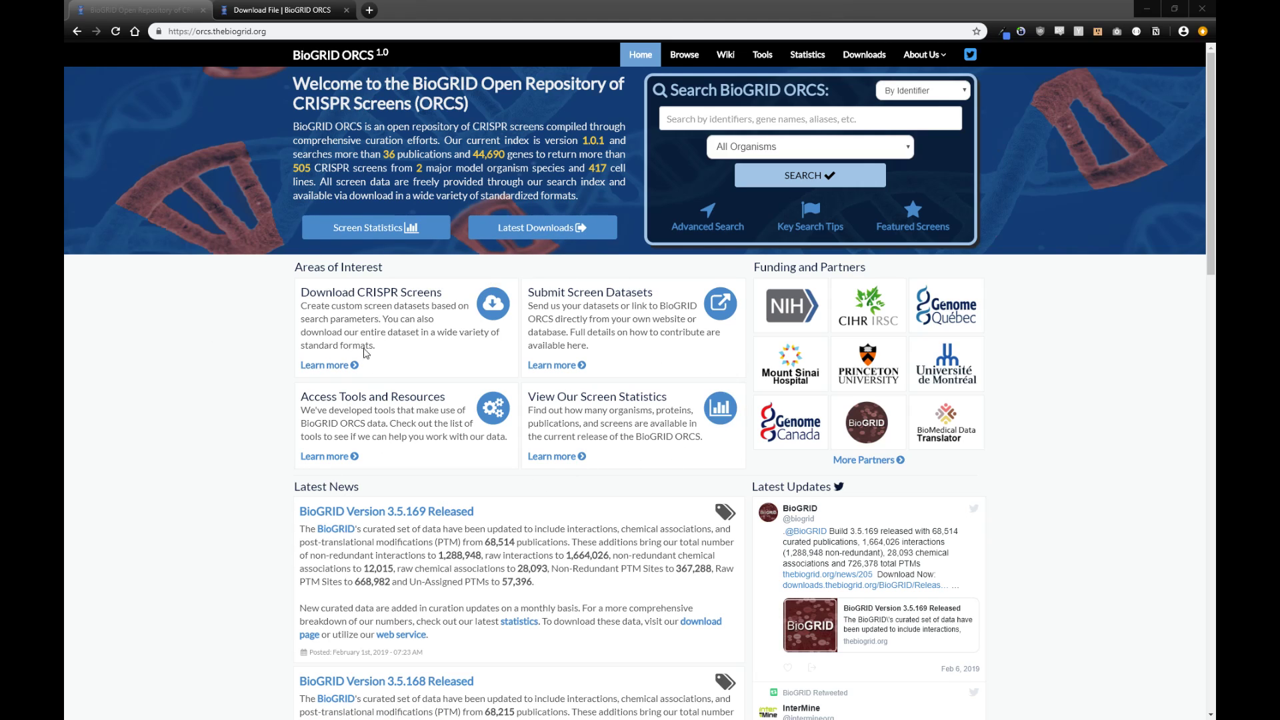
# Step: Review the home page and the available screen search types
pyautogui.scroll(-3)
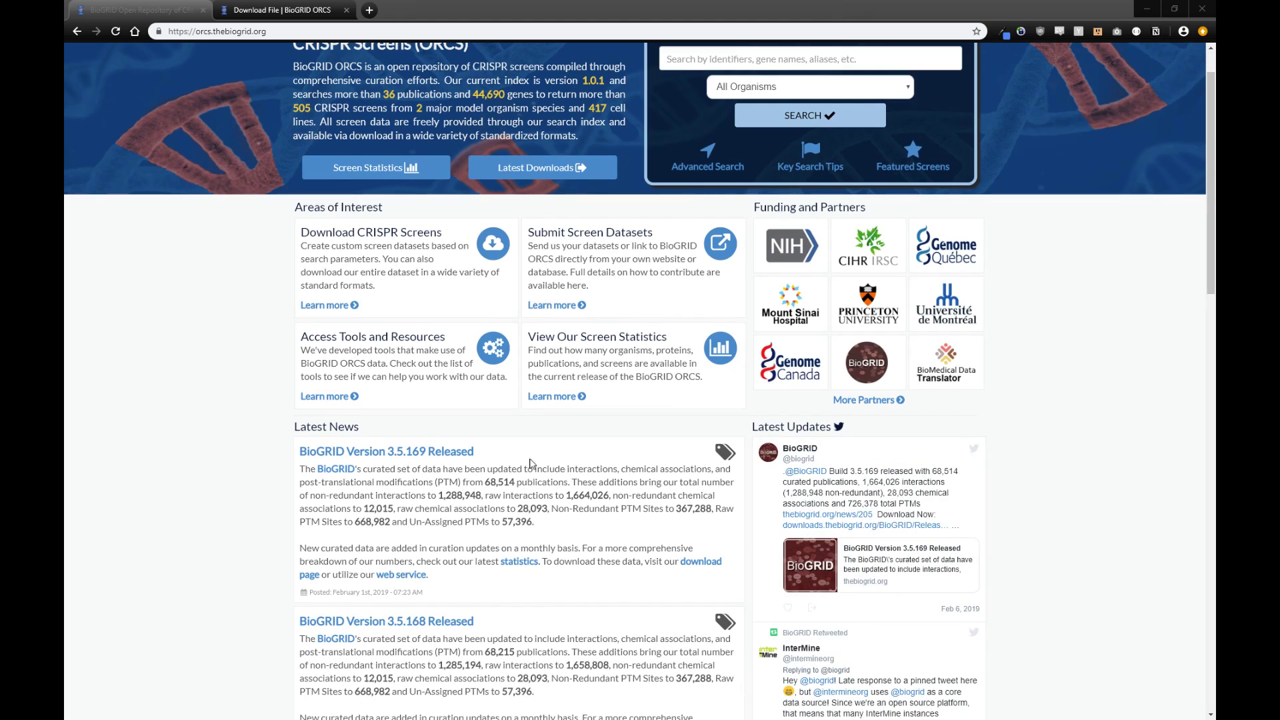
pyautogui.moveTo(508, 452)
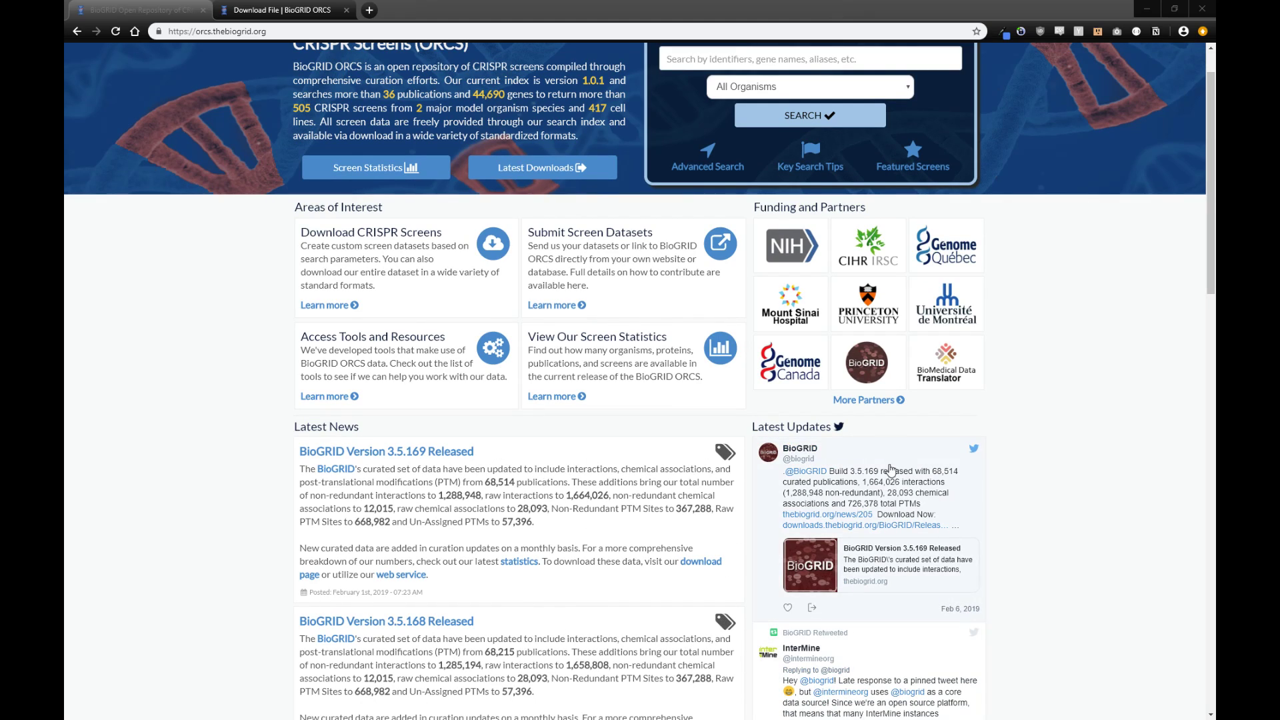
pyautogui.scroll(3)
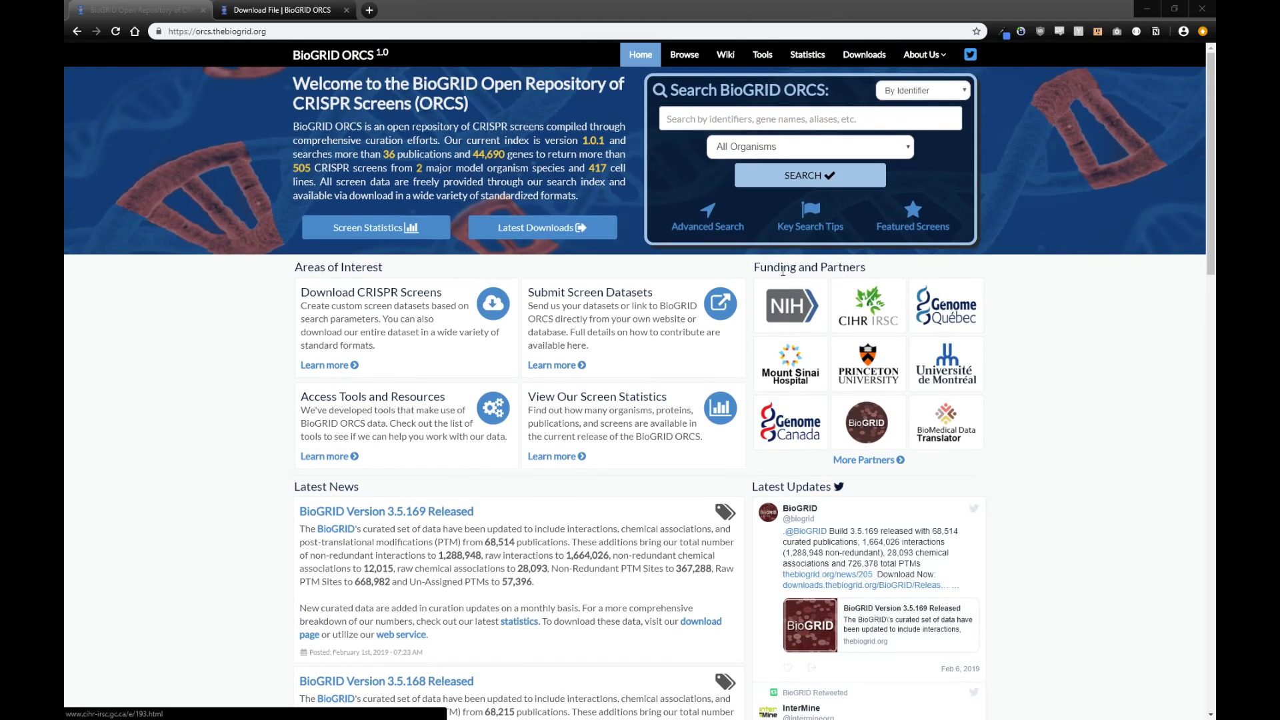
pyautogui.moveTo(938, 446)
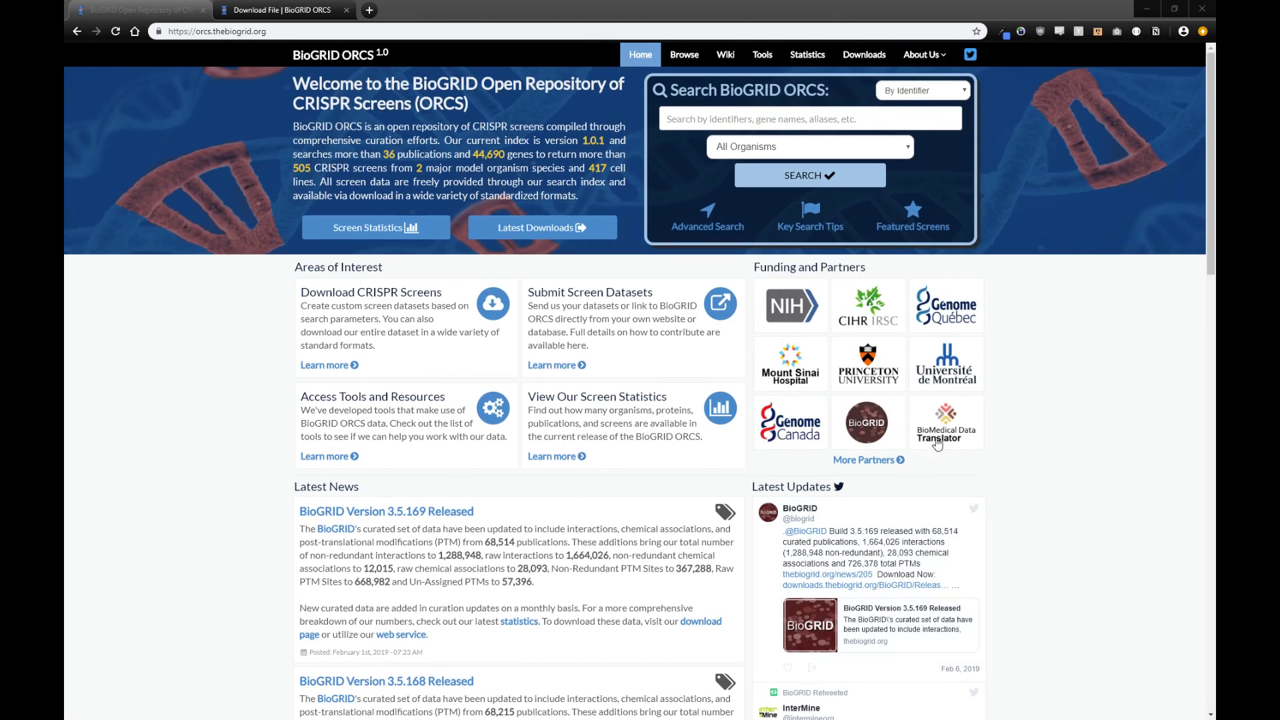
pyautogui.moveTo(972, 471)
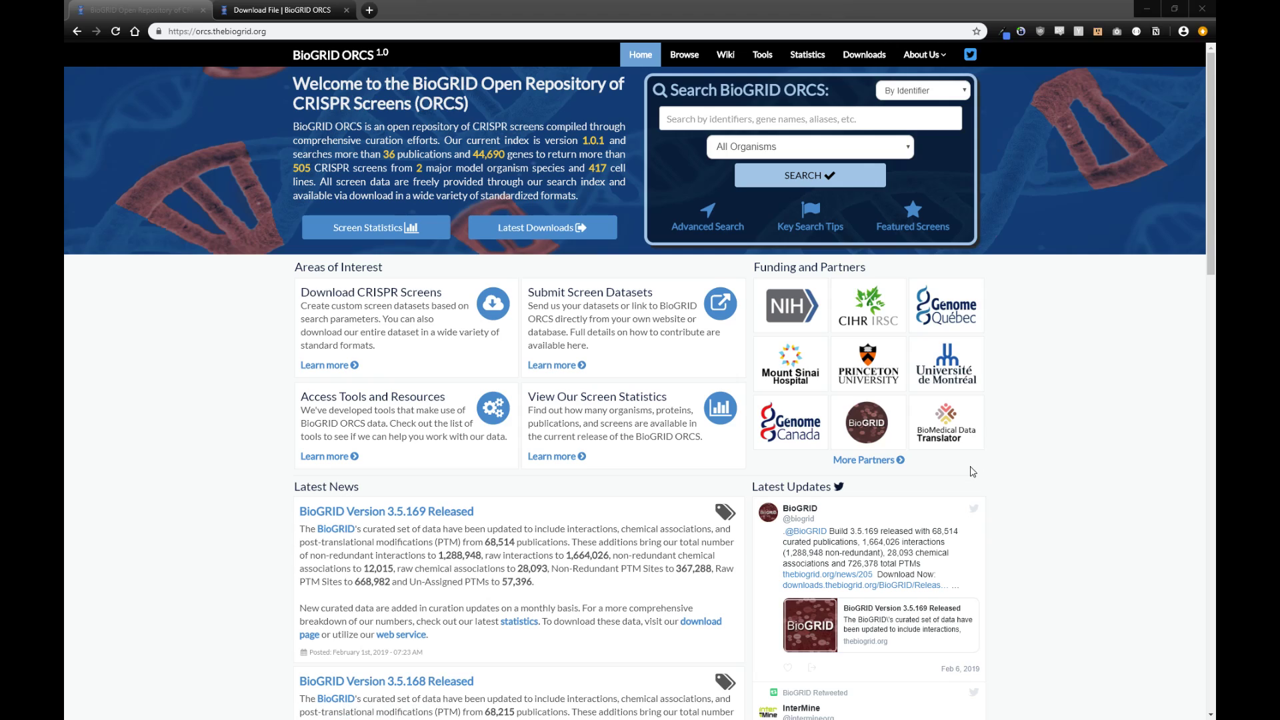
pyautogui.moveTo(969, 159)
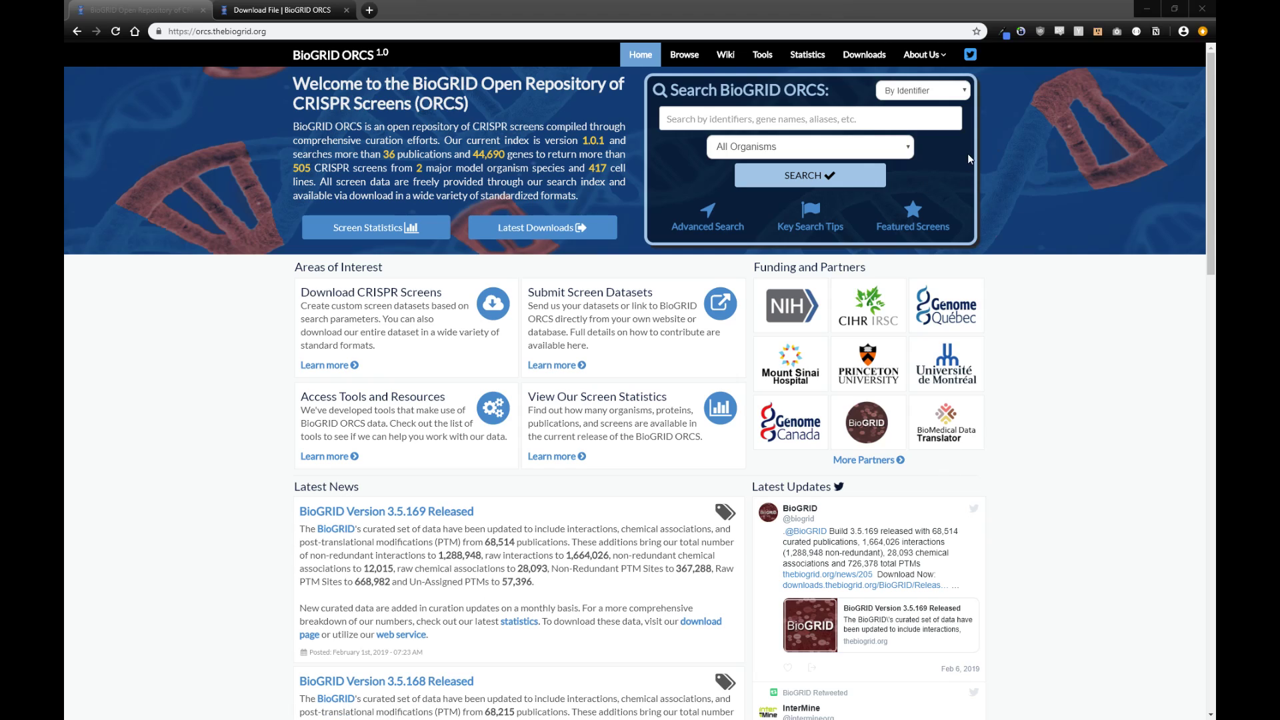
pyautogui.moveTo(744, 264)
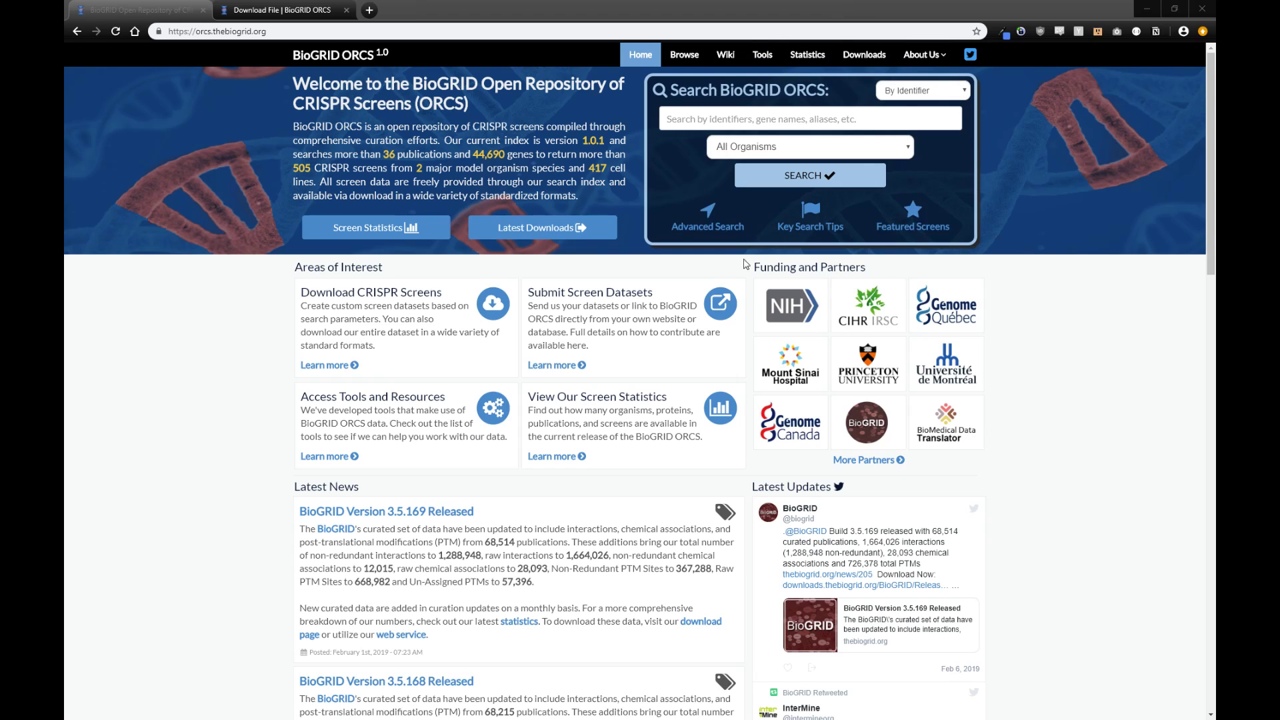
pyautogui.moveTo(788, 216)
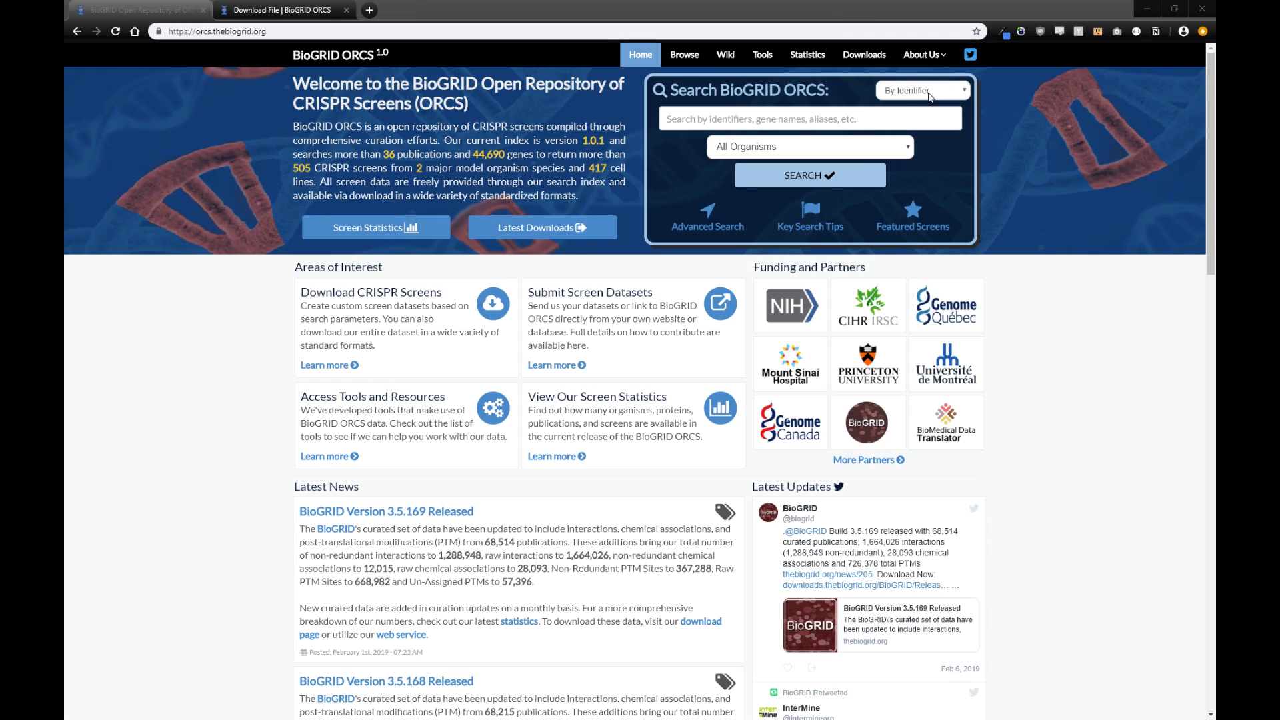
pyautogui.click(922, 90)
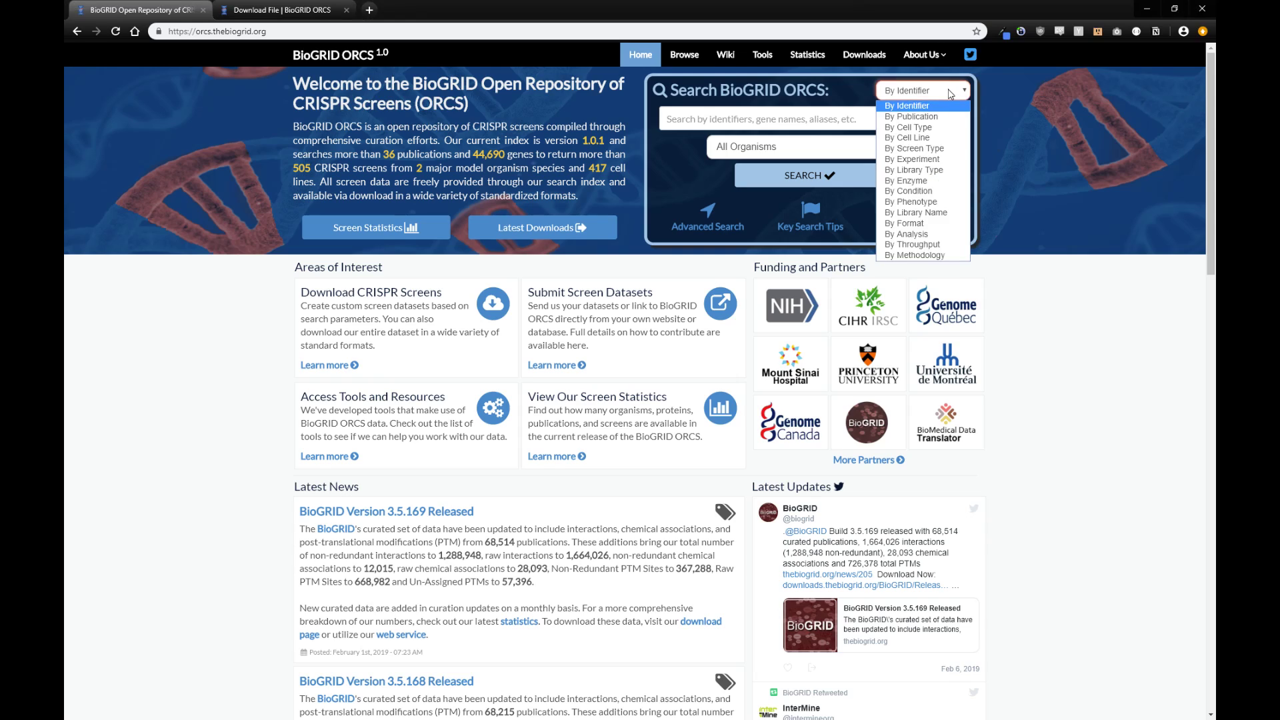
pyautogui.moveTo(922, 212)
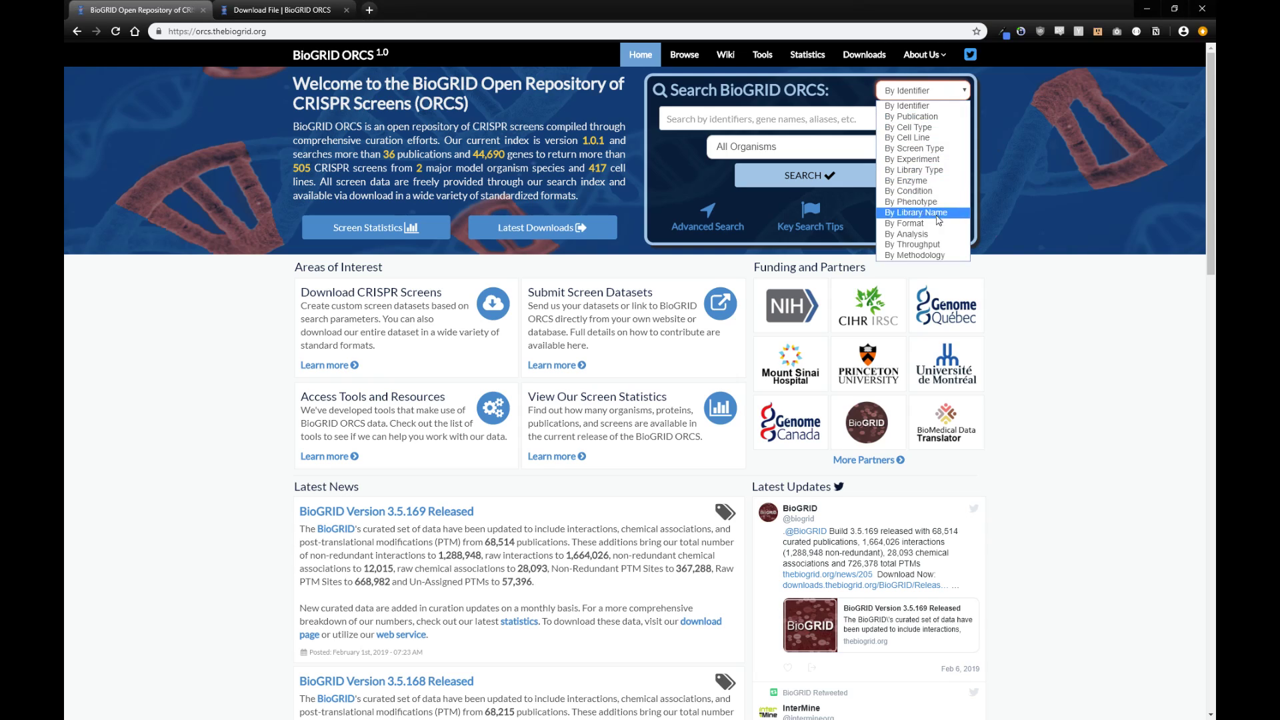
pyautogui.moveTo(921, 106)
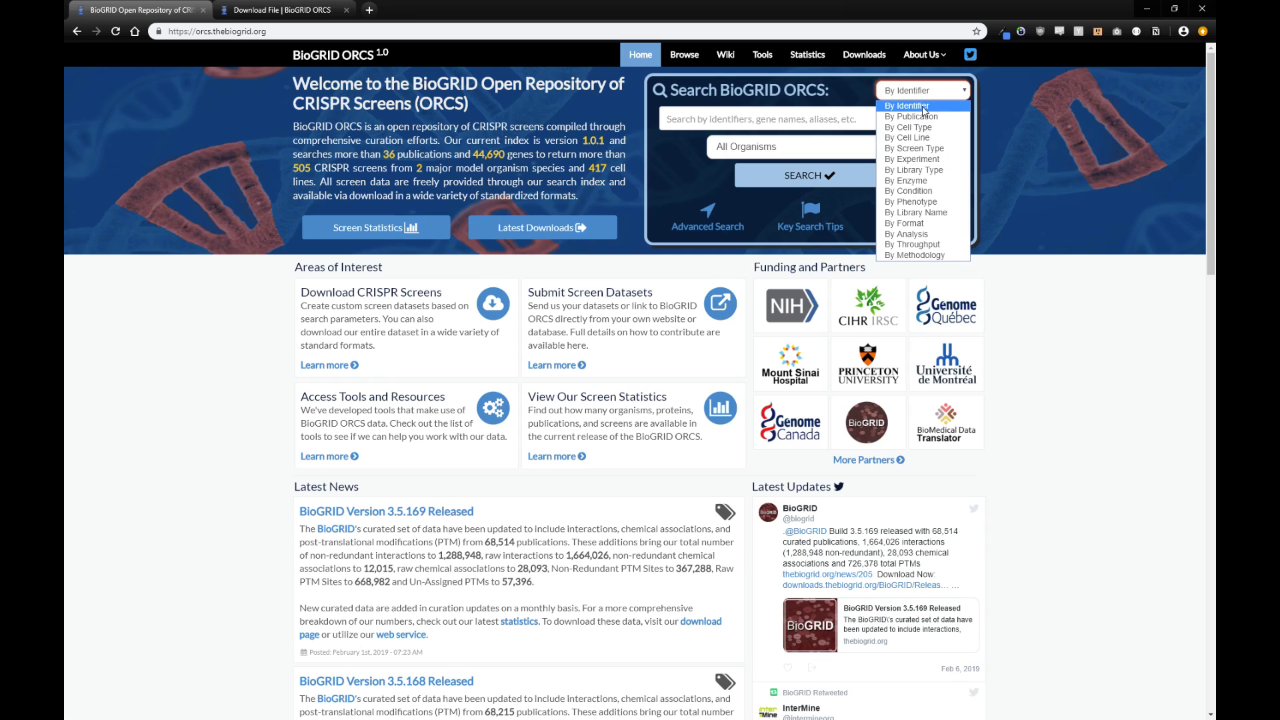
pyautogui.moveTo(911, 116)
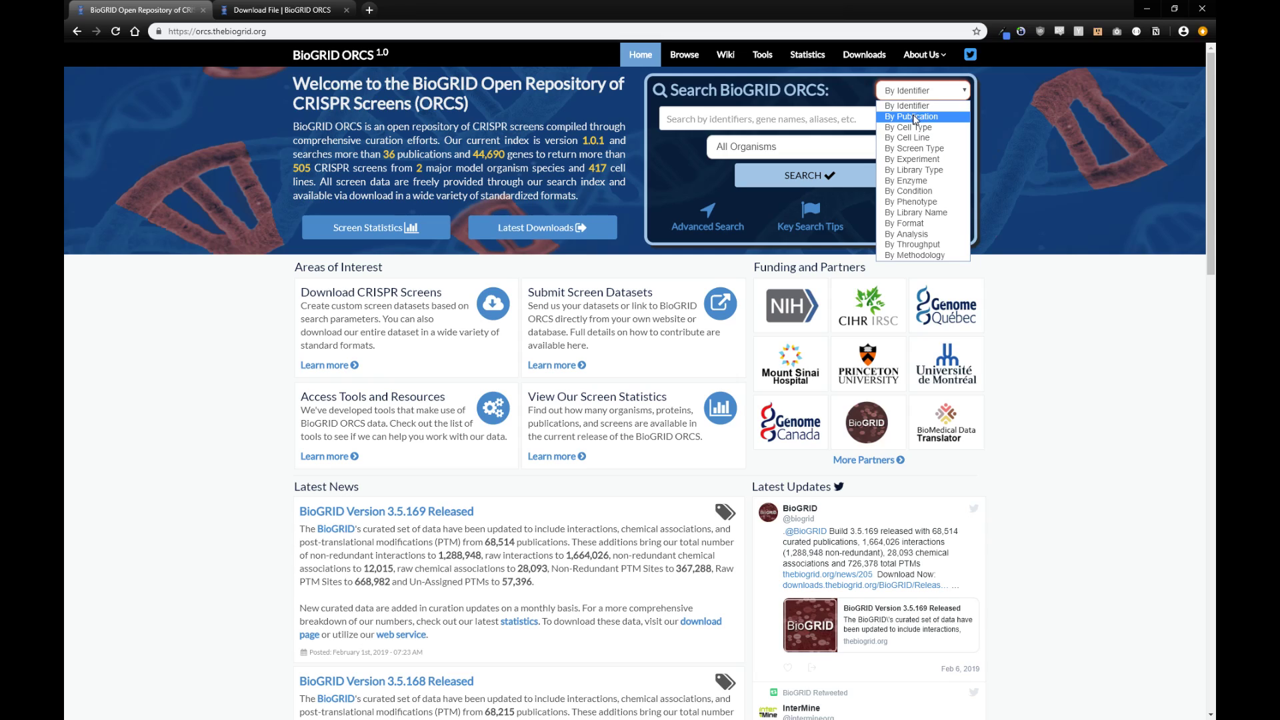
pyautogui.moveTo(915, 137)
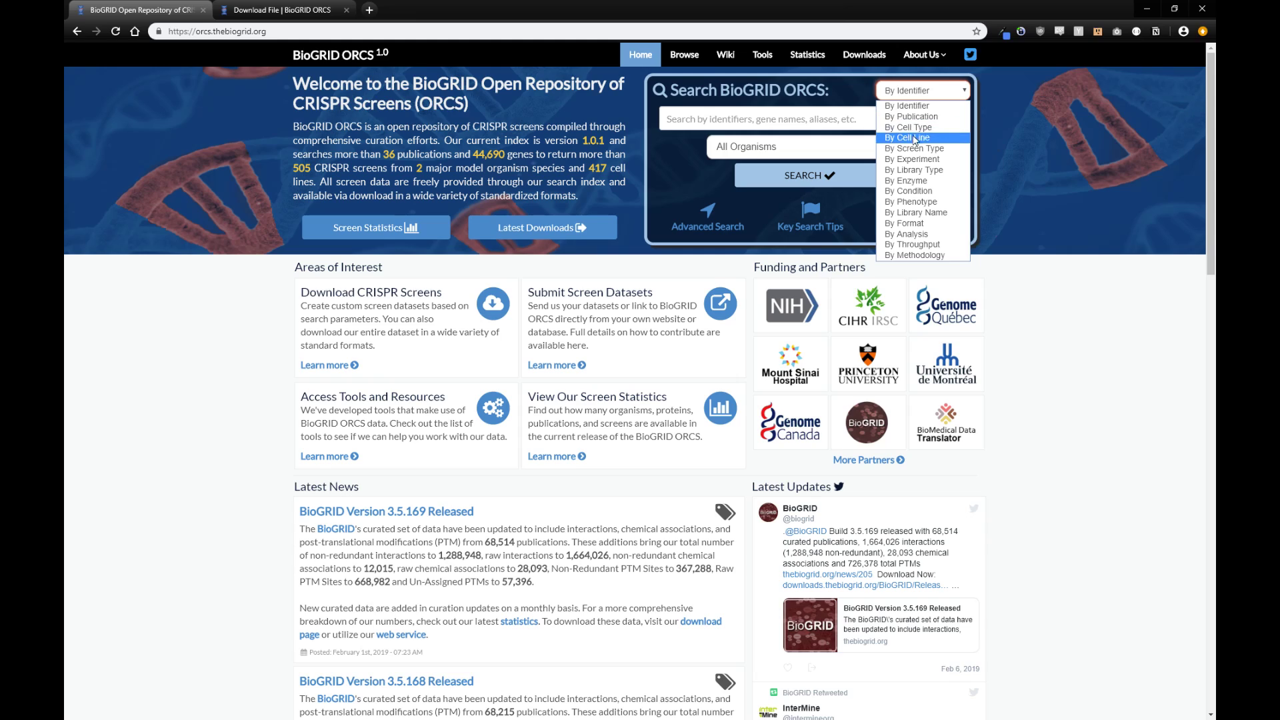
pyautogui.moveTo(908, 190)
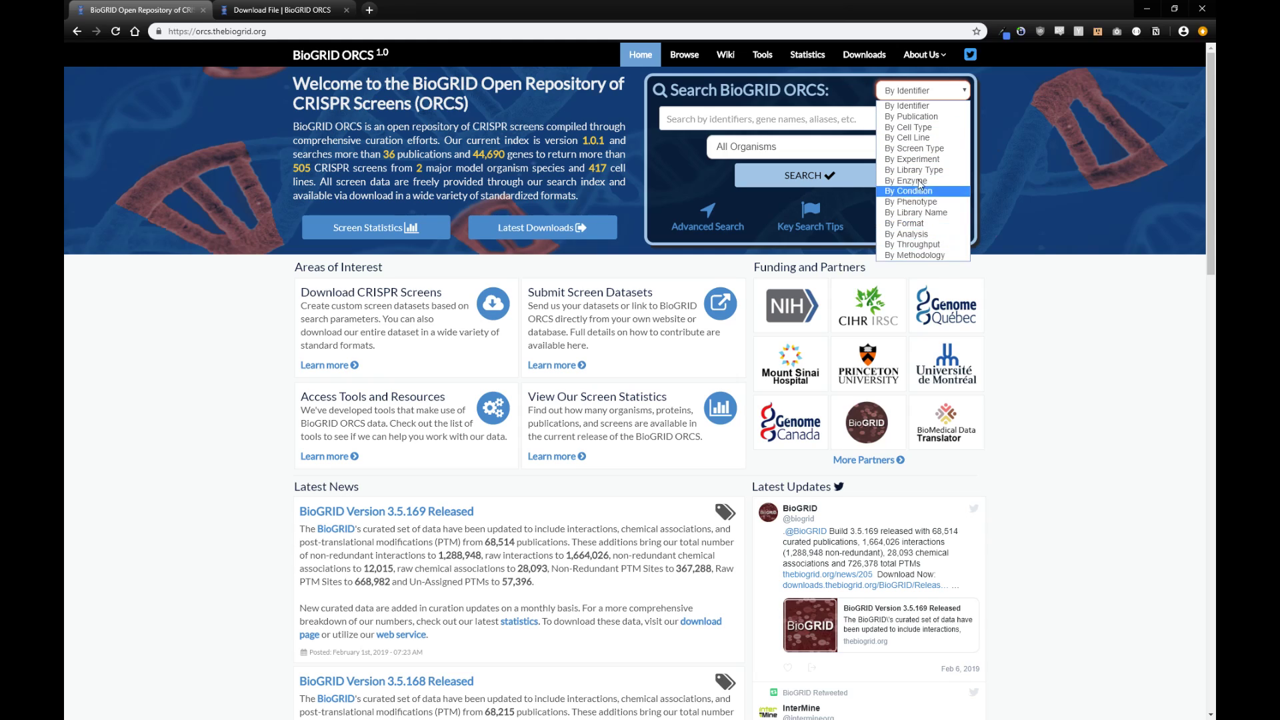
pyautogui.moveTo(914, 212)
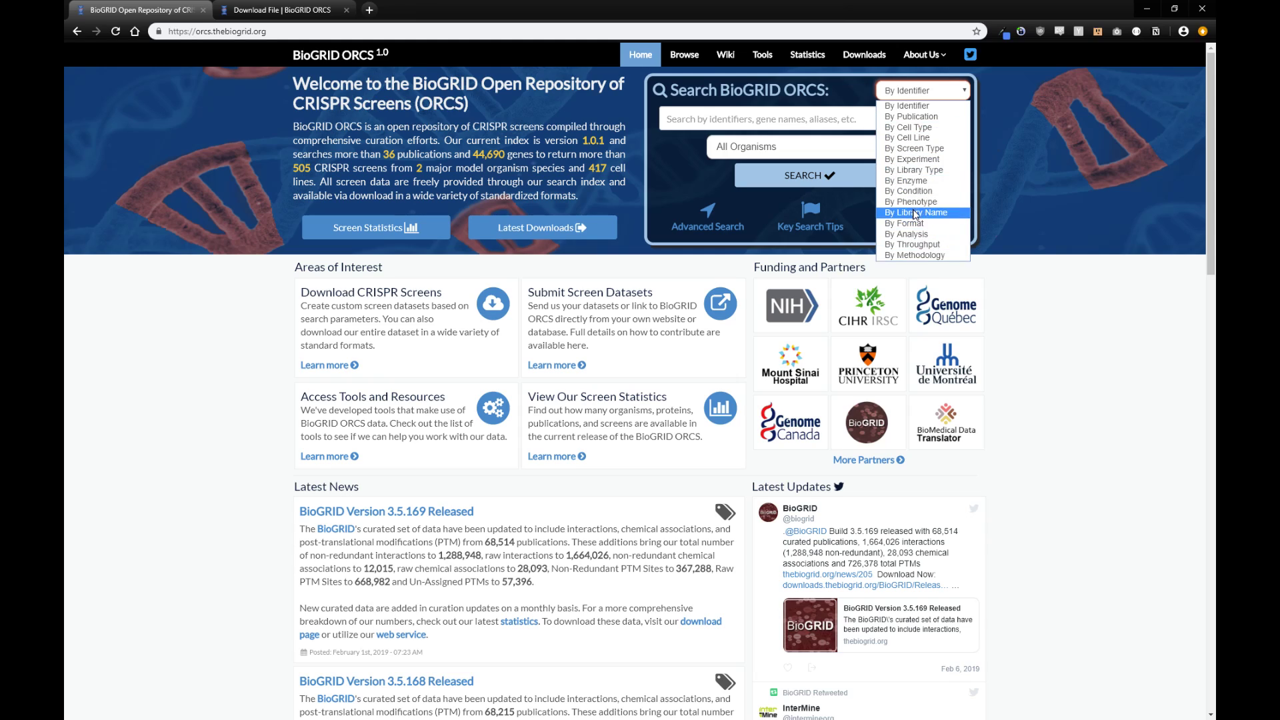
pyautogui.moveTo(908, 138)
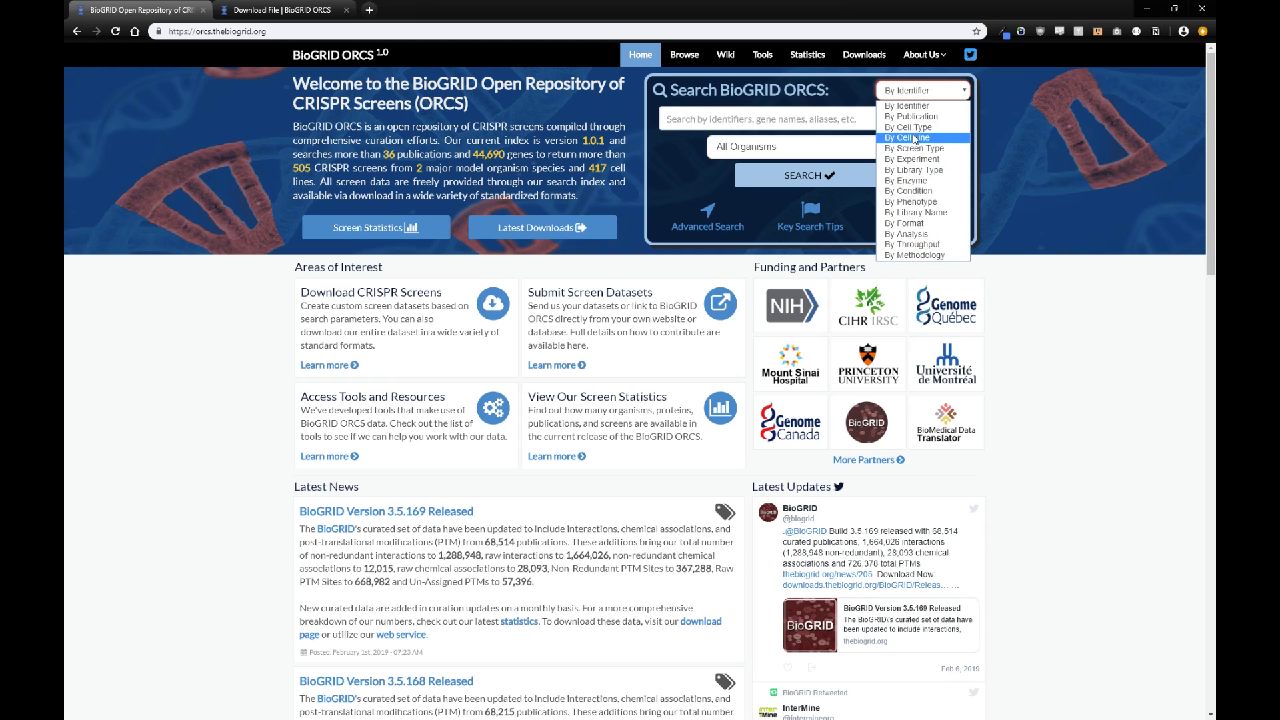
pyautogui.moveTo(914, 255)
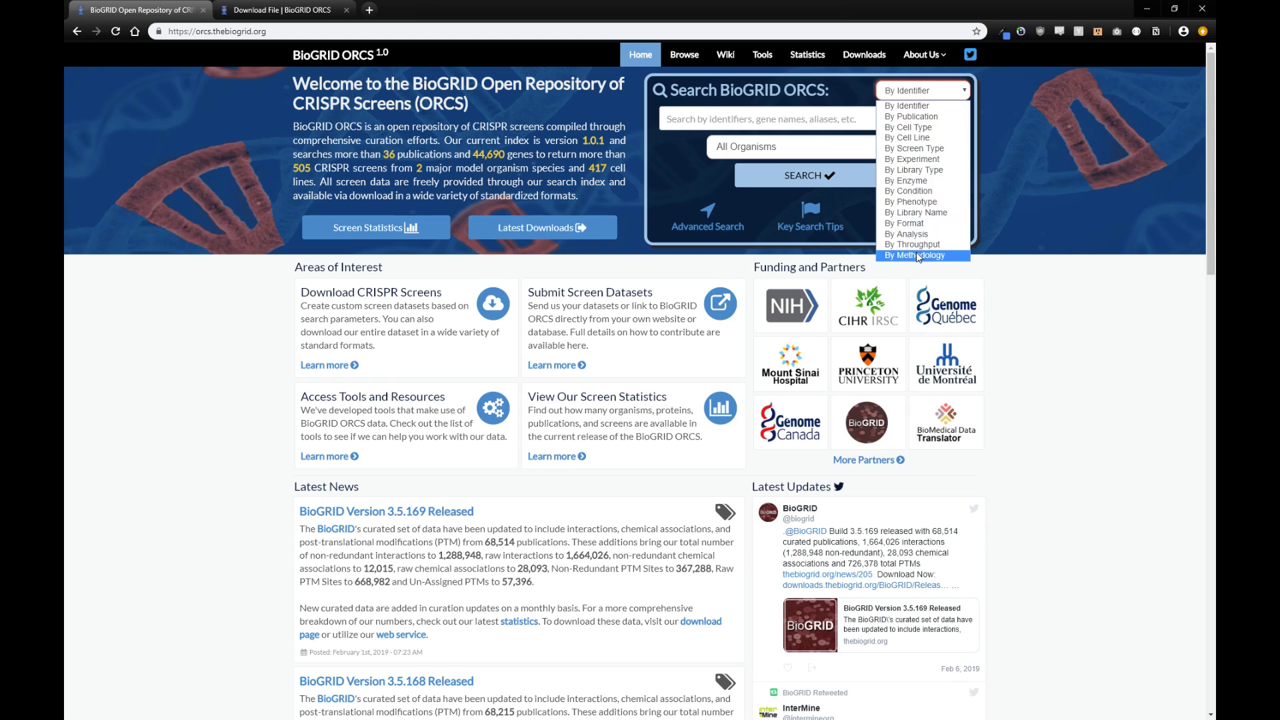
pyautogui.moveTo(907, 127)
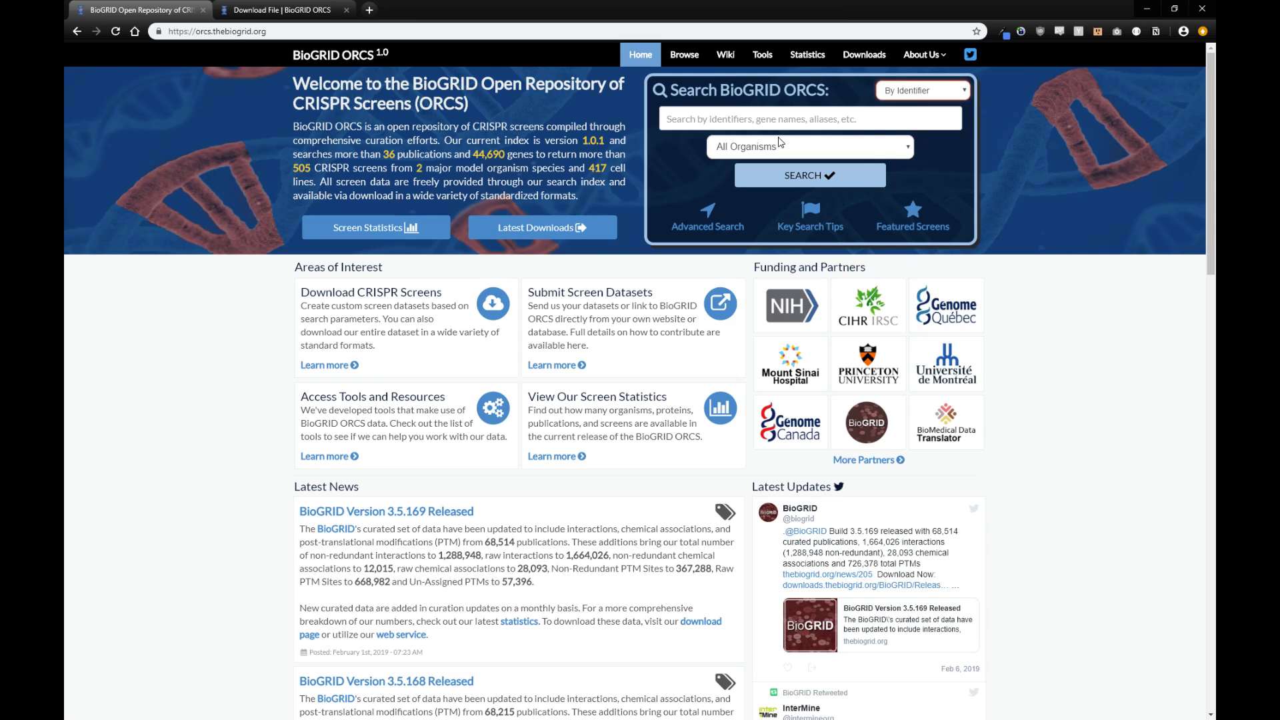
# Step: Search identifiers STEAP2 and STEAP3 restricted to Homo sapiens
pyautogui.click(808, 118)
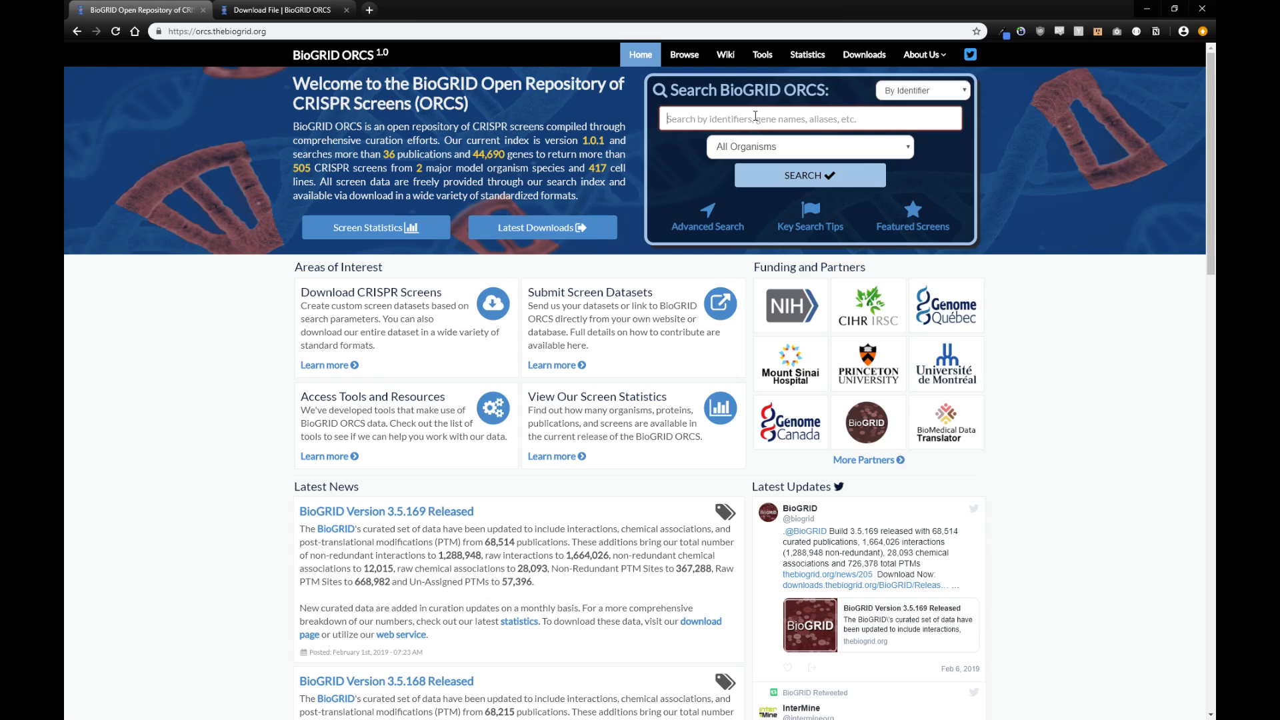
pyautogui.write('STEAP2, STEAP3')
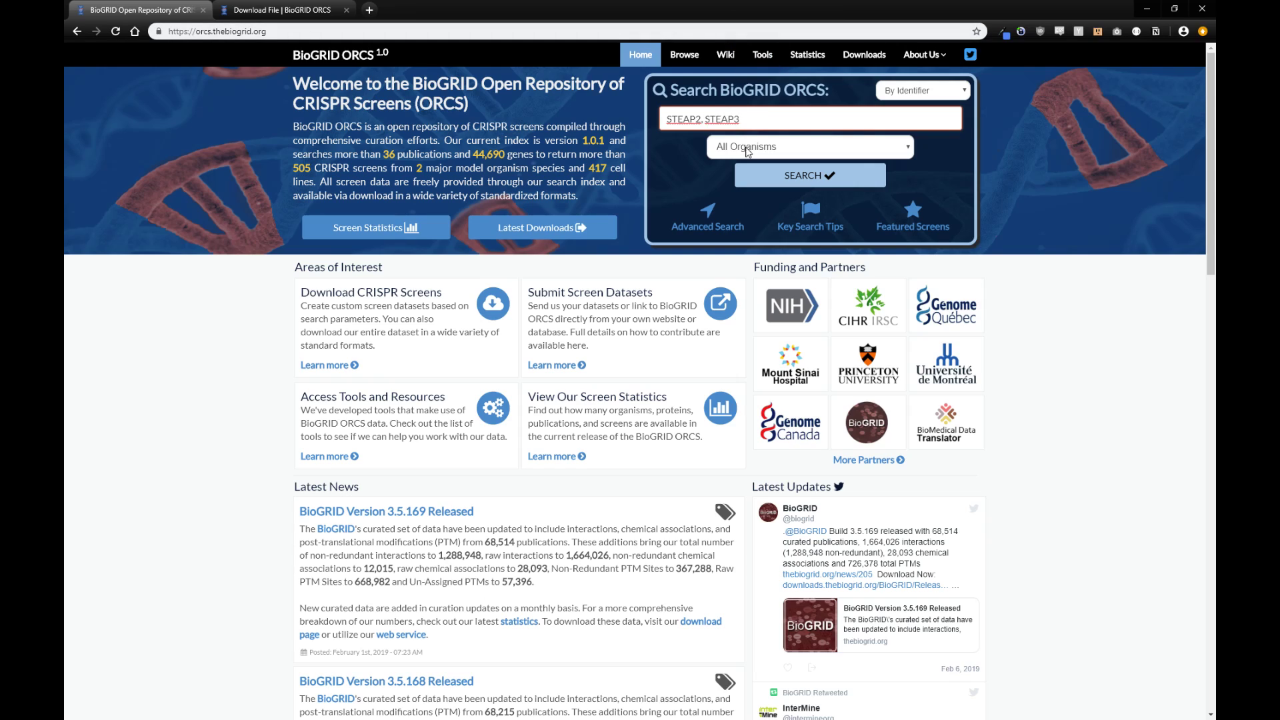
pyautogui.click(808, 147)
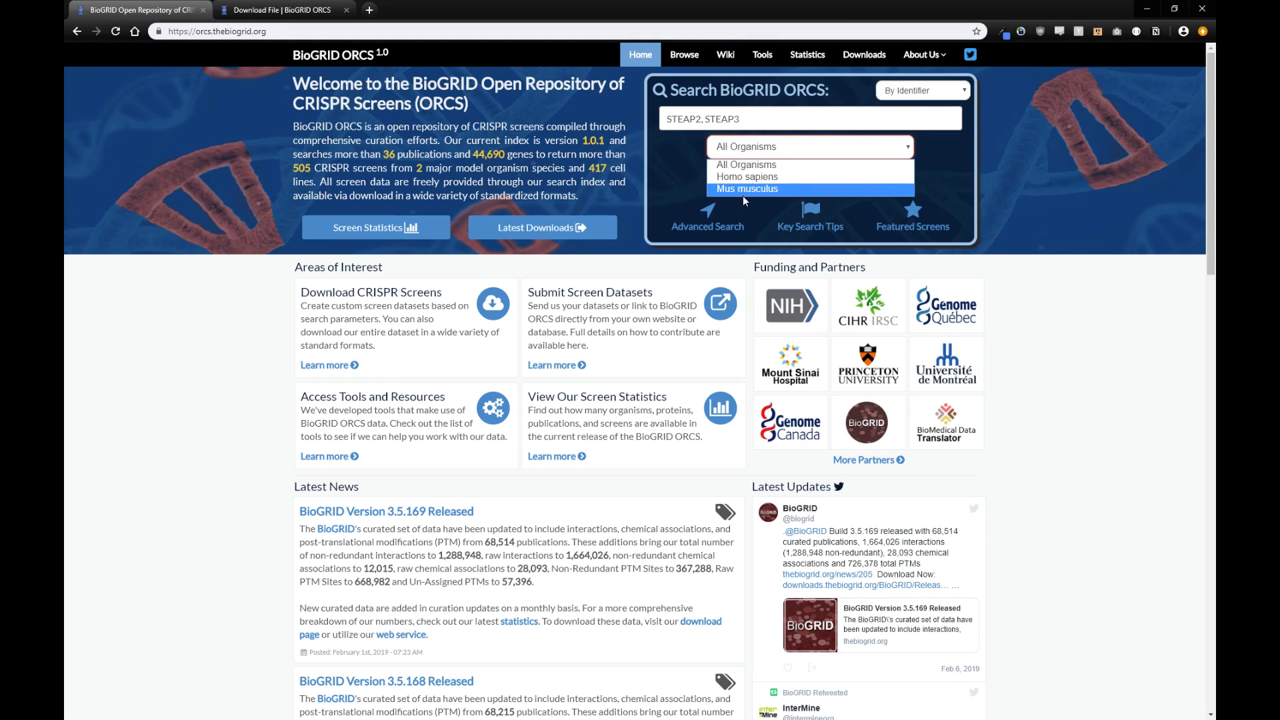
pyautogui.click(747, 176)
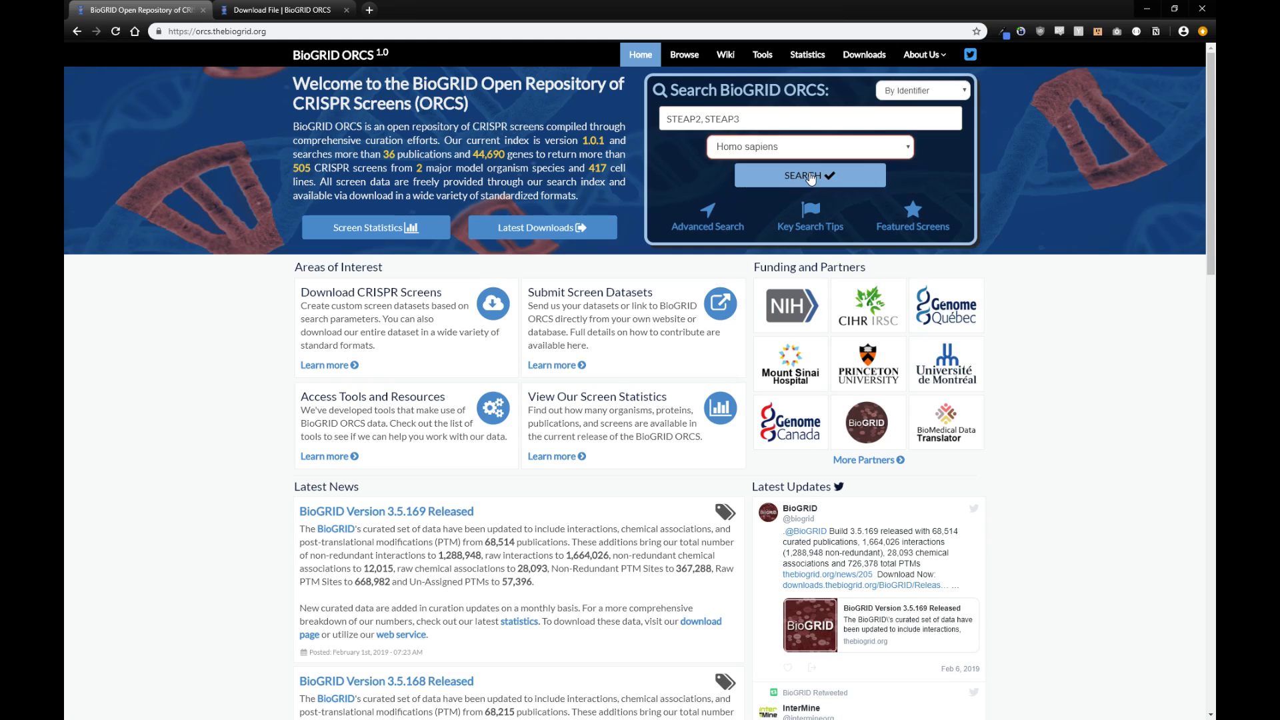
pyautogui.click(809, 174)
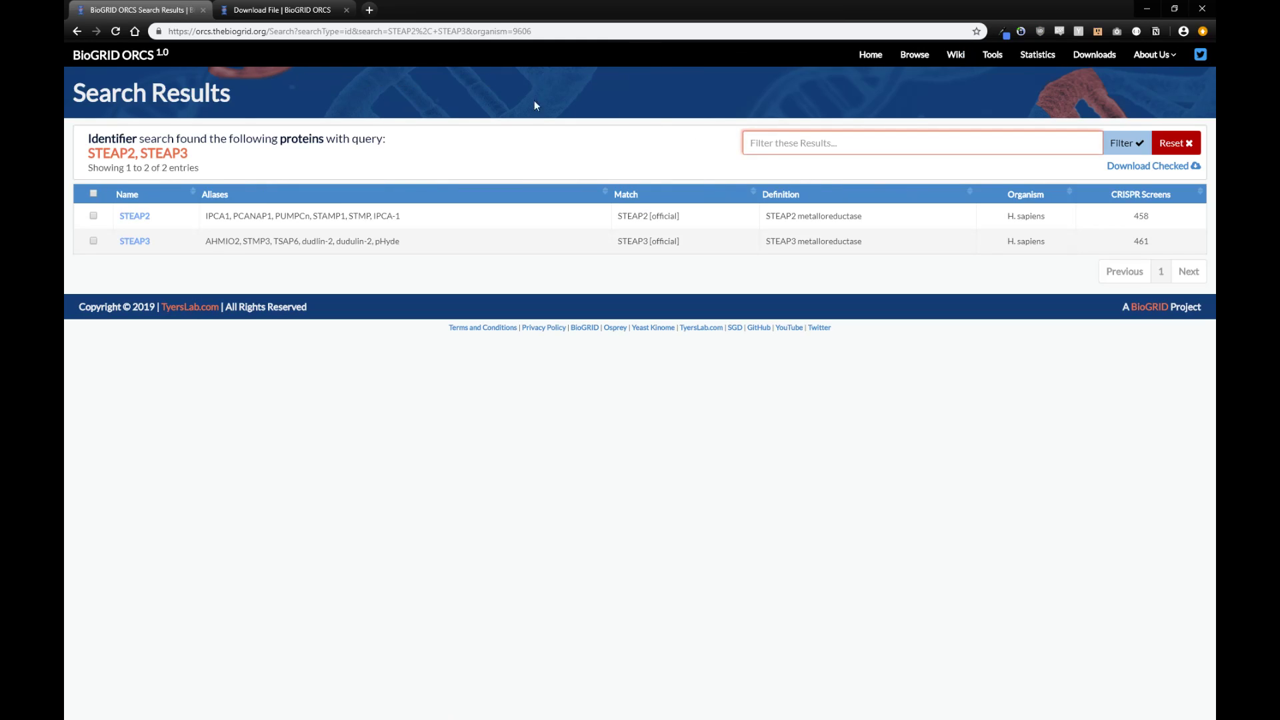
pyautogui.moveTo(253, 212)
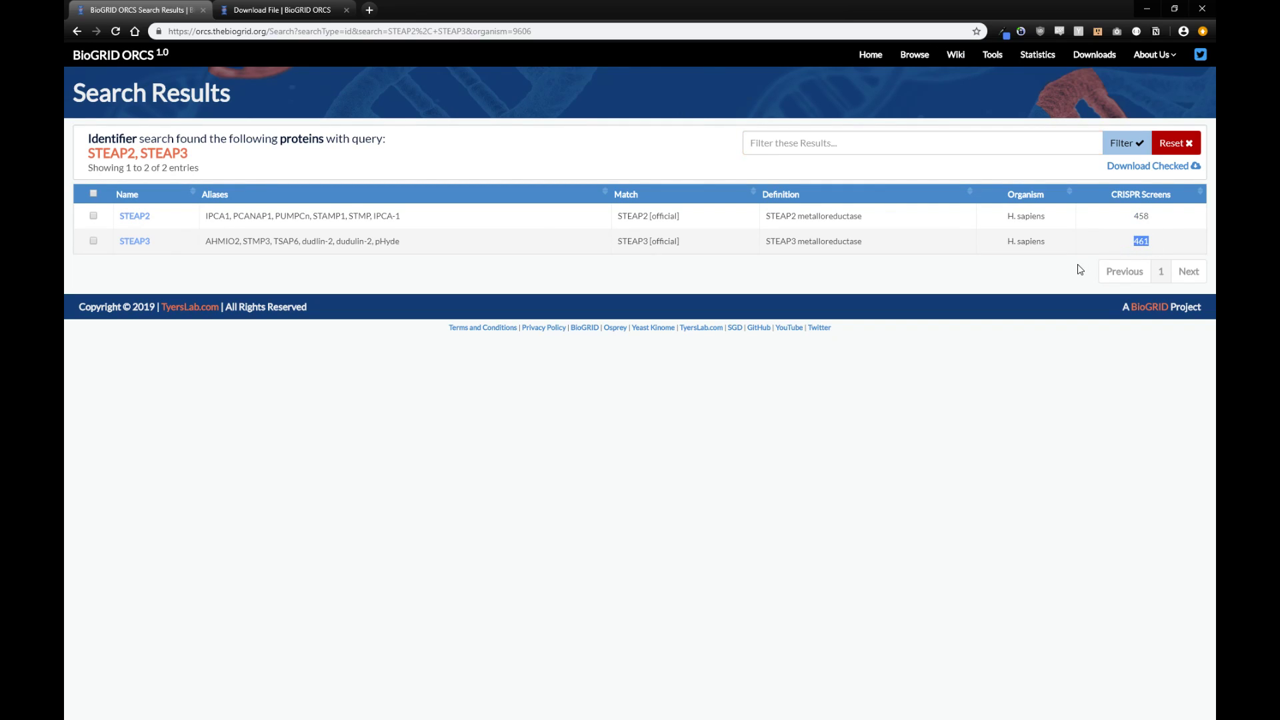
pyautogui.moveTo(683, 224)
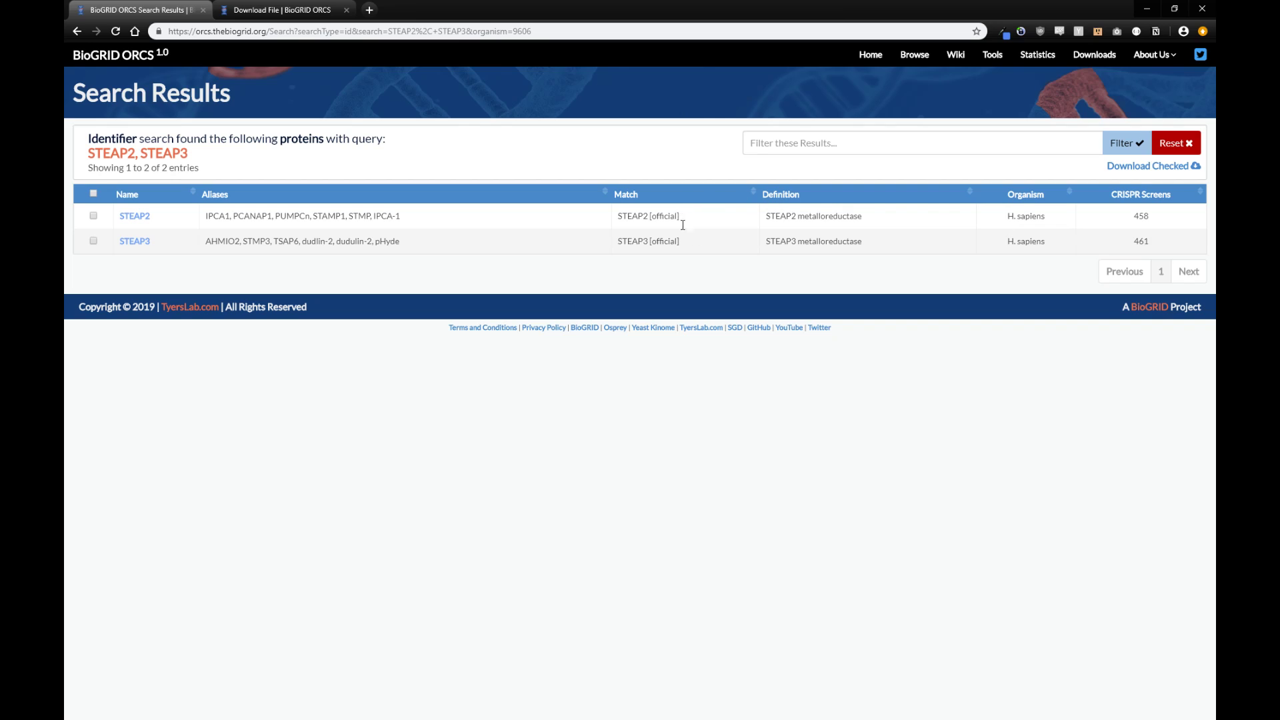
pyautogui.moveTo(133, 216)
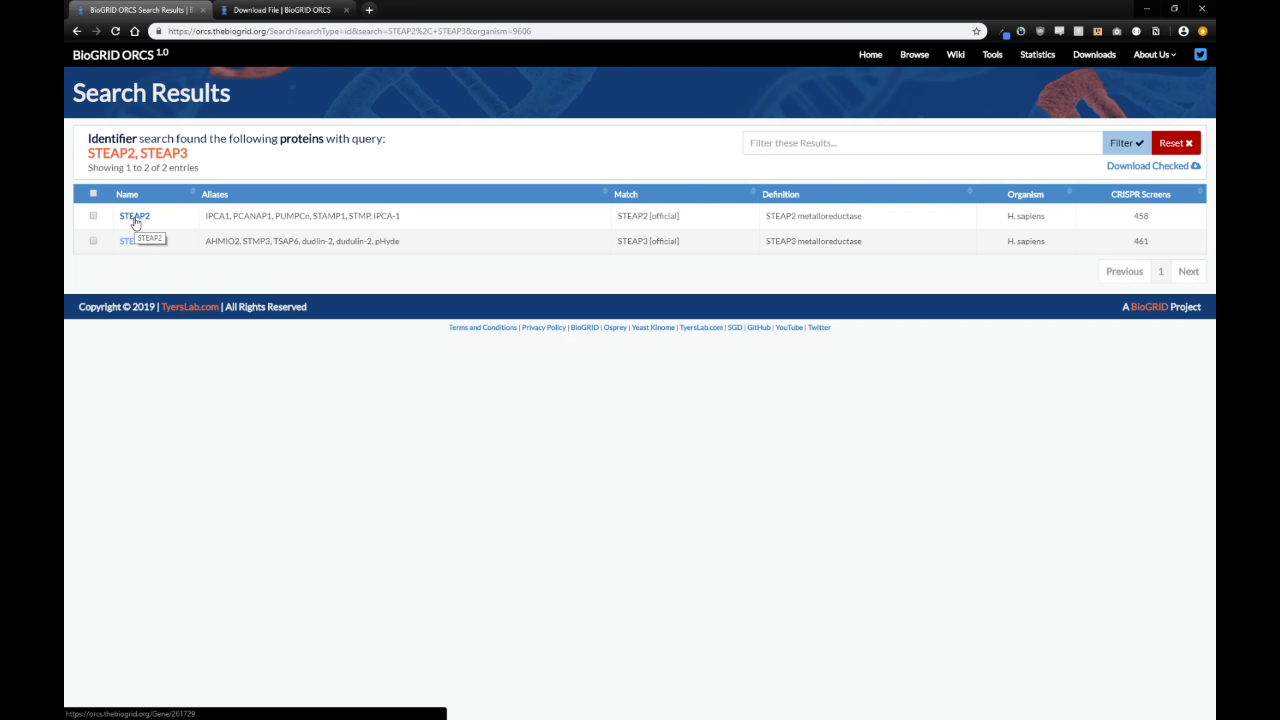
# Step: View the STEAP2 summary with its screens sorted by cell type, then by cell line
pyautogui.click(133, 216)
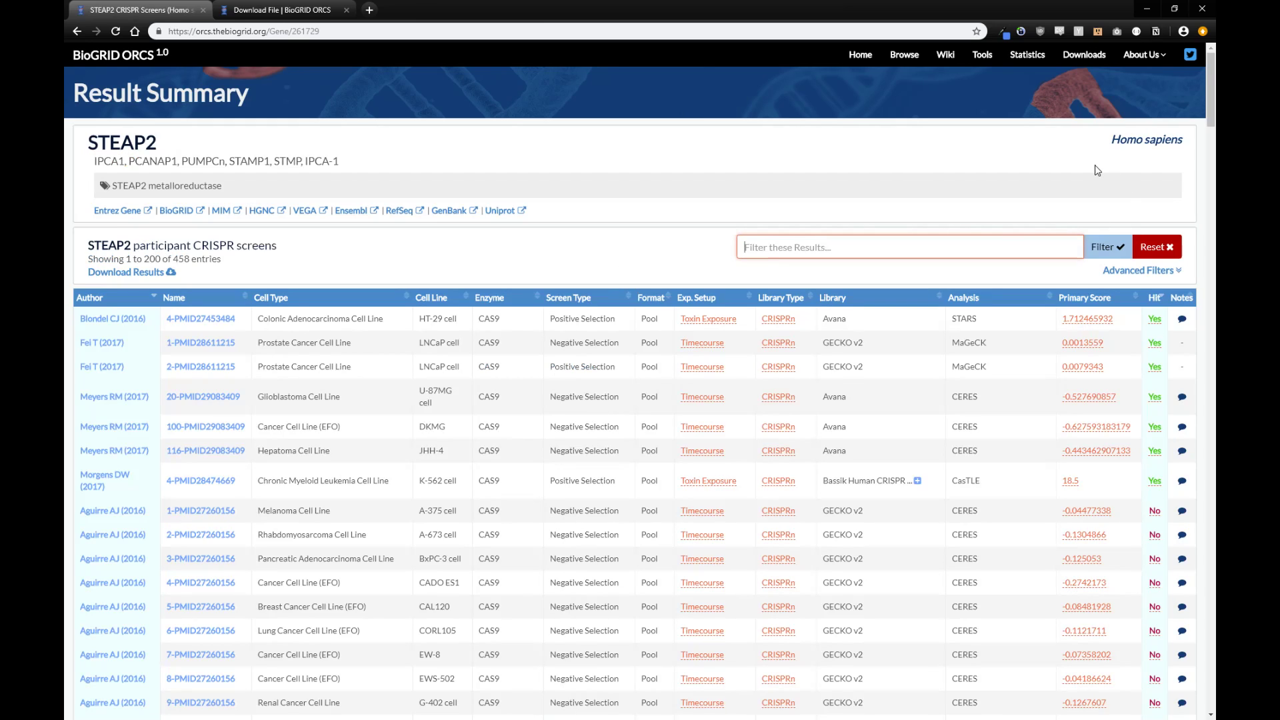
pyautogui.moveTo(321, 200)
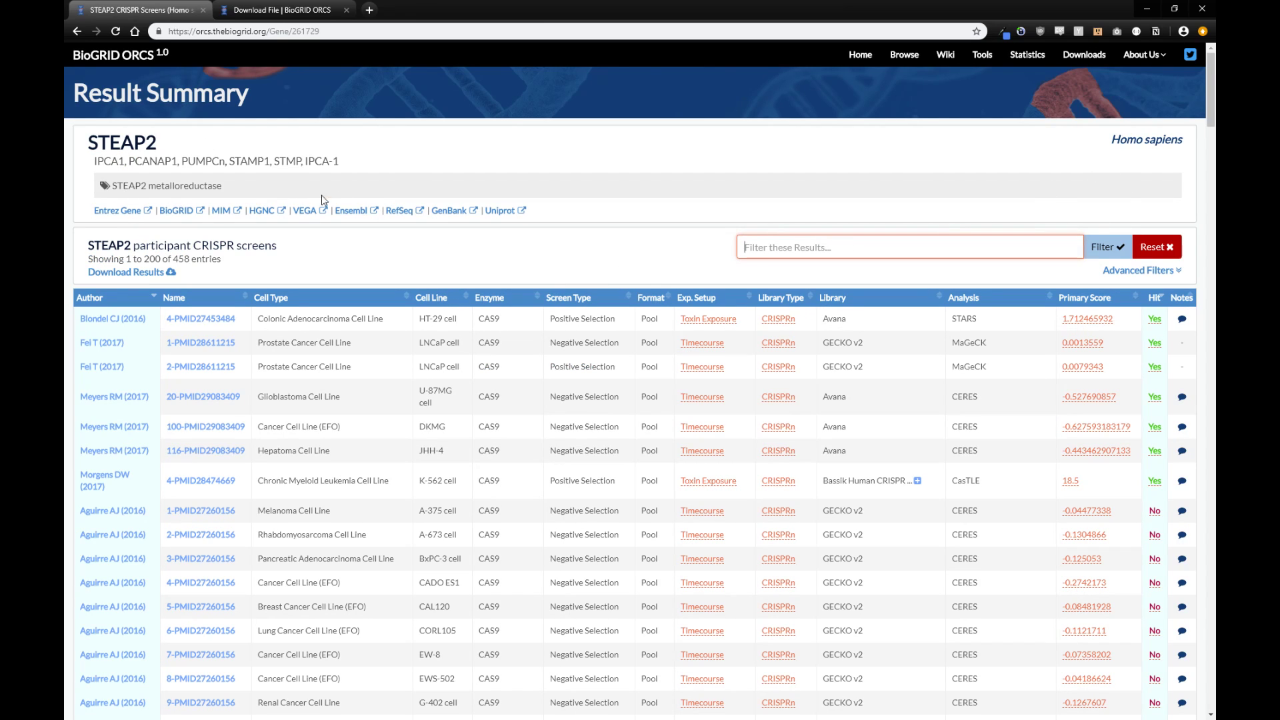
pyautogui.moveTo(222, 217)
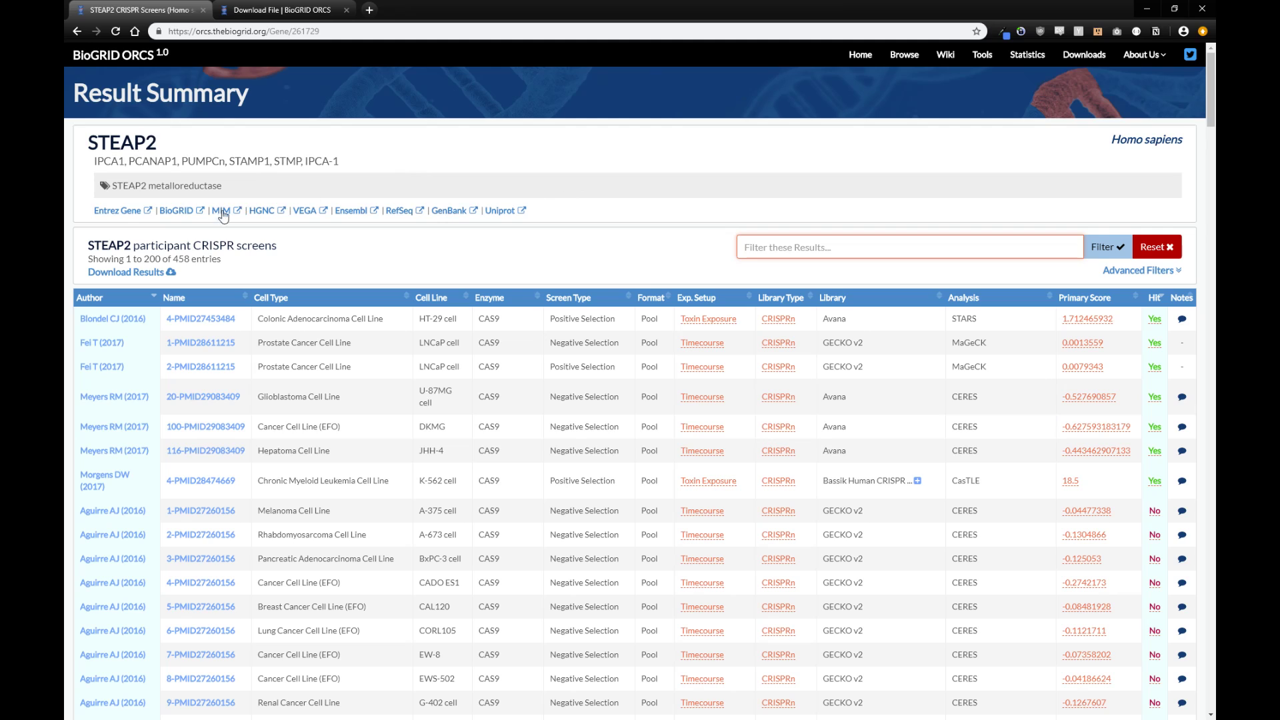
pyautogui.moveTo(543, 216)
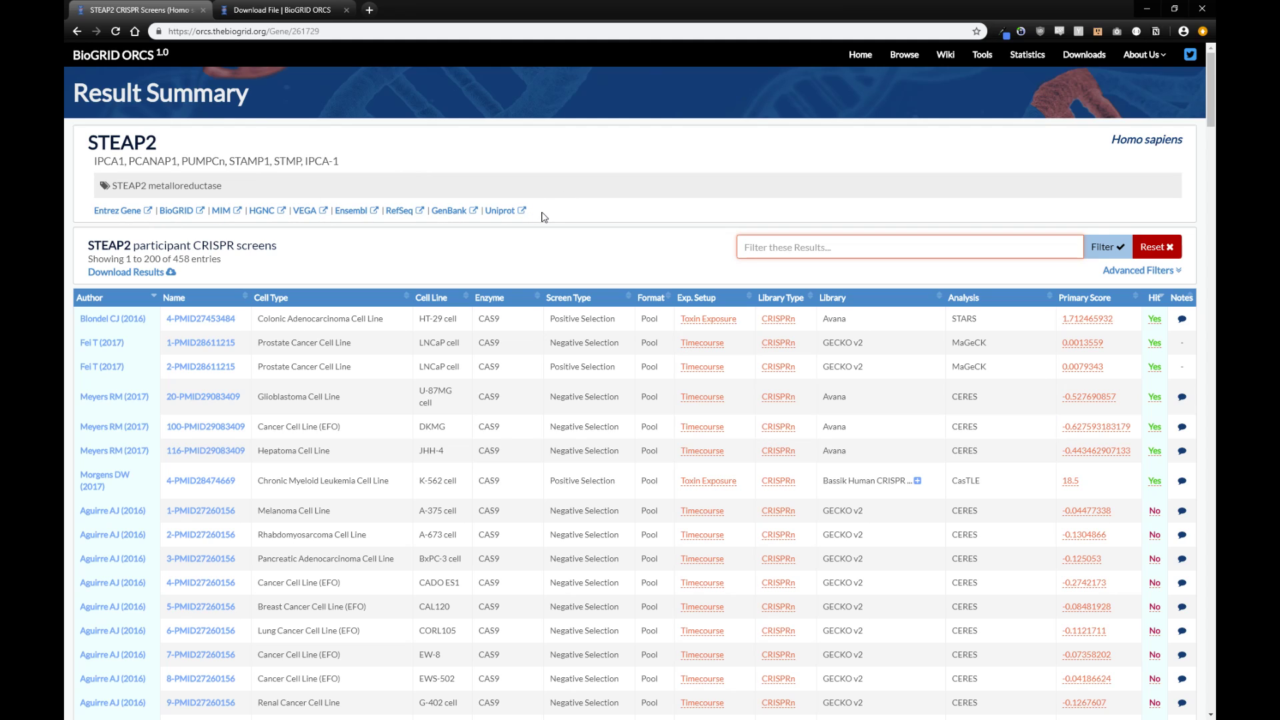
pyautogui.scroll(-3)
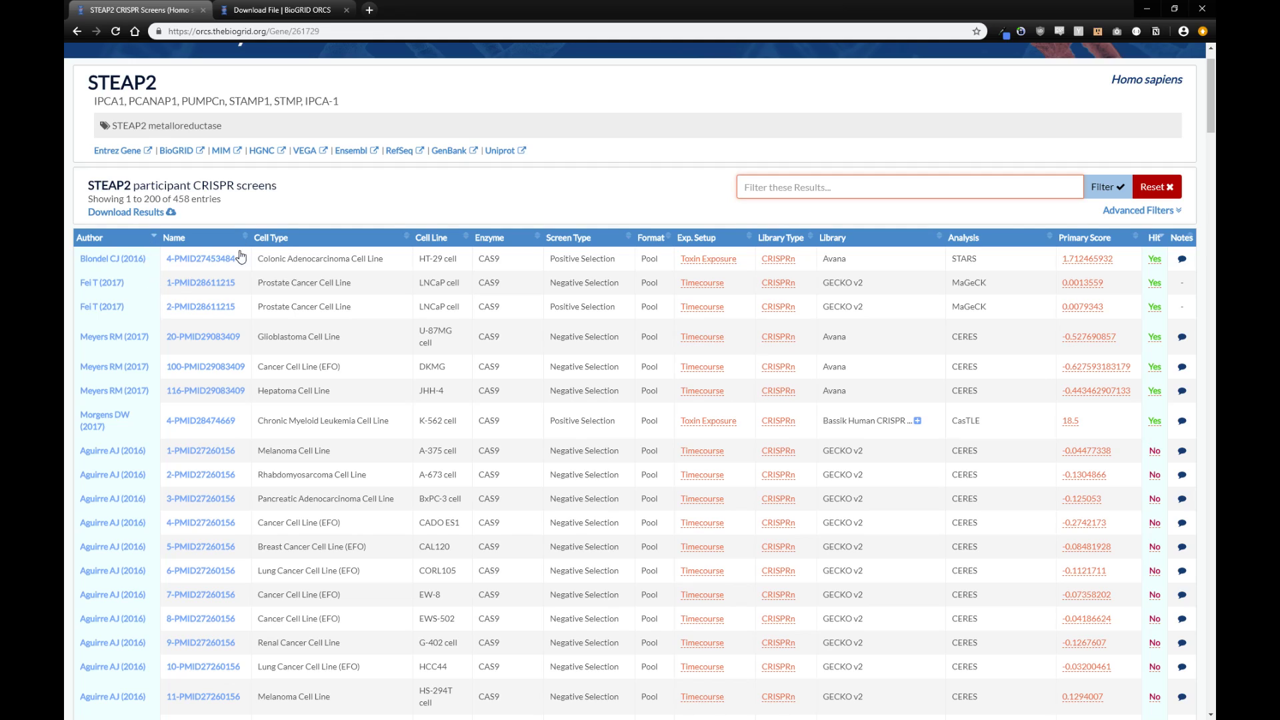
pyautogui.moveTo(522, 243)
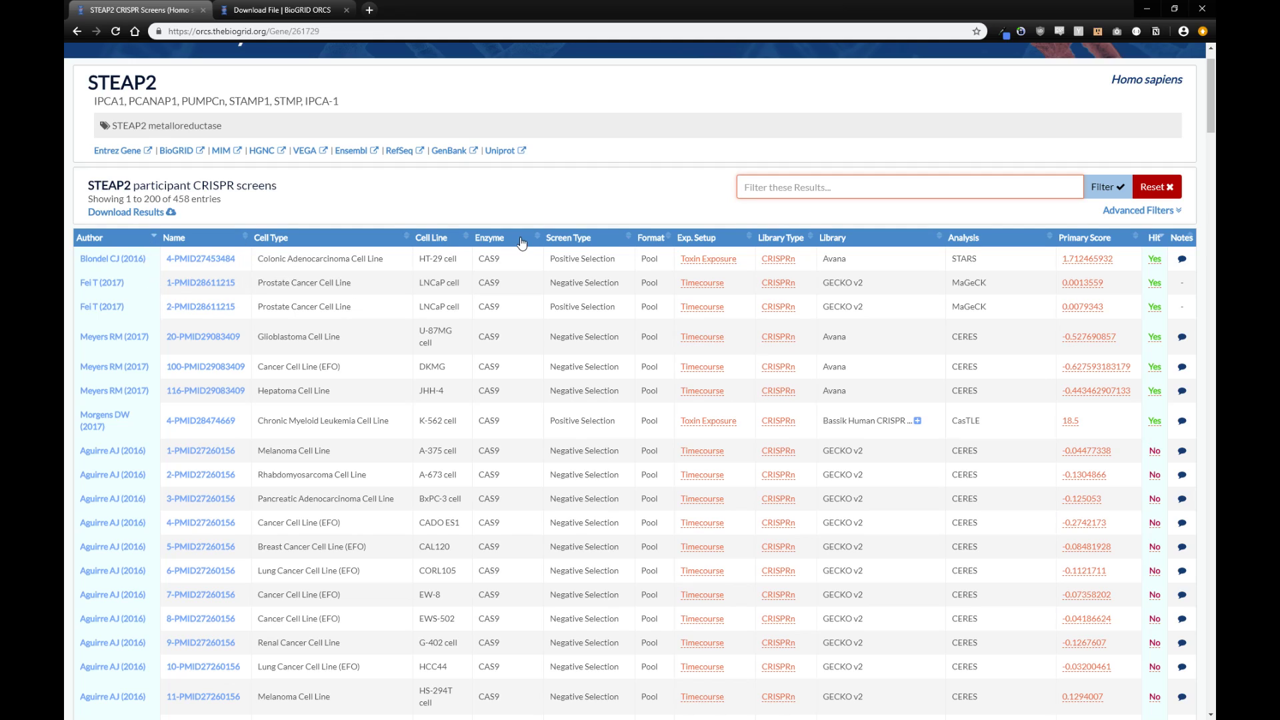
pyautogui.moveTo(865, 268)
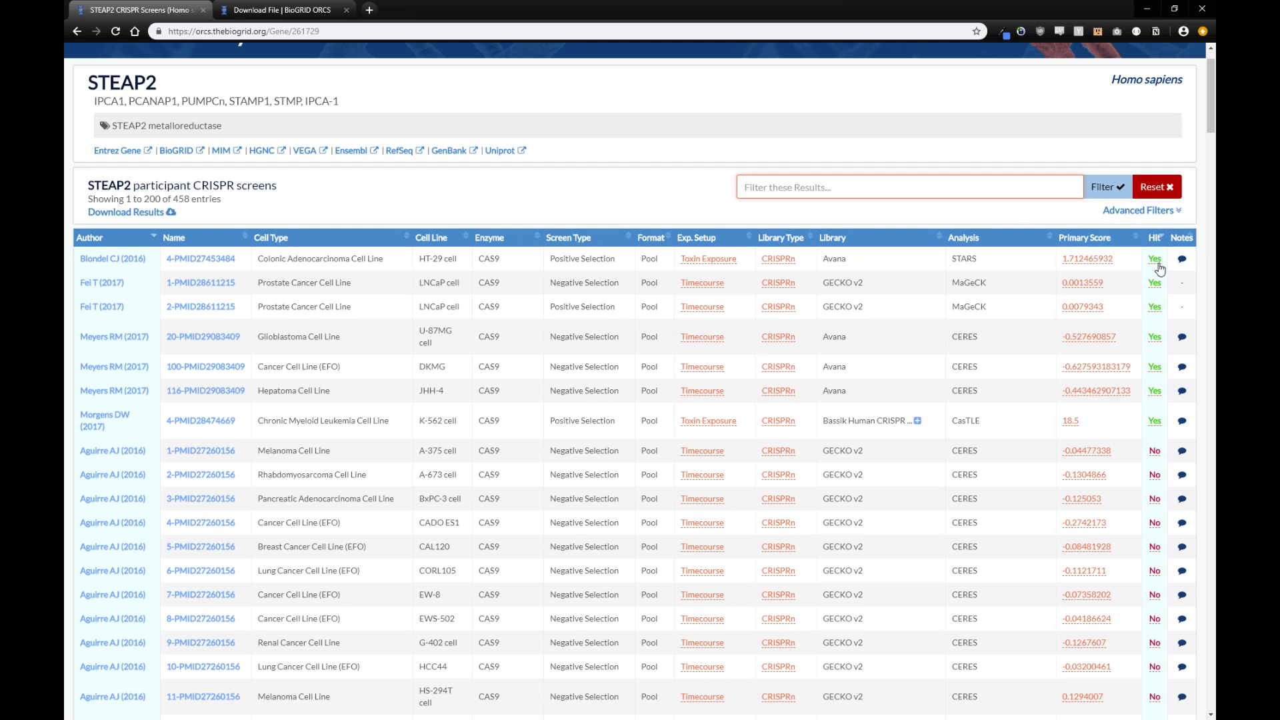
pyautogui.moveTo(104, 65)
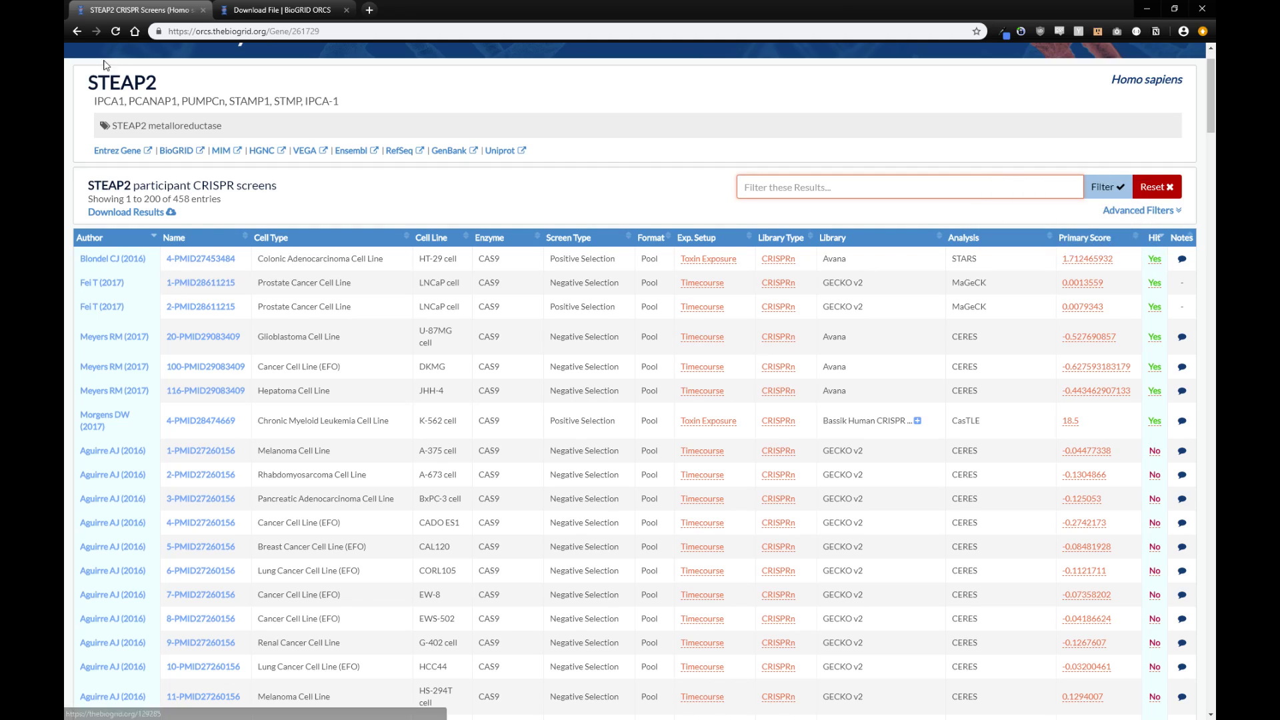
pyautogui.moveTo(1155, 265)
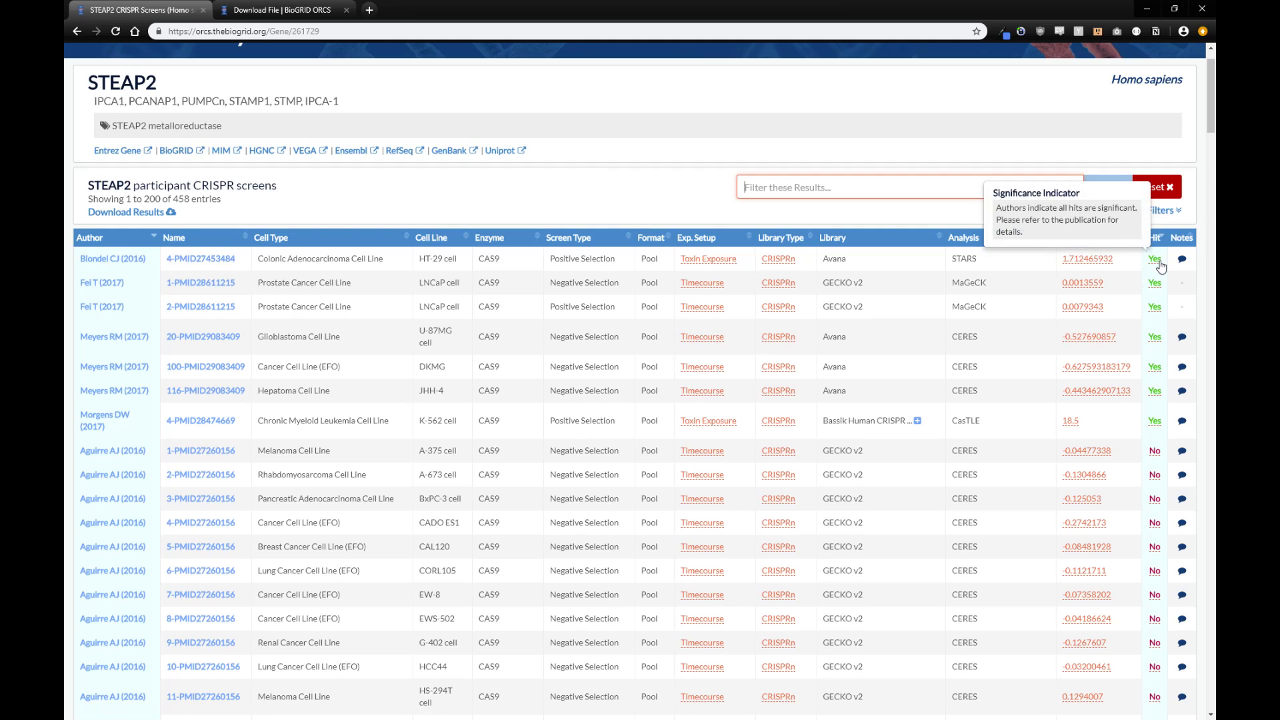
pyautogui.moveTo(1155, 460)
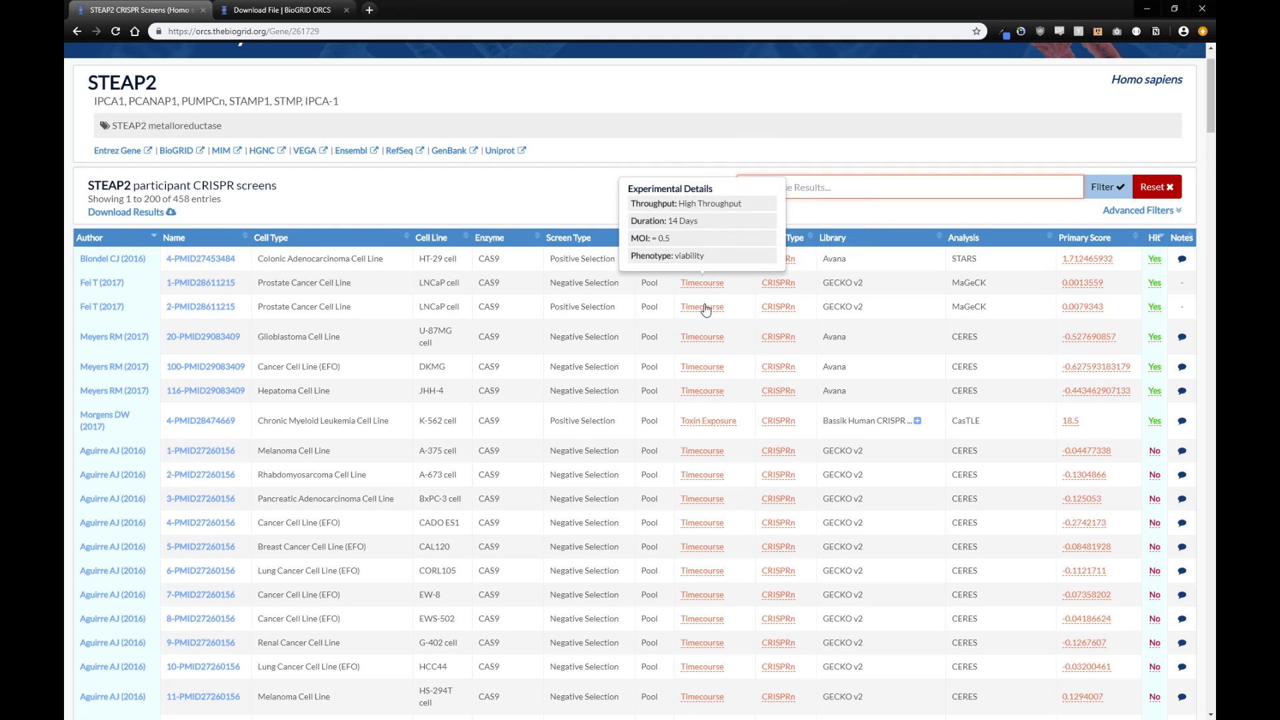
pyautogui.moveTo(777, 307)
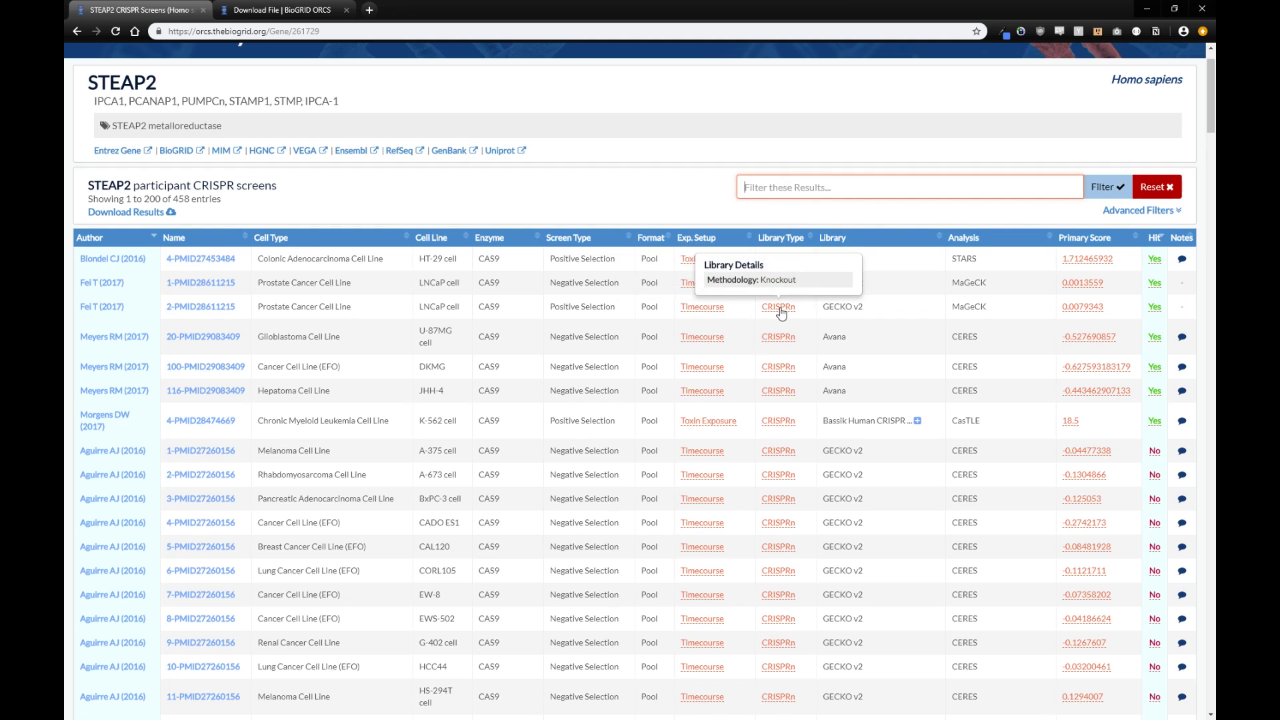
pyautogui.moveTo(432, 202)
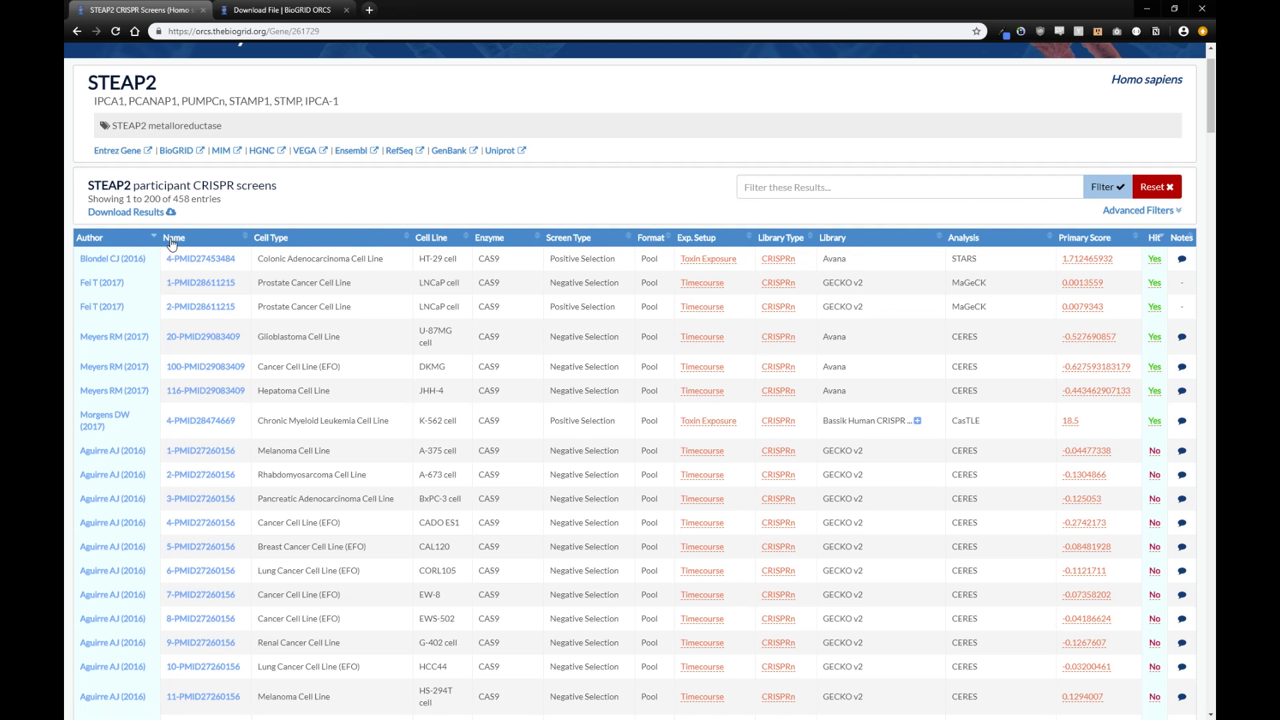
pyautogui.click(173, 237)
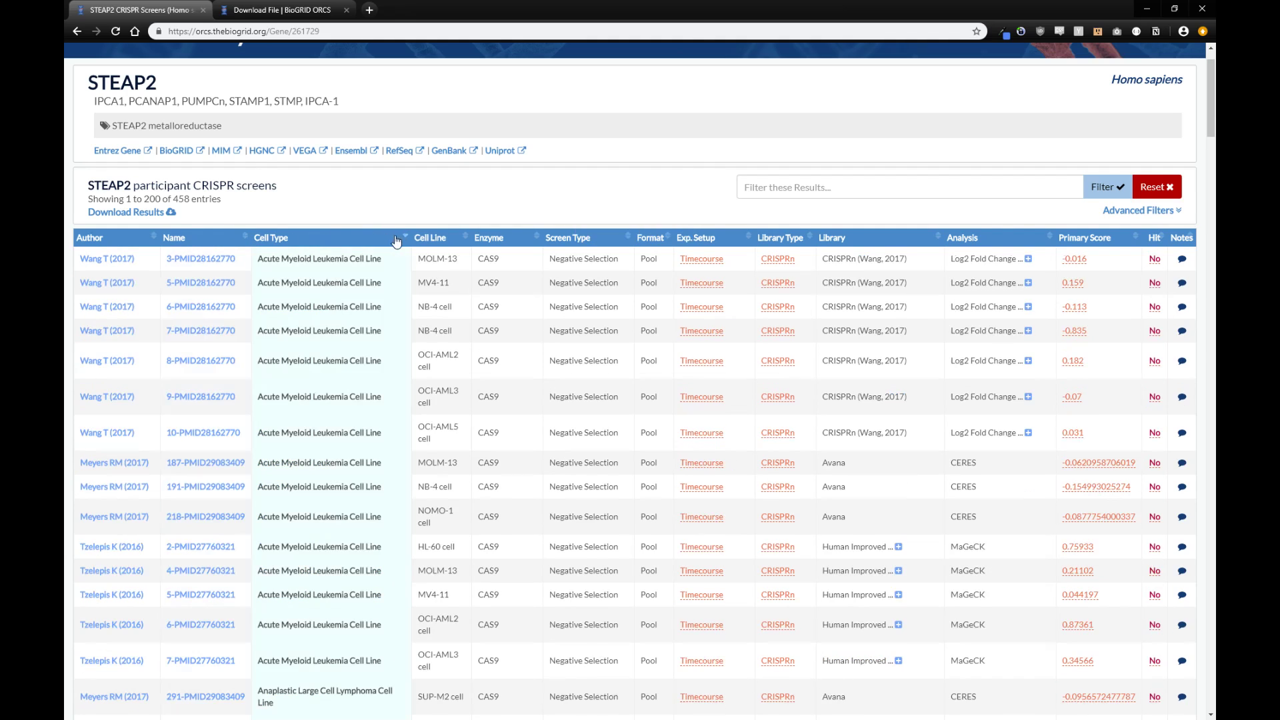
pyautogui.click(467, 237)
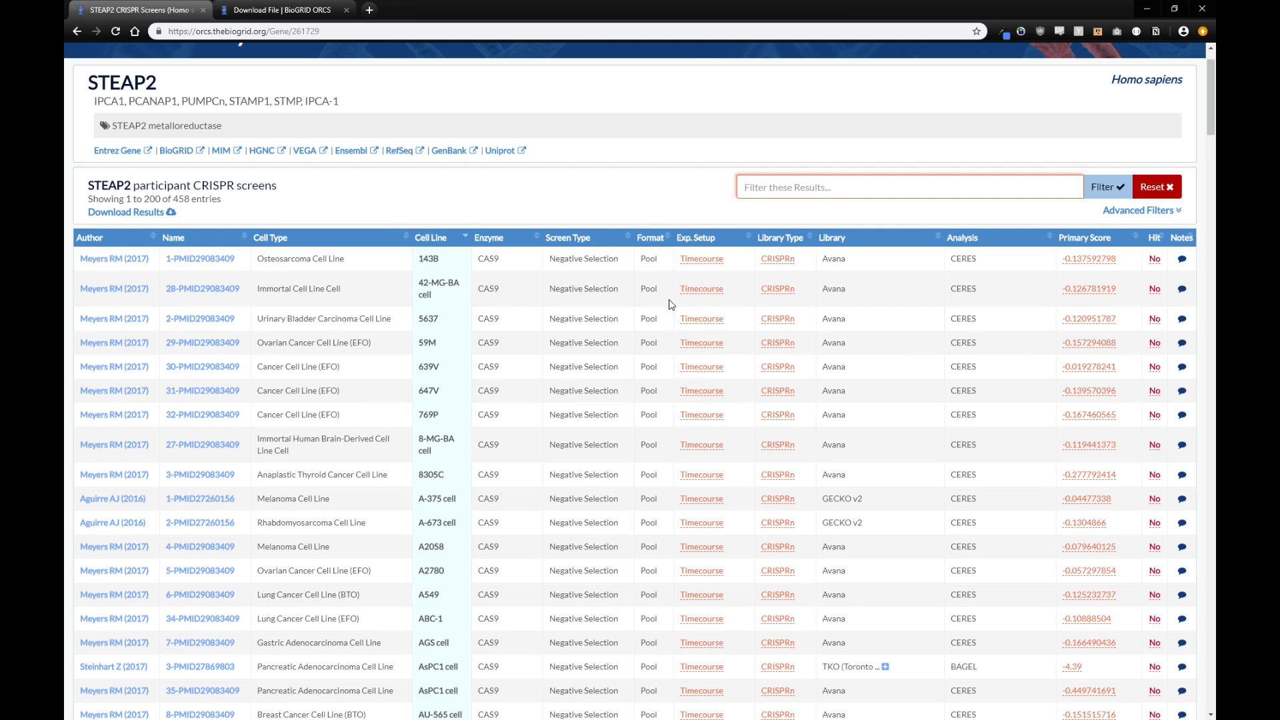
pyautogui.moveTo(706, 529)
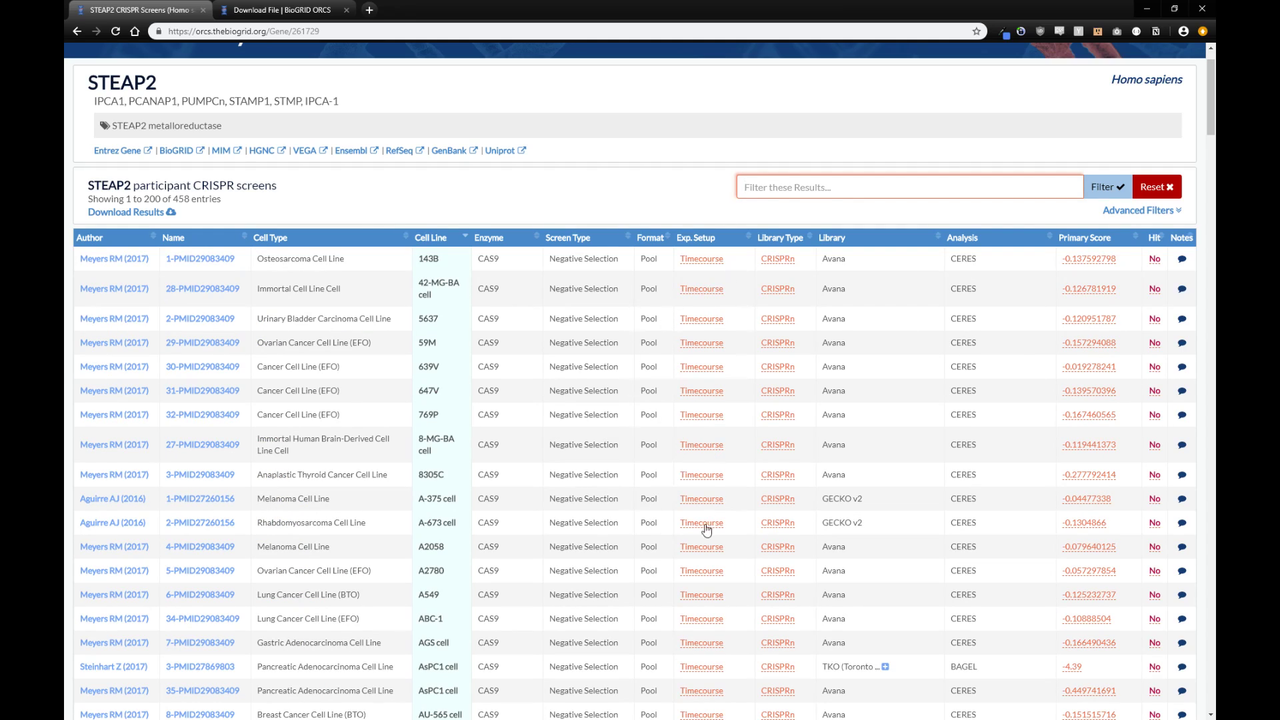
pyautogui.moveTo(700, 523)
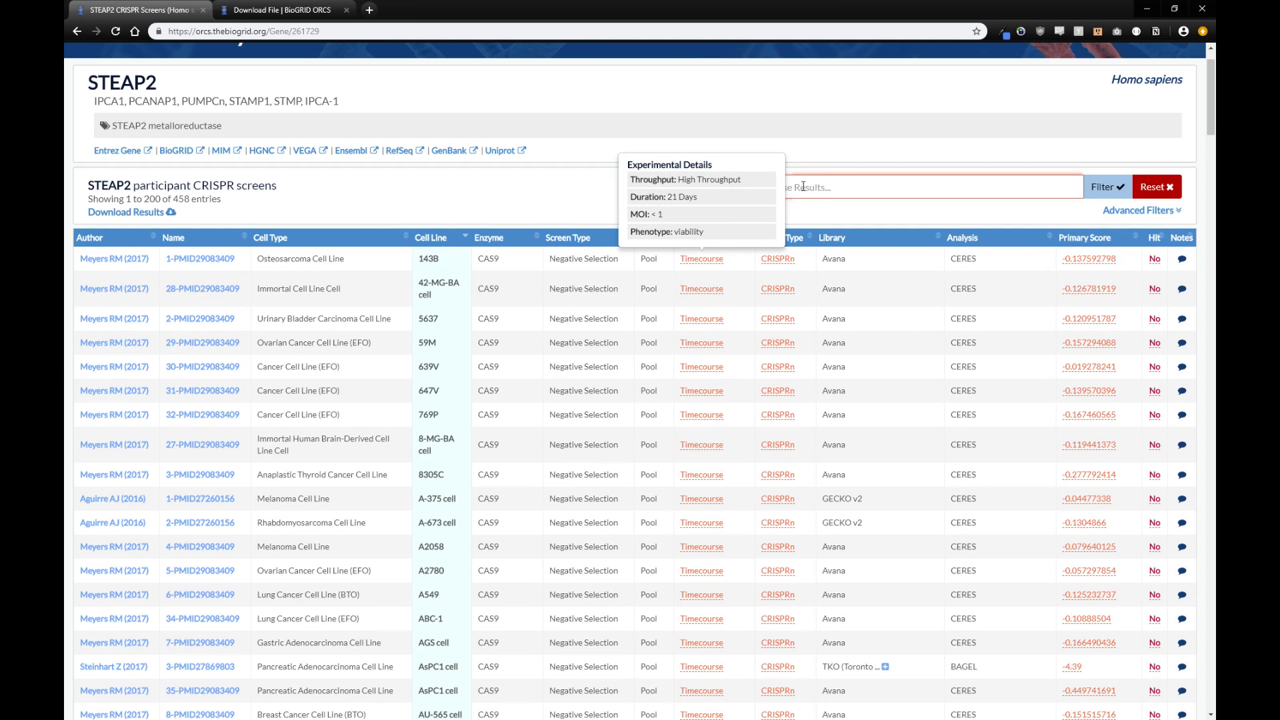
# Step: Filter STEAP2's screens to 'melanoma', leaving 27 of 458 screens
pyautogui.write('m')
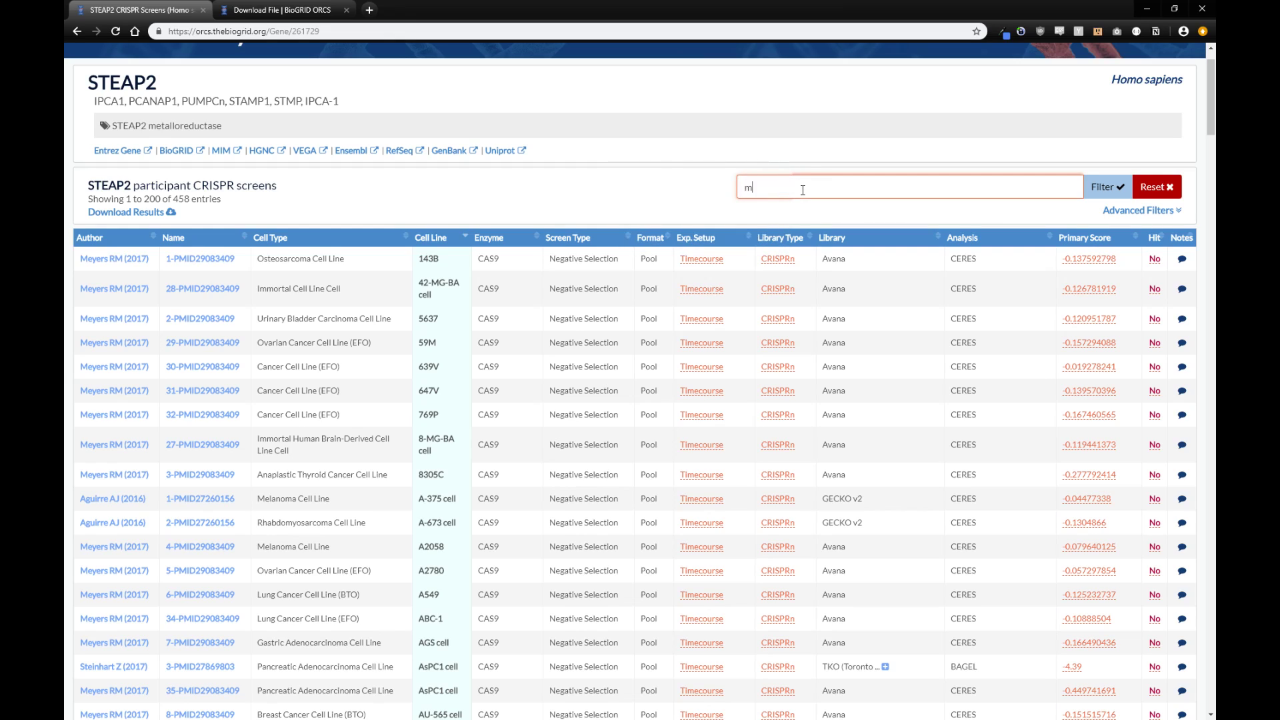
pyautogui.write('elanoma')
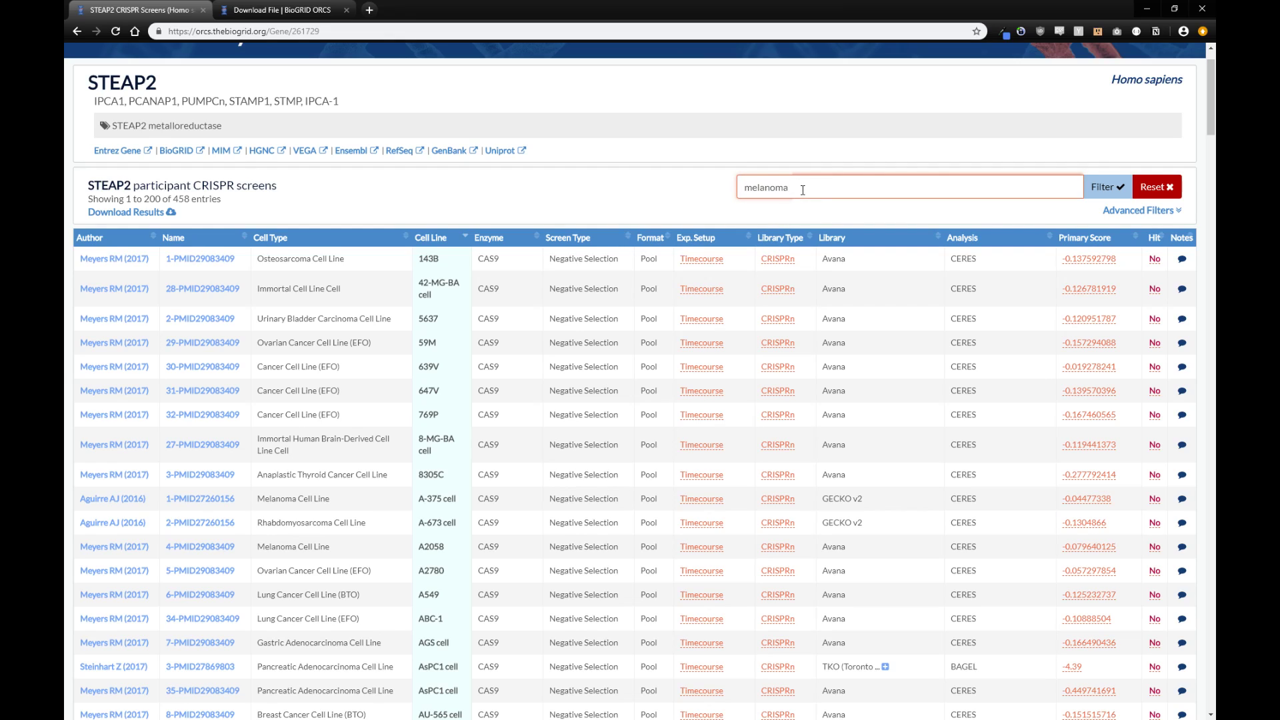
pyautogui.click(1103, 186)
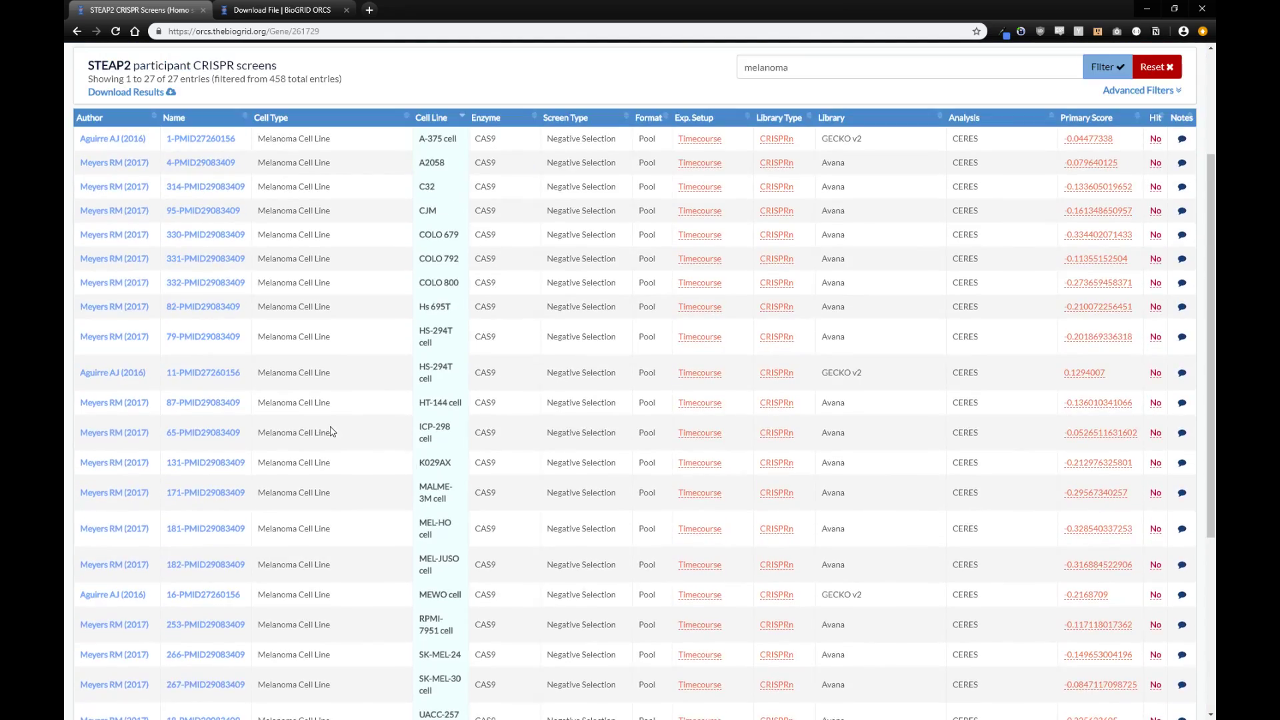
pyautogui.scroll(-3)
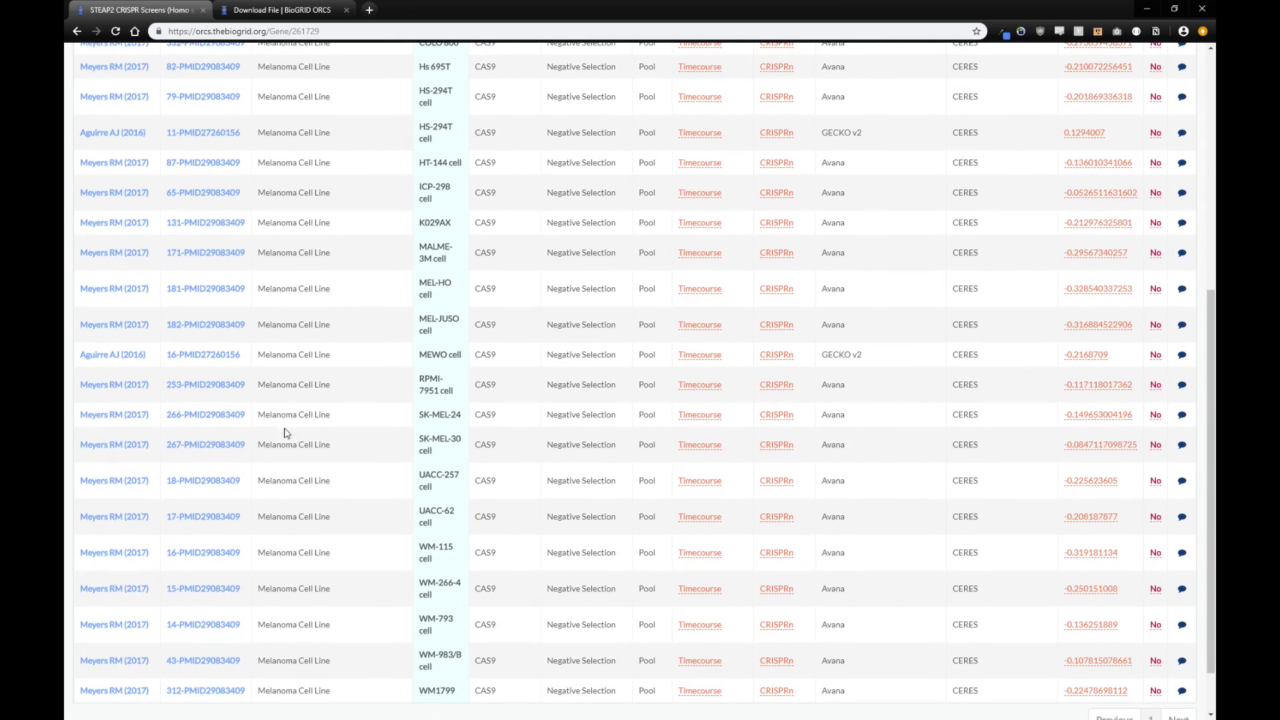
pyautogui.scroll(3)
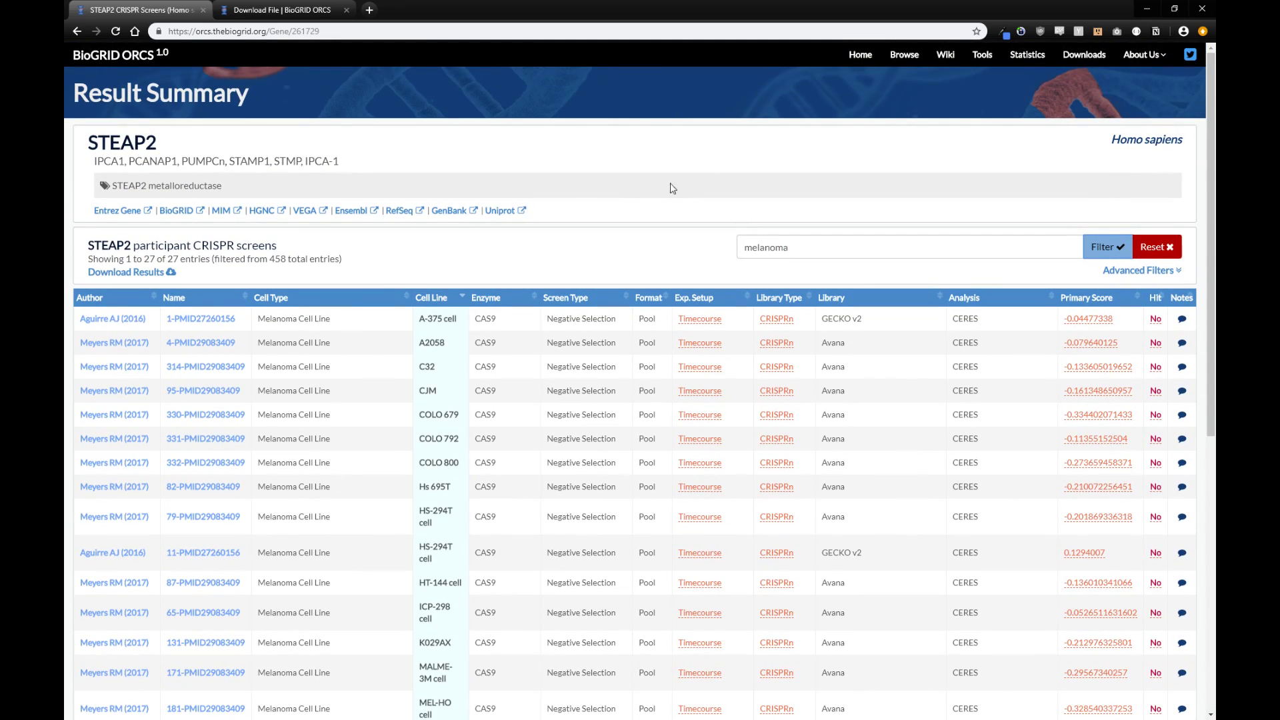
# Step: From the home page, run a publication search for 'cancer' returning 14 datasets
pyautogui.click(860, 55)
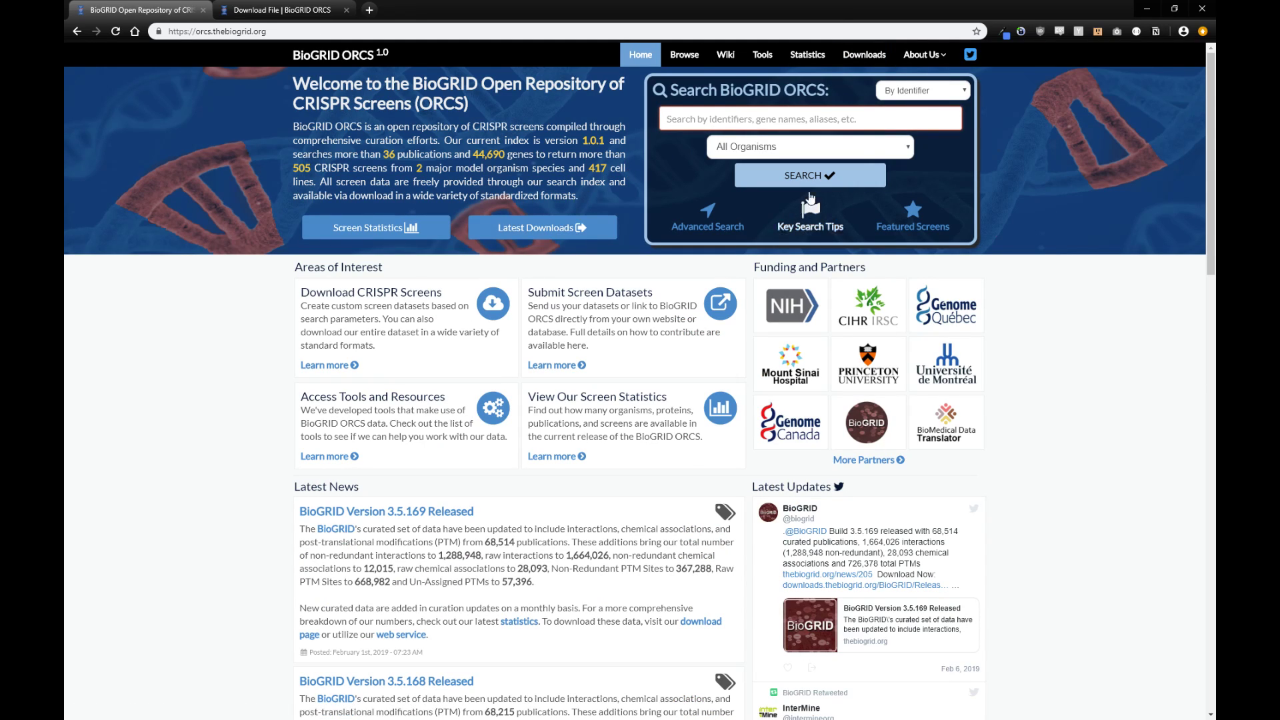
pyautogui.click(921, 89)
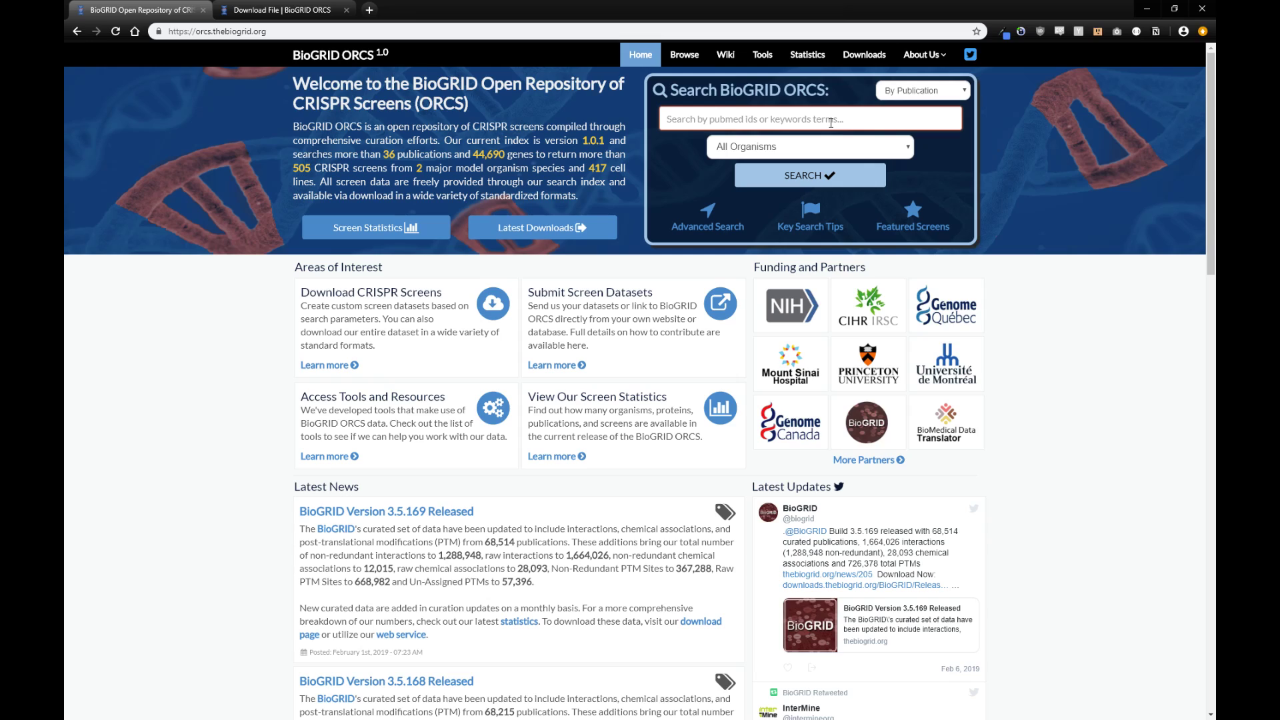
pyautogui.write('cancer')
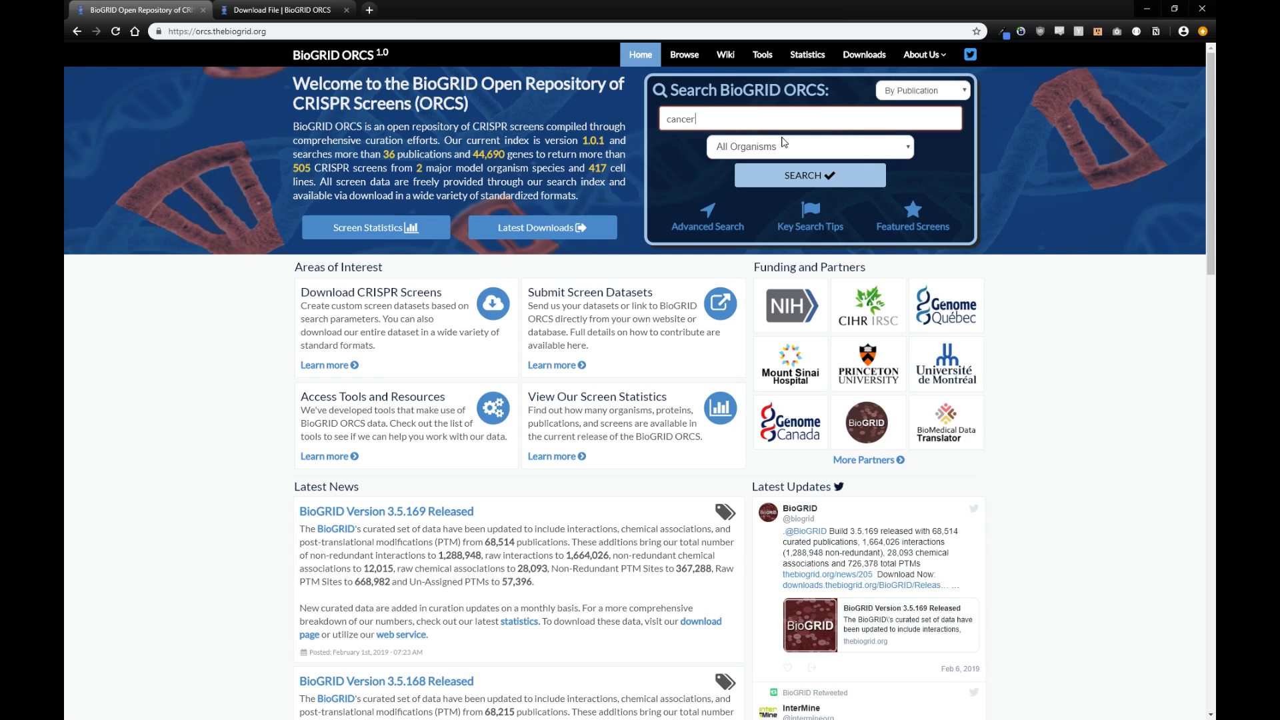
pyautogui.click(808, 174)
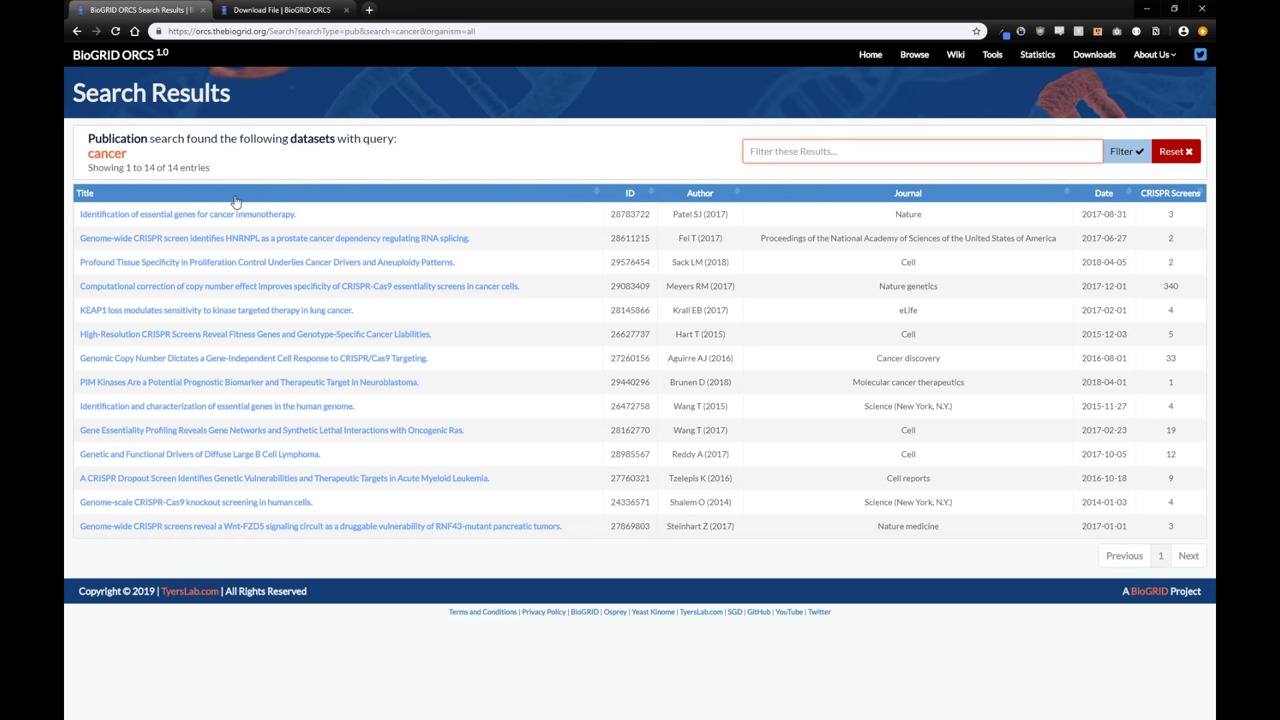
pyautogui.moveTo(211, 448)
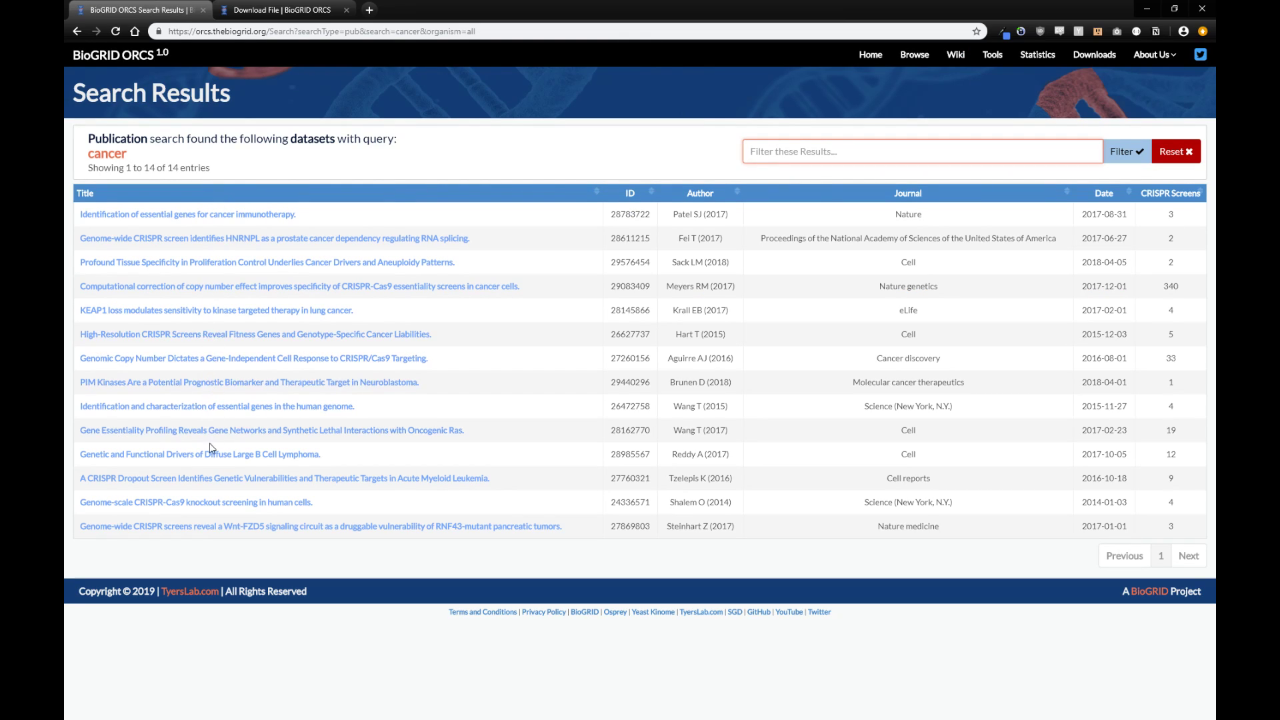
pyautogui.moveTo(234, 507)
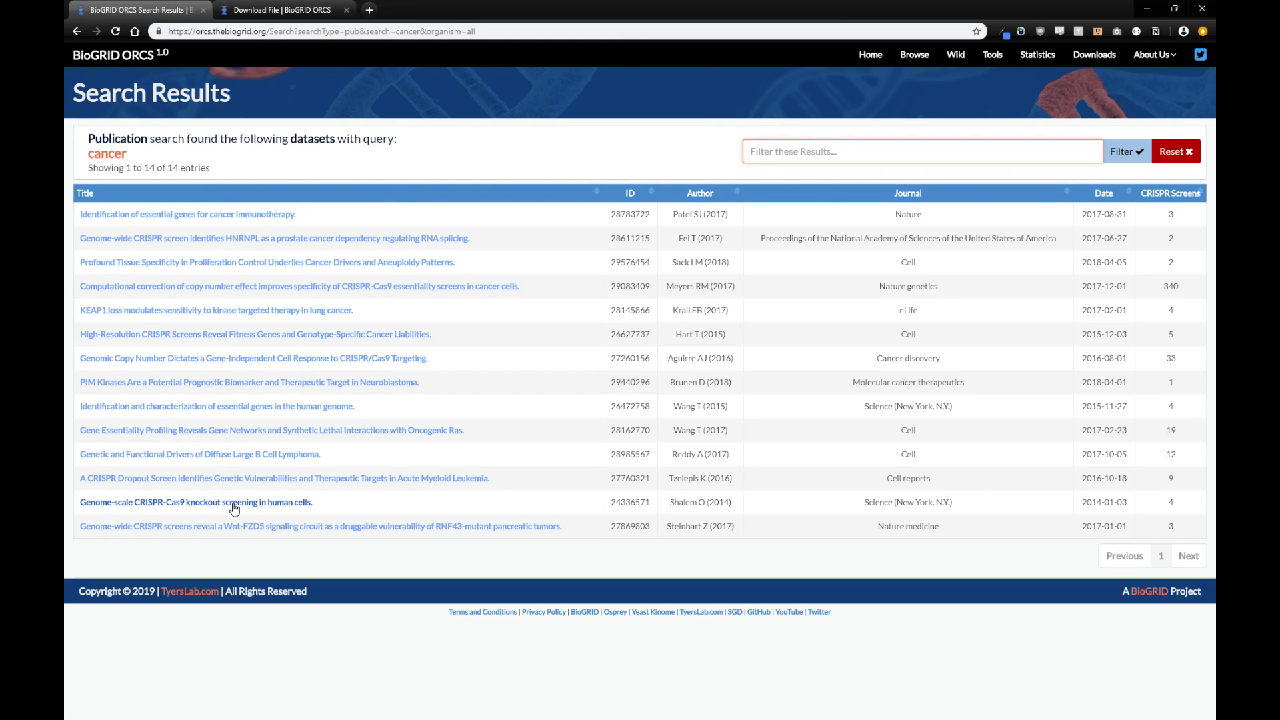
pyautogui.moveTo(245, 213)
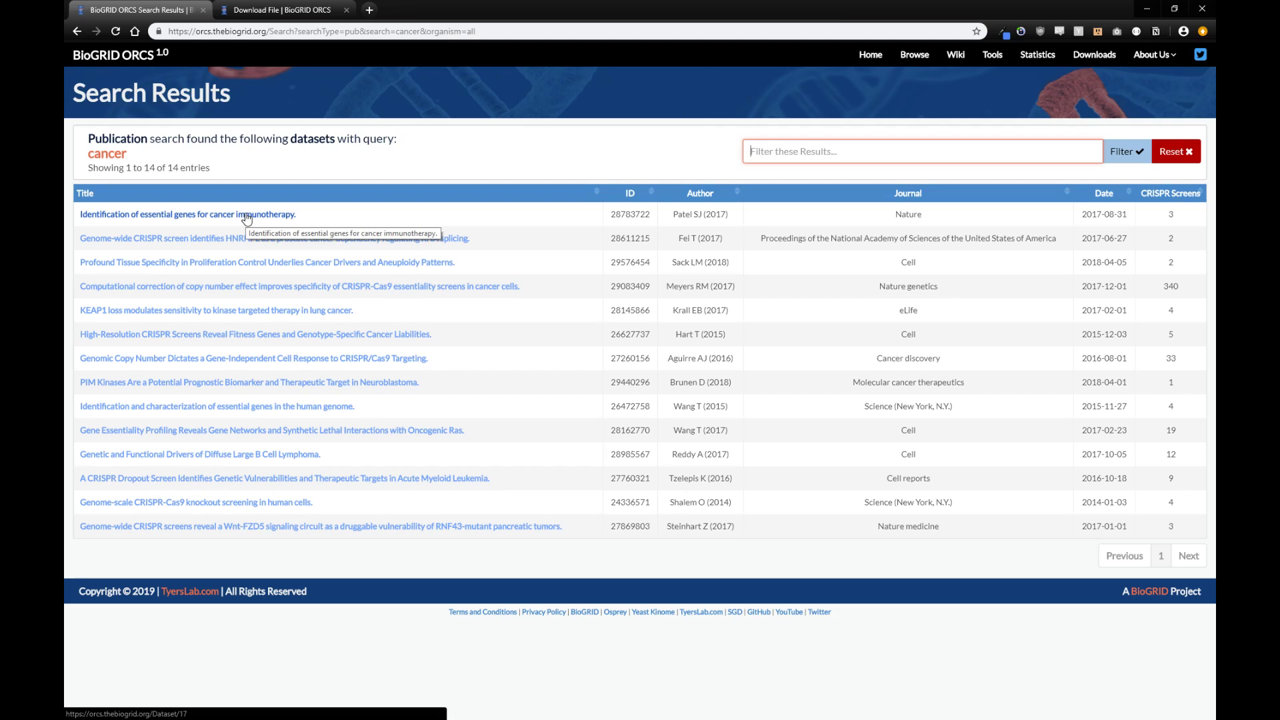
pyautogui.moveTo(572, 247)
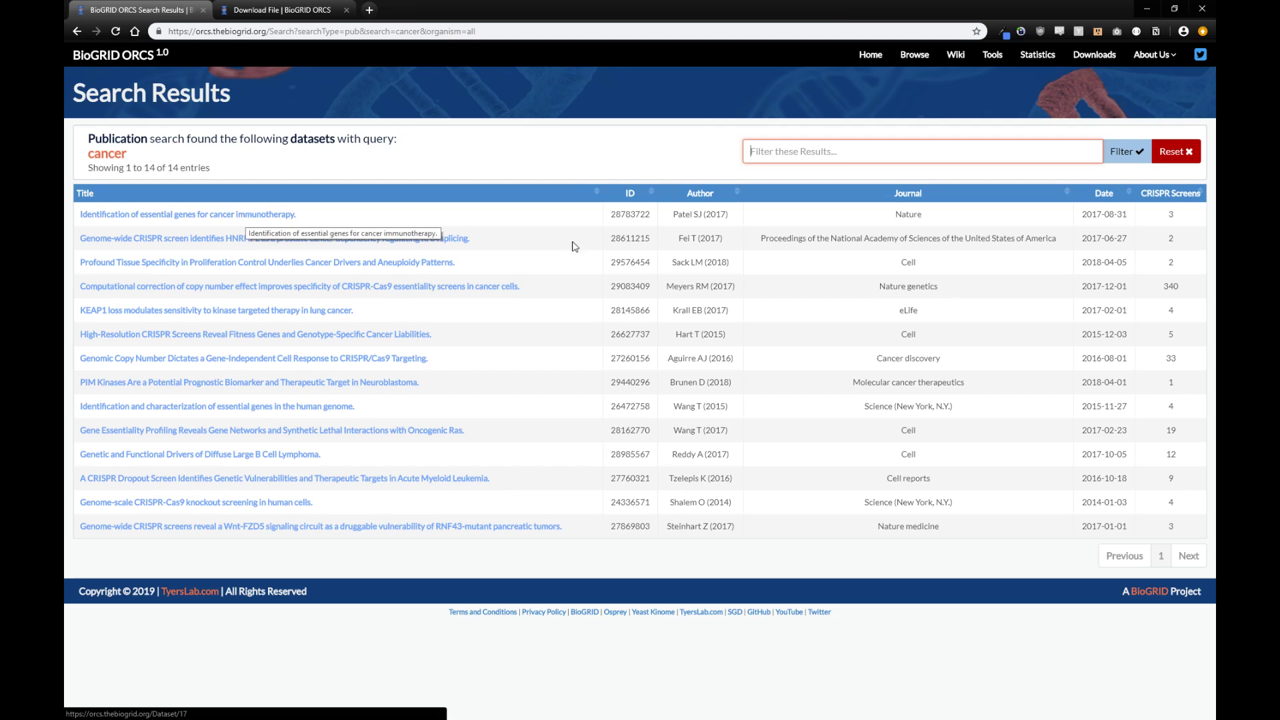
pyautogui.moveTo(1174, 377)
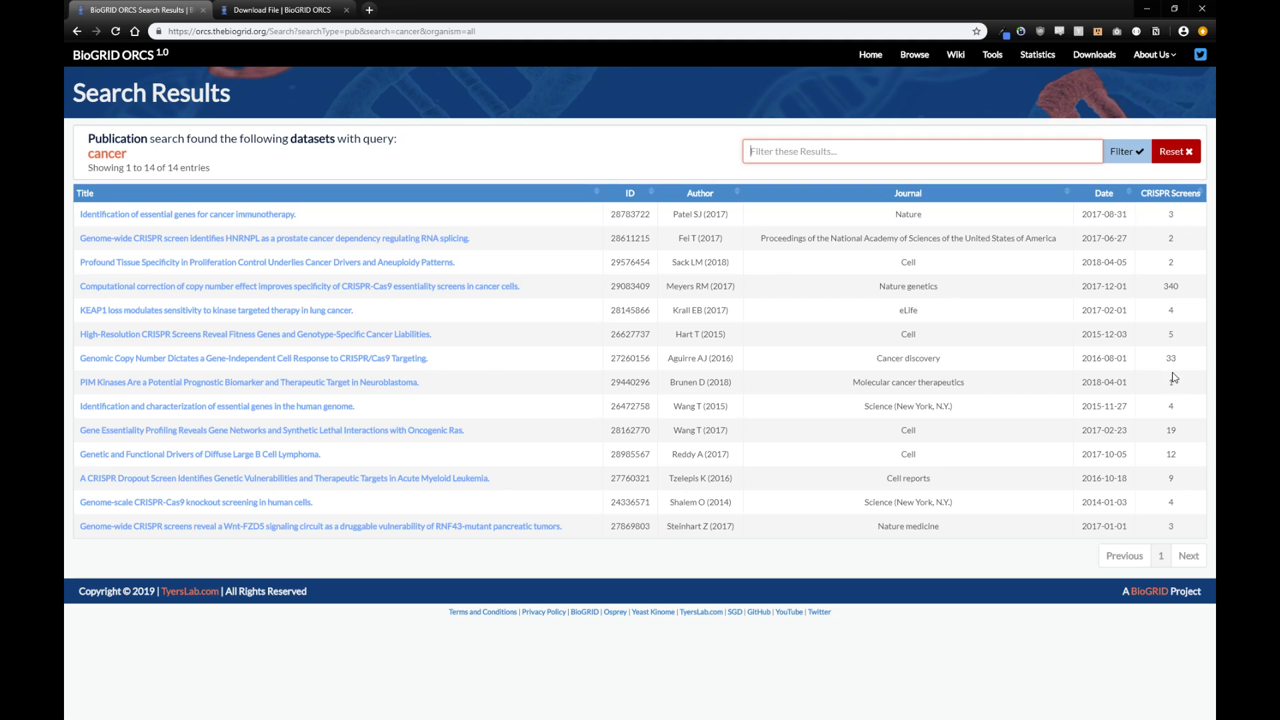
pyautogui.moveTo(1171, 537)
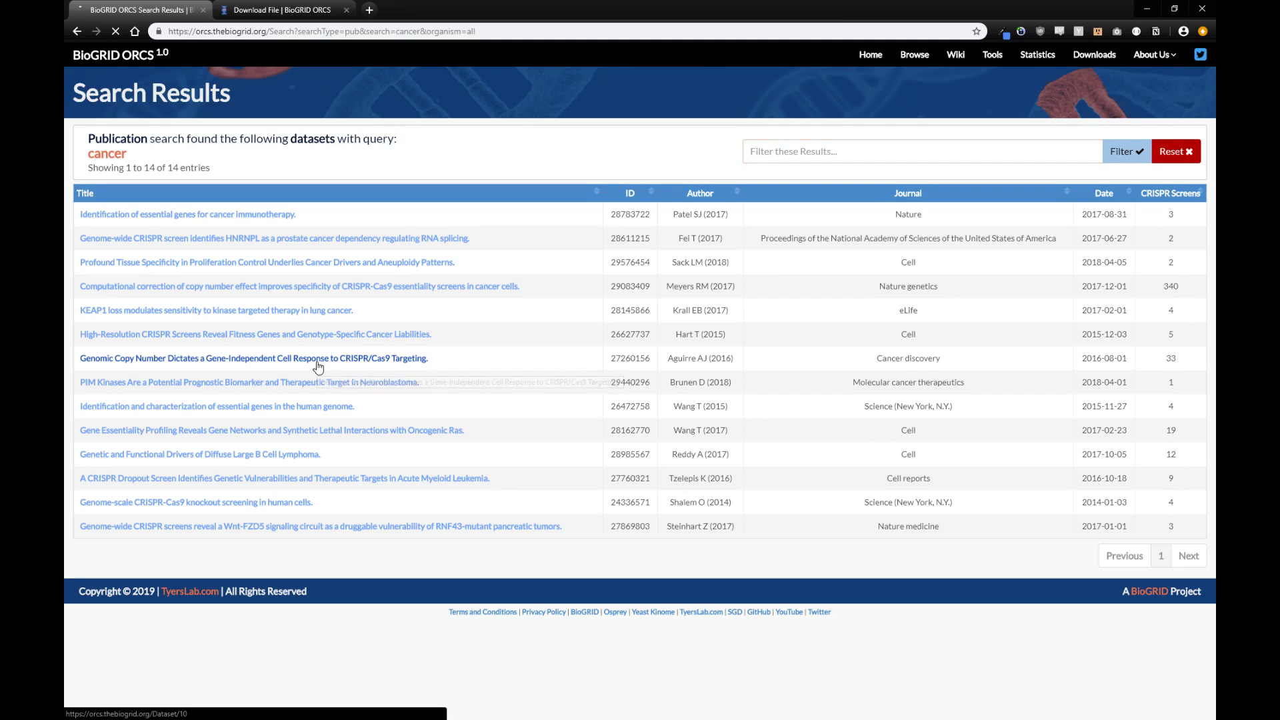
# Step: View the Aguirre AJ (2016) genomic copy number publication summary and its 33 screens
pyautogui.click(254, 357)
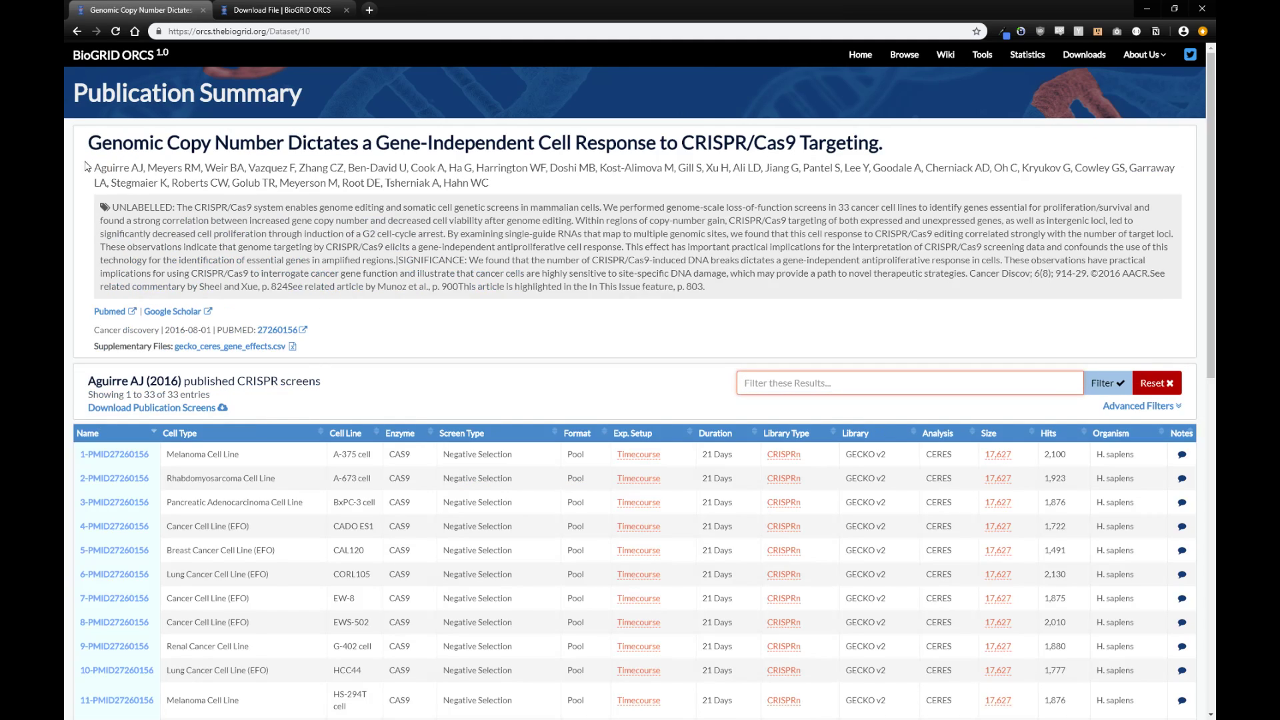
pyautogui.moveTo(69, 300)
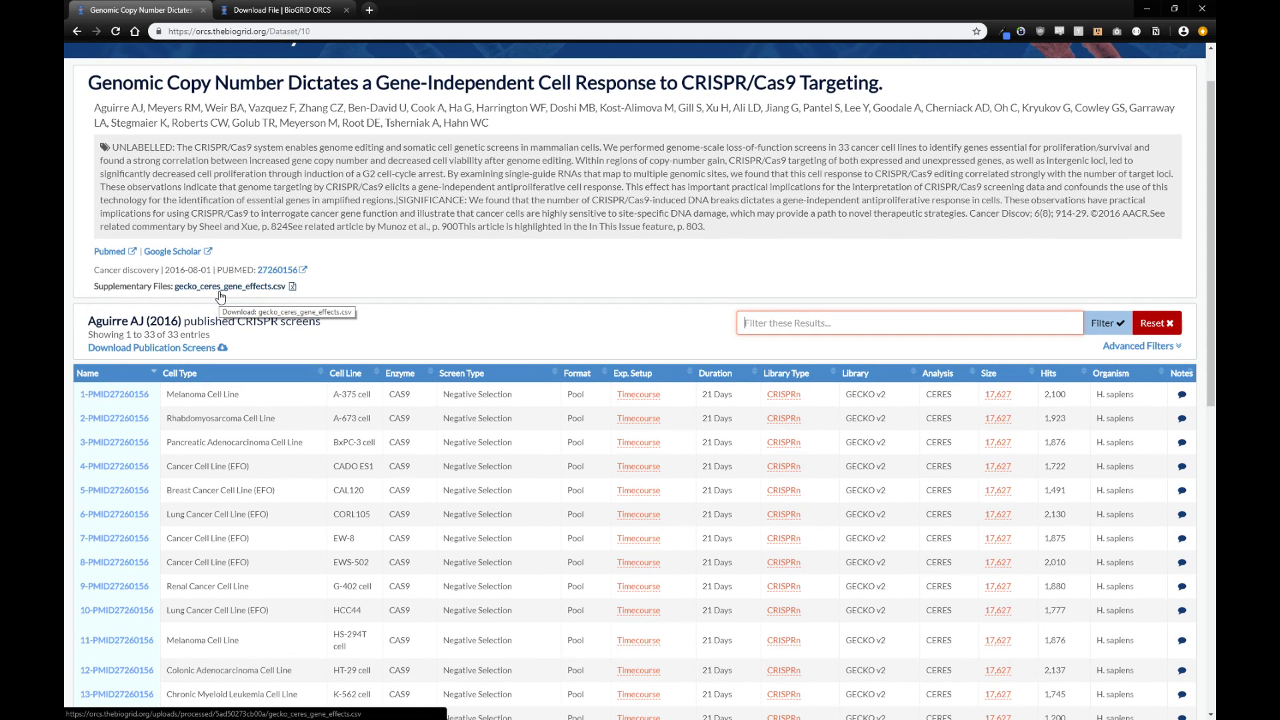
pyautogui.scroll(-3)
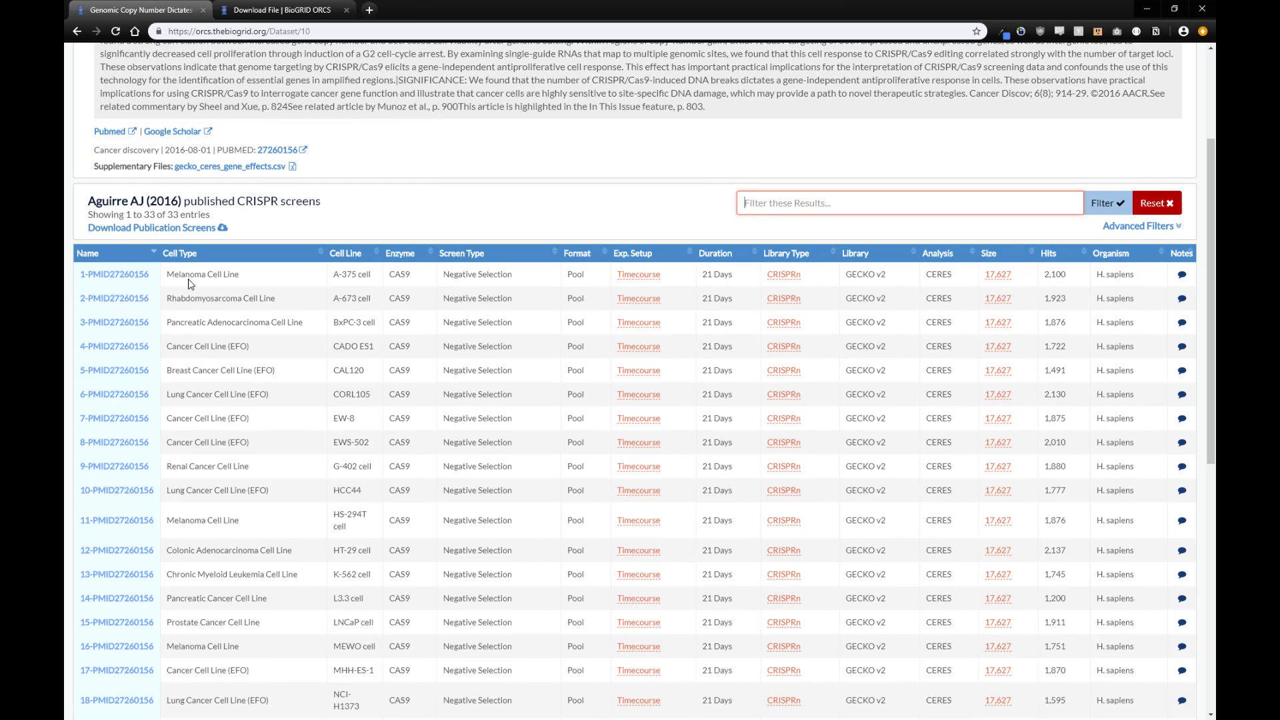
pyautogui.moveTo(146, 281)
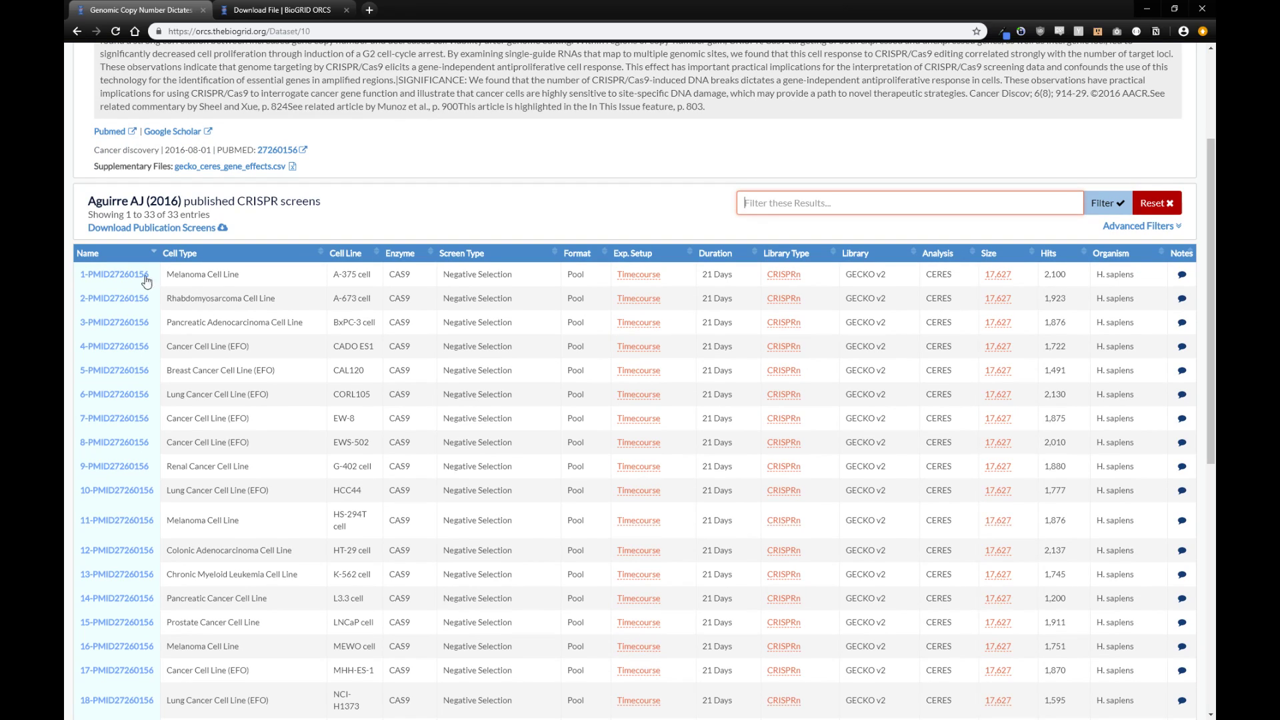
pyautogui.scroll(-3)
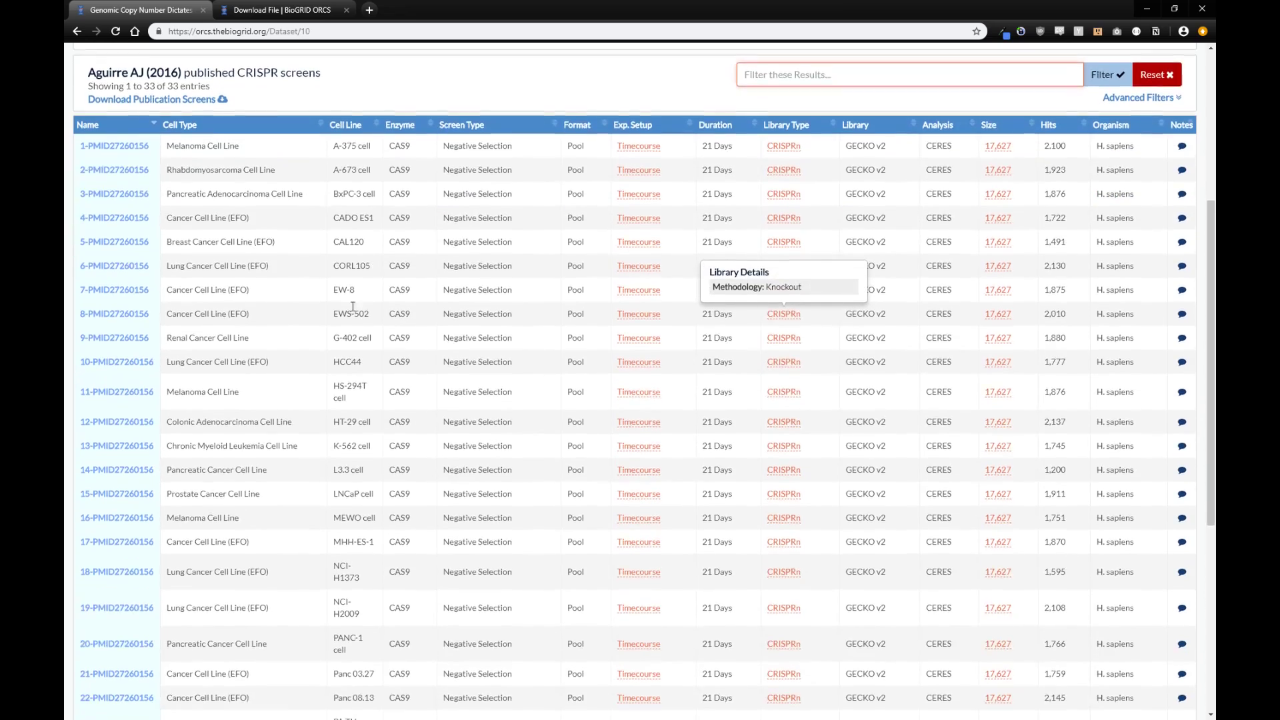
pyautogui.scroll(-3)
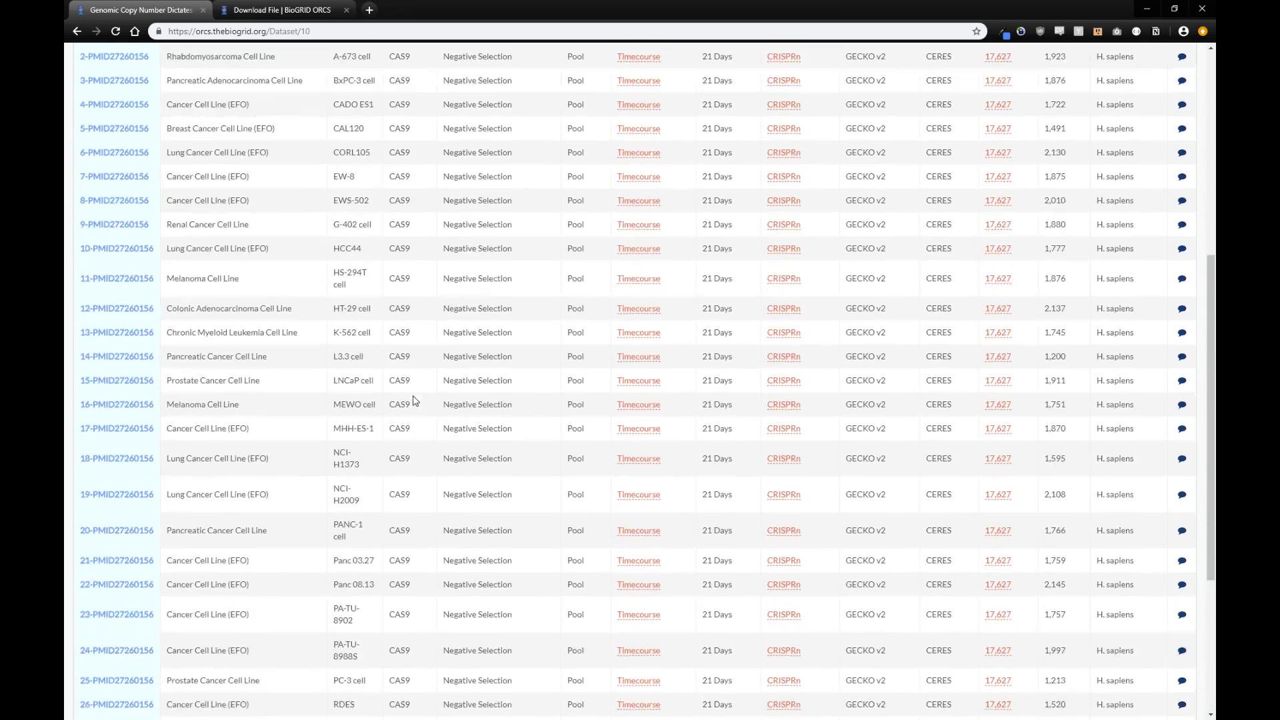
pyautogui.scroll(3)
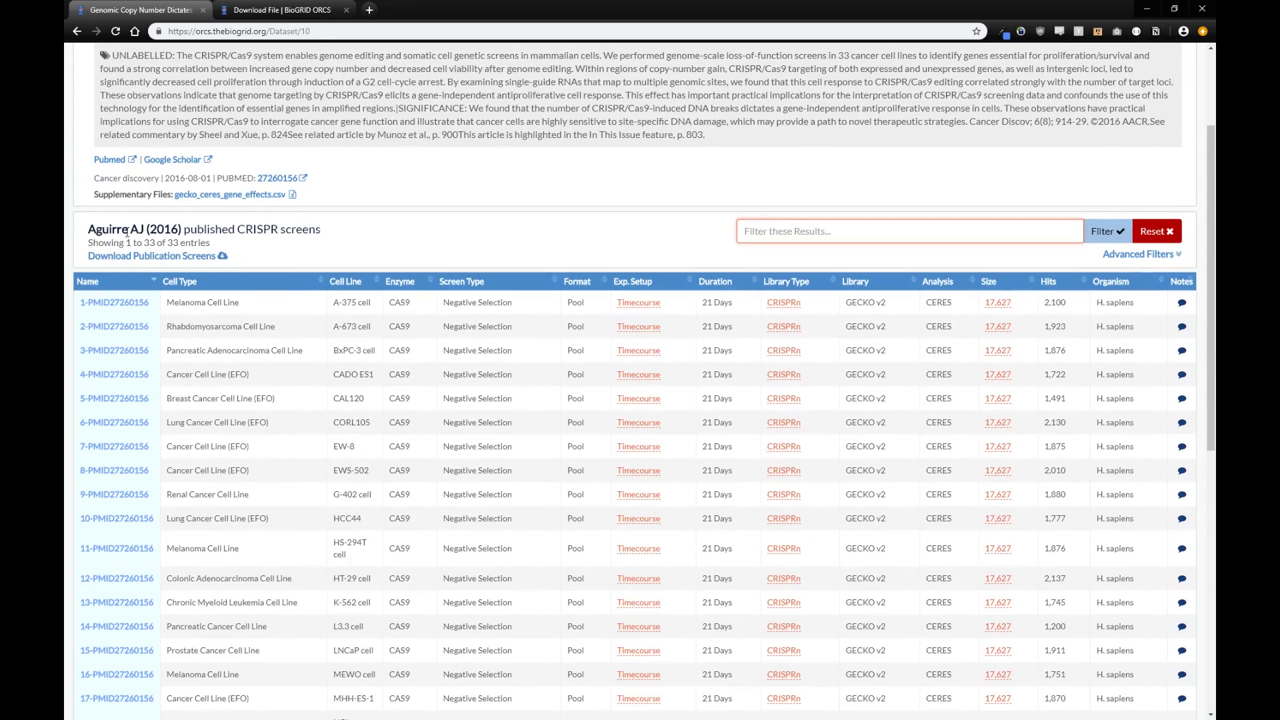
pyautogui.moveTo(257, 293)
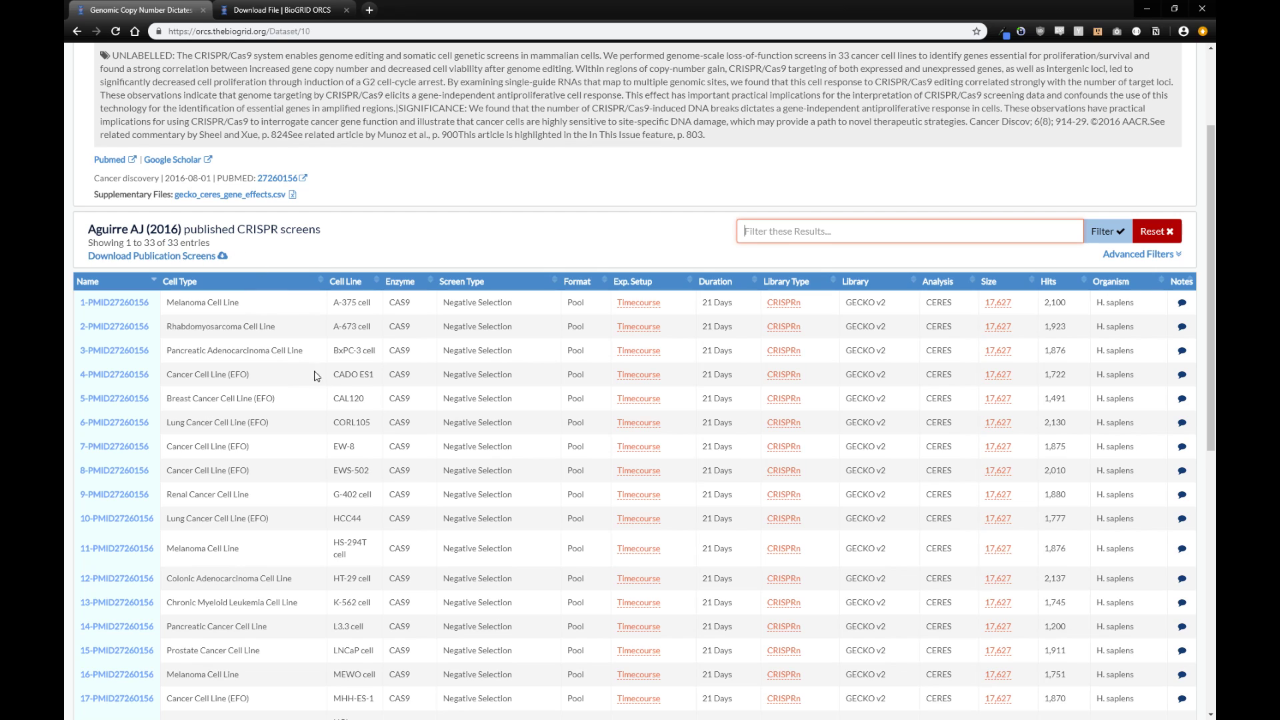
pyautogui.scroll(3)
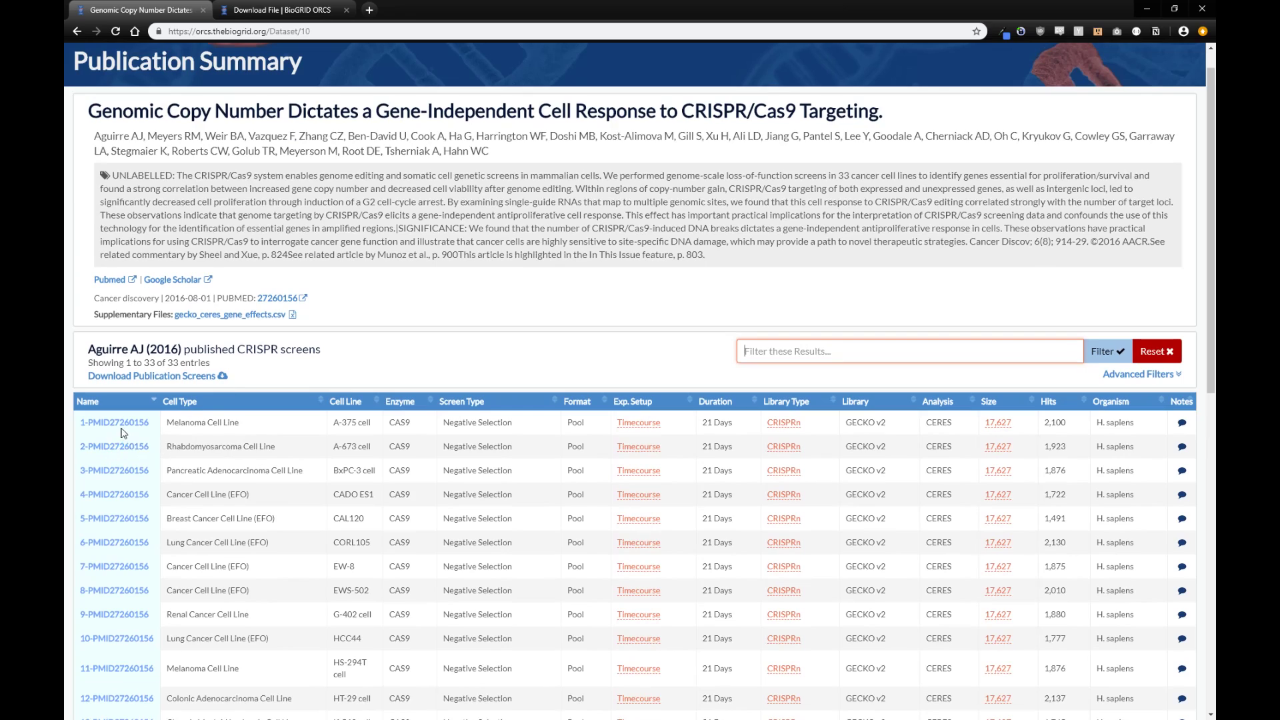
pyautogui.moveTo(113, 543)
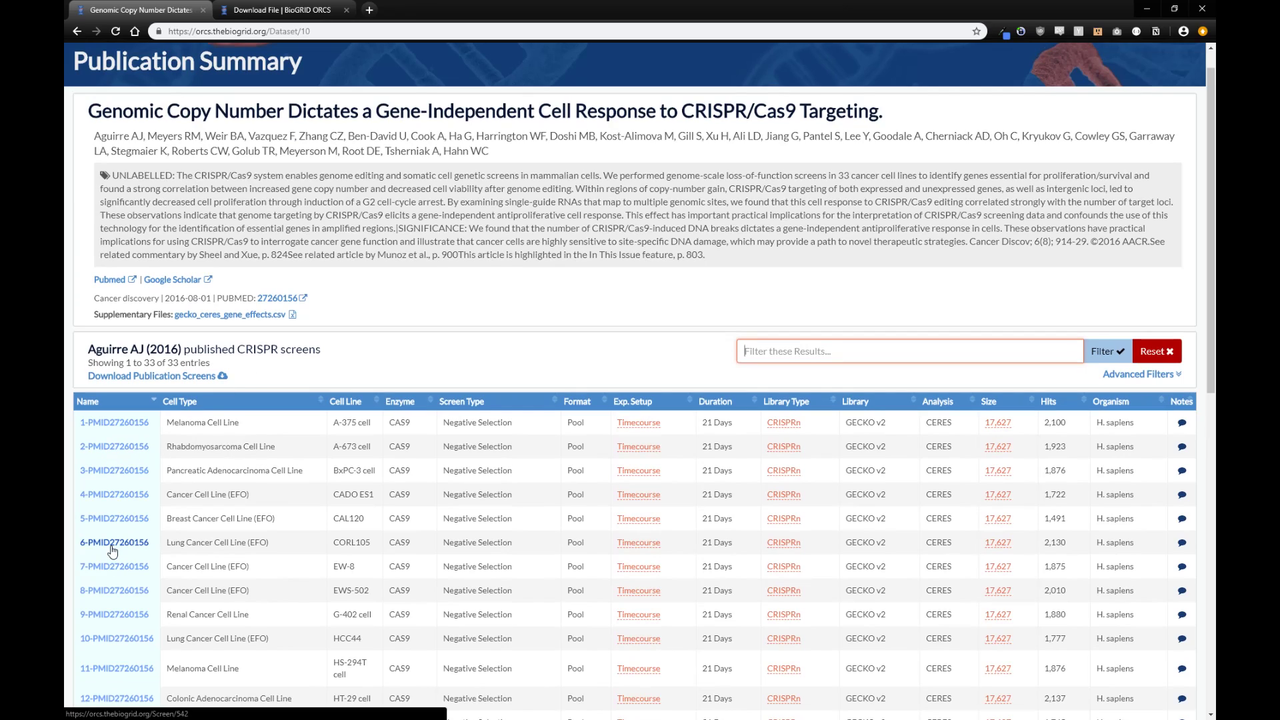
pyautogui.moveTo(112, 543)
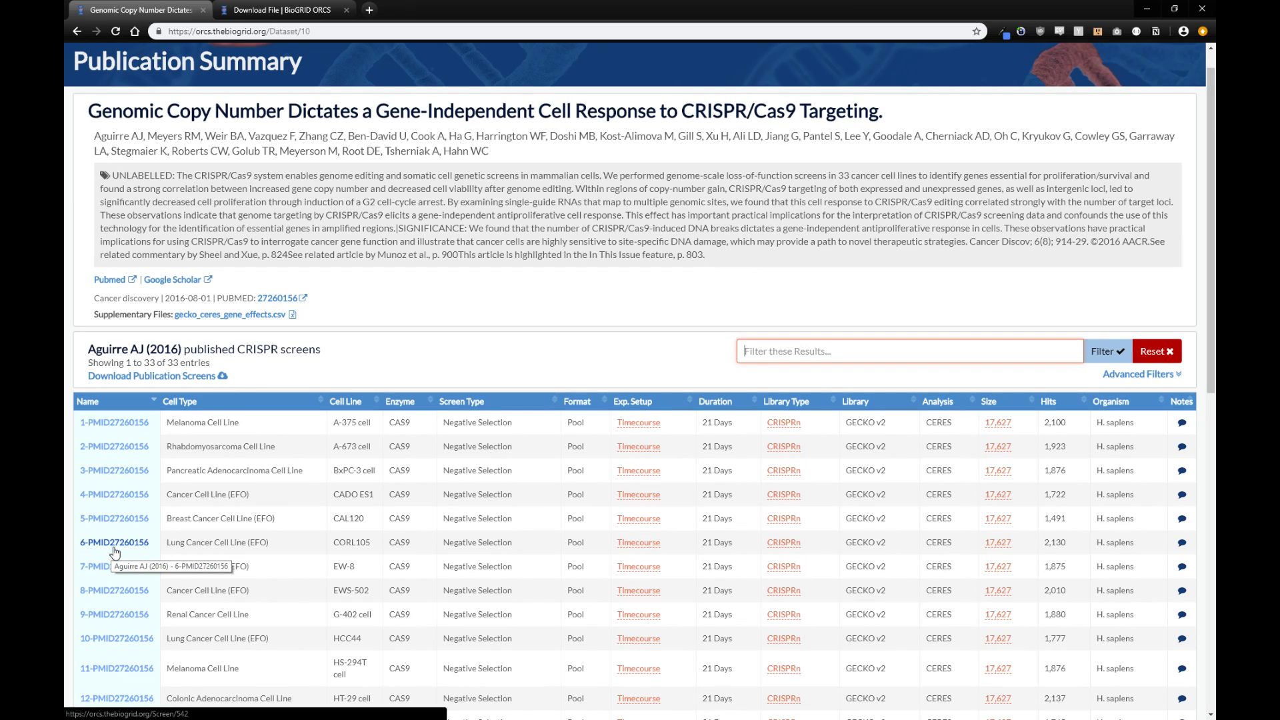
pyautogui.scroll(3)
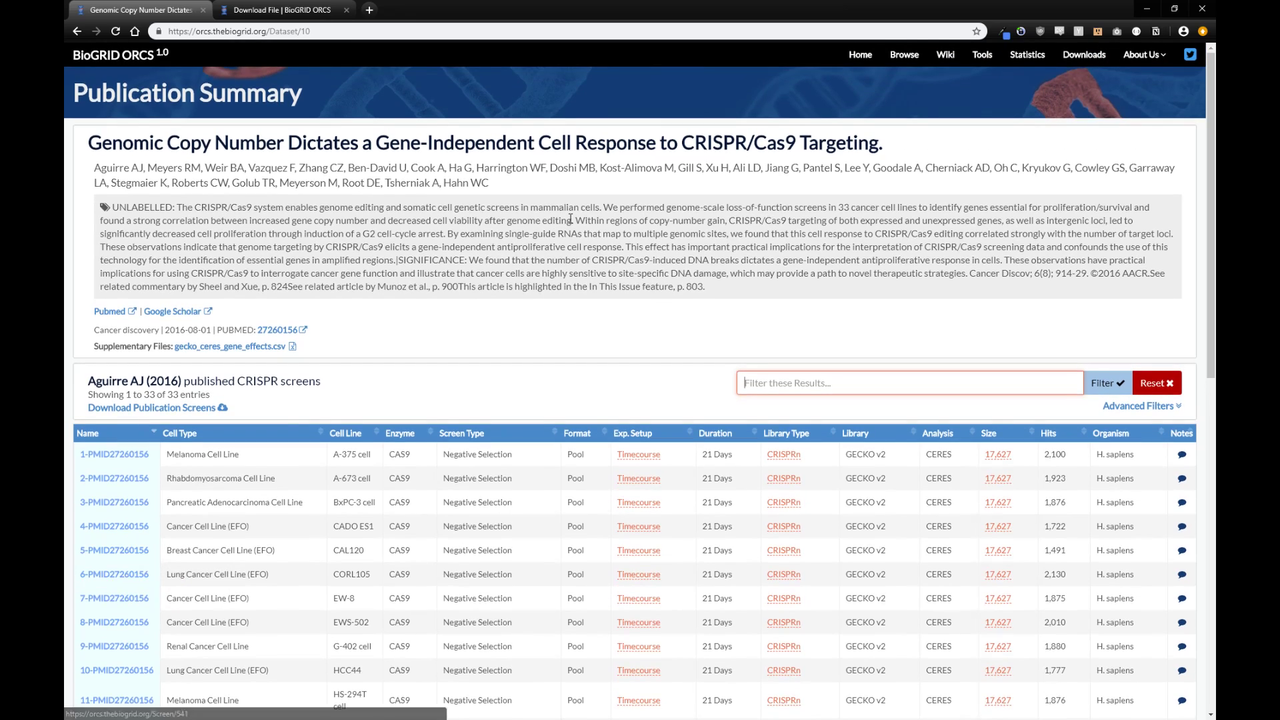
# Step: Run an enzyme search for sunCas9 in Homo sapiens from the home page
pyautogui.click(860, 55)
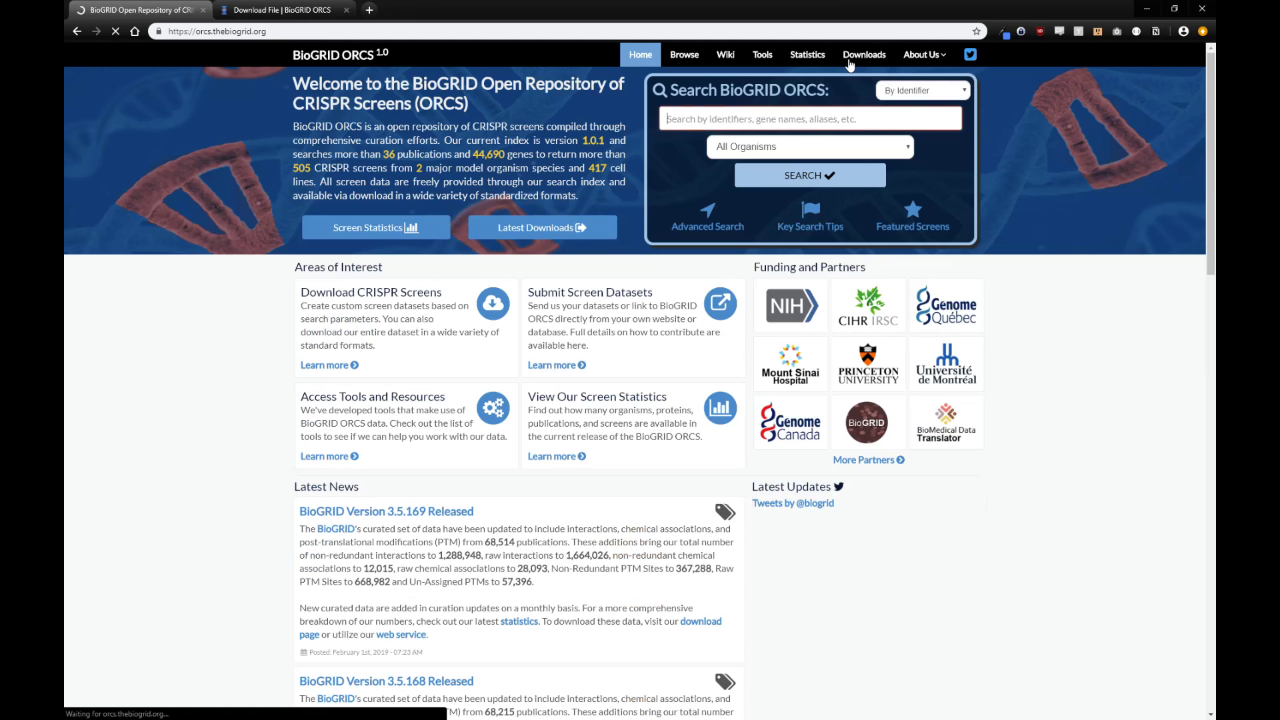
pyautogui.click(921, 89)
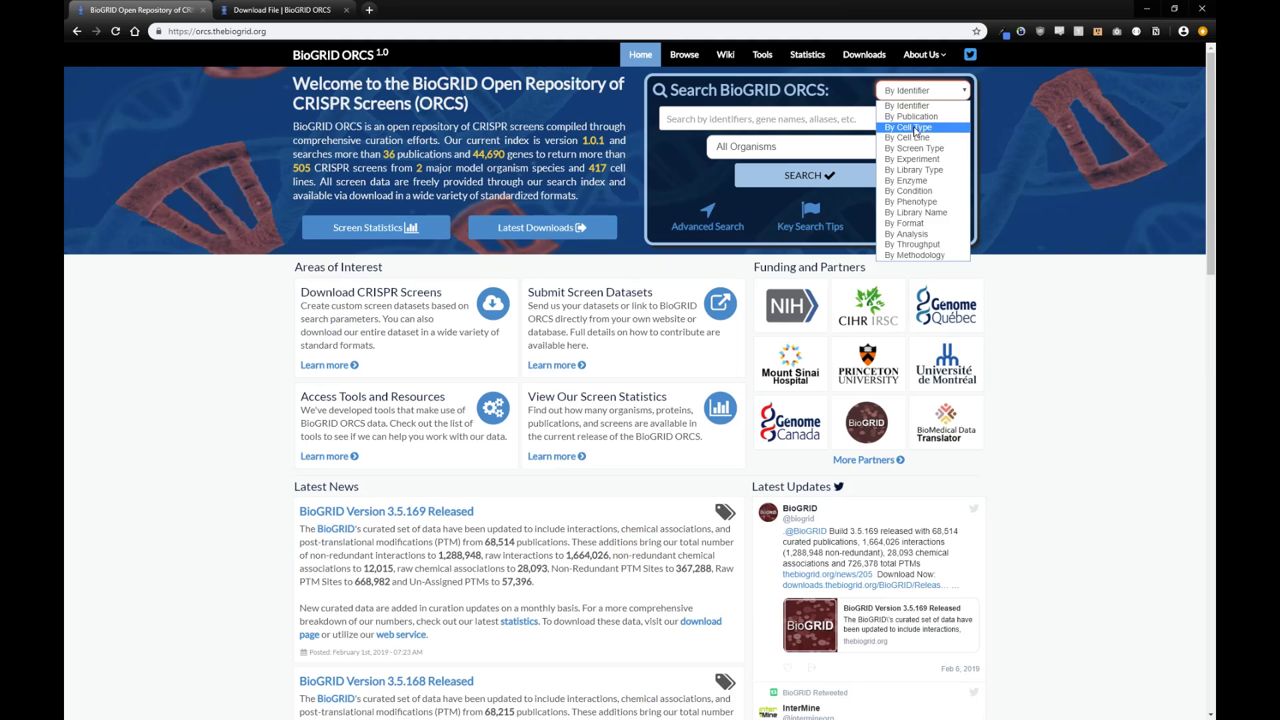
pyautogui.moveTo(915, 134)
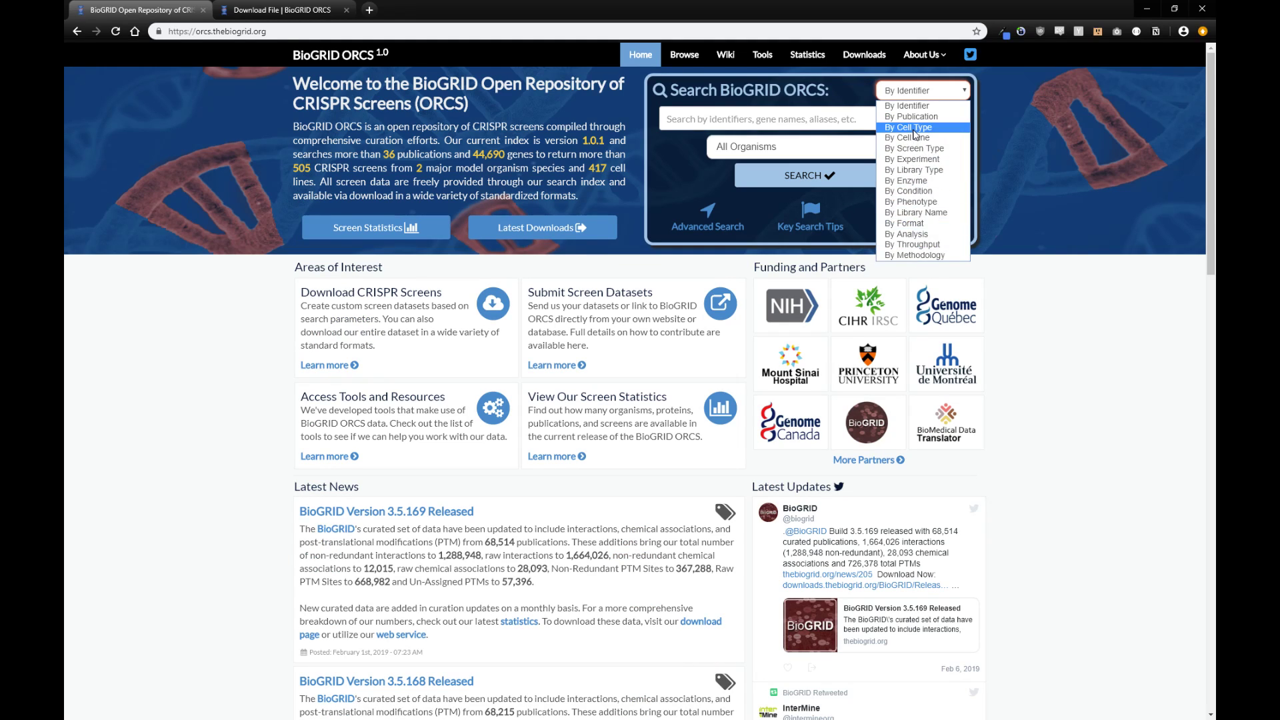
pyautogui.moveTo(916, 180)
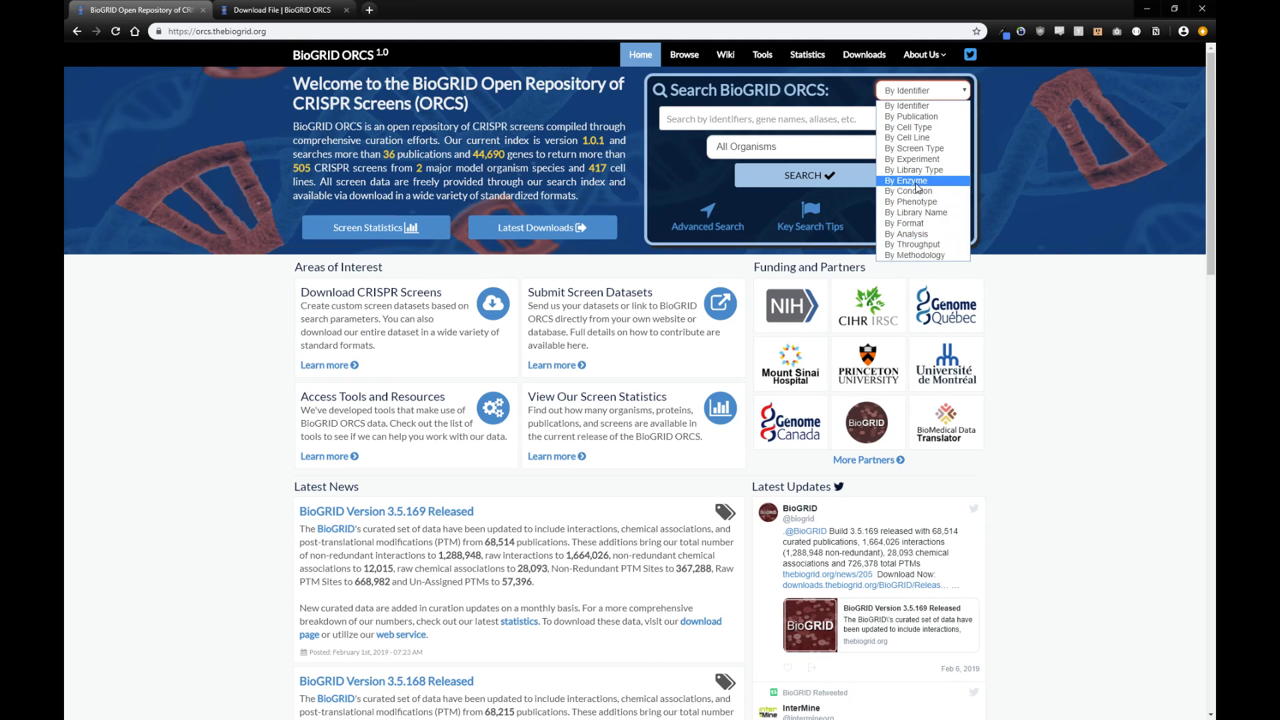
pyautogui.click(904, 180)
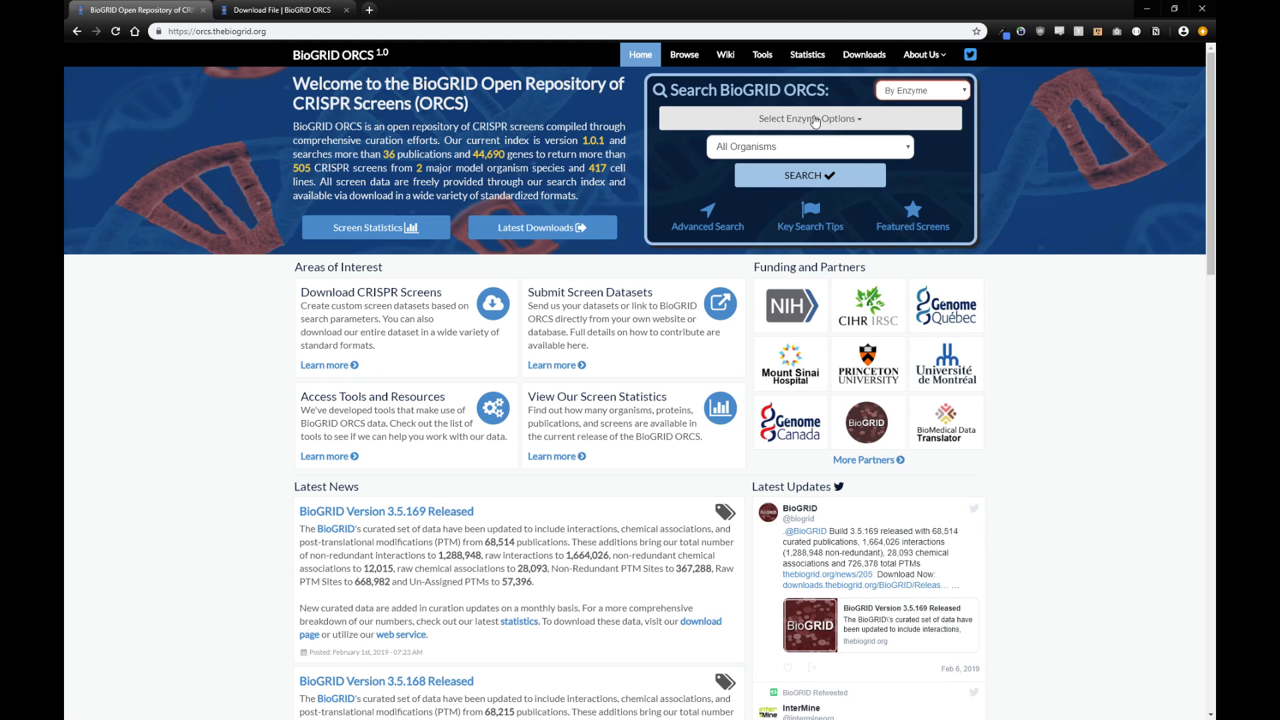
pyautogui.click(809, 119)
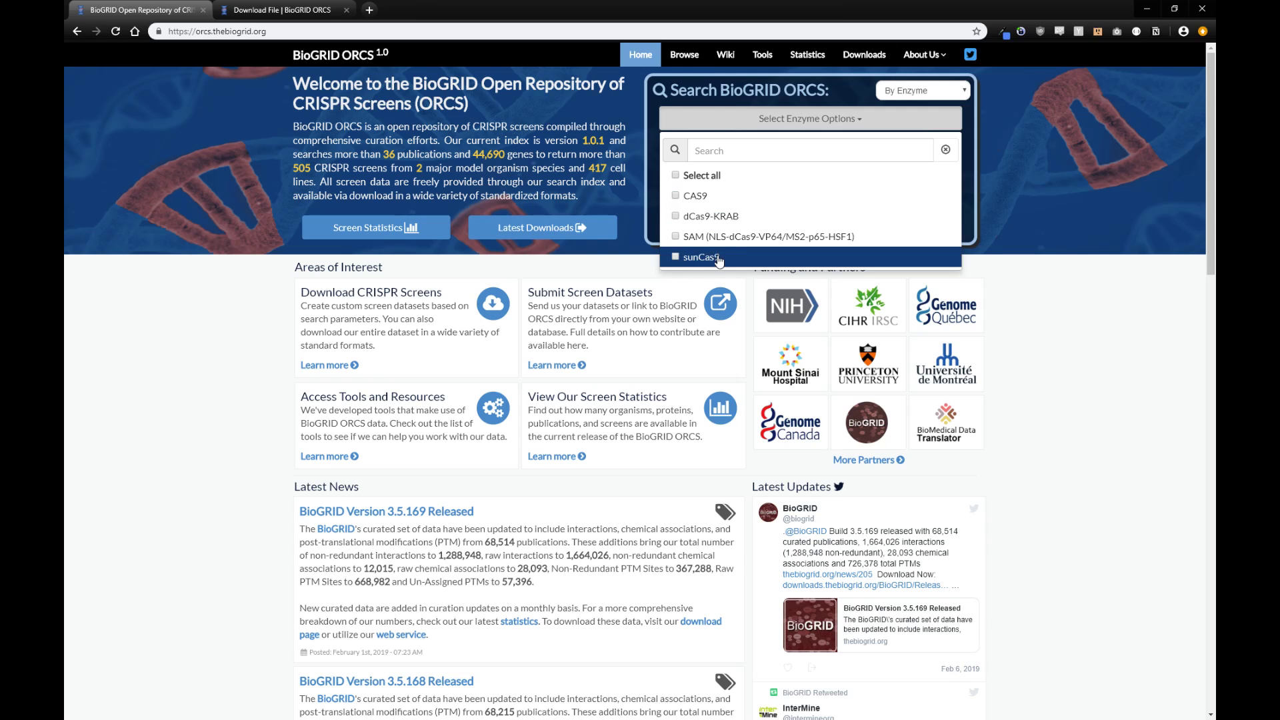
pyautogui.click(676, 256)
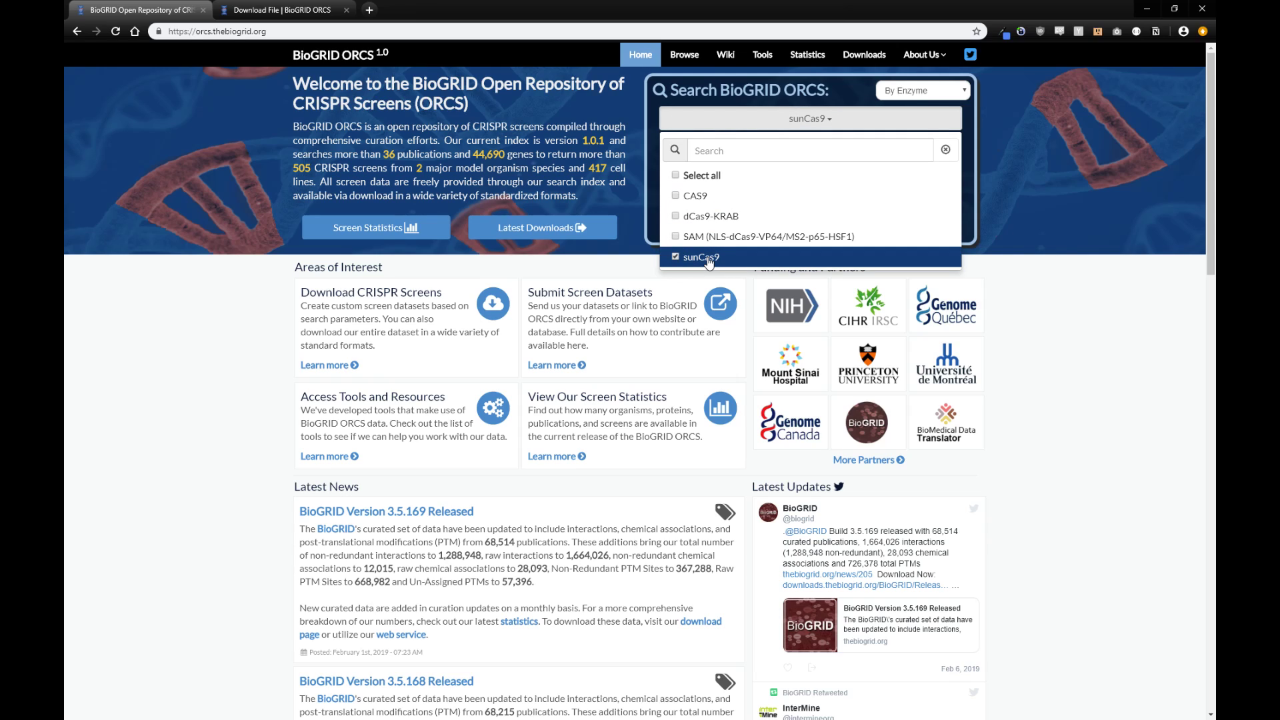
pyautogui.click(704, 258)
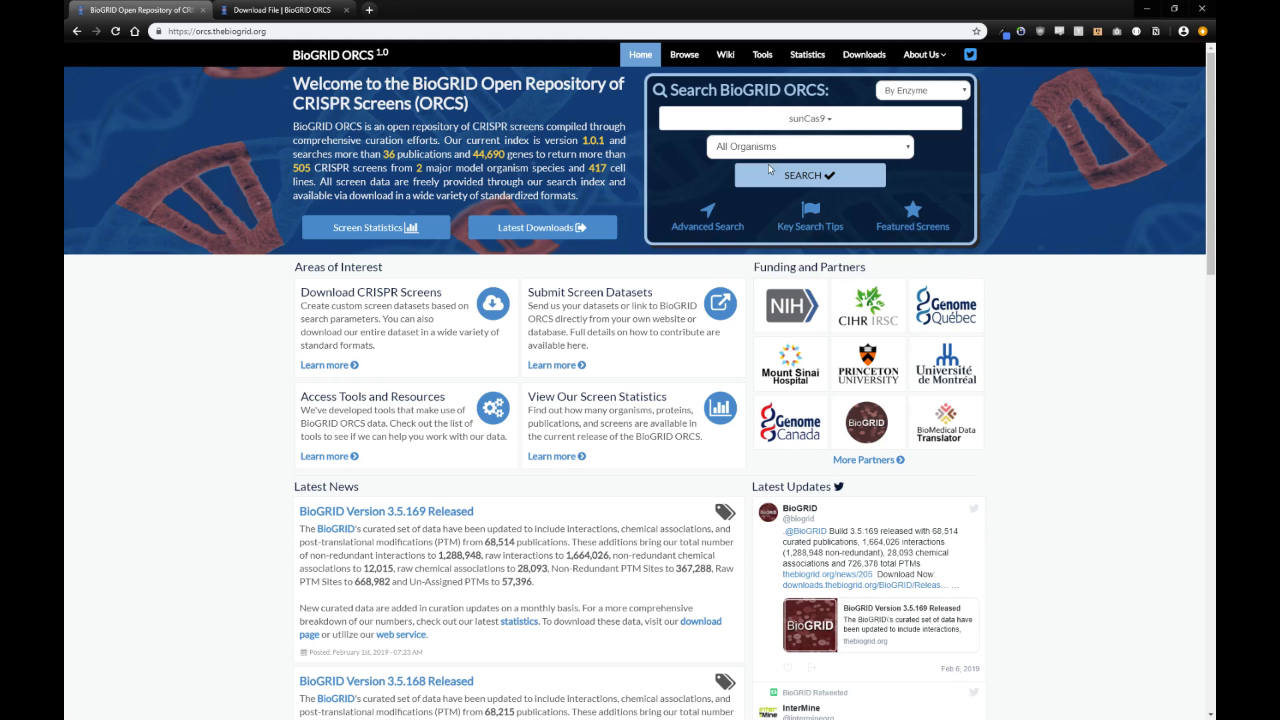
pyautogui.click(808, 147)
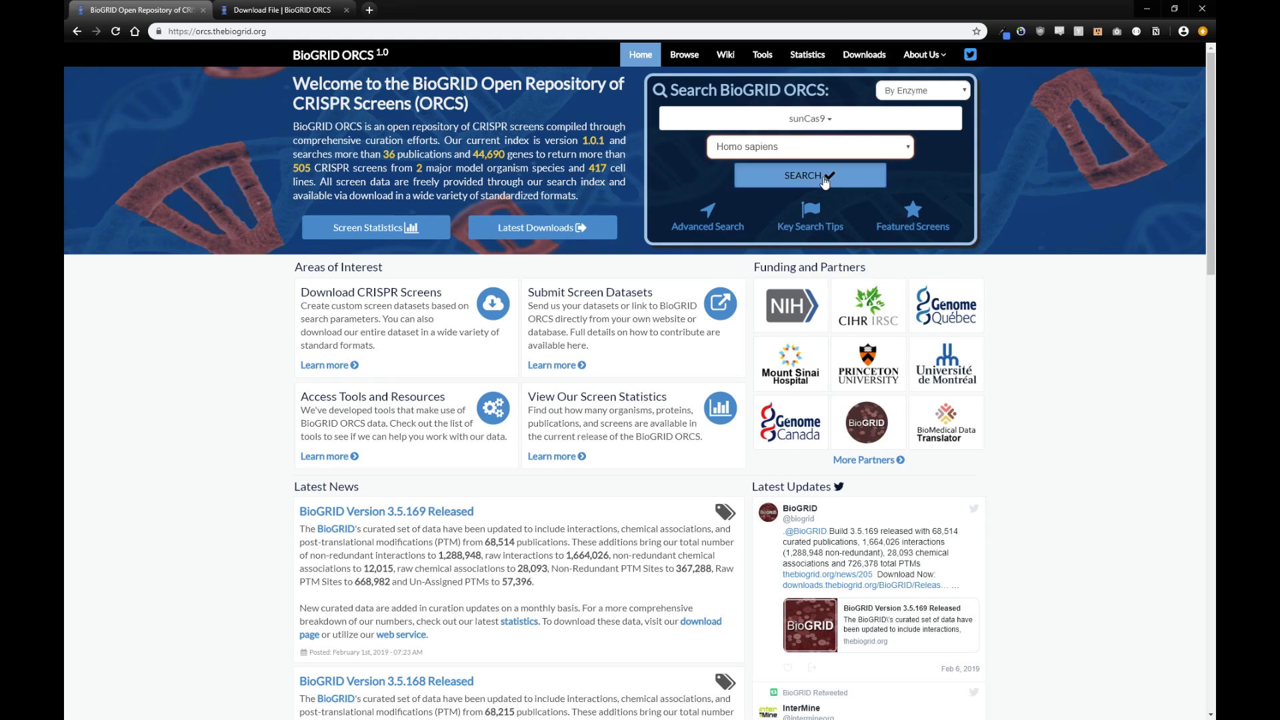
pyautogui.click(808, 176)
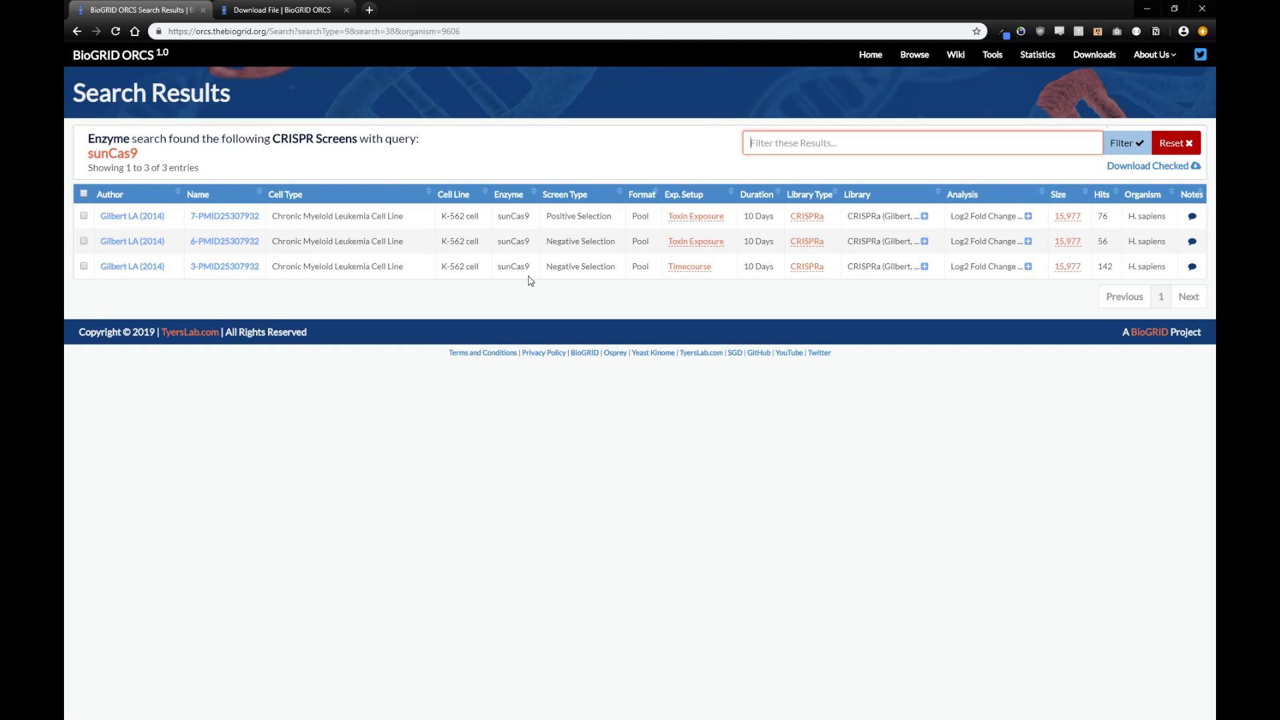
pyautogui.moveTo(515, 290)
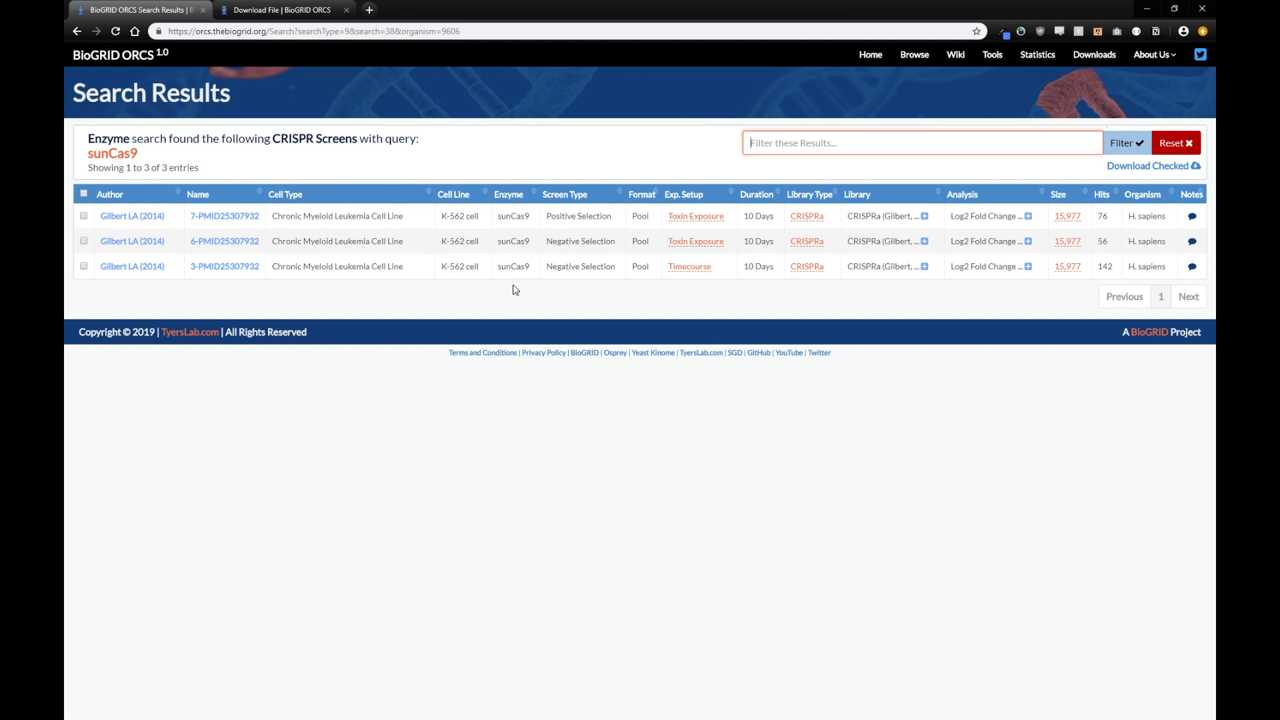
pyautogui.moveTo(520, 252)
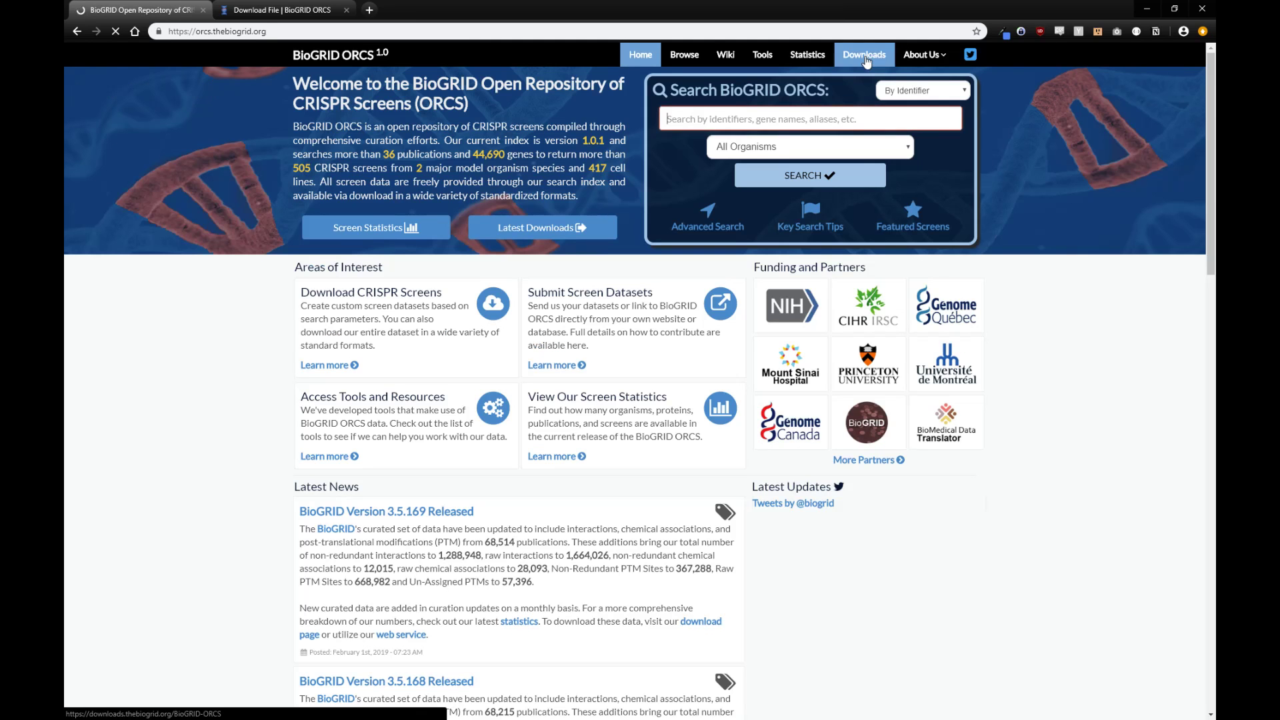
# Step: Run a phenotype search for toxin resistance (APO:0000215) across all organisms
pyautogui.click(921, 89)
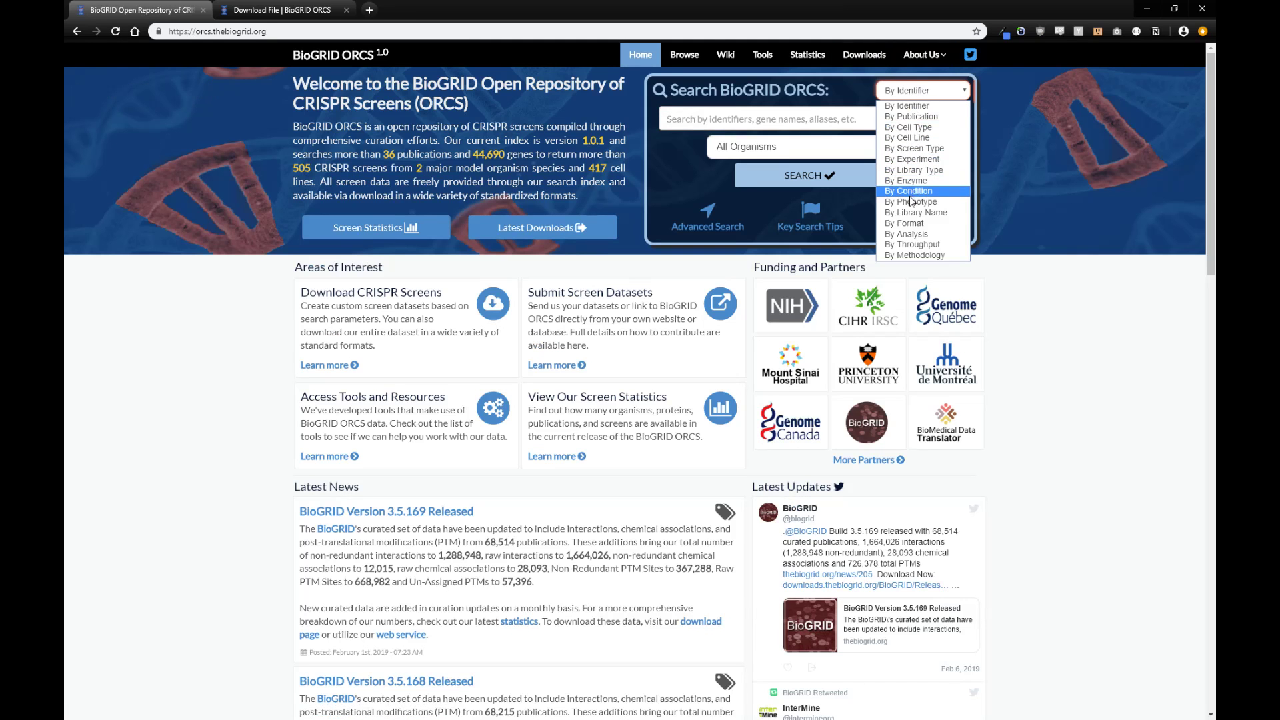
pyautogui.click(909, 201)
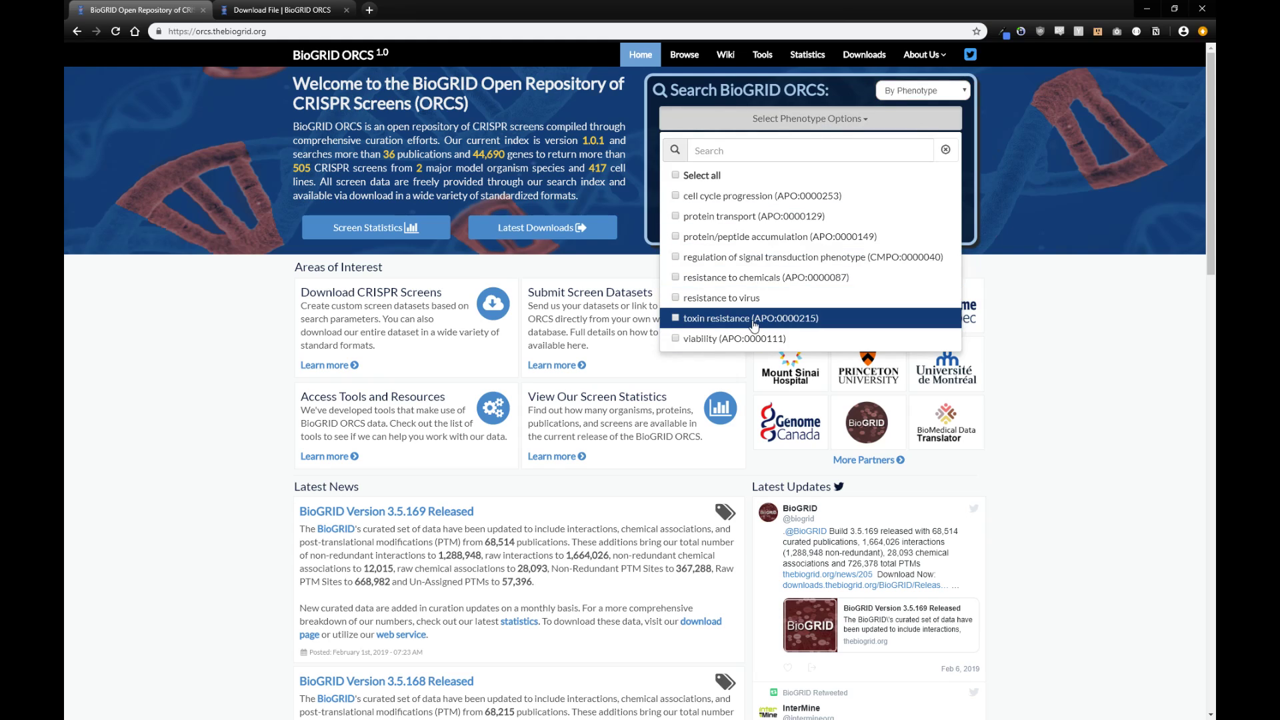
pyautogui.click(748, 317)
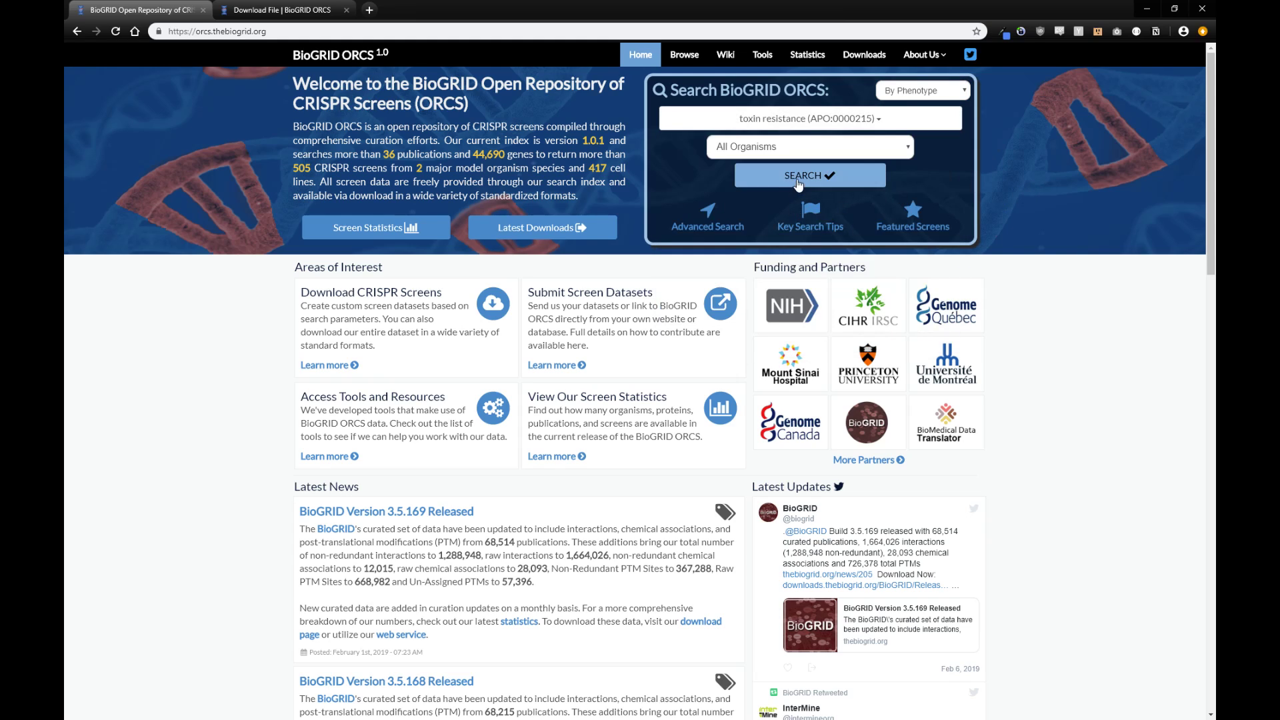
pyautogui.click(809, 175)
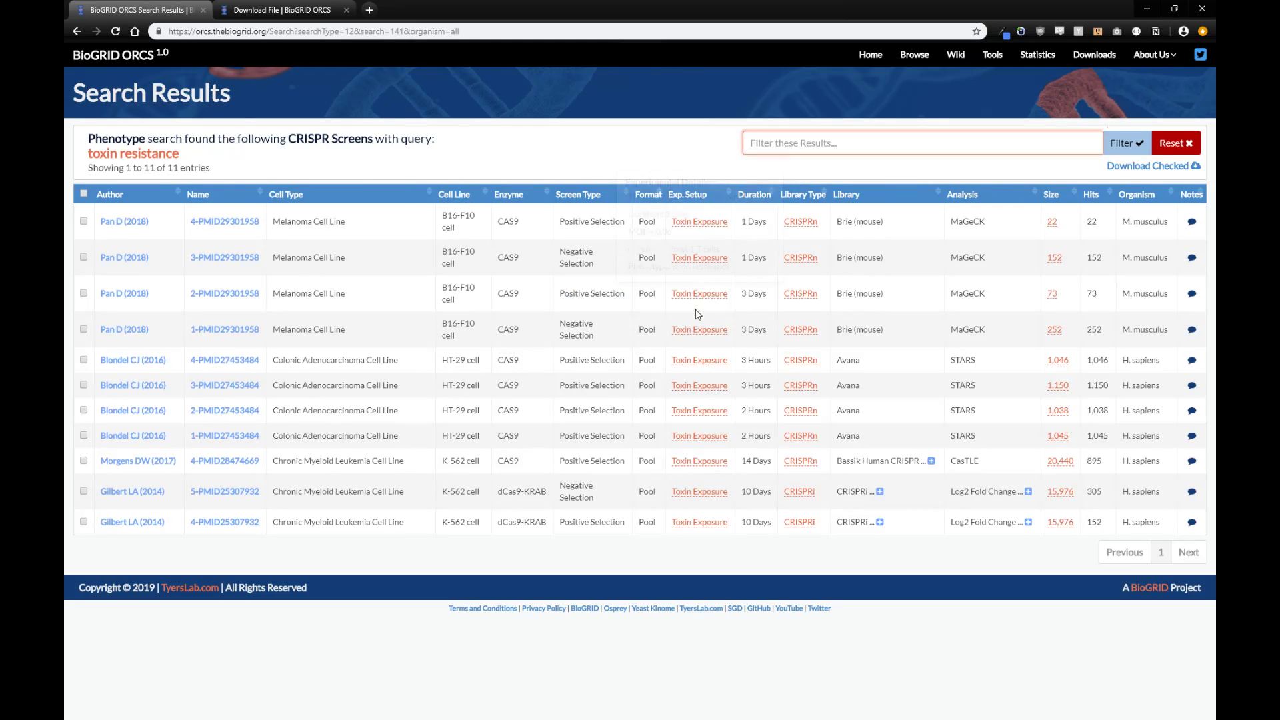
pyautogui.moveTo(698, 293)
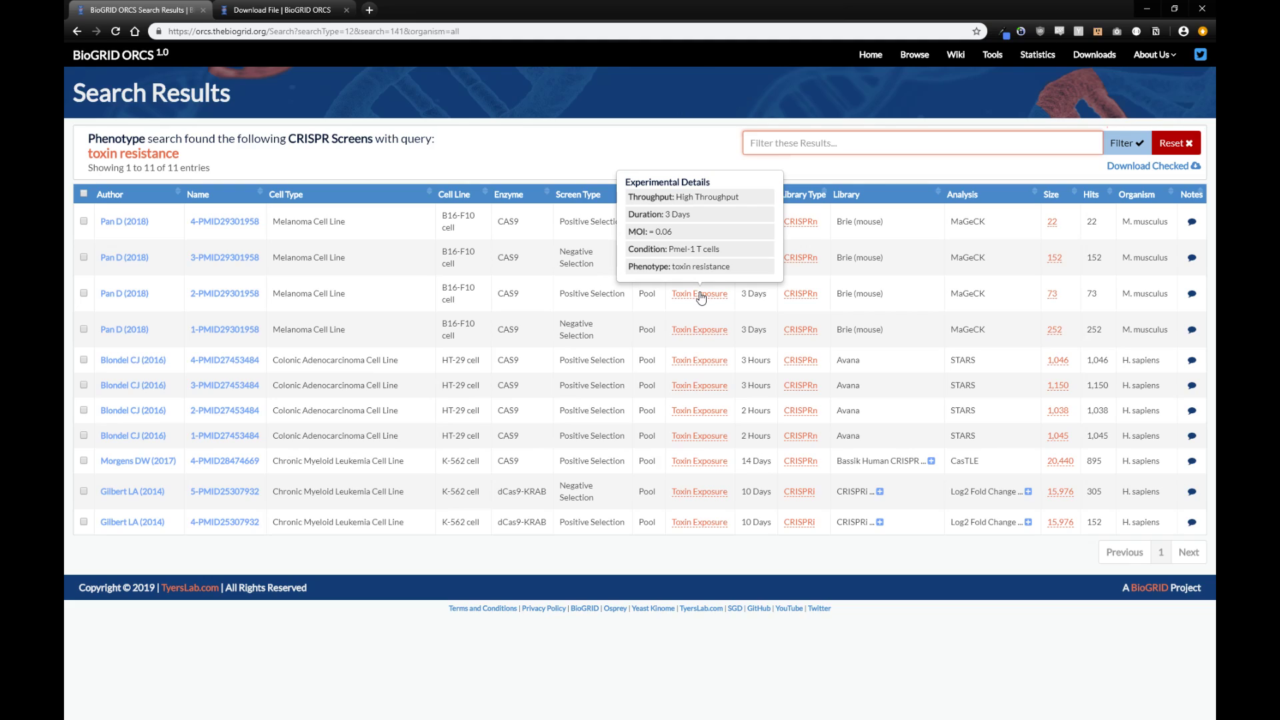
pyautogui.moveTo(512, 192)
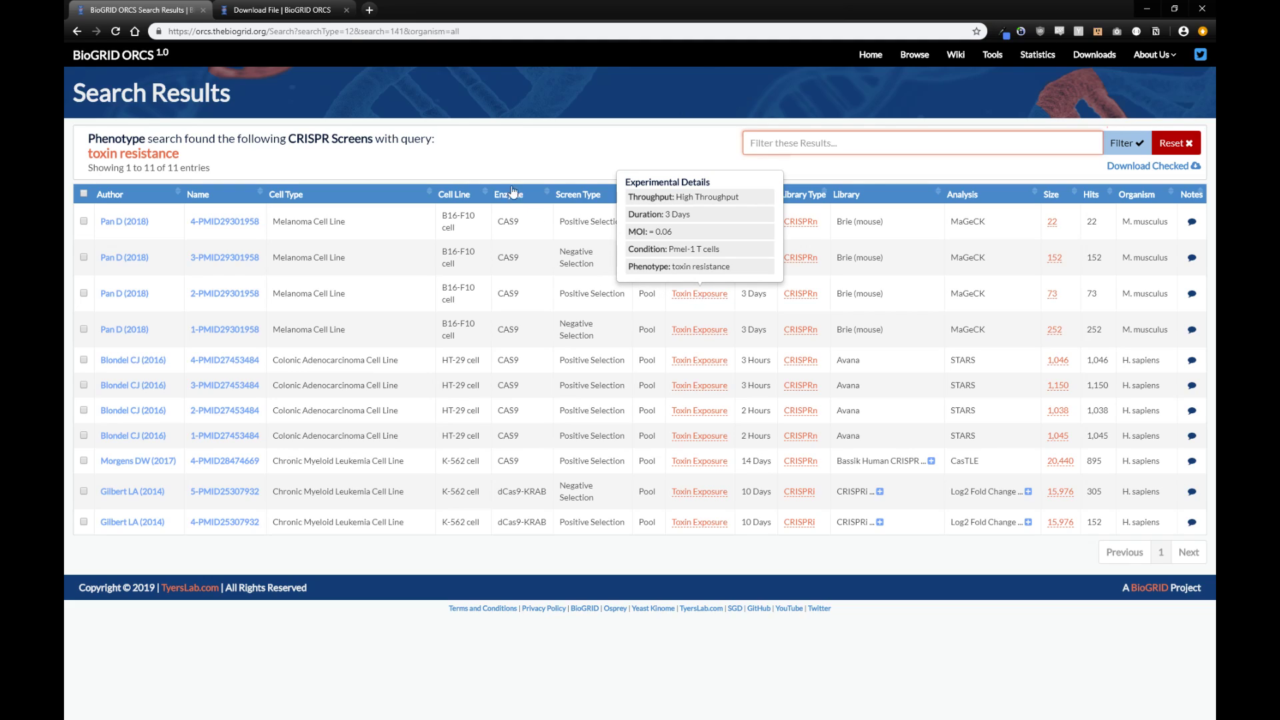
pyautogui.moveTo(208, 195)
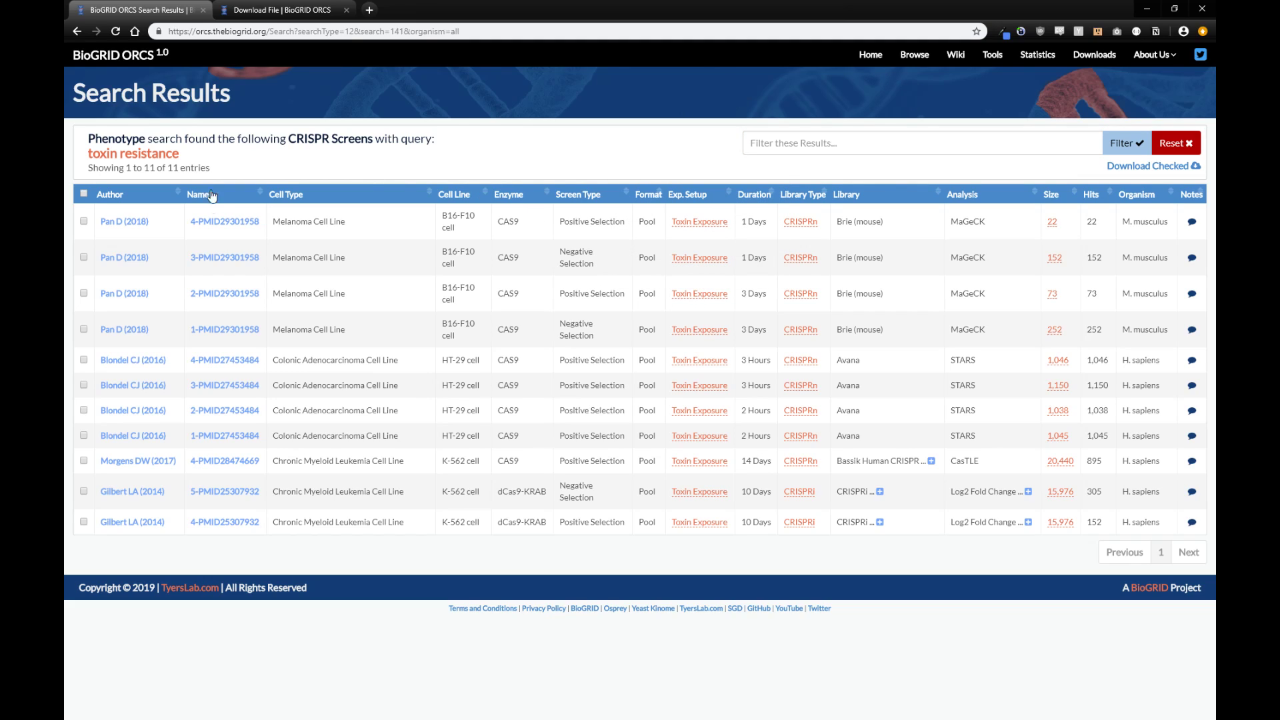
pyautogui.moveTo(224, 222)
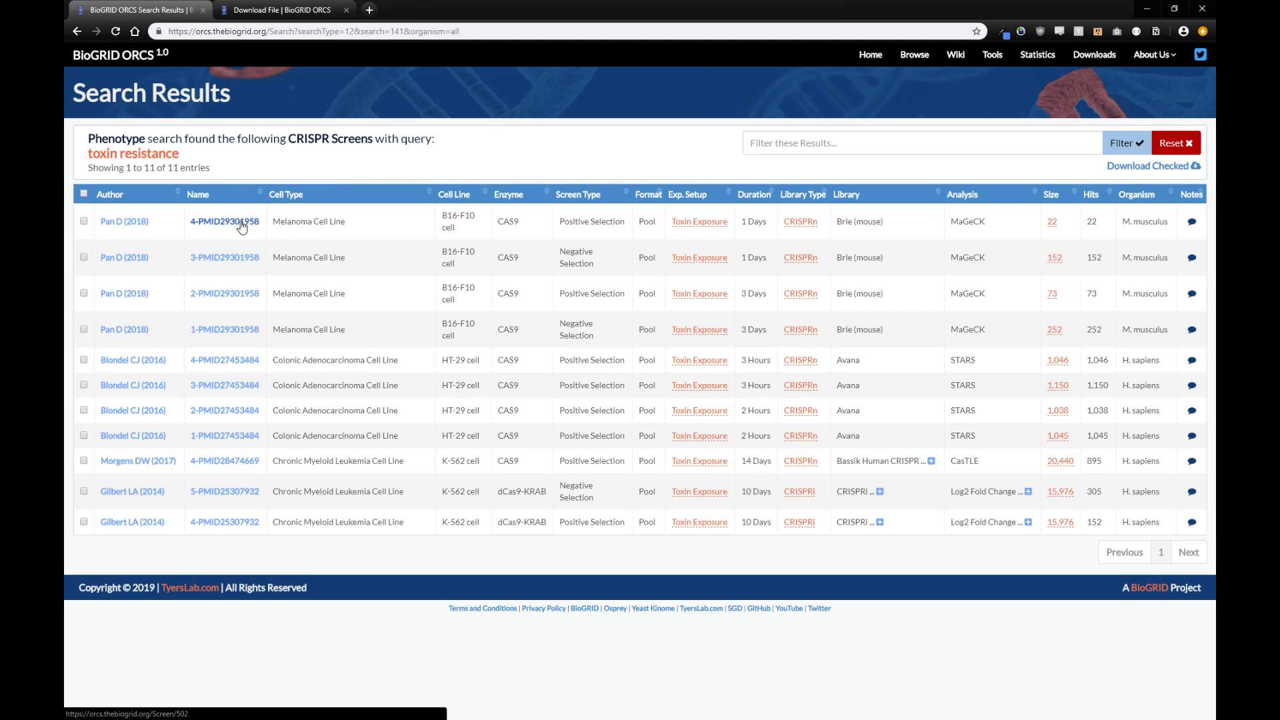
pyautogui.moveTo(224, 221)
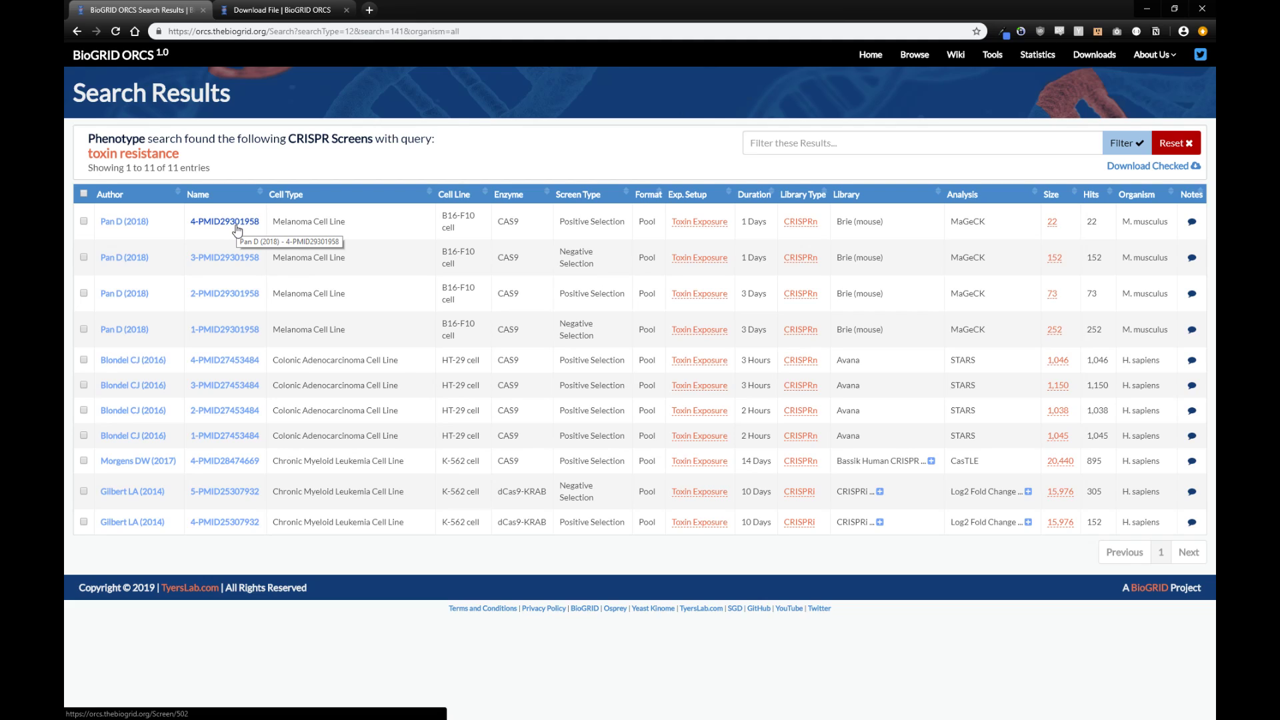
# Step: View the Pan D (2018) 4-PMID29301958 screen summary with its 22 hits
pyautogui.click(224, 221)
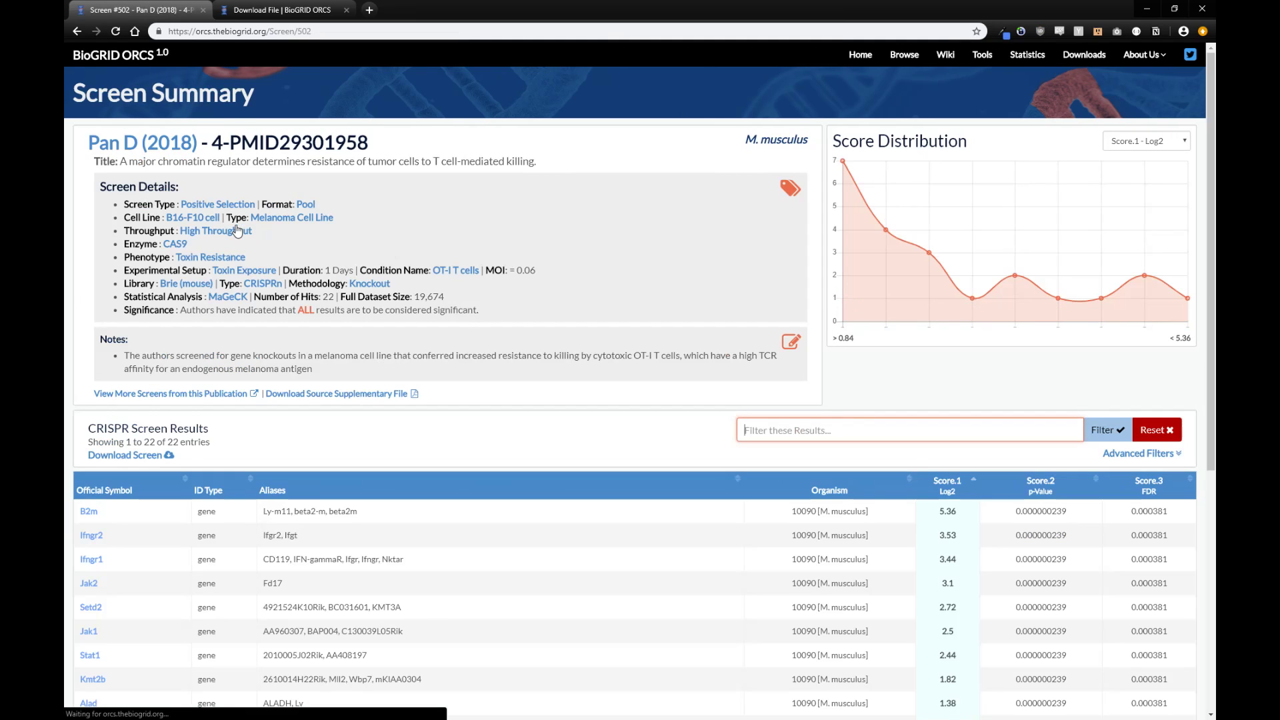
pyautogui.moveTo(214, 230)
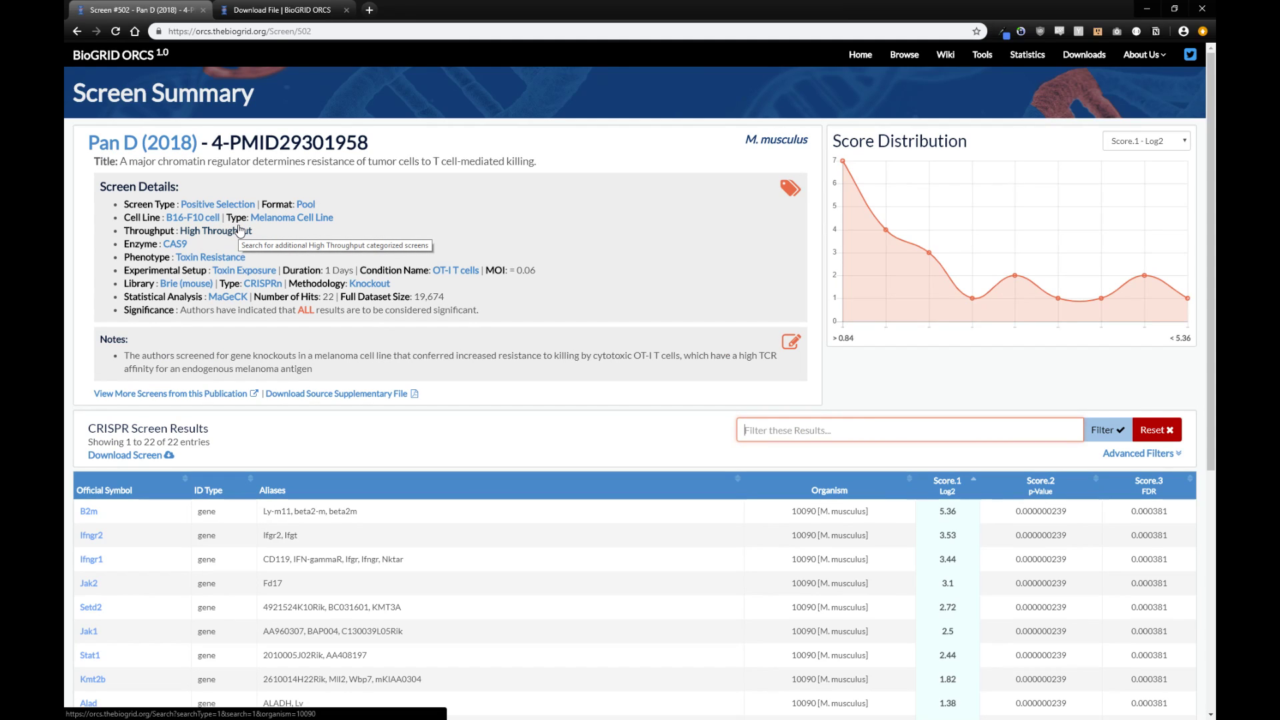
pyautogui.moveTo(255, 175)
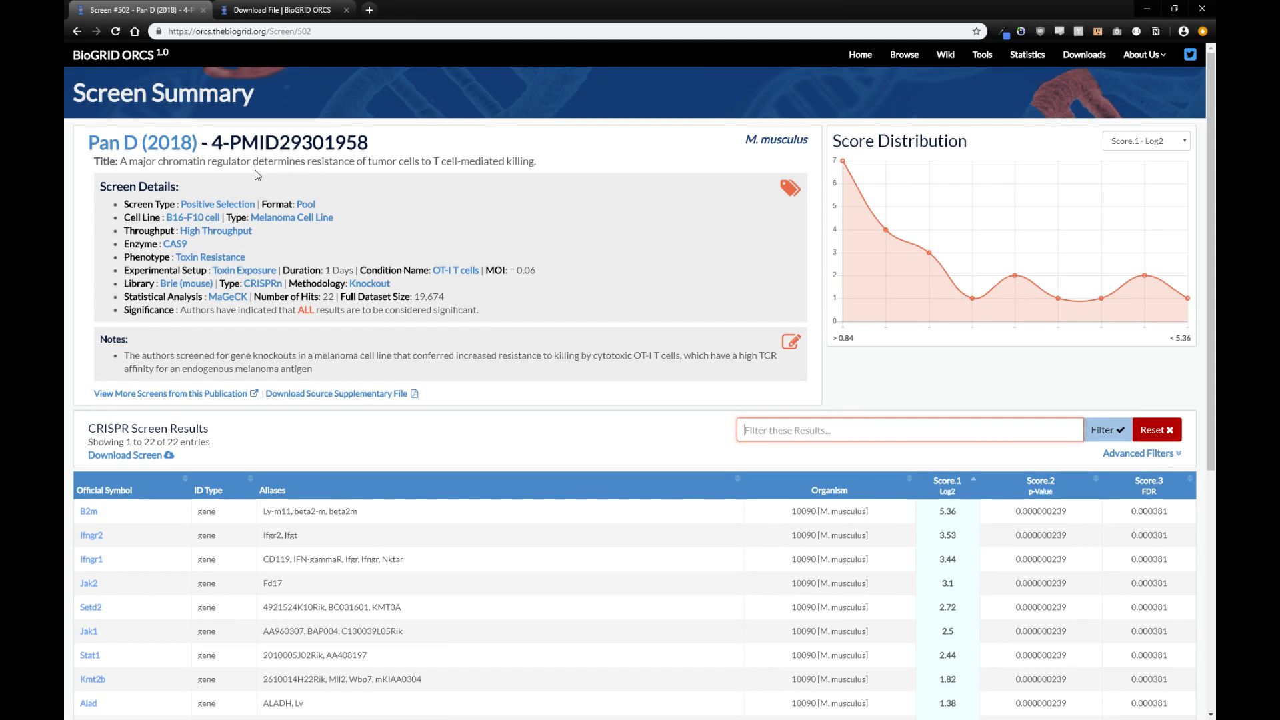
pyautogui.moveTo(313, 328)
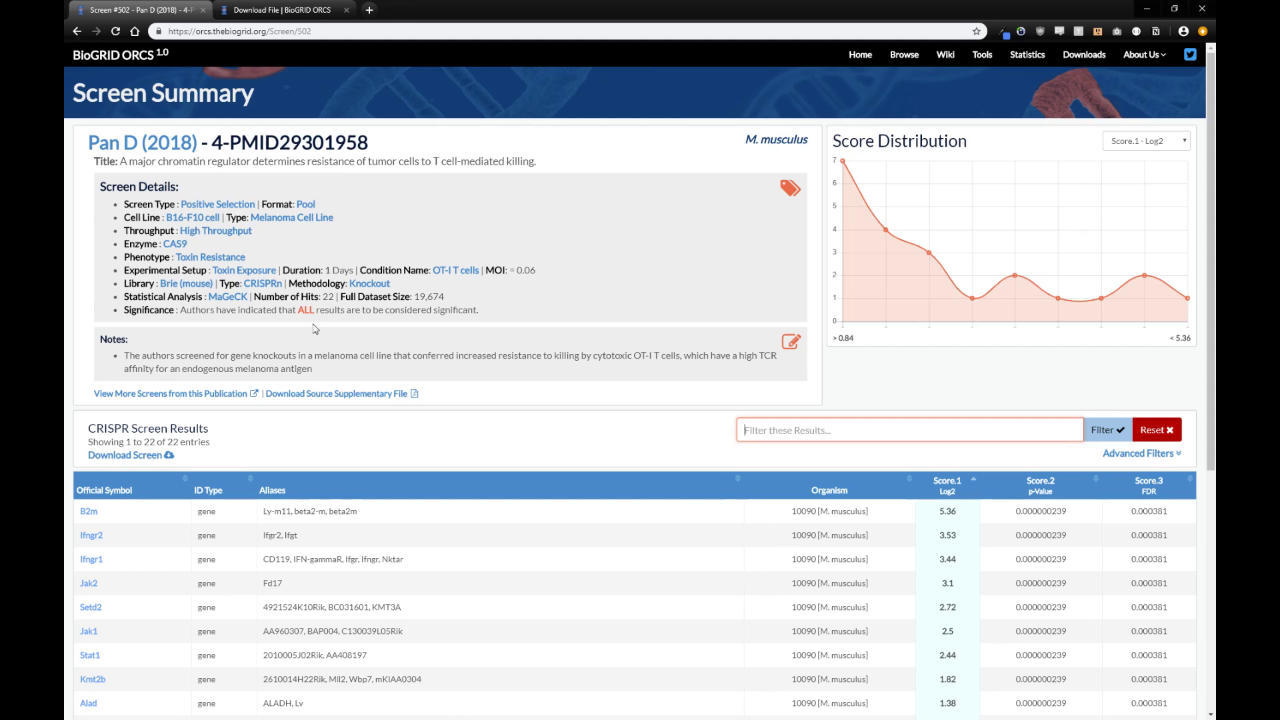
pyautogui.moveTo(292, 217)
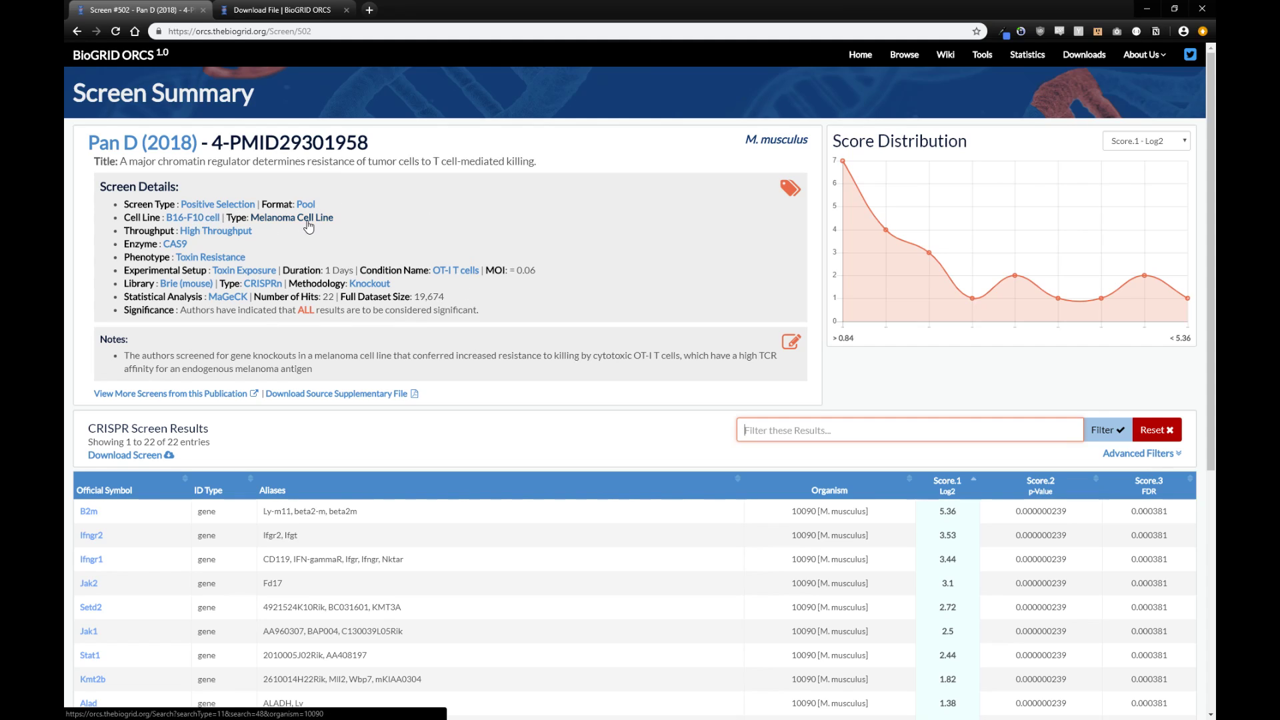
pyautogui.moveTo(463, 311)
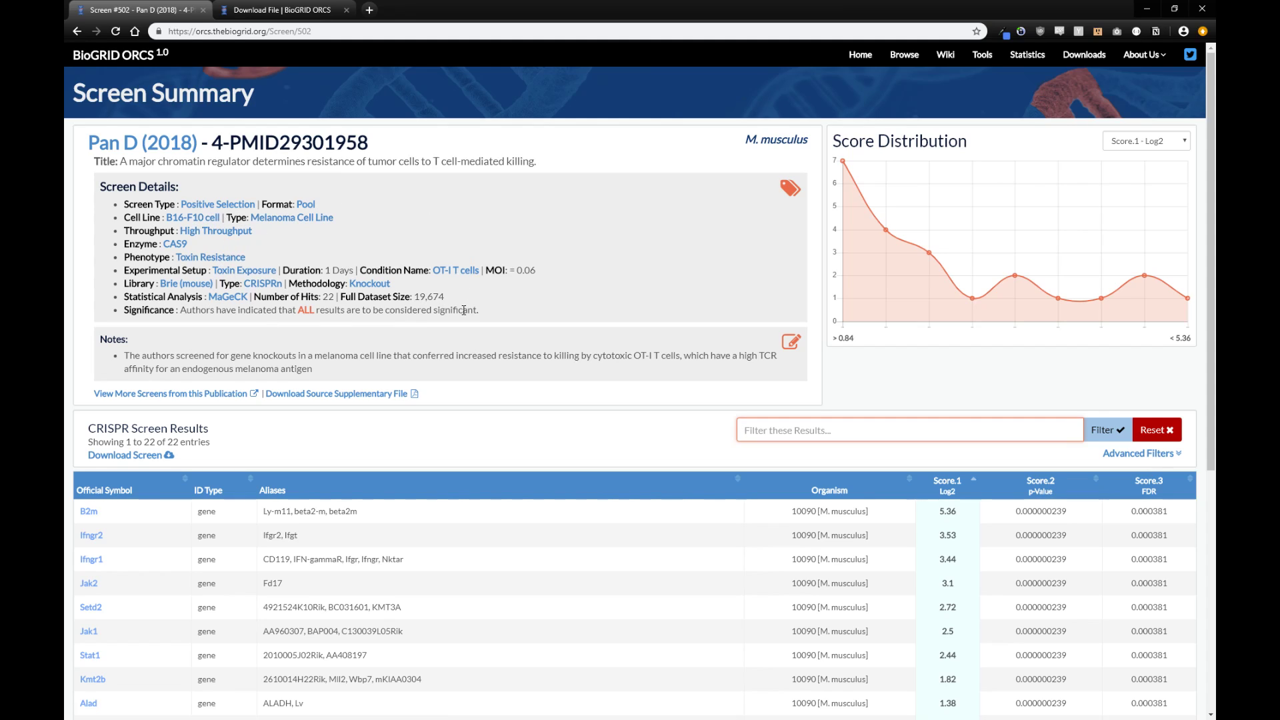
pyautogui.moveTo(332, 323)
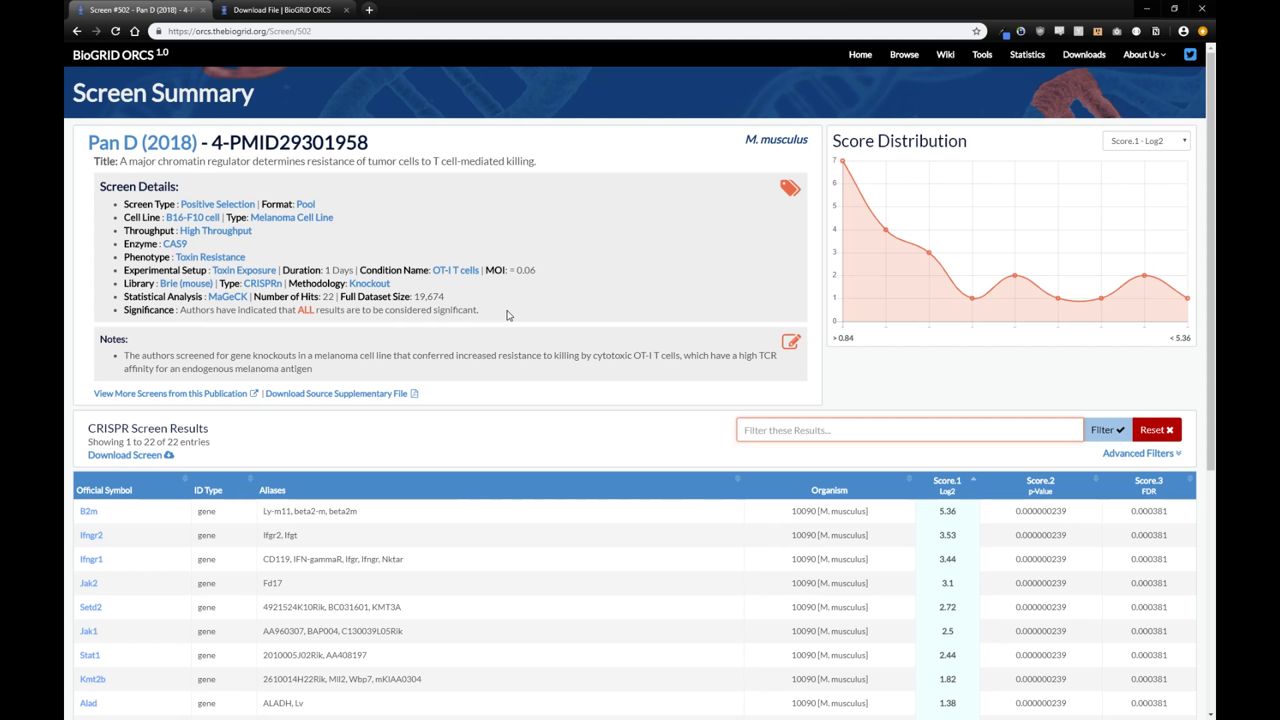
pyautogui.moveTo(319, 373)
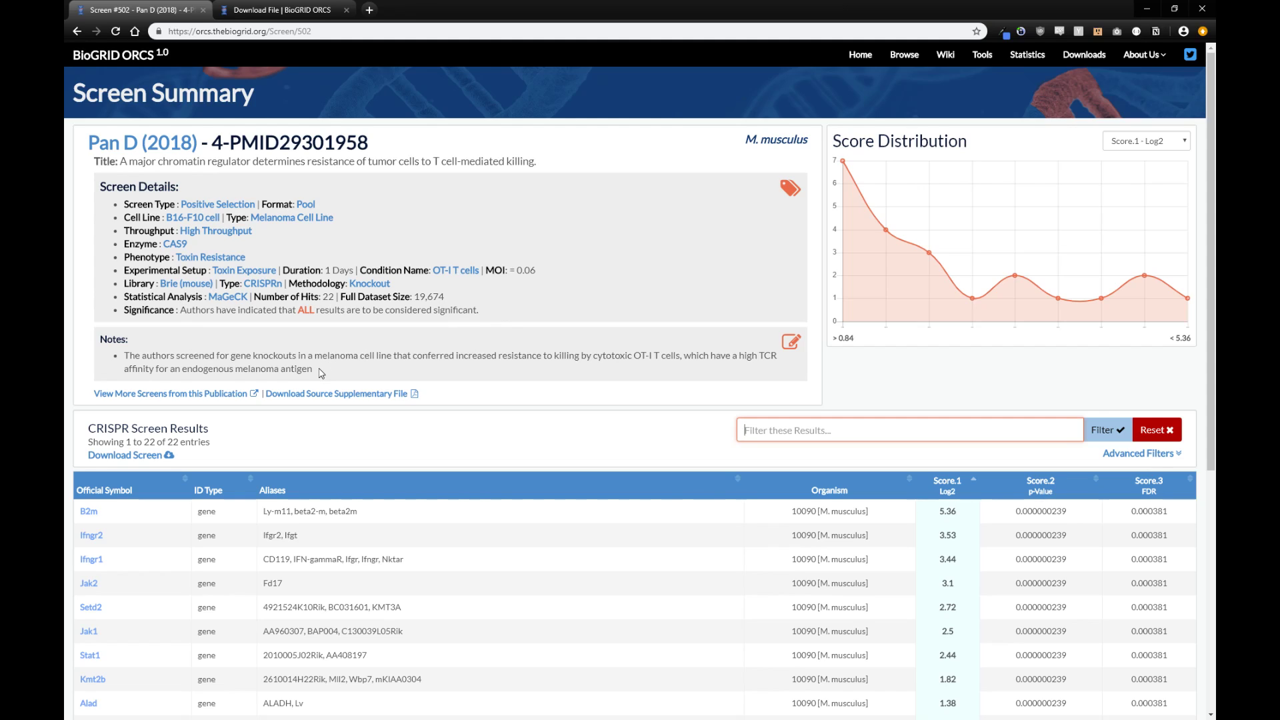
pyautogui.moveTo(617, 370)
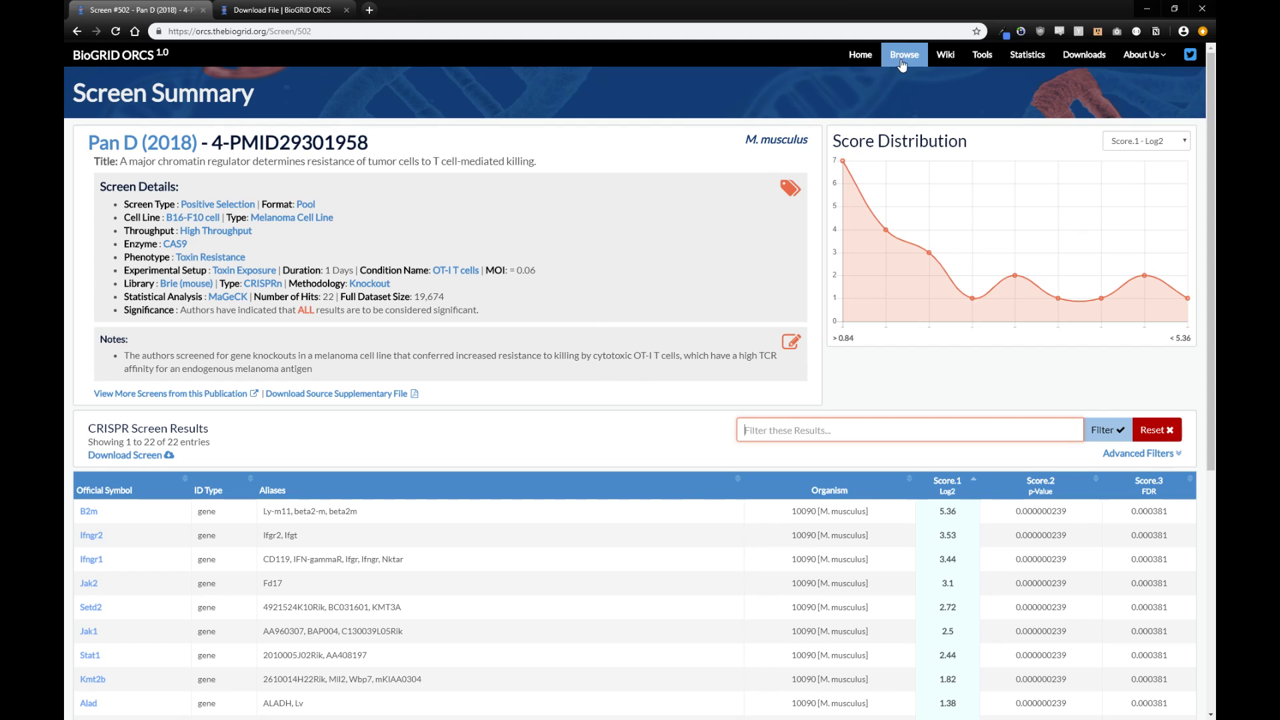
# Step: Browse all screens and view the Patel SJ (2017) 1-PMID28783722 summary
pyautogui.click(902, 55)
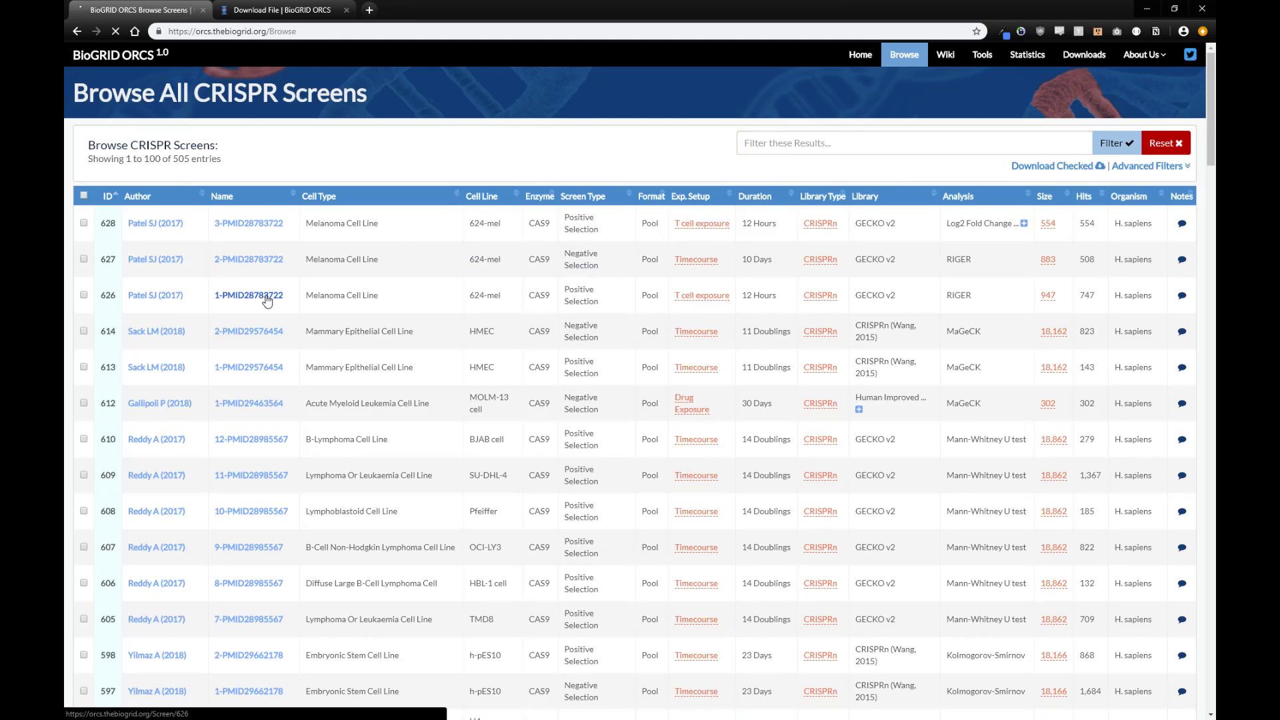
pyautogui.click(249, 294)
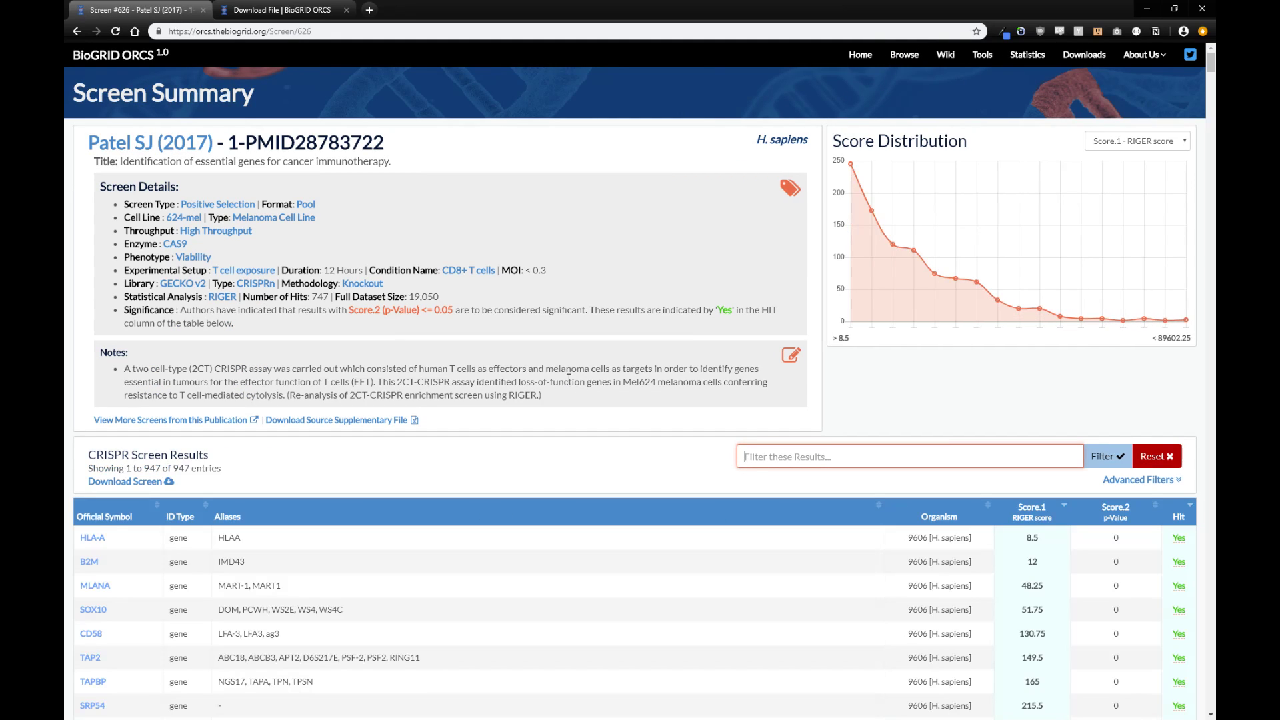
pyautogui.moveTo(207, 242)
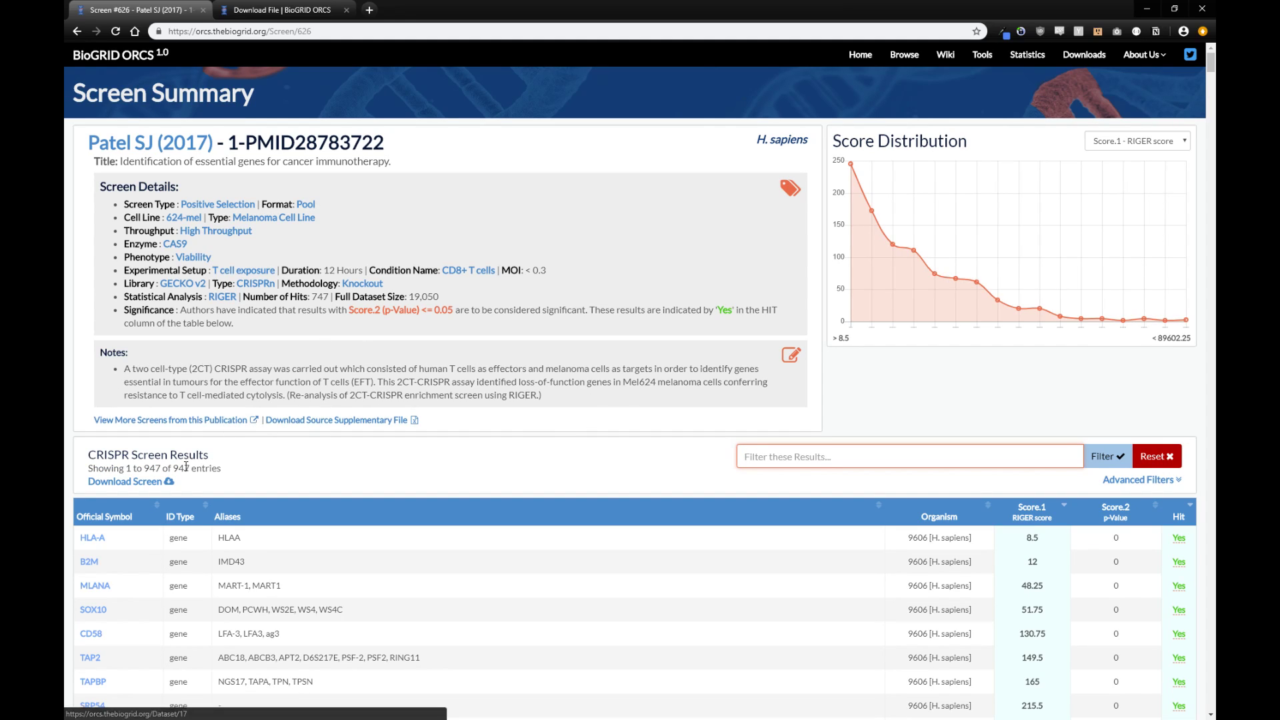
pyautogui.moveTo(377, 363)
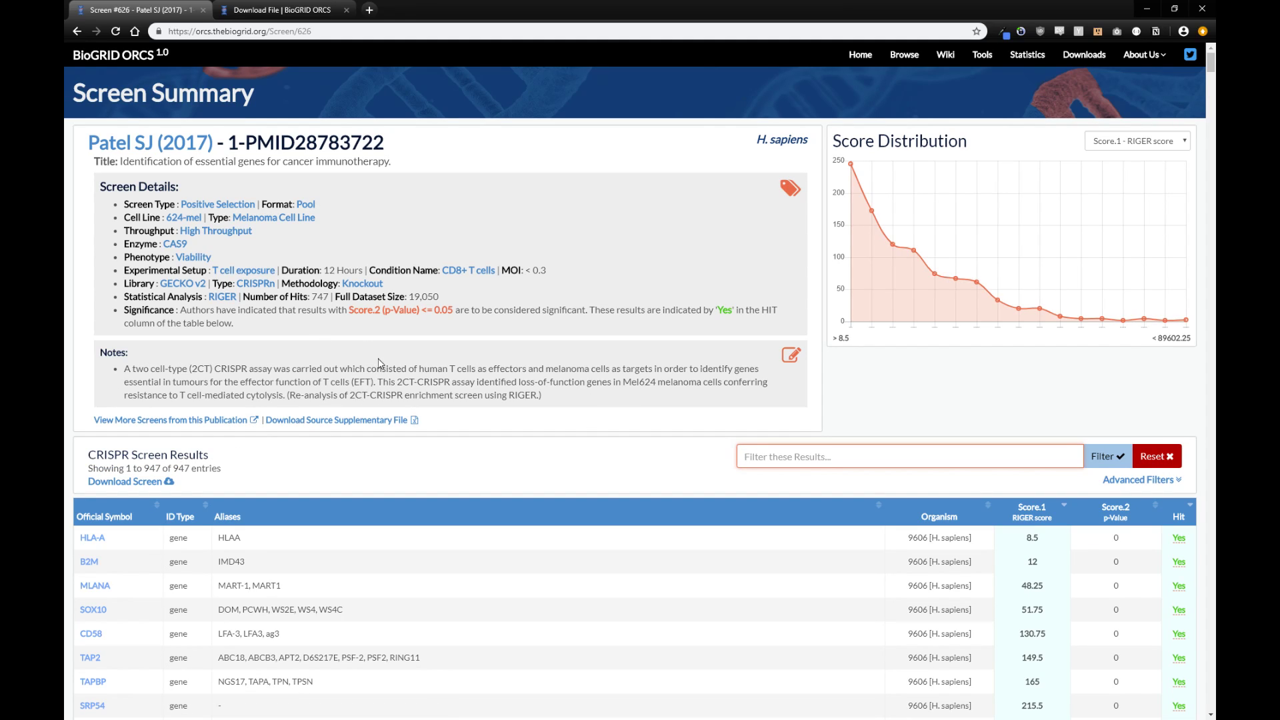
pyautogui.moveTo(906, 140)
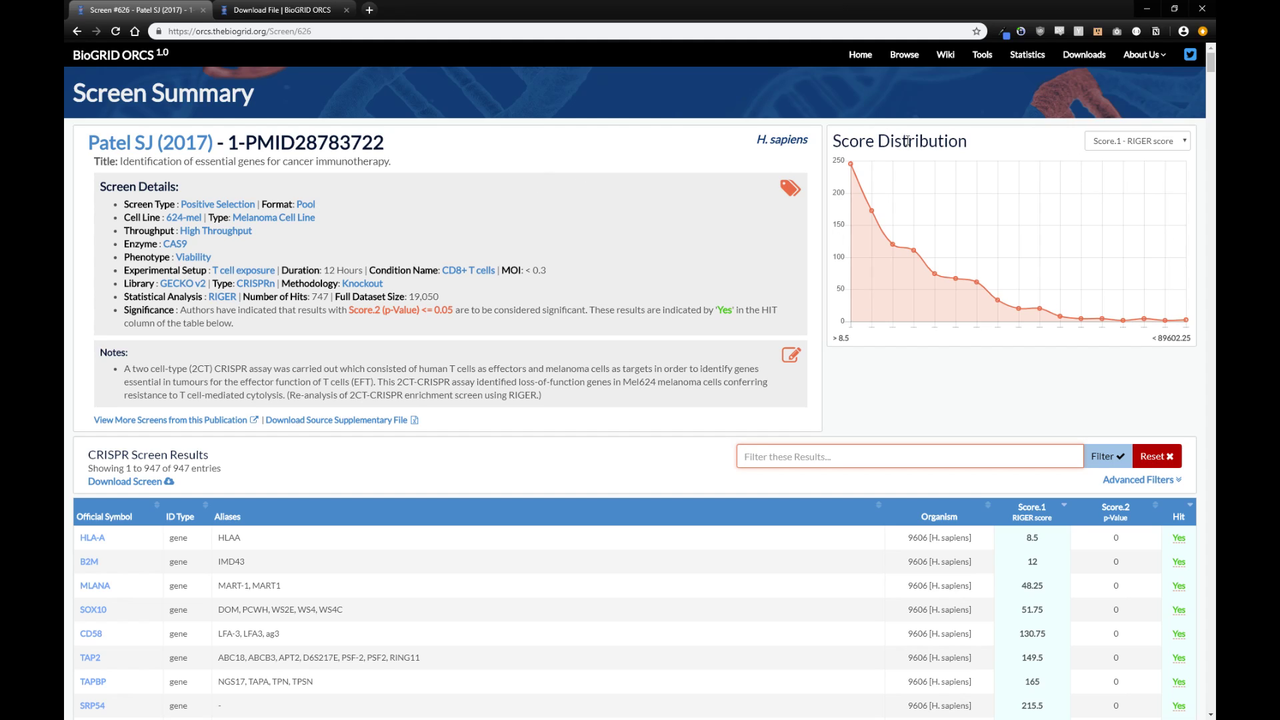
pyautogui.moveTo(1093, 132)
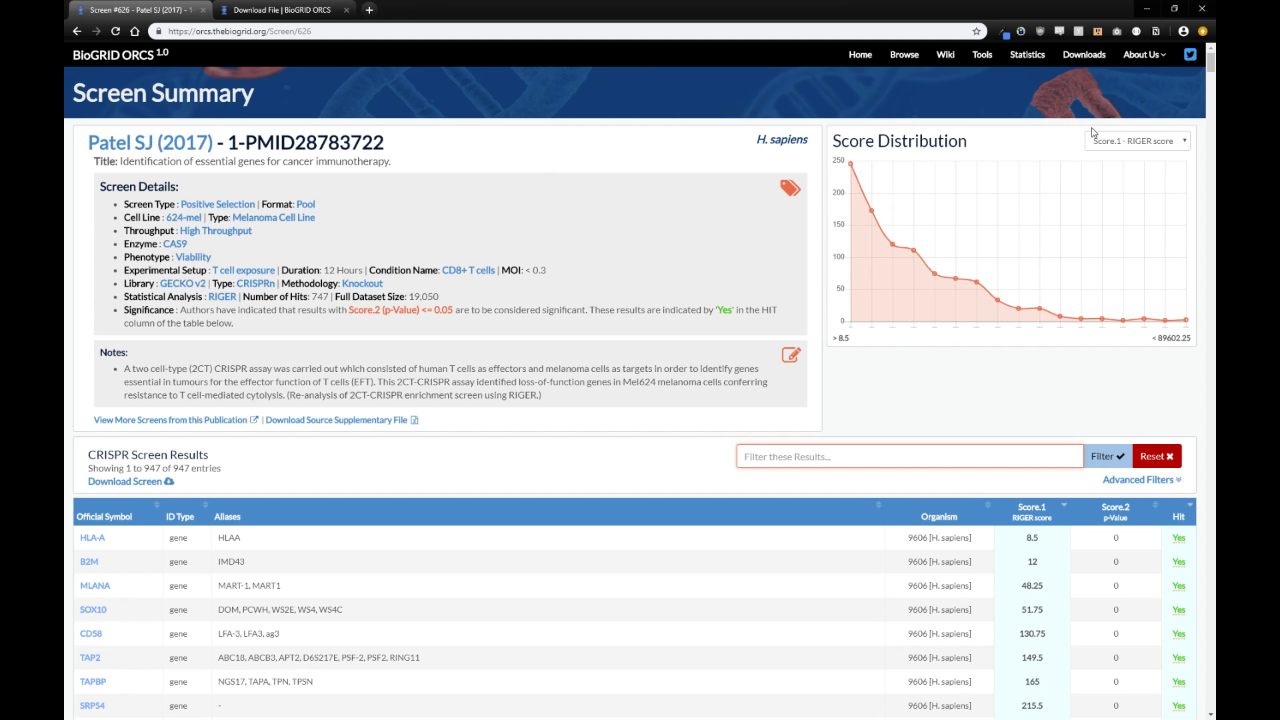
pyautogui.moveTo(896, 157)
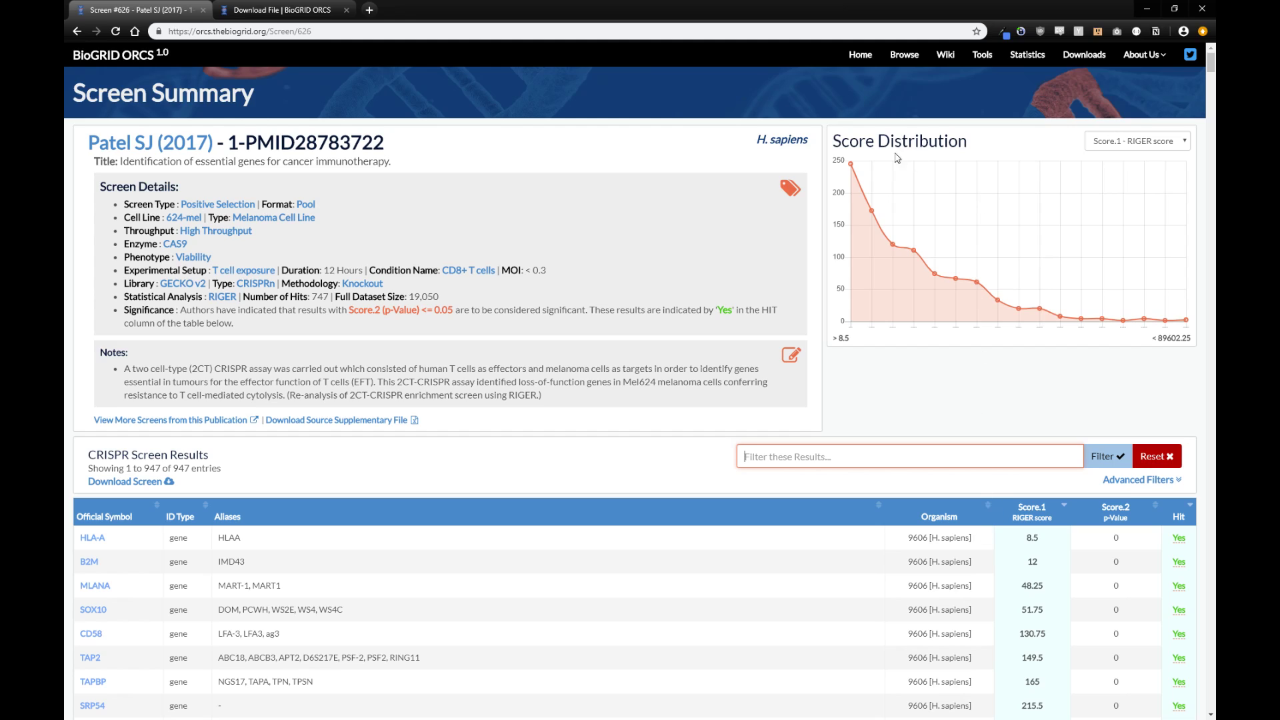
pyautogui.moveTo(1122, 152)
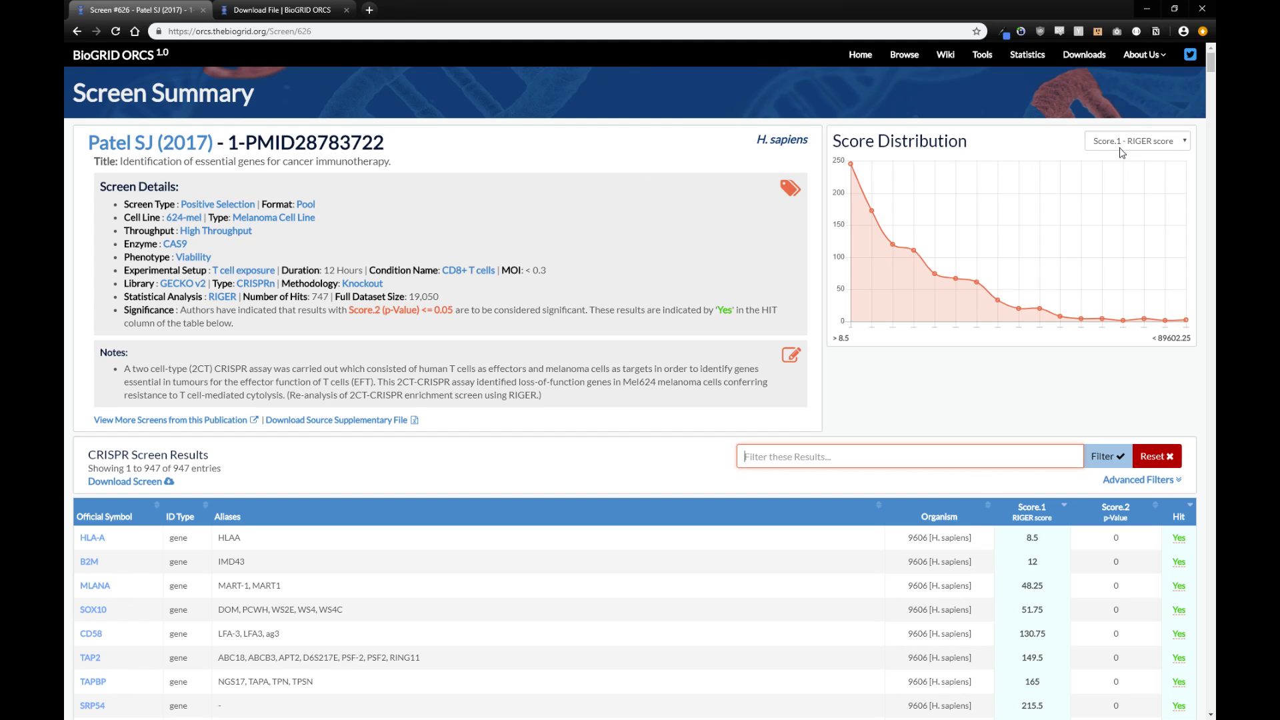
pyautogui.click(1135, 140)
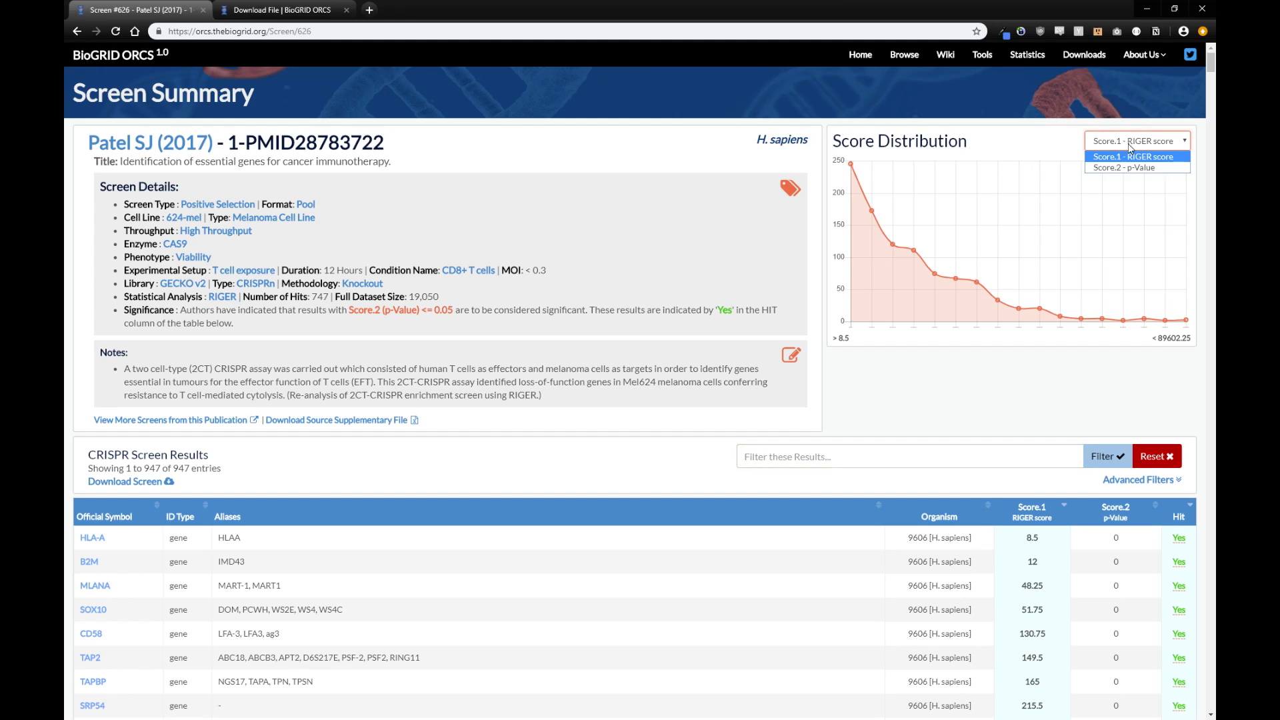
pyautogui.click(1136, 140)
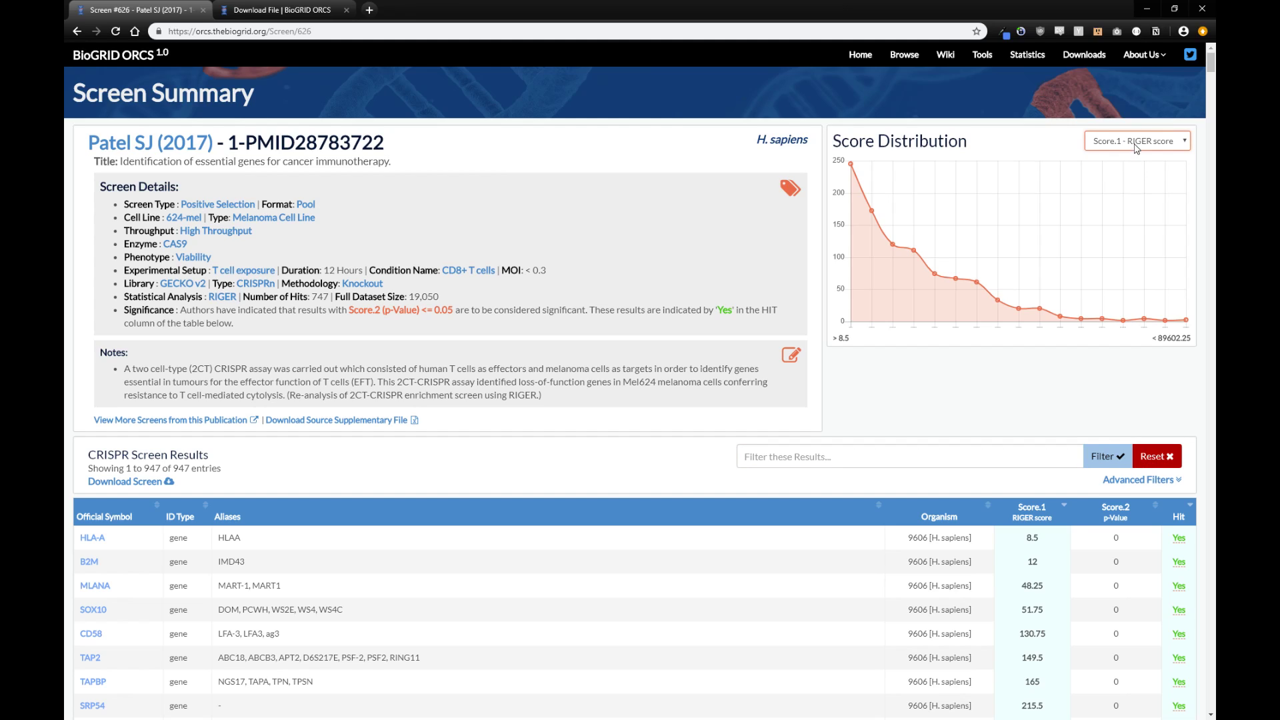
pyautogui.click(1136, 140)
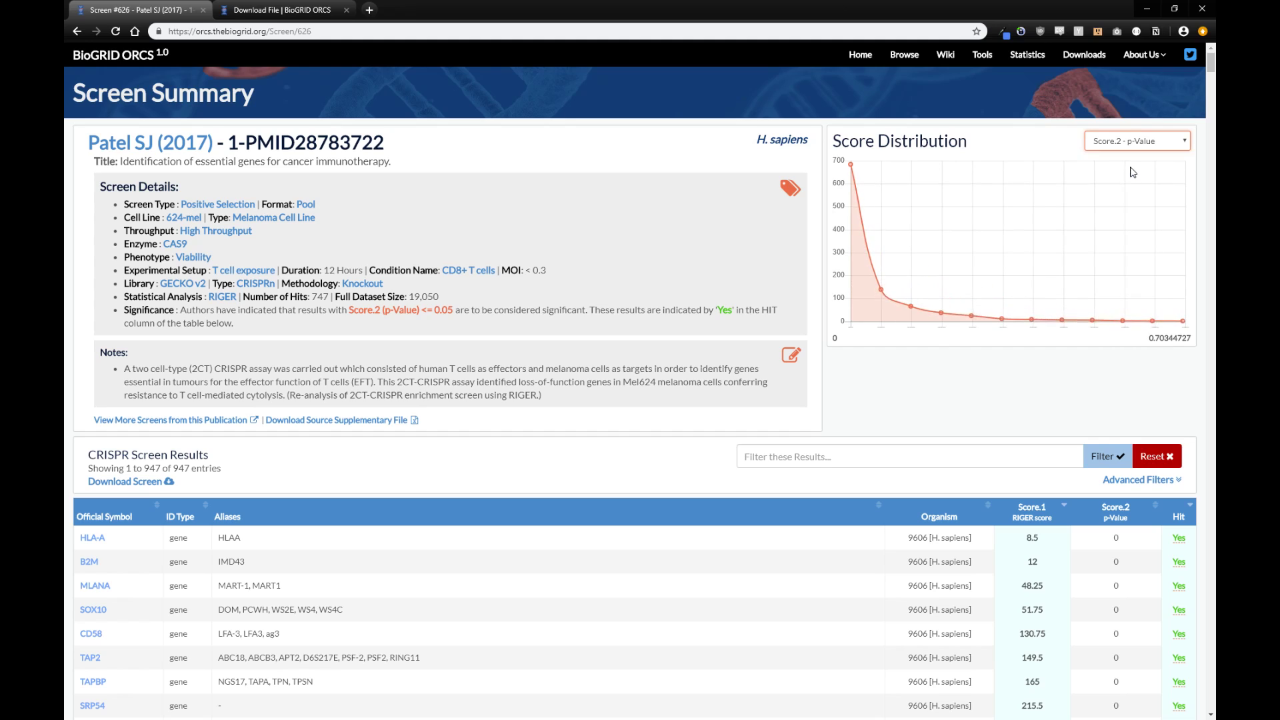
pyautogui.click(1133, 140)
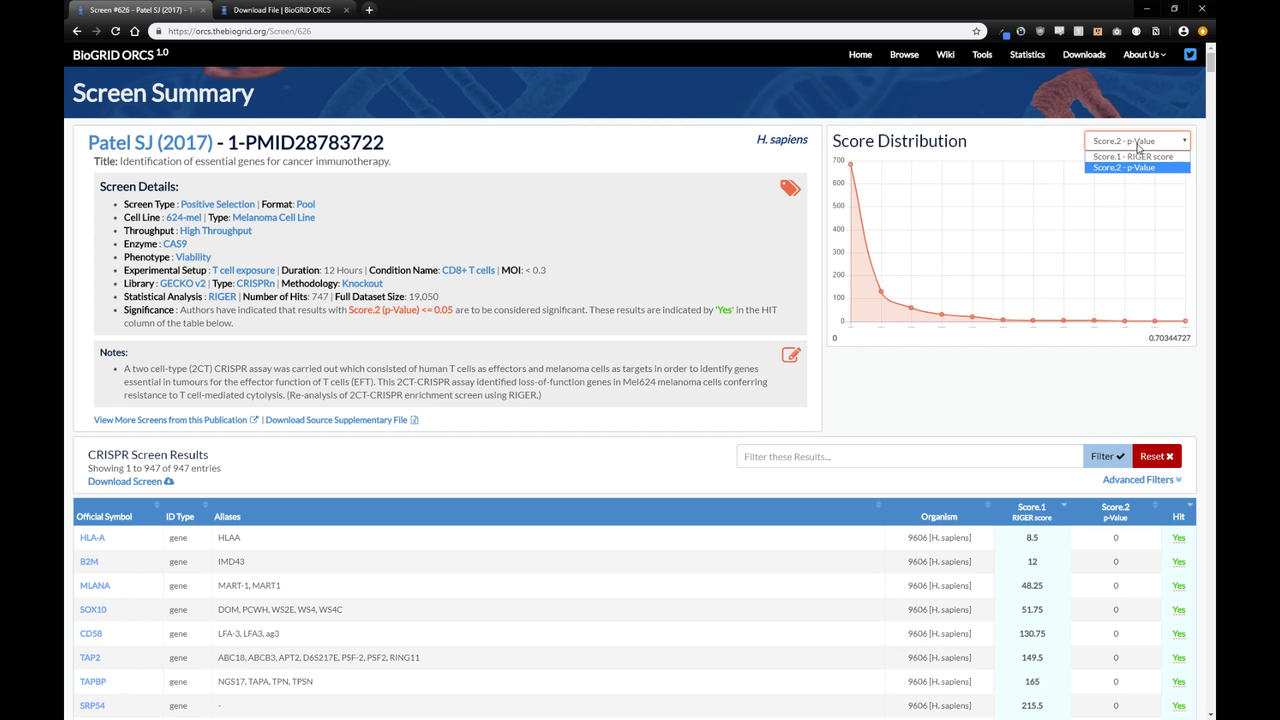
pyautogui.click(1133, 156)
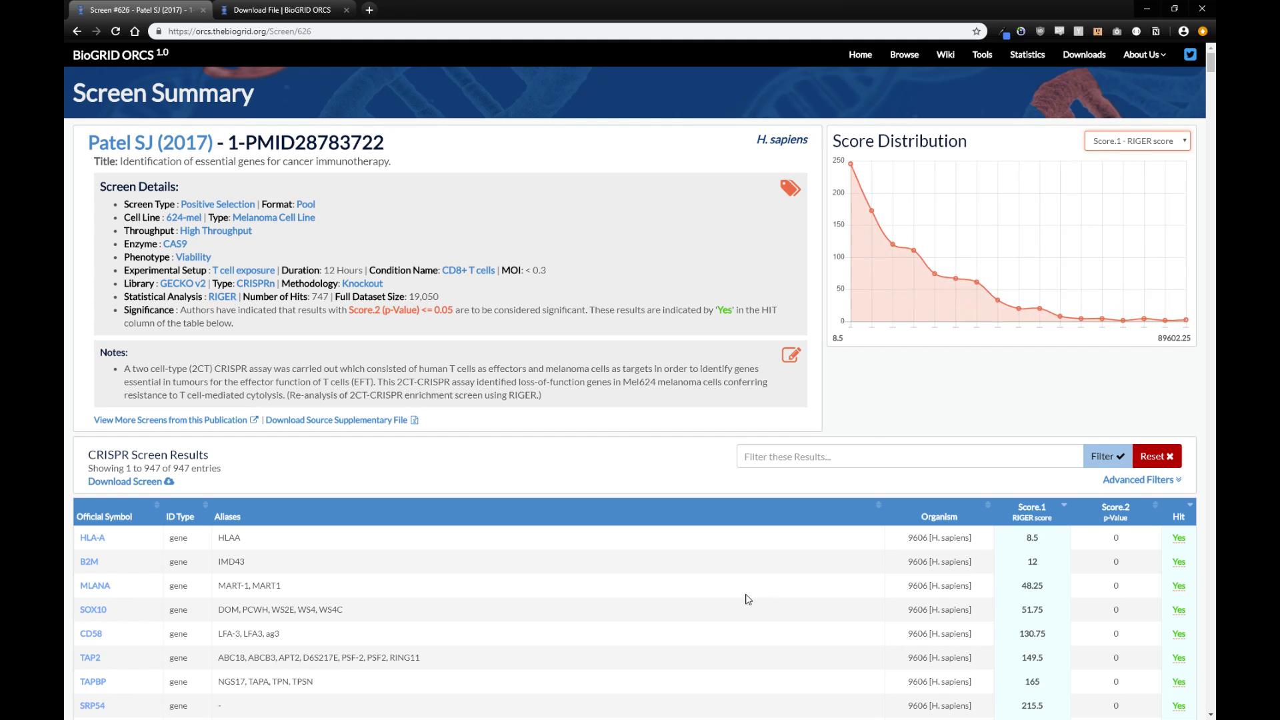
pyautogui.scroll(-3)
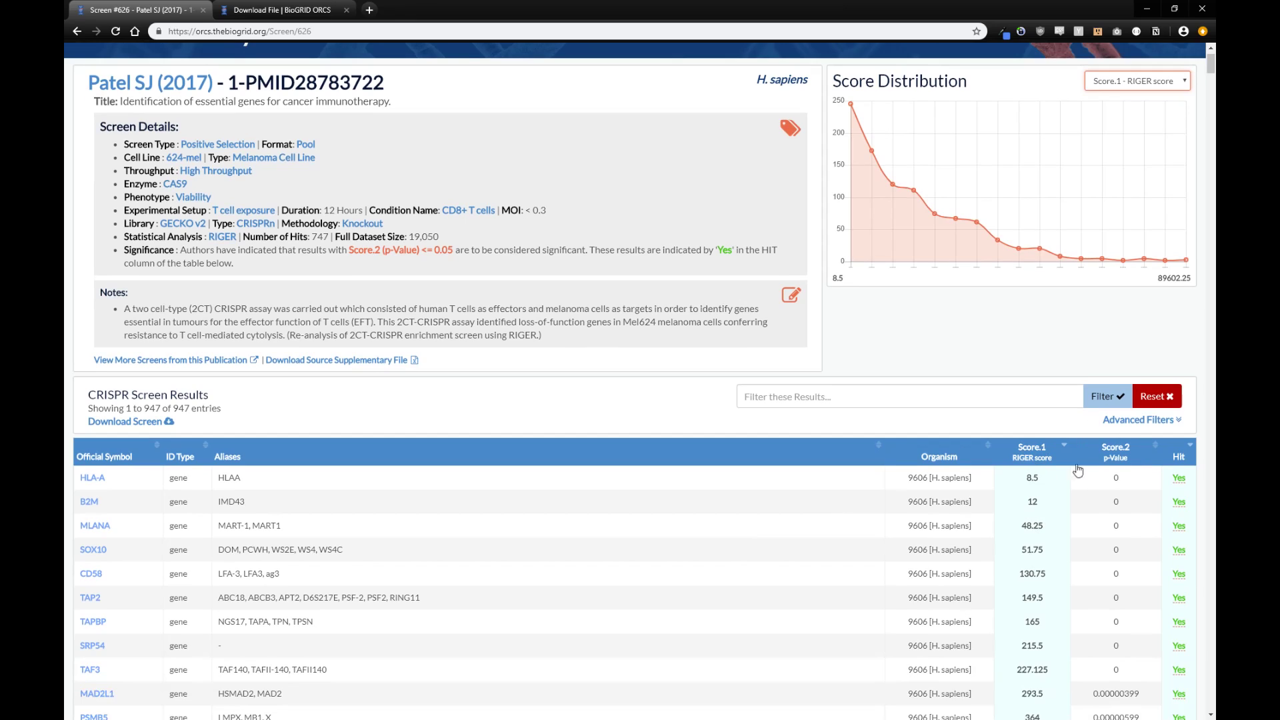
pyautogui.moveTo(1125, 483)
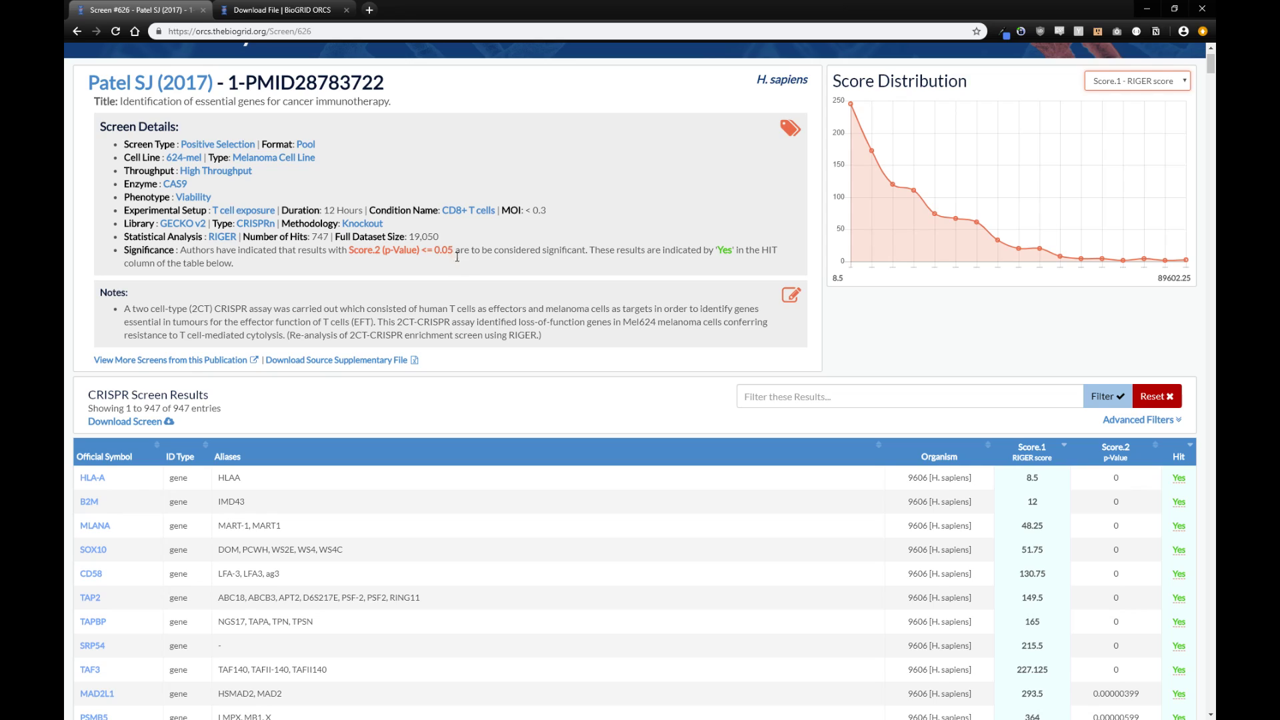
pyautogui.moveTo(868, 330)
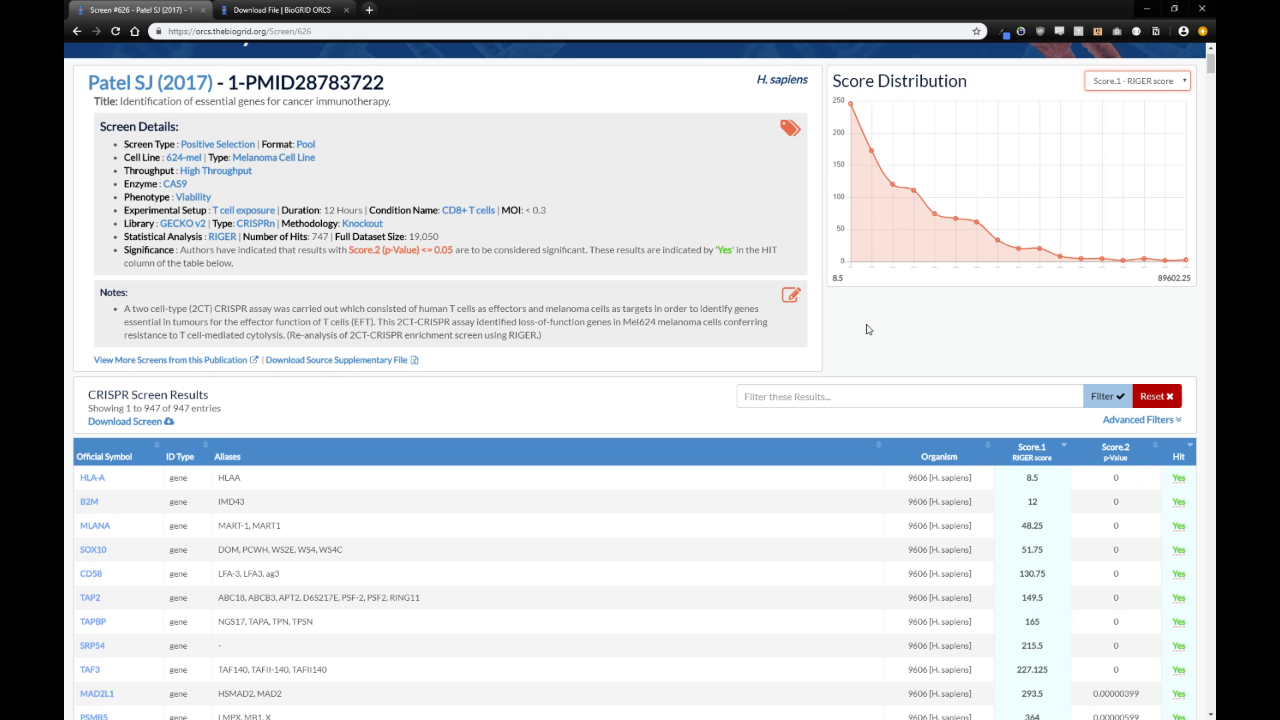
pyautogui.moveTo(1179, 477)
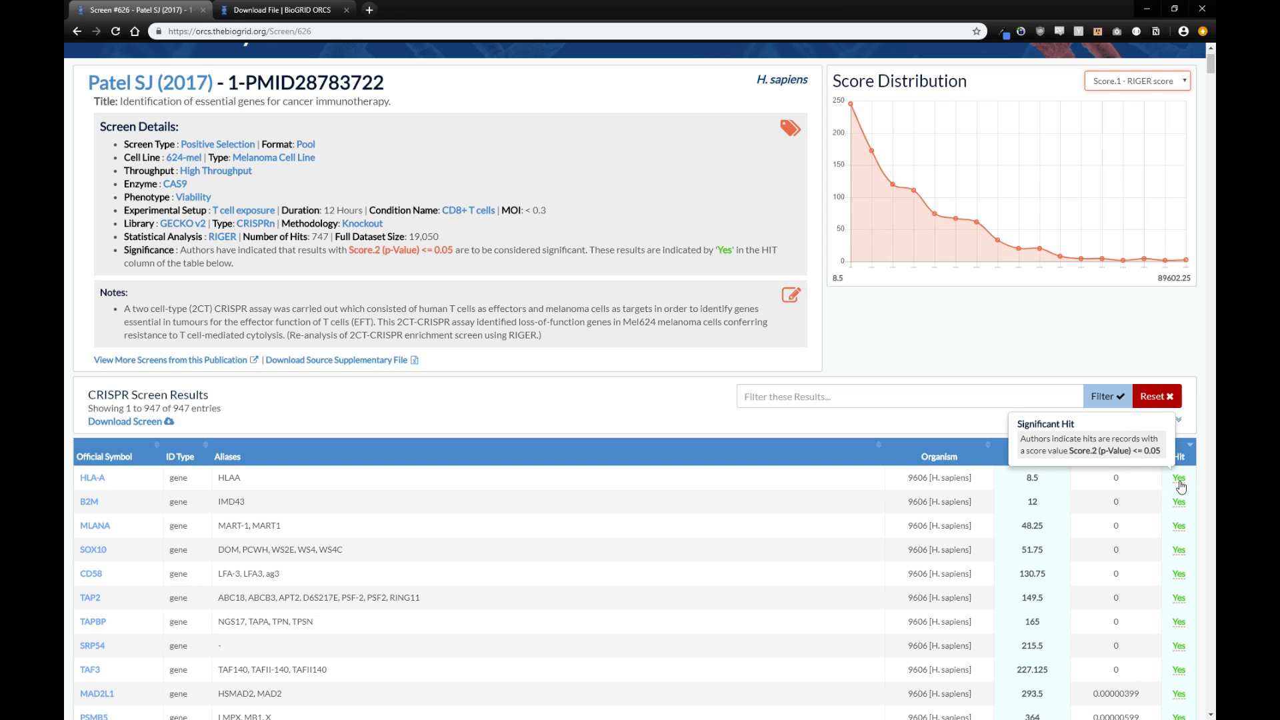
pyautogui.moveTo(501, 386)
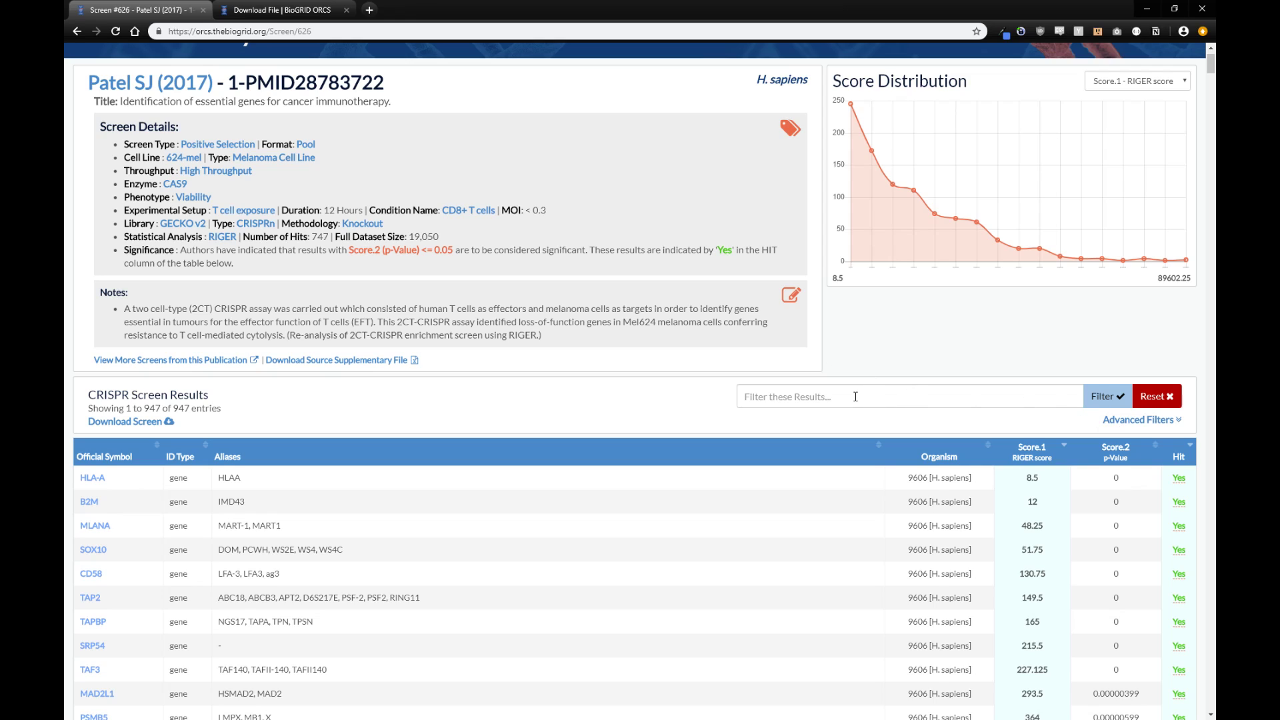
pyautogui.moveTo(694, 521)
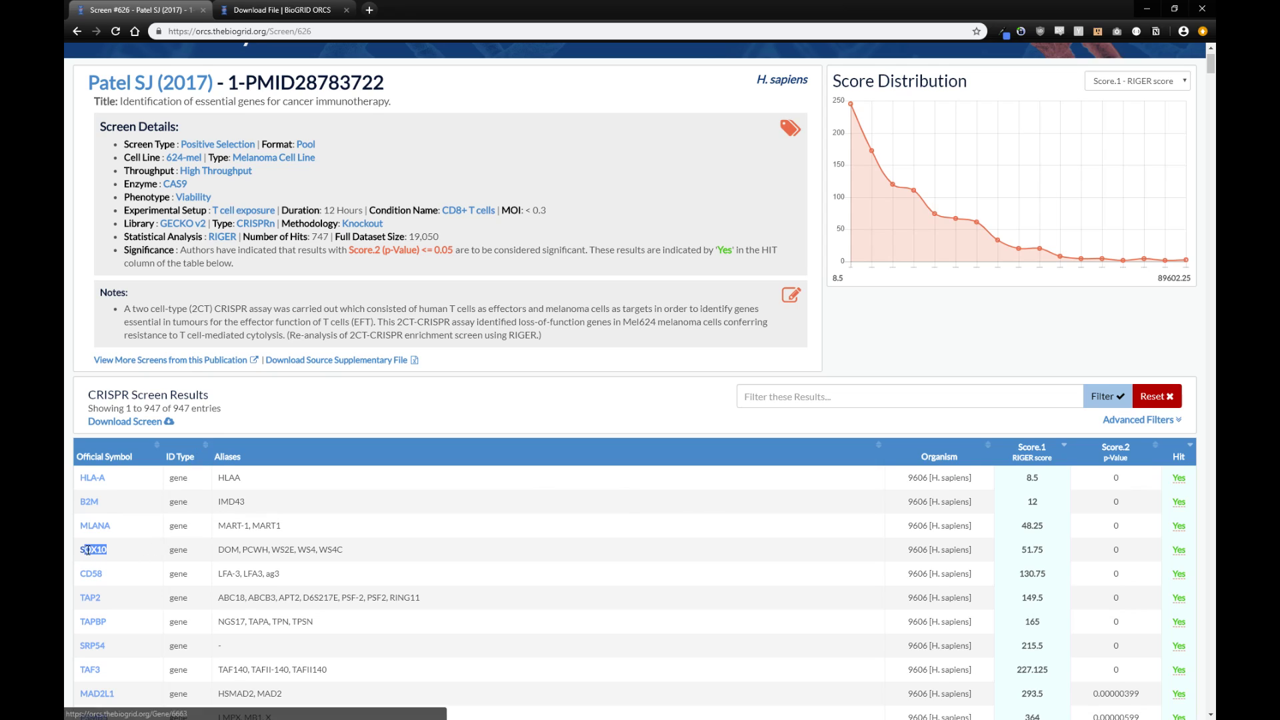
pyautogui.write('SOX10')
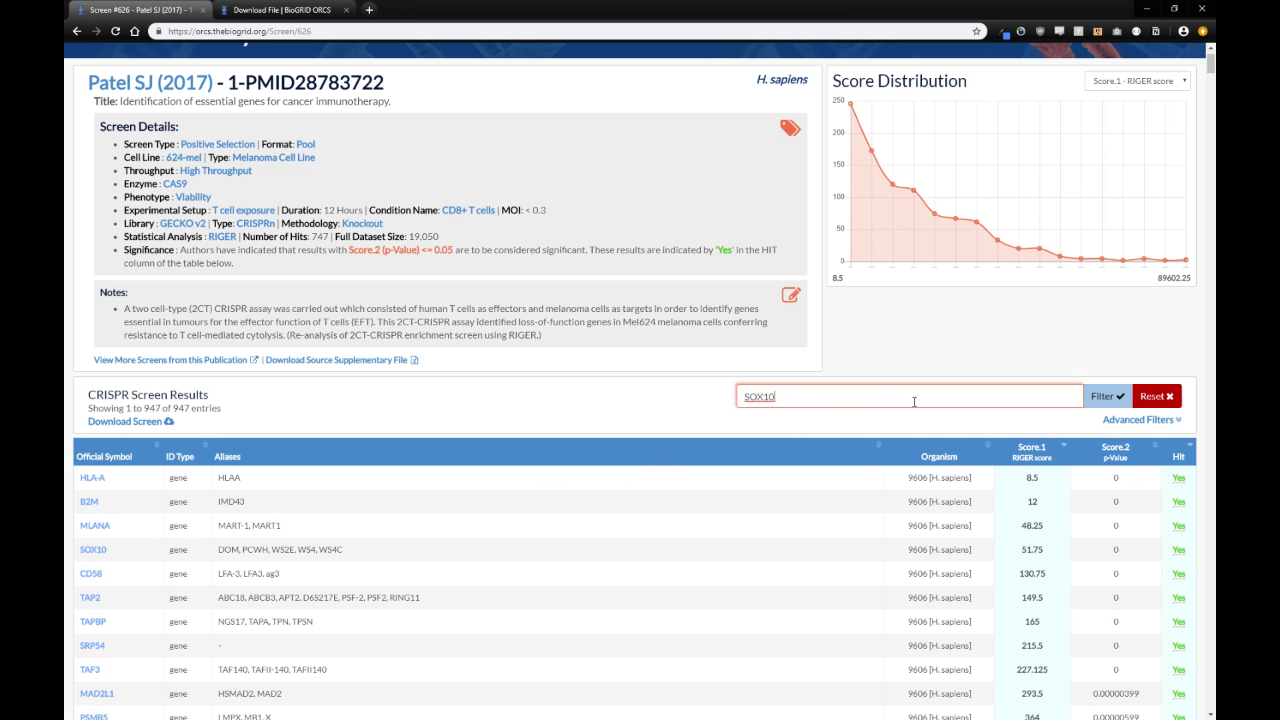
pyautogui.click(1102, 396)
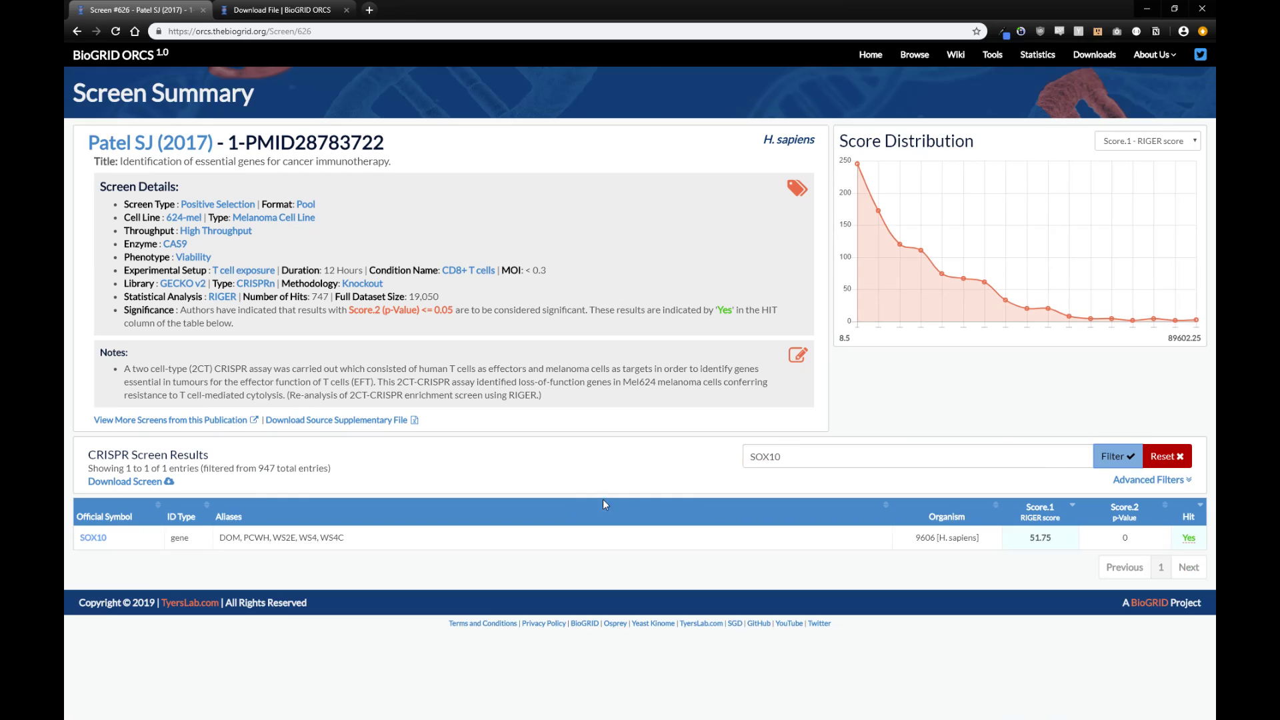
pyautogui.moveTo(172, 537)
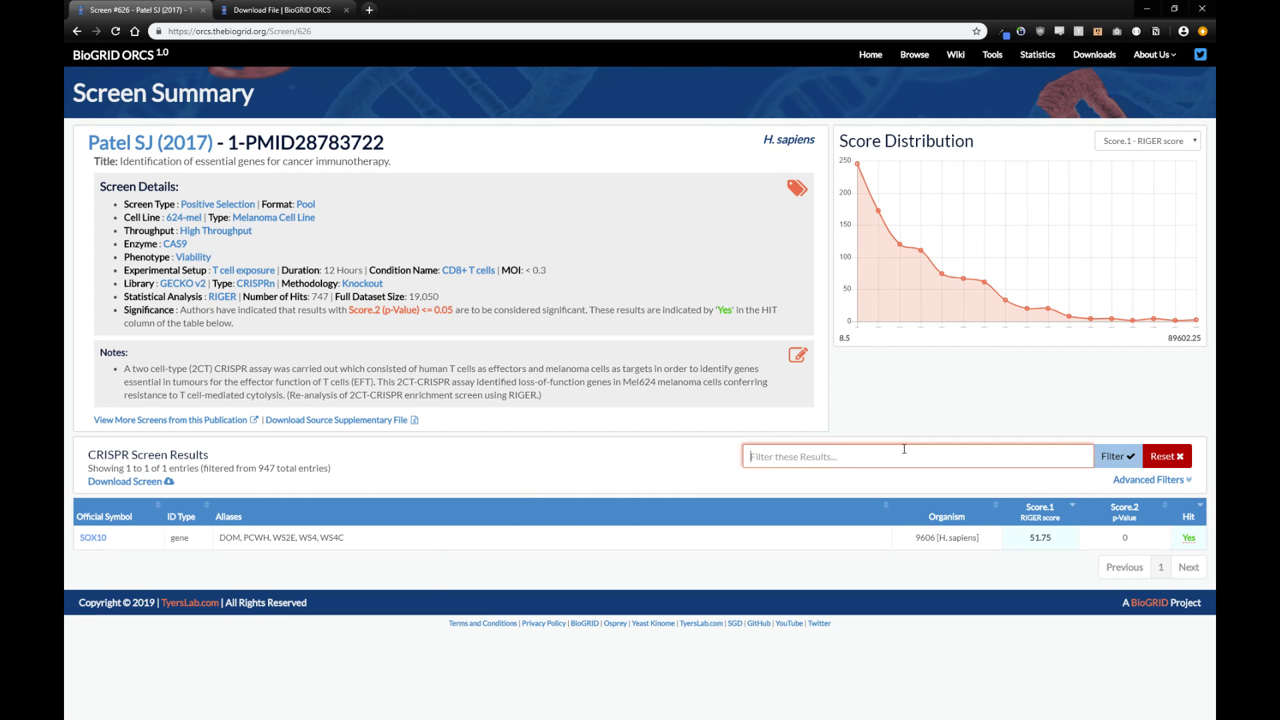
pyautogui.click(1162, 456)
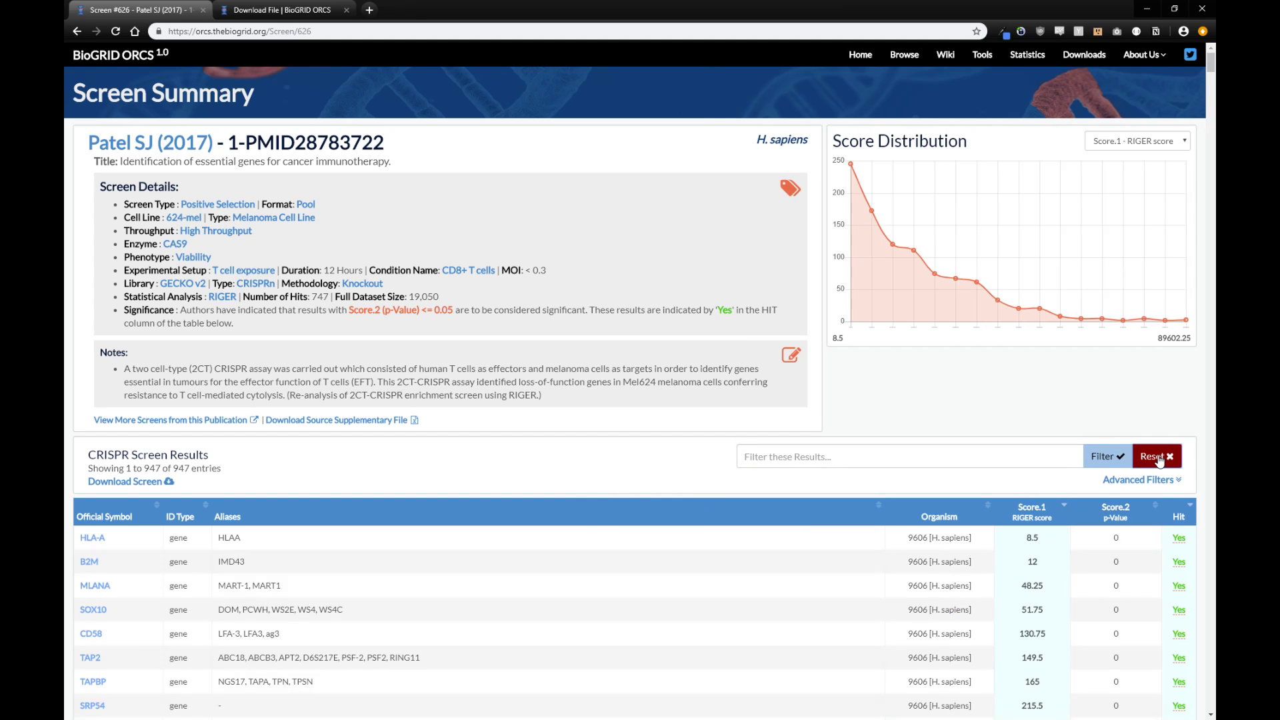
# Step: Apply an advanced filter keeping results with Score.1 of at least 100
pyautogui.click(1138, 479)
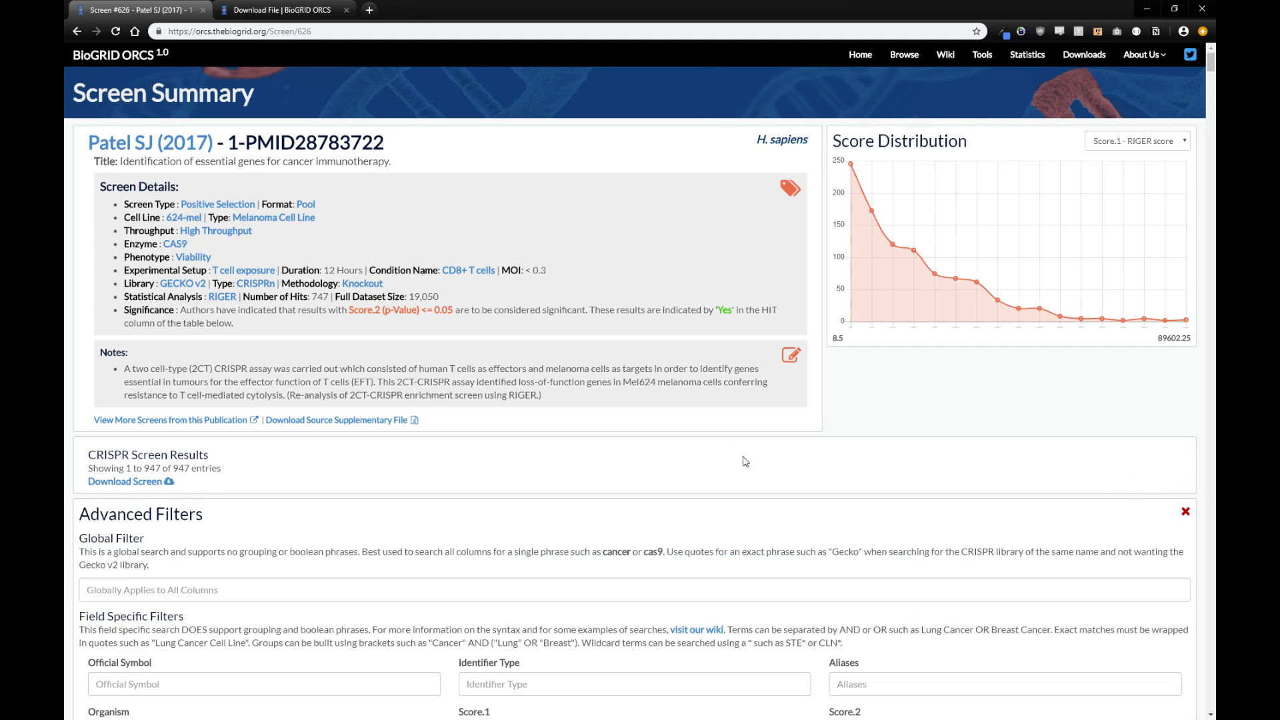
pyautogui.scroll(-3)
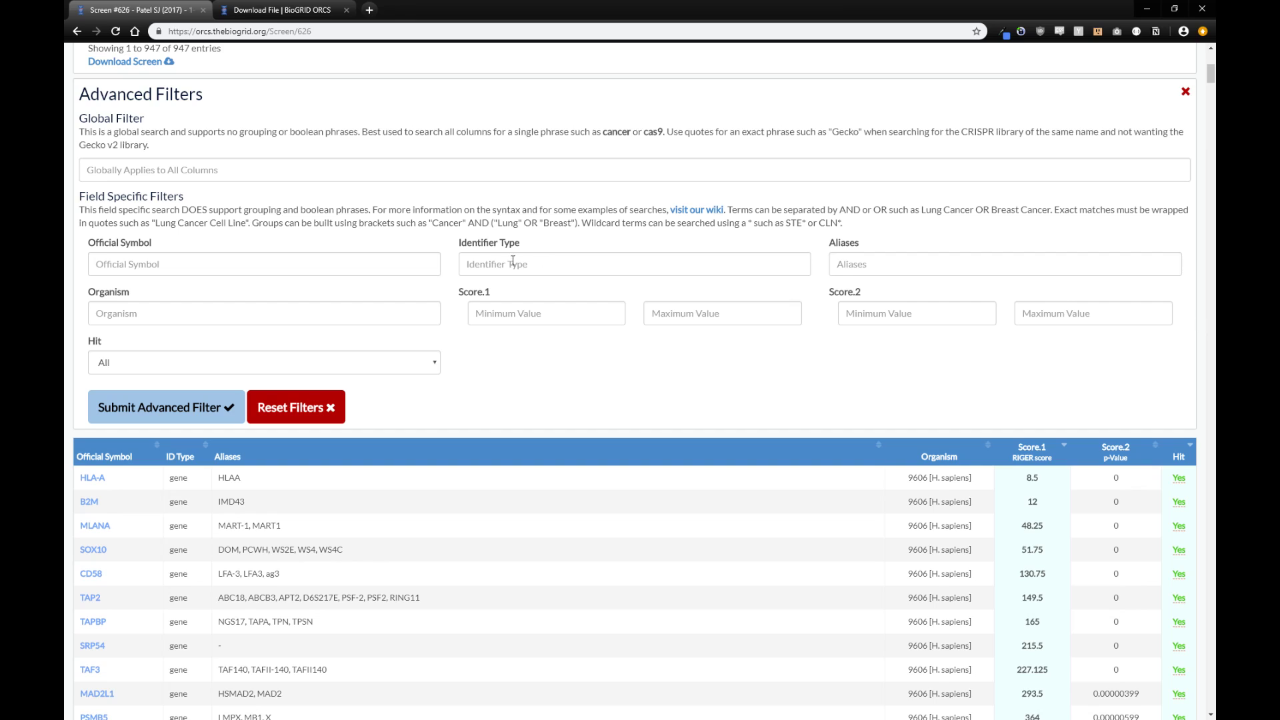
pyautogui.click(545, 312)
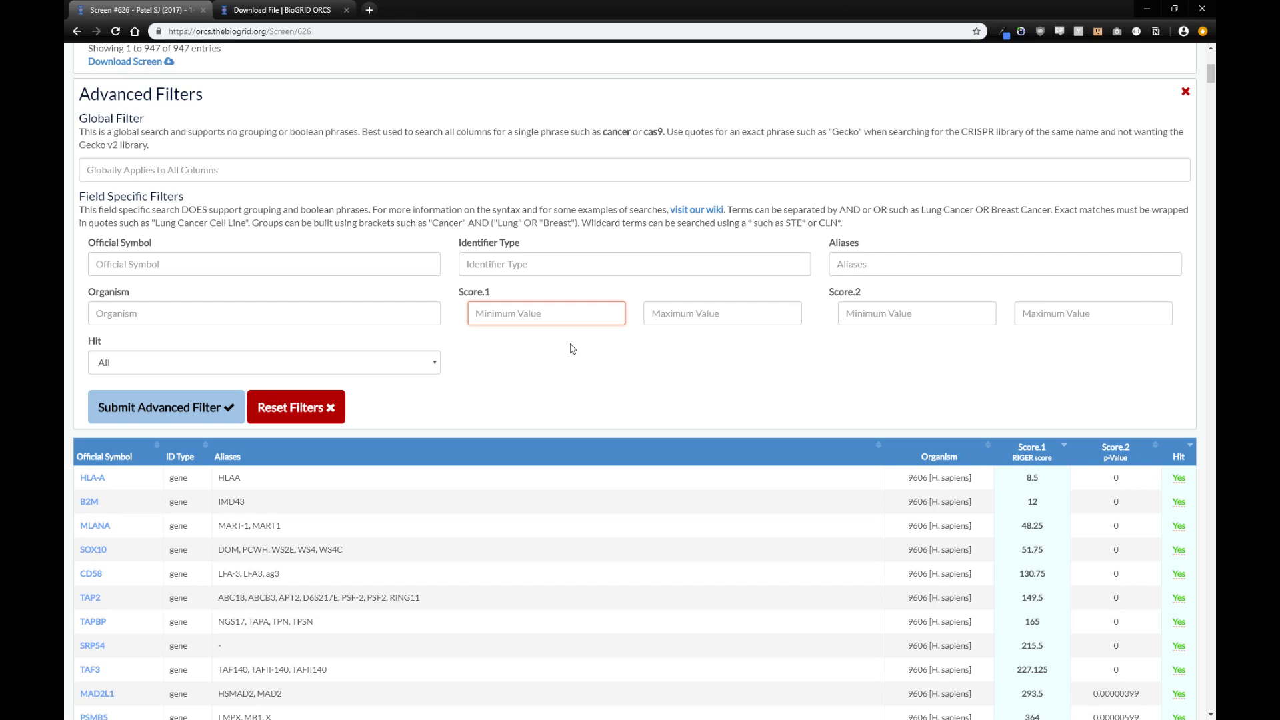
pyautogui.write('100')
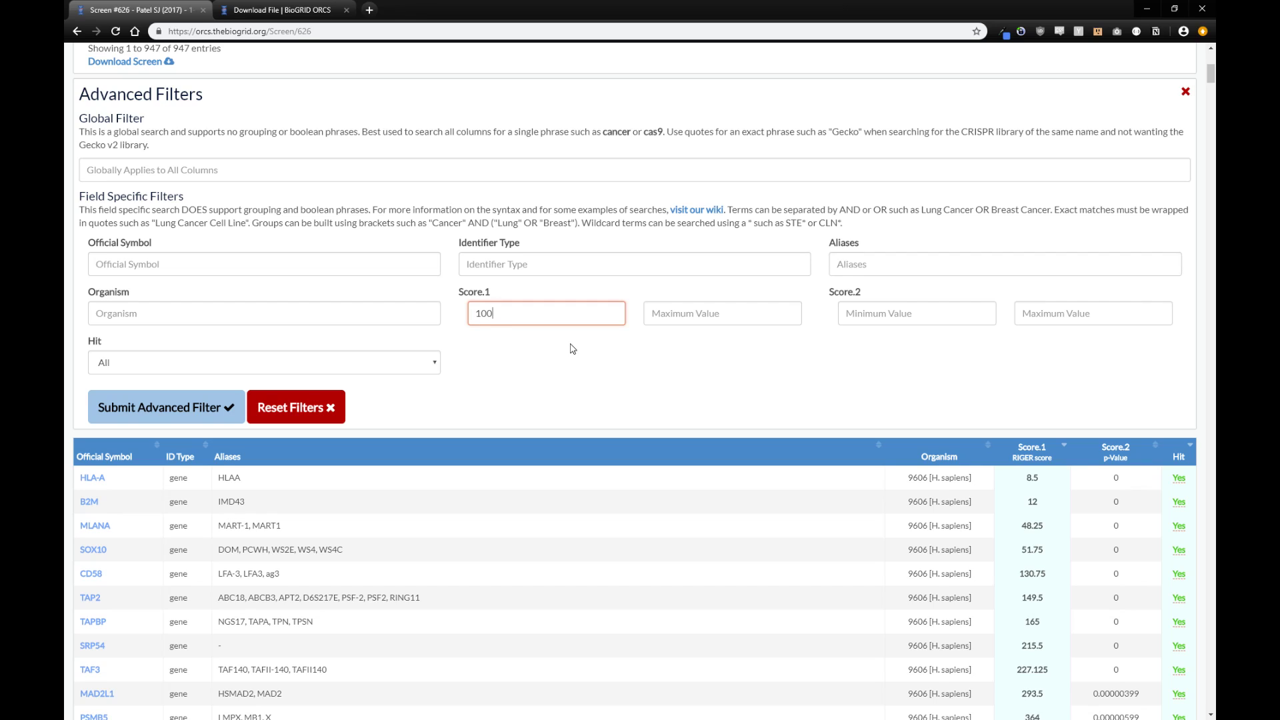
pyautogui.moveTo(418, 368)
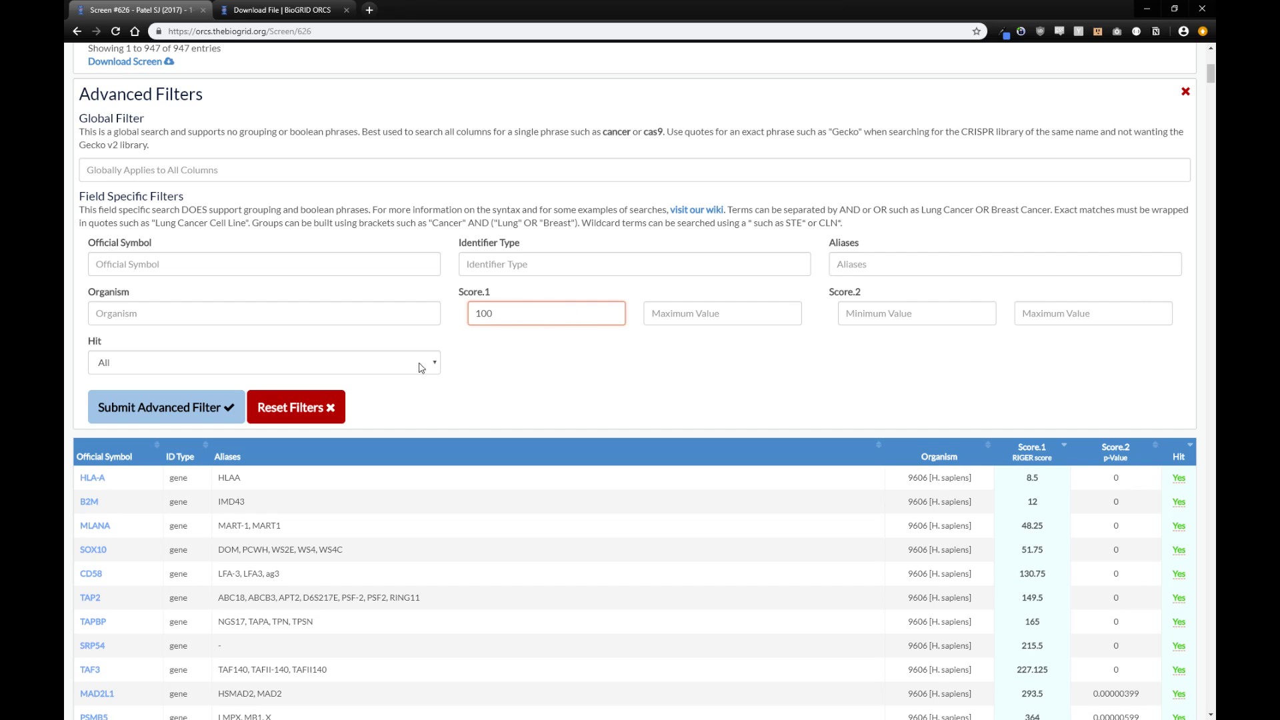
pyautogui.click(166, 407)
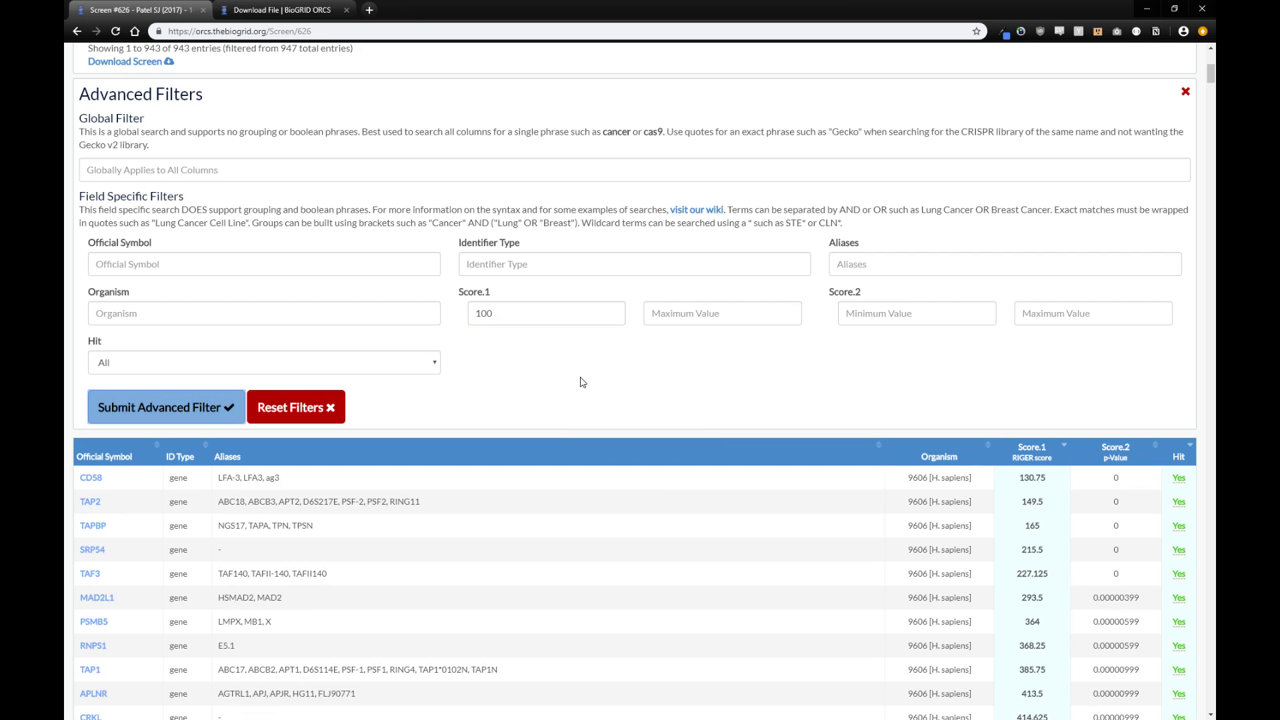
pyautogui.click(1185, 90)
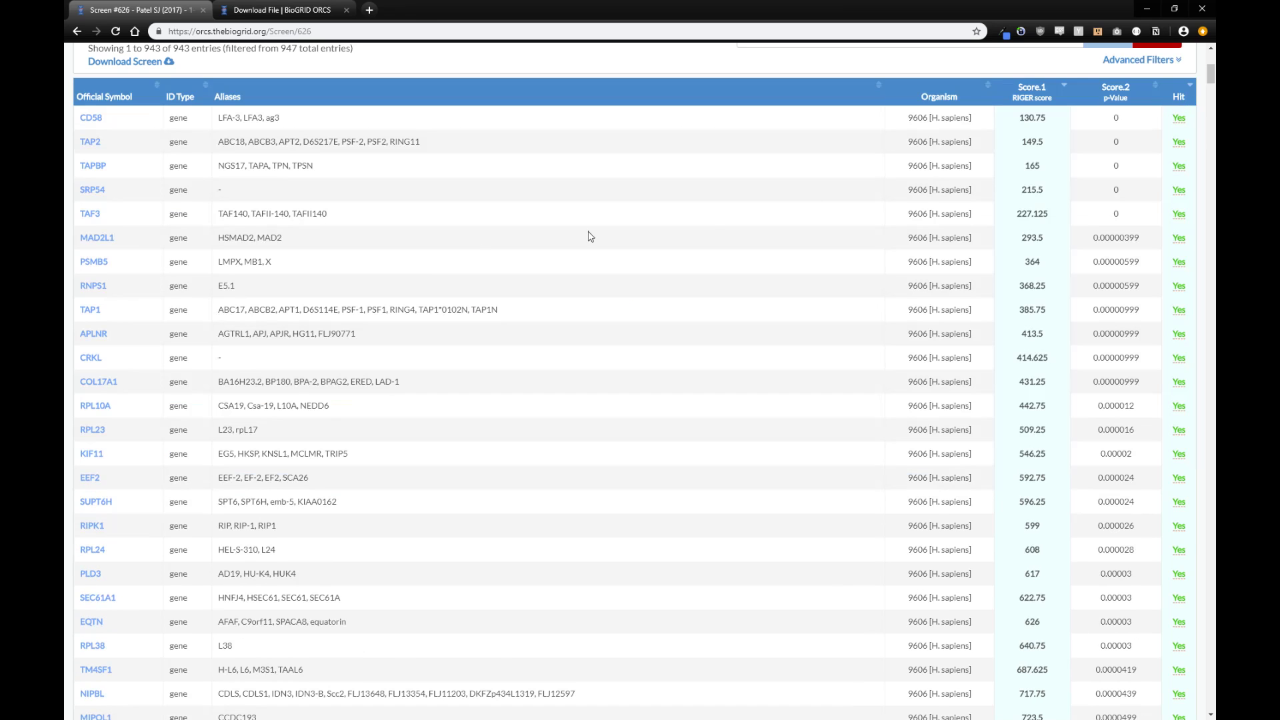
pyautogui.scroll(3)
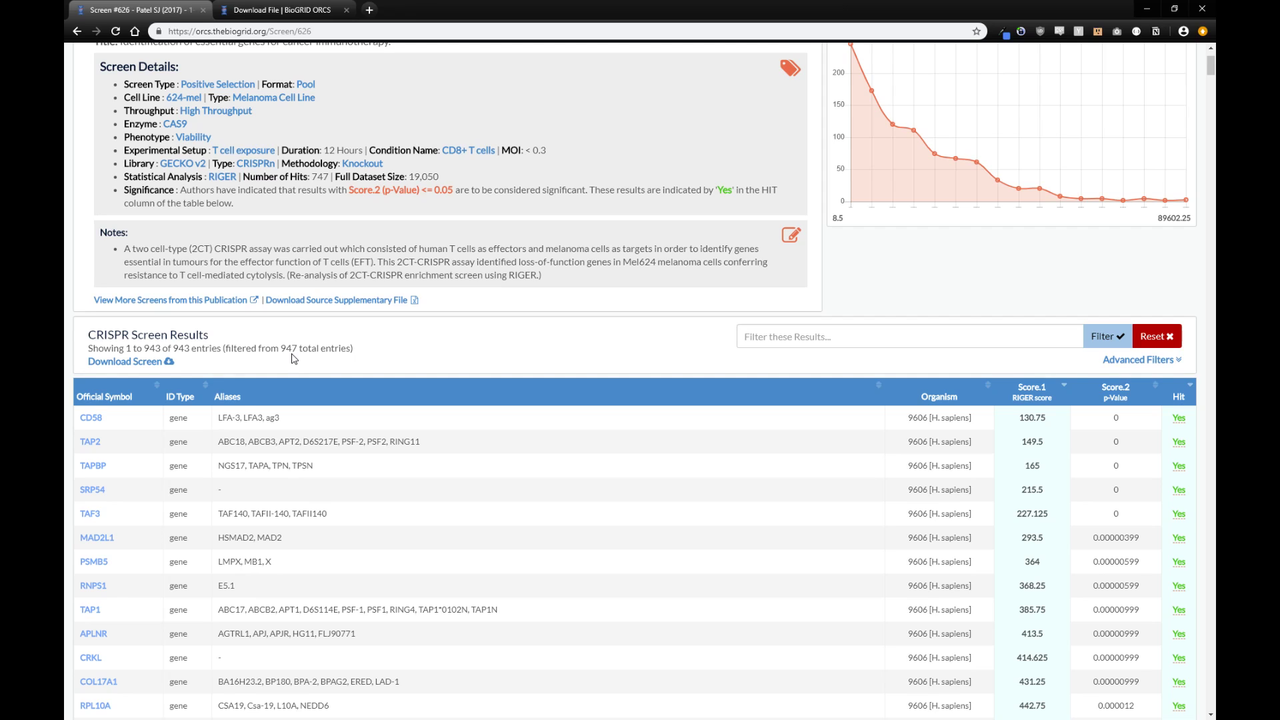
pyautogui.moveTo(384, 358)
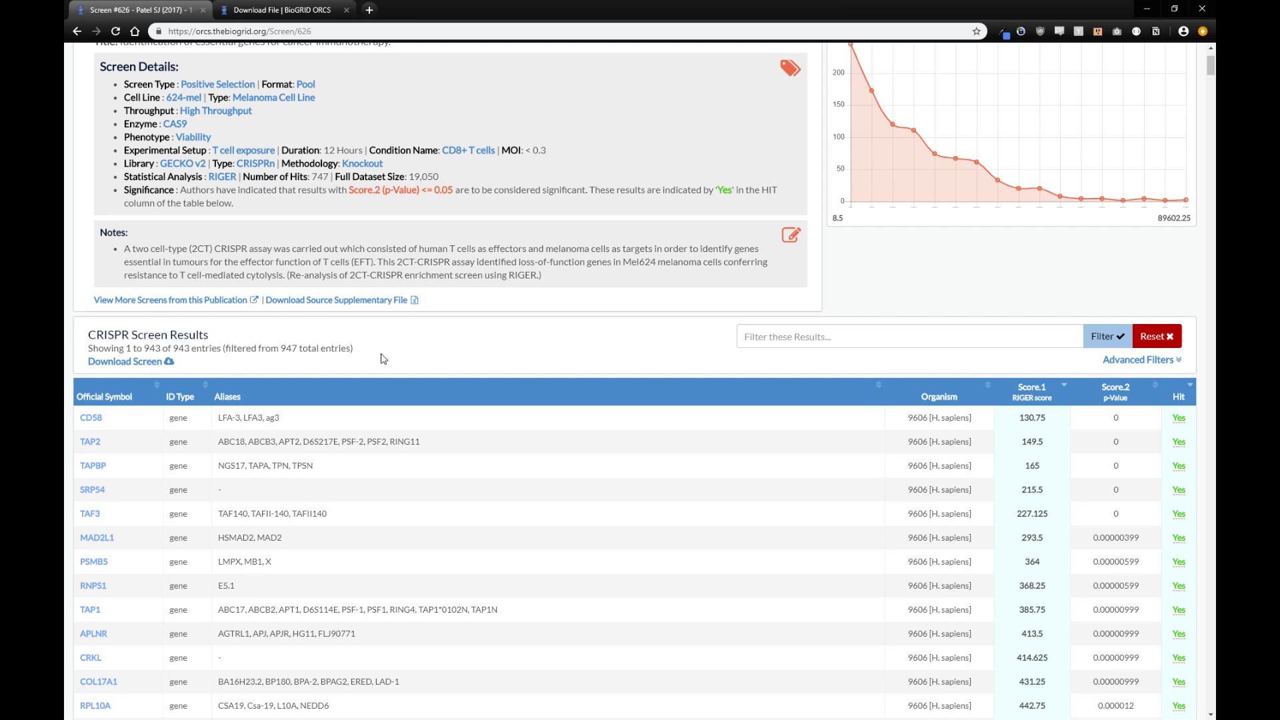
# Step: Add Official Symbol SOX* to the advanced filter, leaving only SOX8
pyautogui.click(1137, 359)
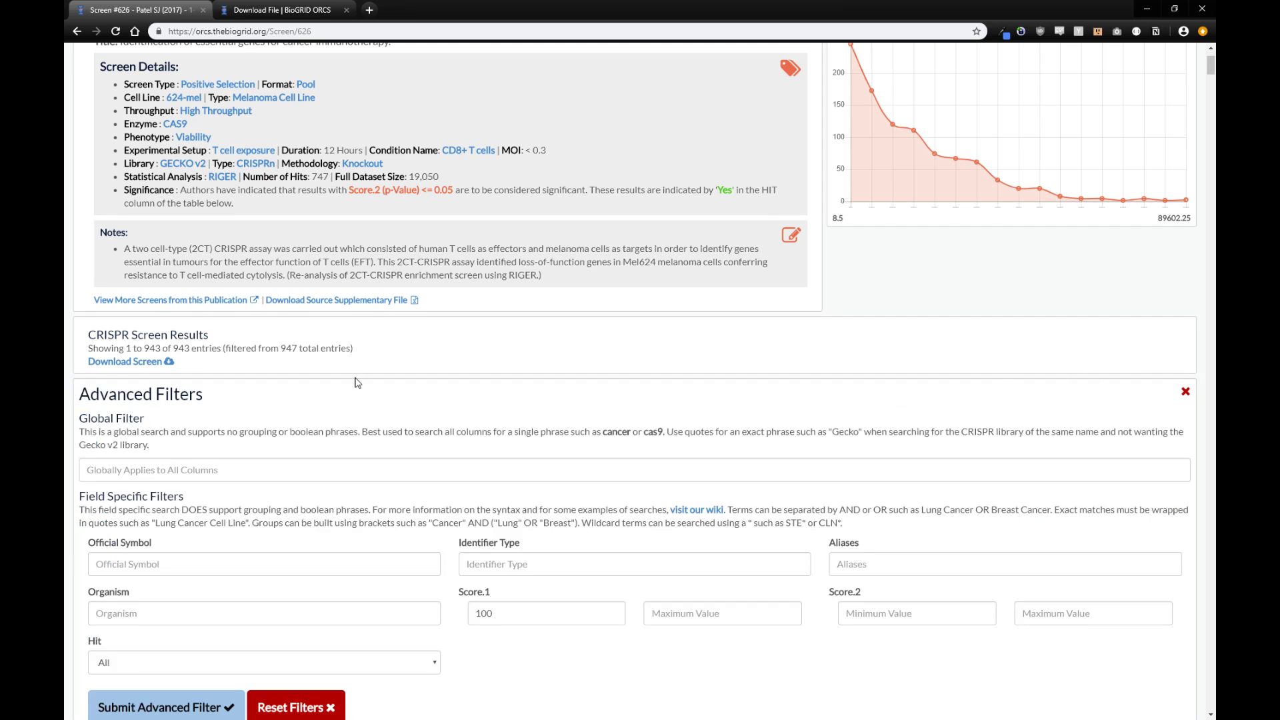
pyautogui.scroll(-3)
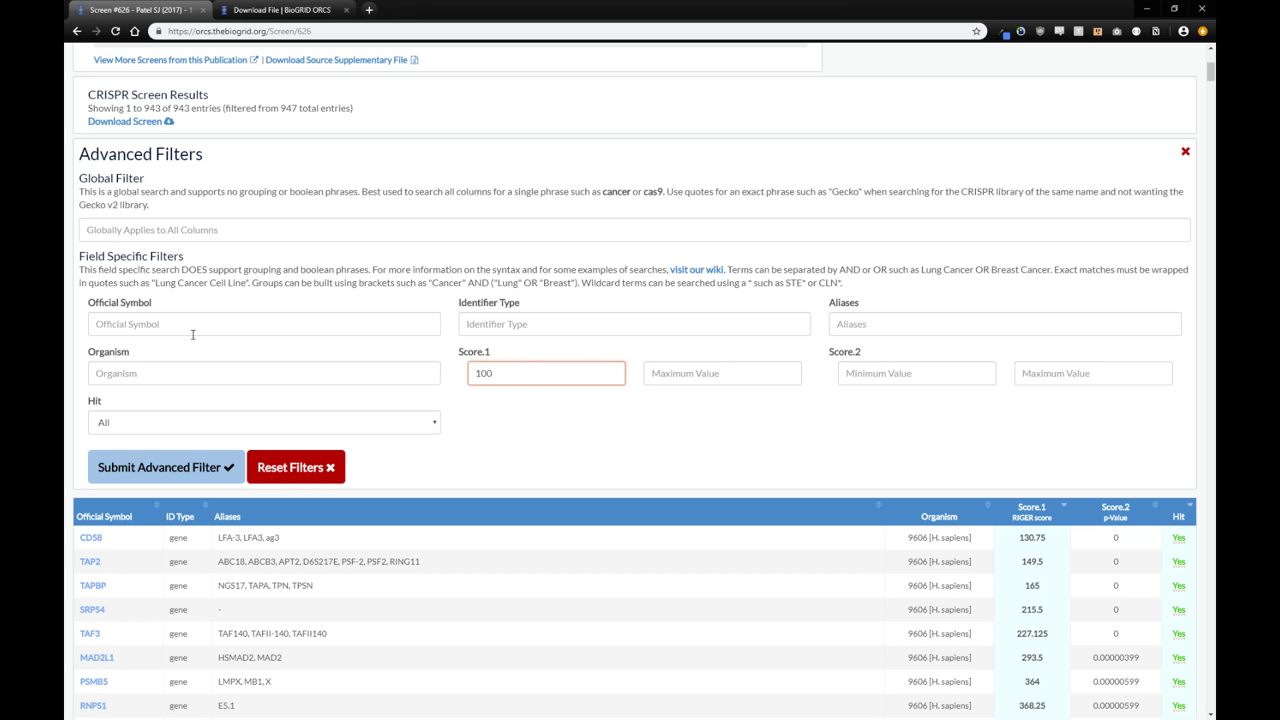
pyautogui.moveTo(189, 368)
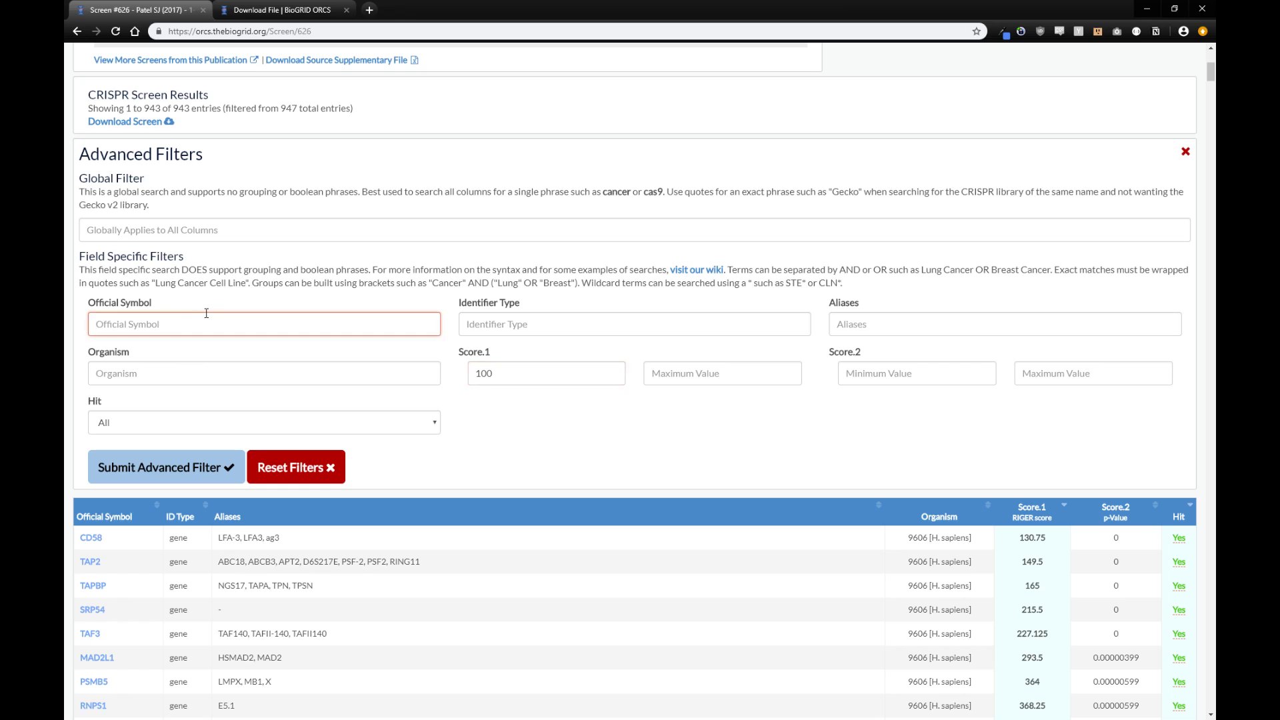
pyautogui.write('SOX*')
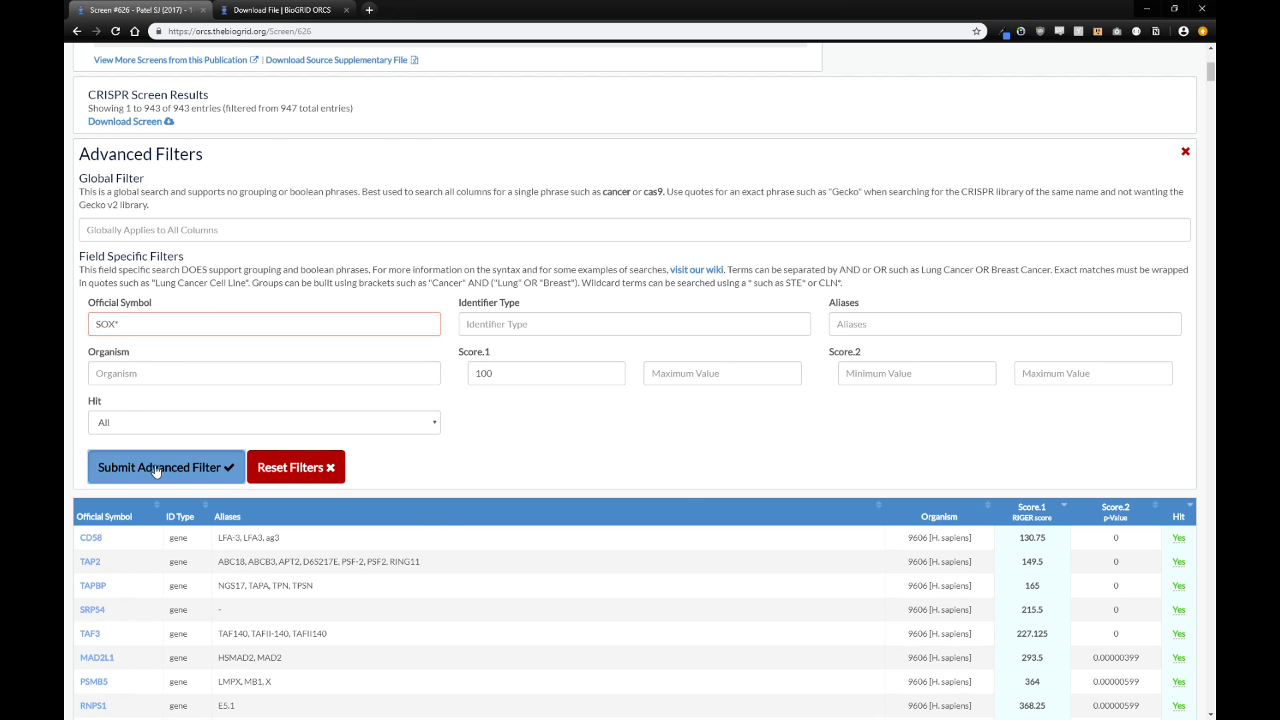
pyautogui.click(166, 467)
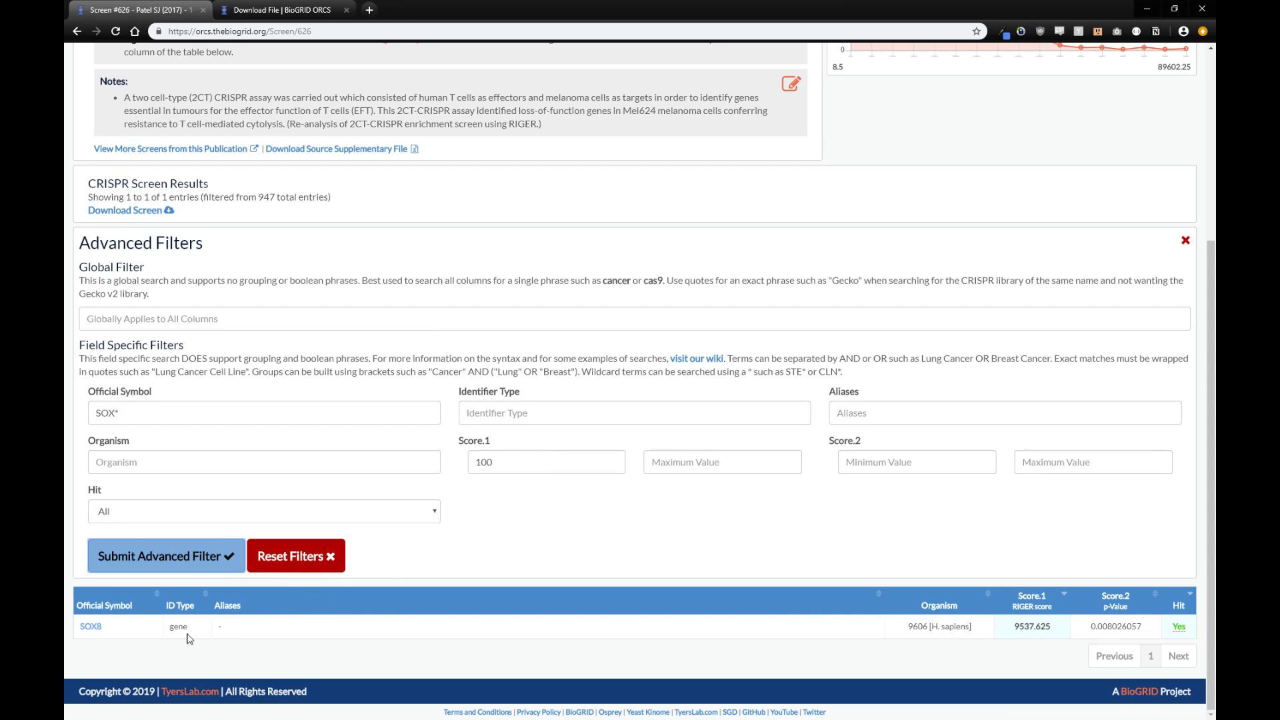
pyautogui.moveTo(849, 626)
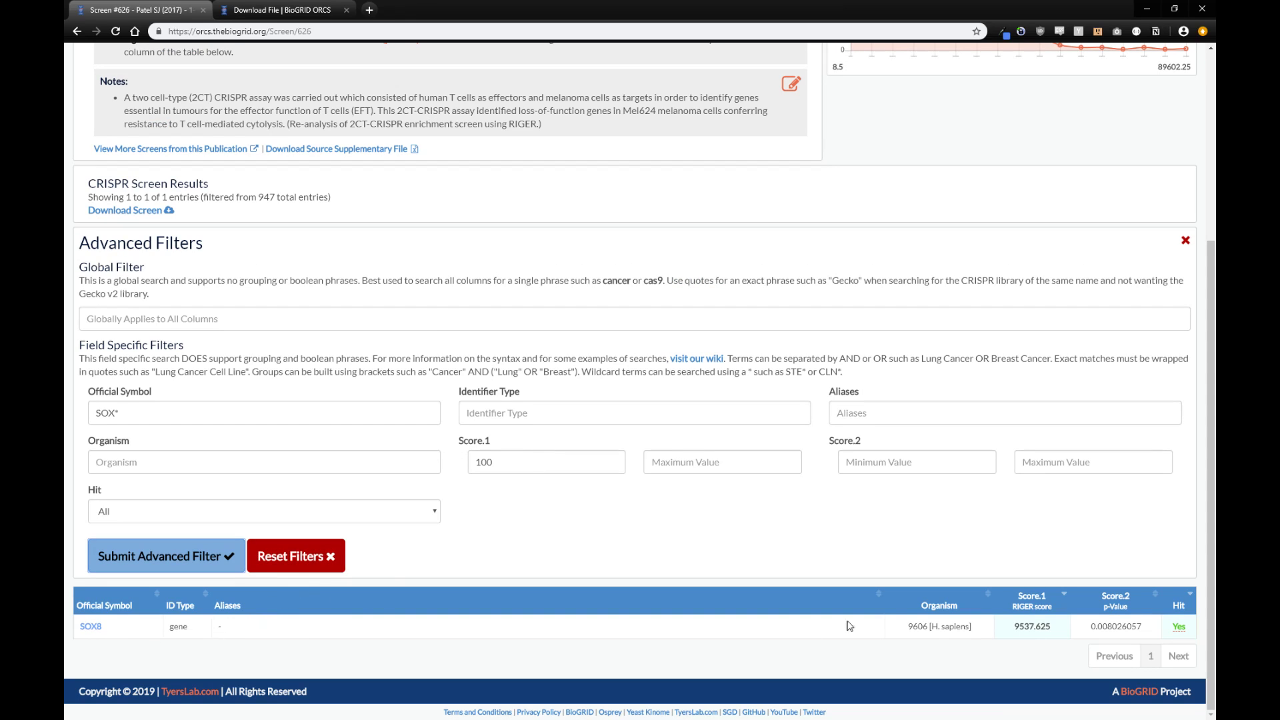
pyautogui.moveTo(1045, 627)
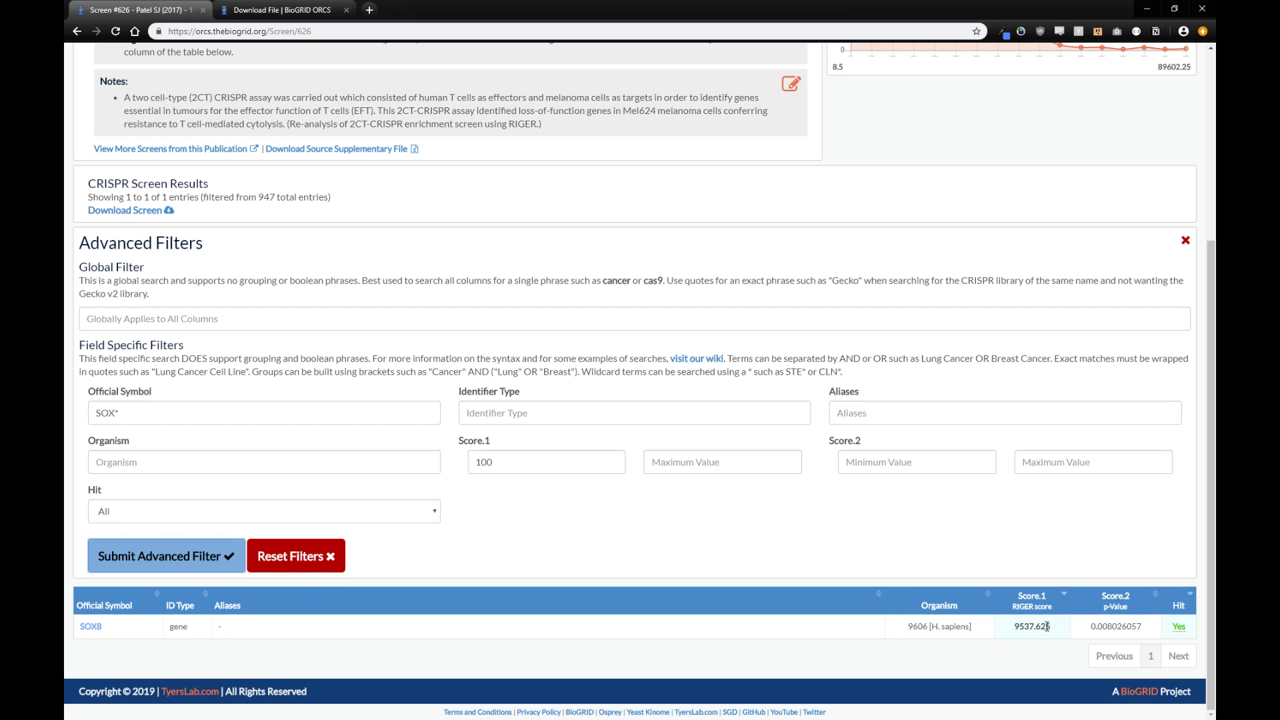
# Step: Reset the filters to restore all 947 results and close the advanced filter panel
pyautogui.click(296, 554)
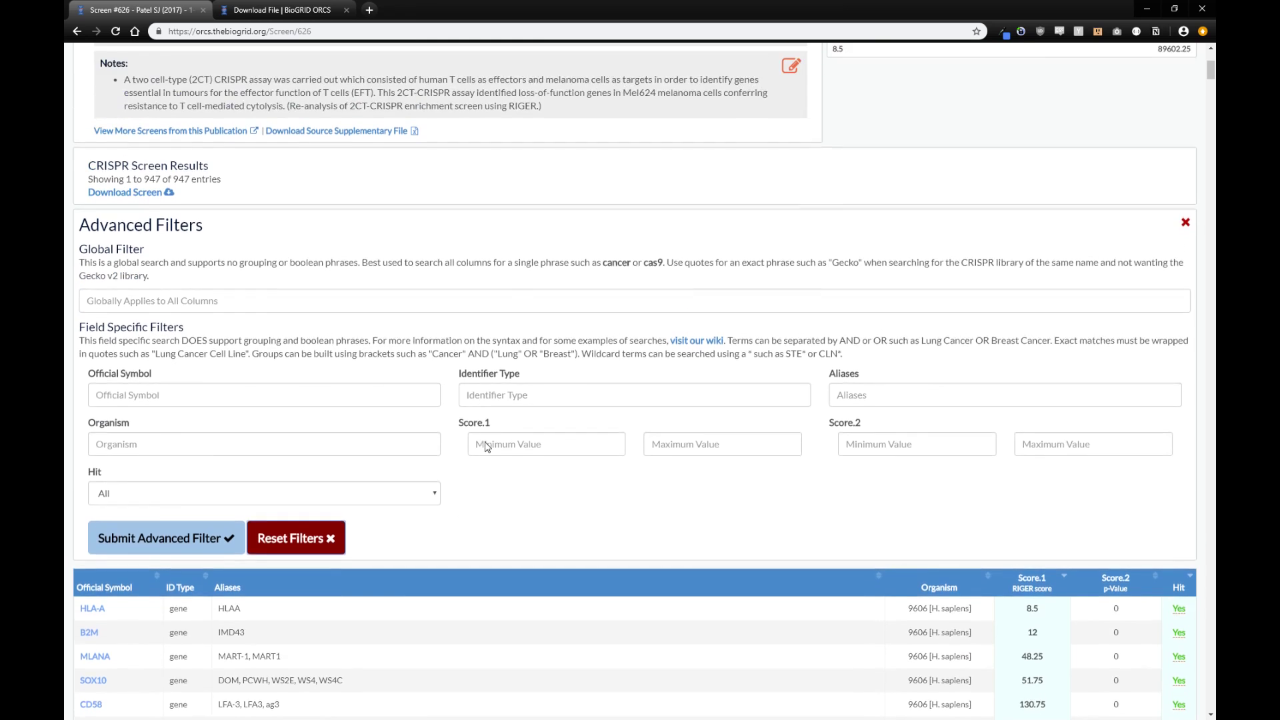
pyautogui.scroll(3)
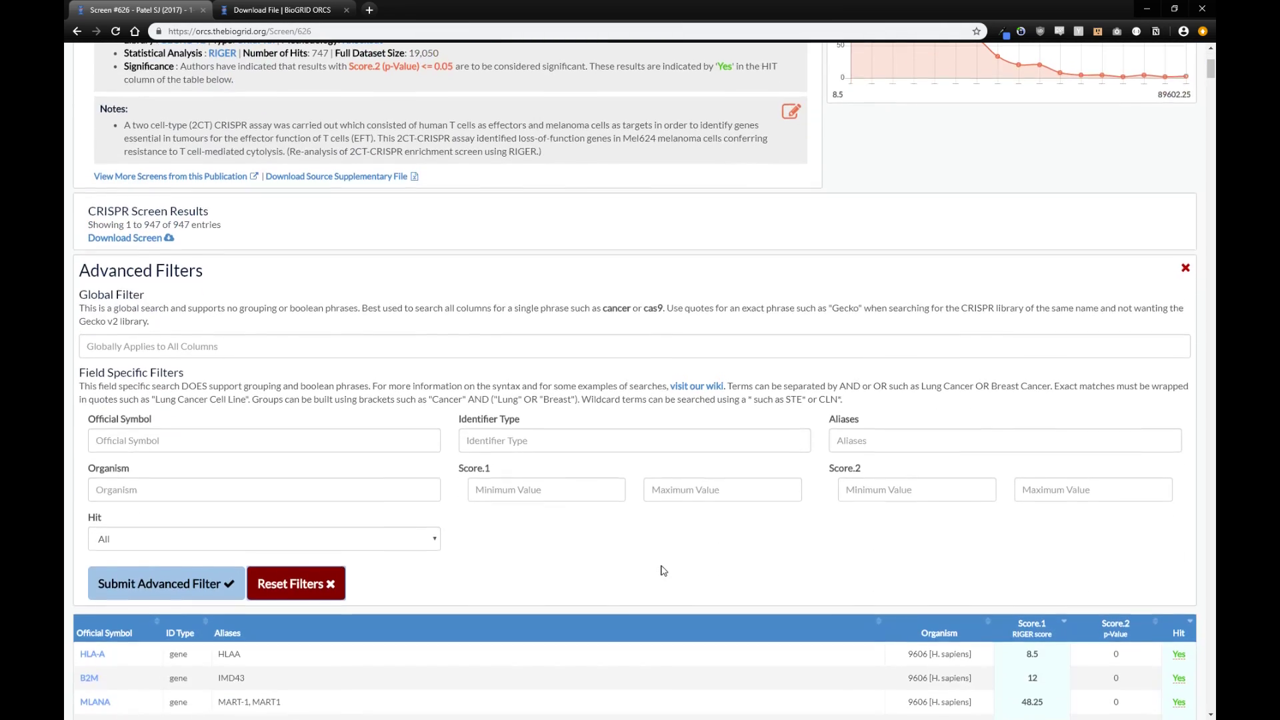
pyautogui.scroll(-3)
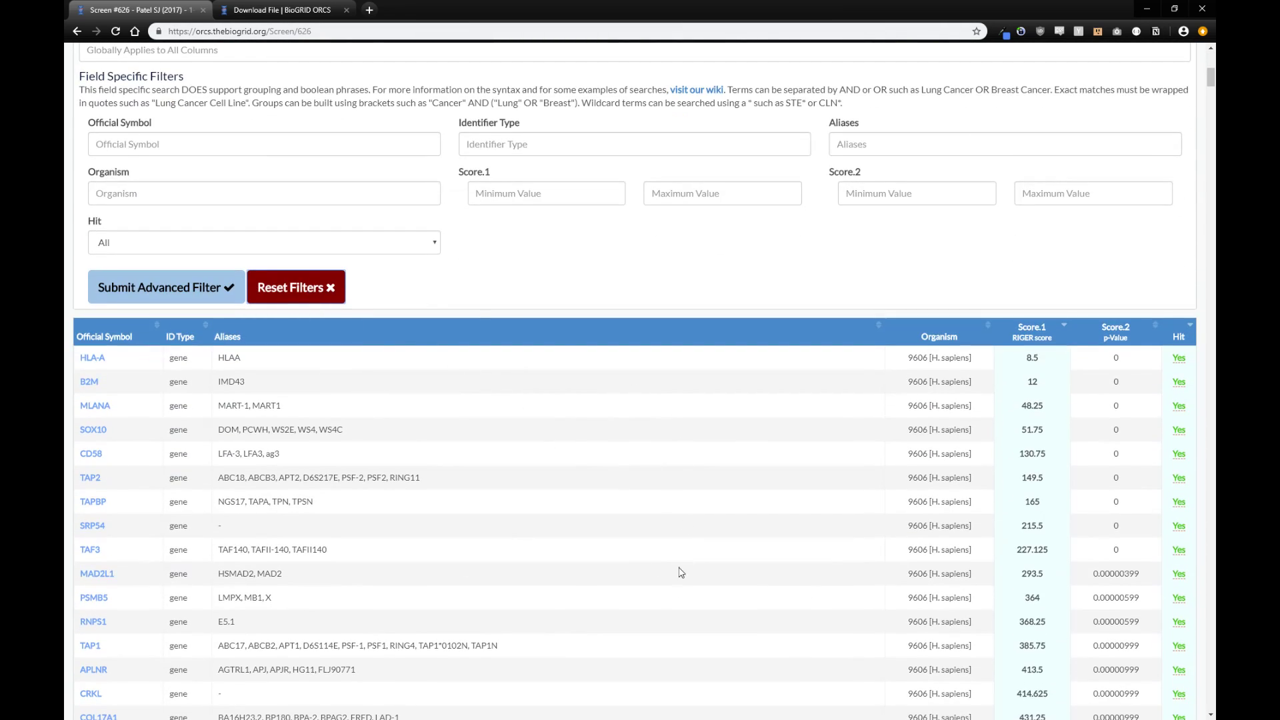
pyautogui.scroll(3)
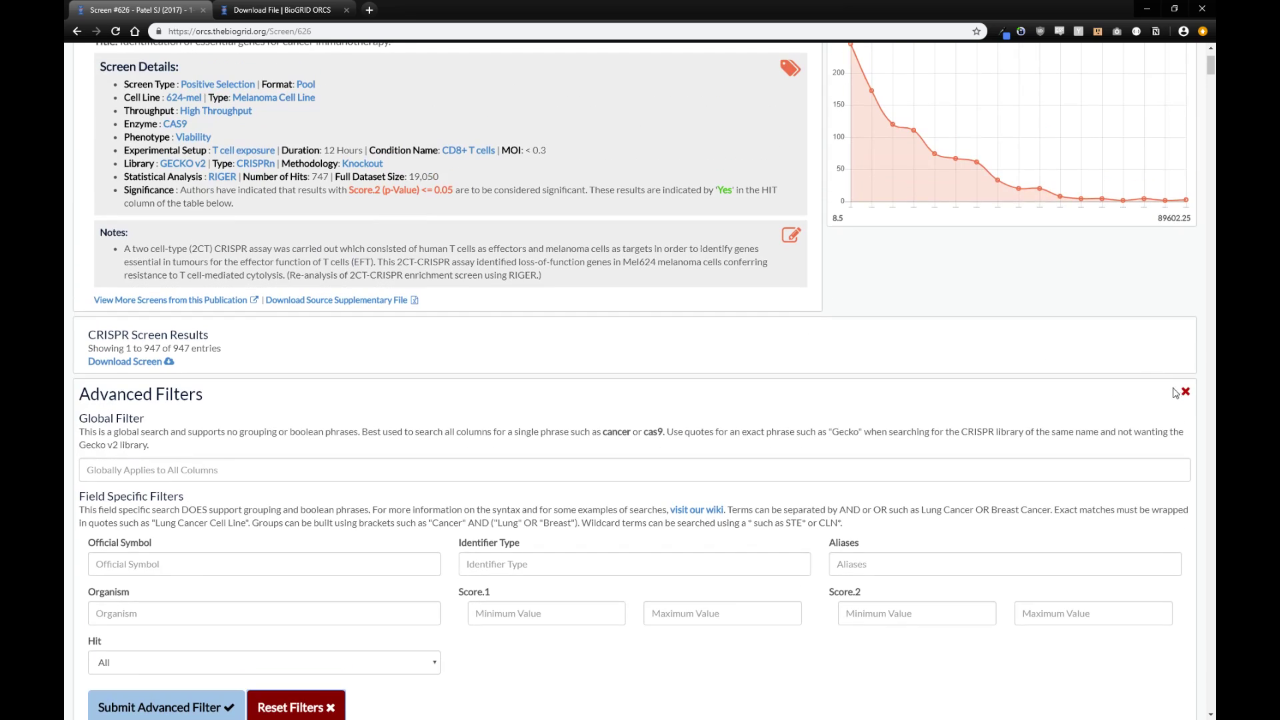
pyautogui.click(1187, 392)
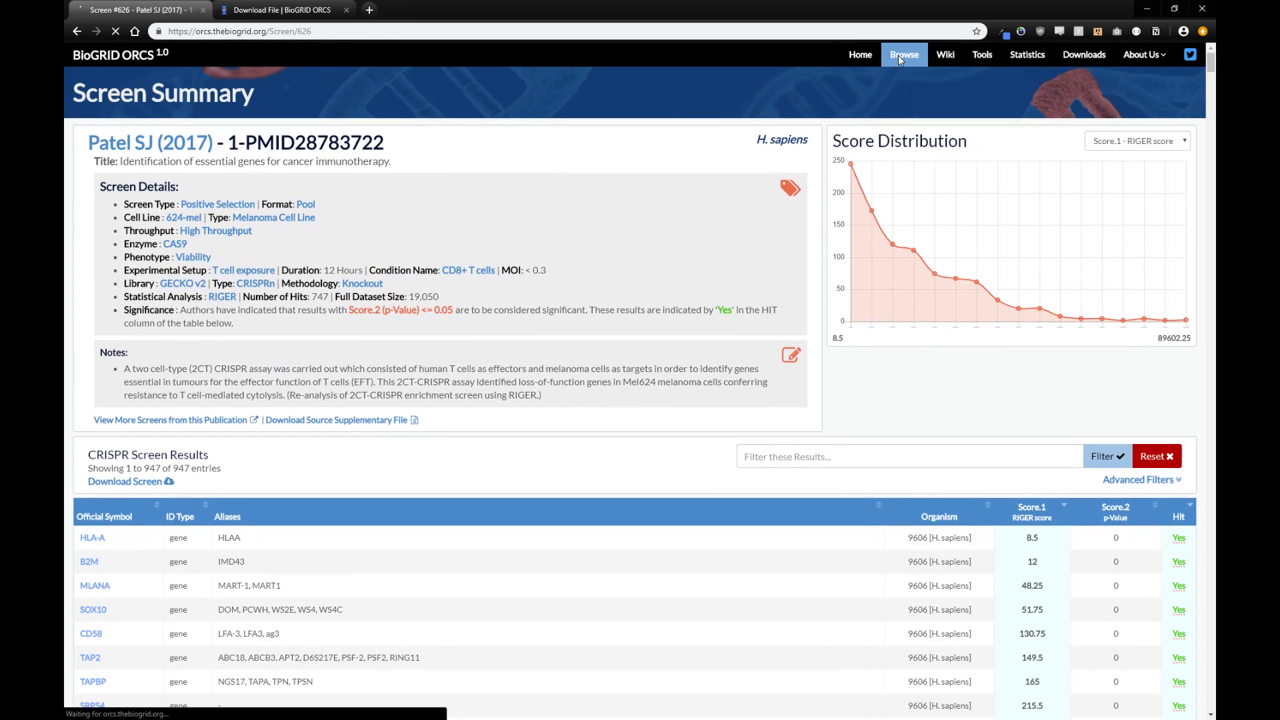
# Step: In the Browse All CRISPR Screens advanced filters, set Cell Type to melanoma
pyautogui.click(904, 55)
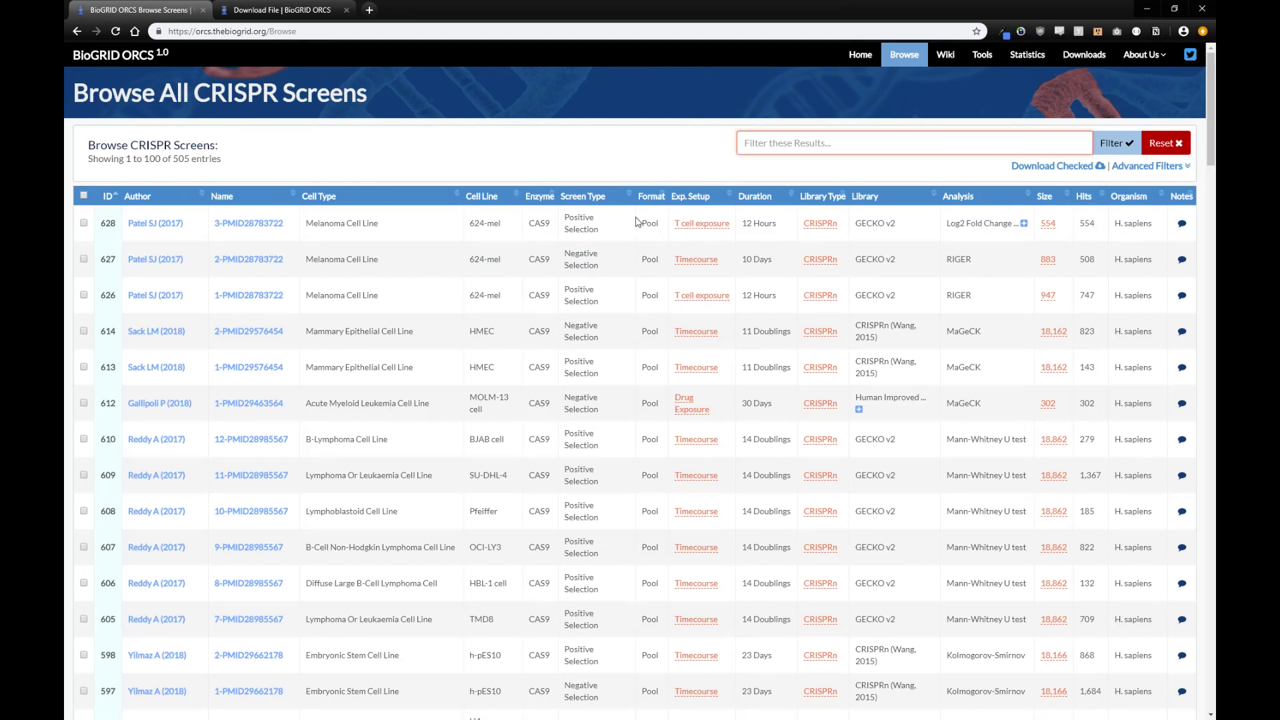
pyautogui.moveTo(997, 351)
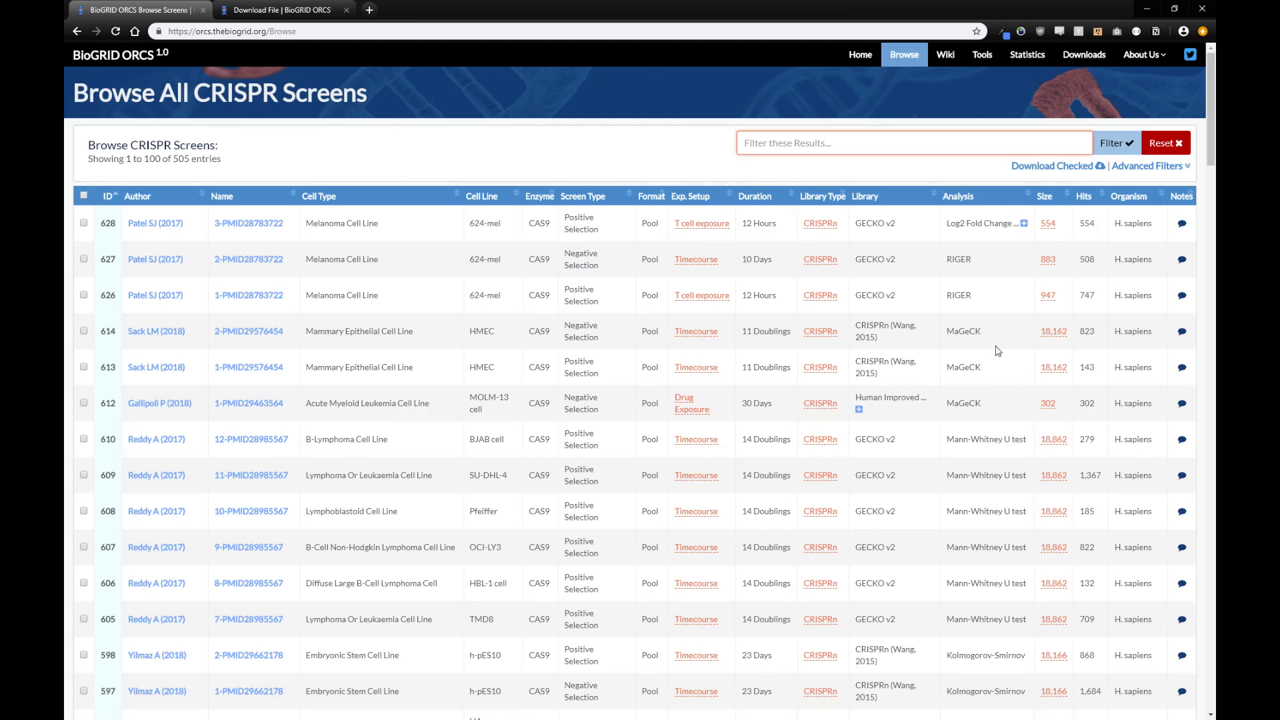
pyautogui.click(1147, 165)
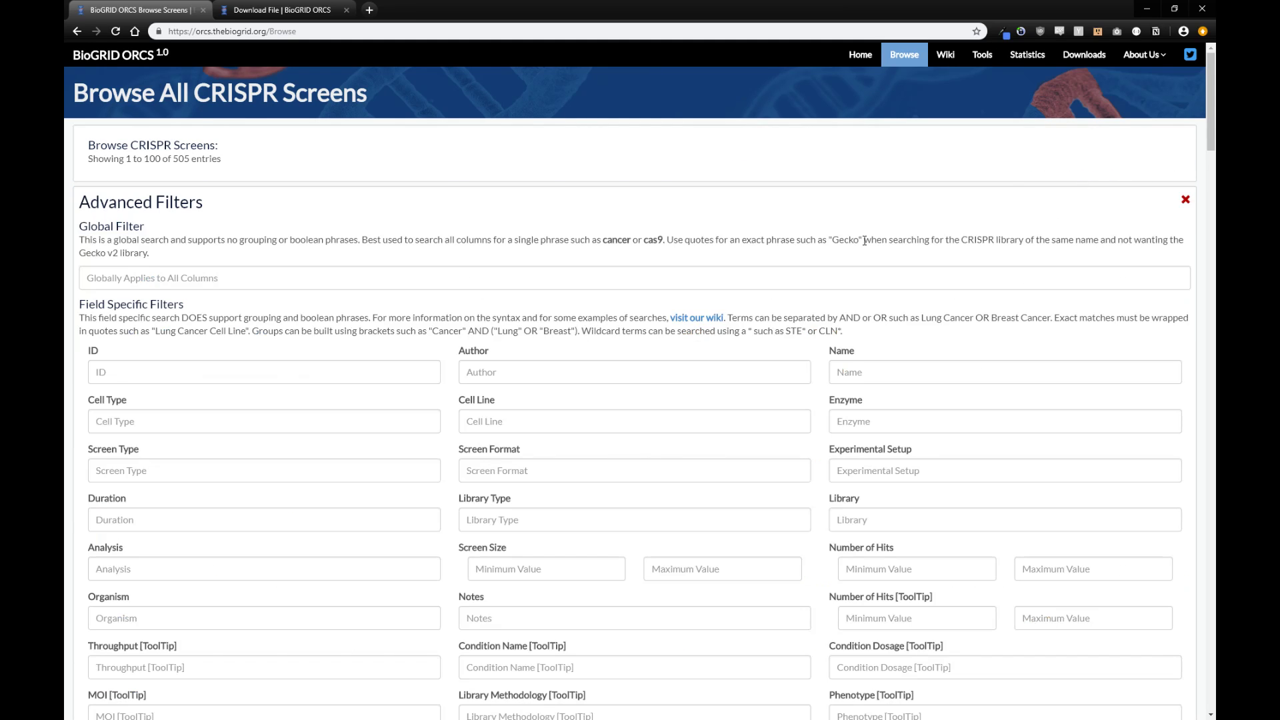
pyautogui.scroll(-3)
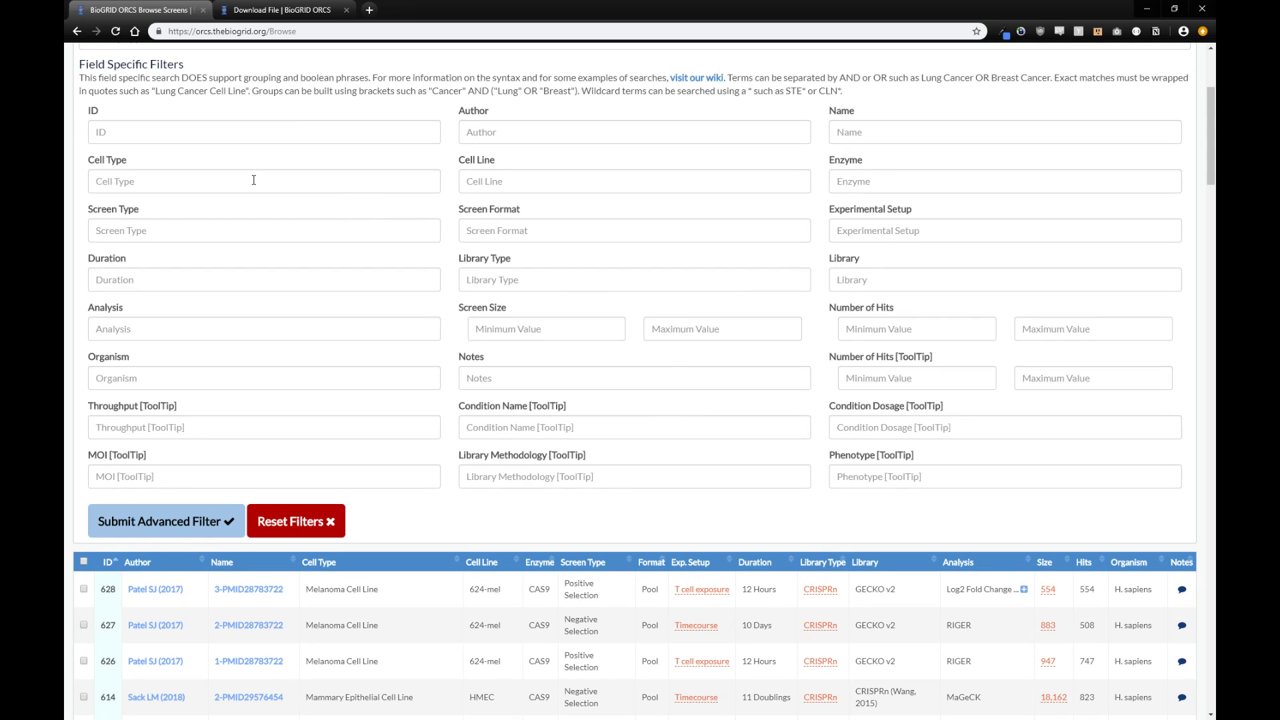
pyautogui.write('melano')
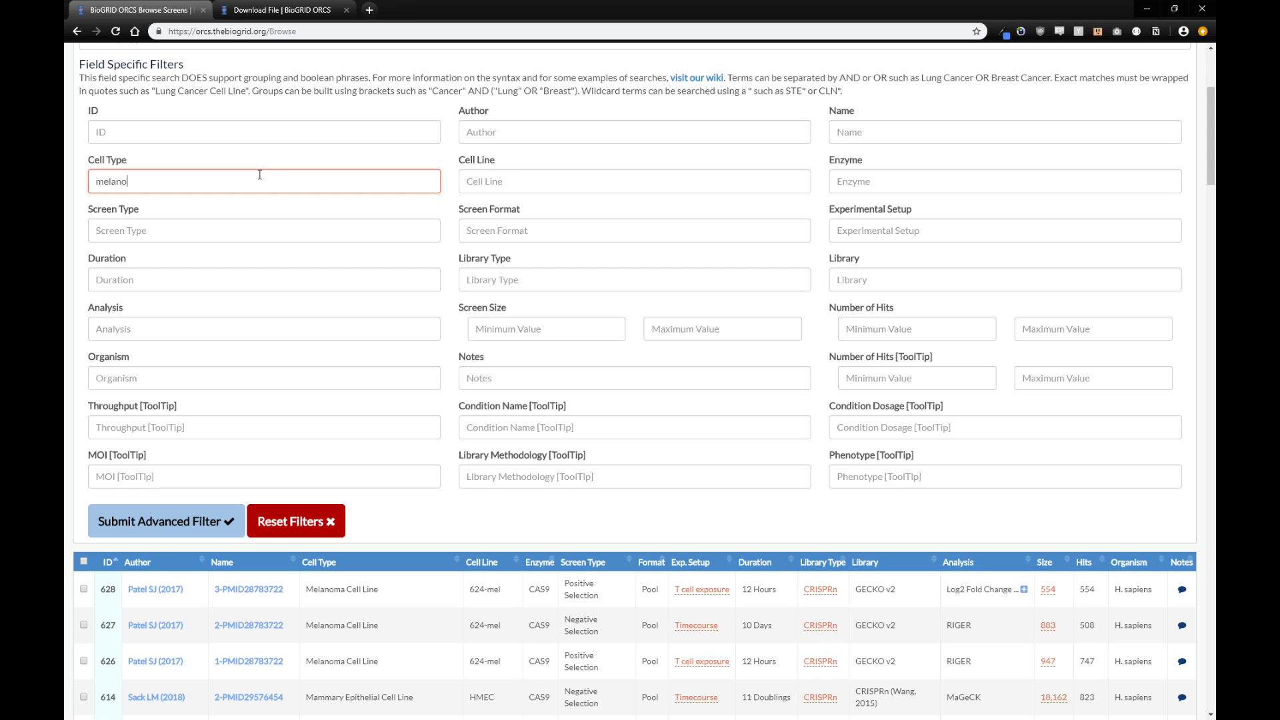
pyautogui.click(166, 522)
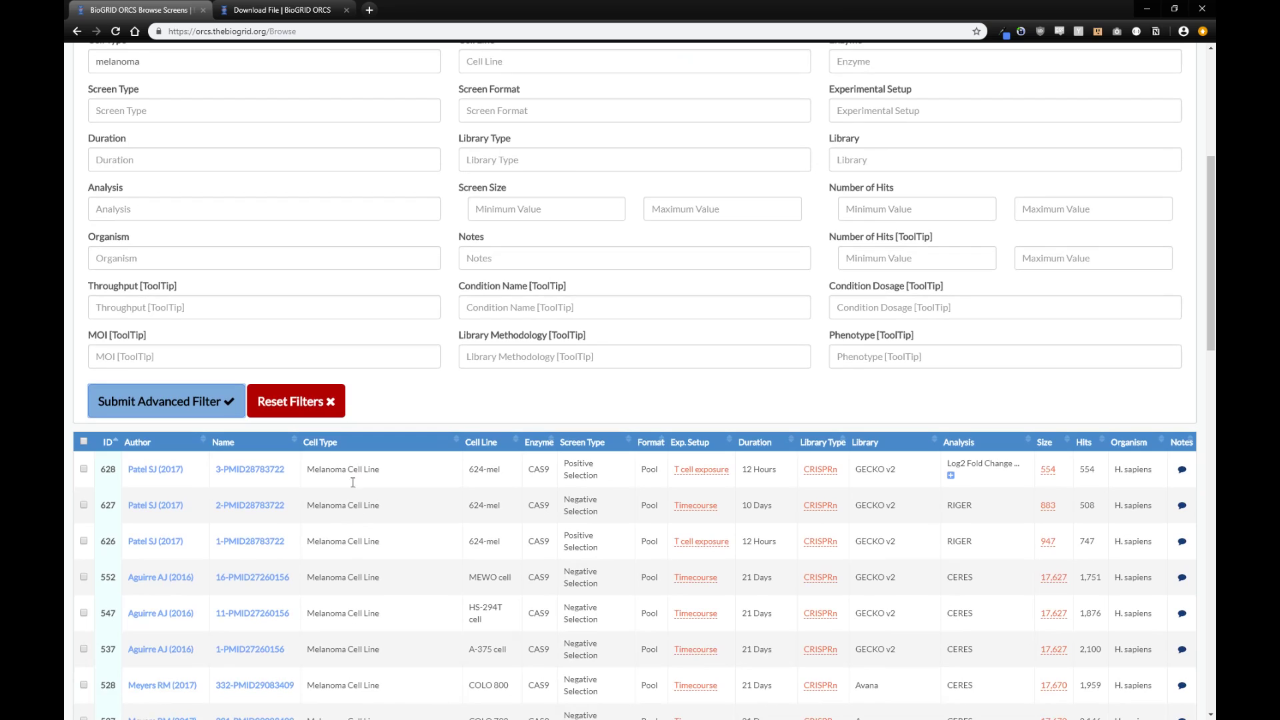
# Step: Add the Timecourse experimental setup filter and review the narrowed screen list
pyautogui.scroll(-3)
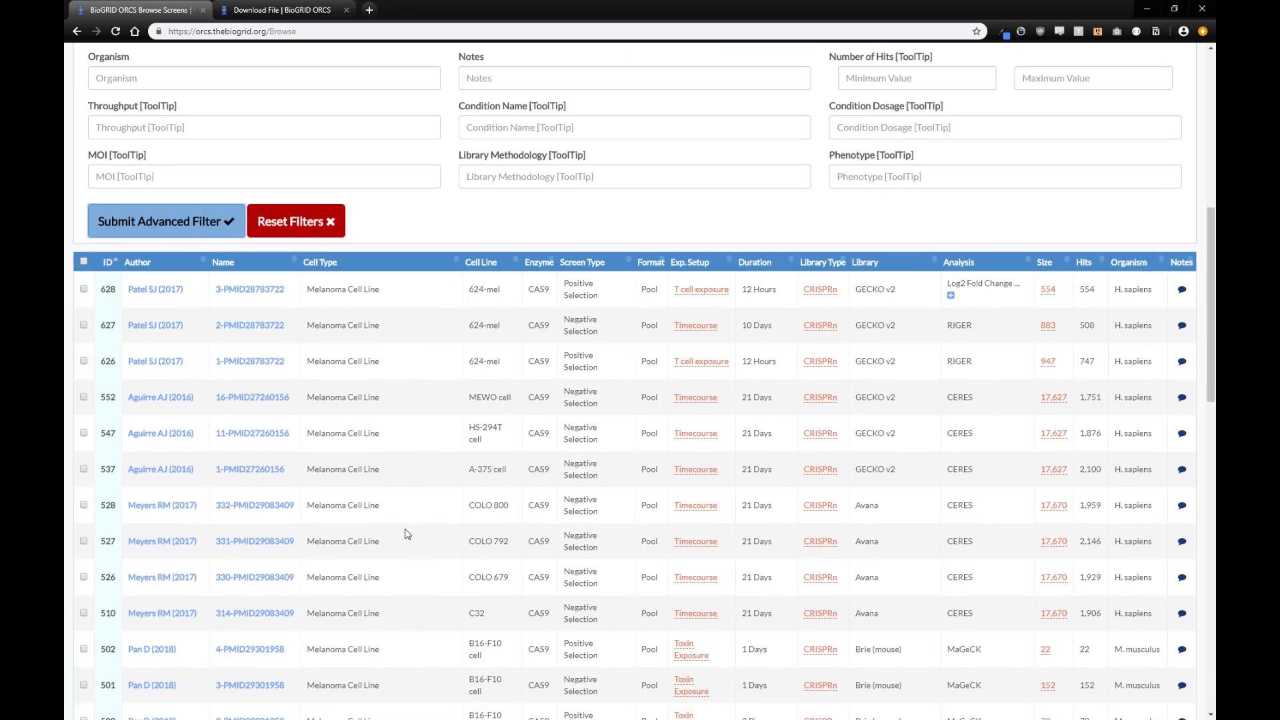
pyautogui.scroll(3)
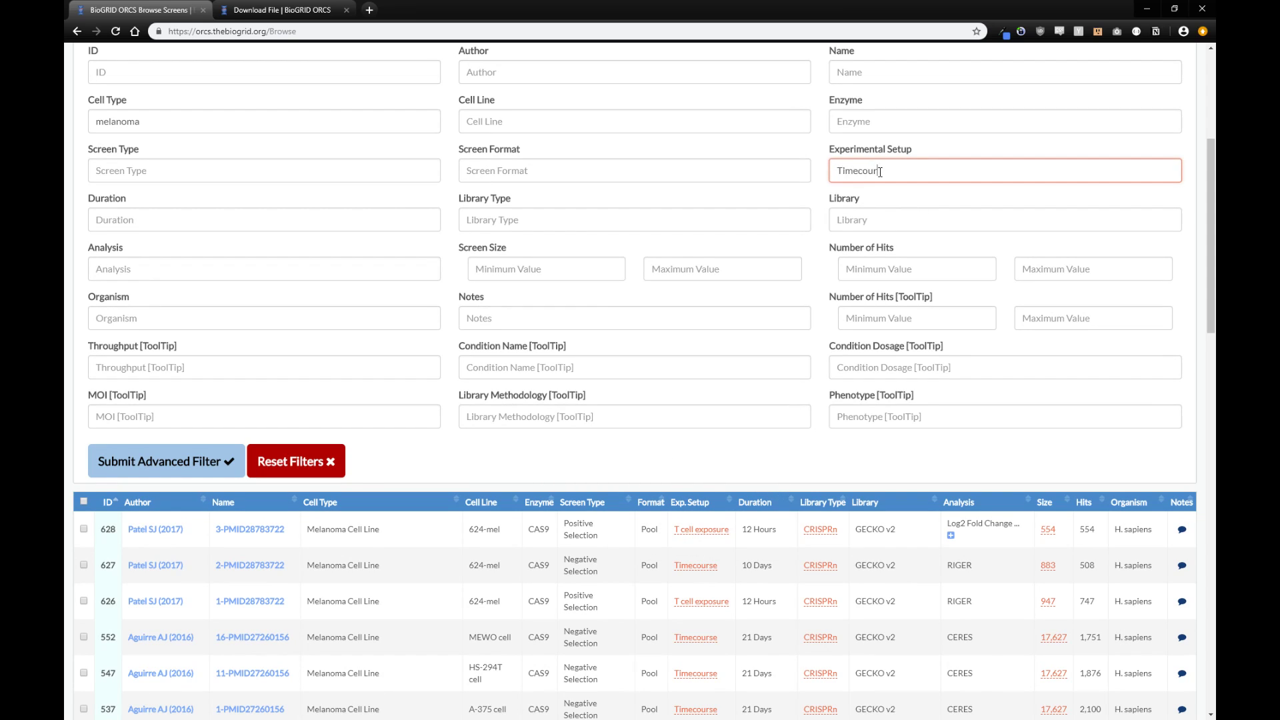
pyautogui.click(166, 460)
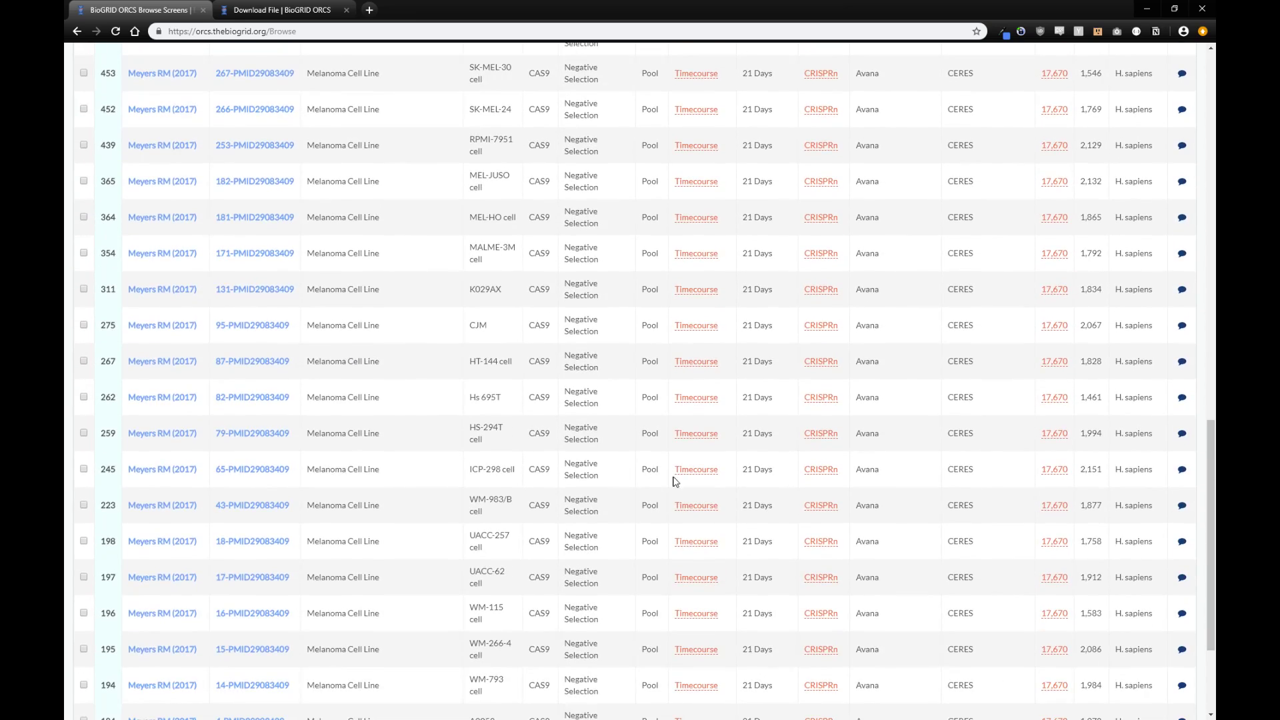
pyautogui.scroll(3)
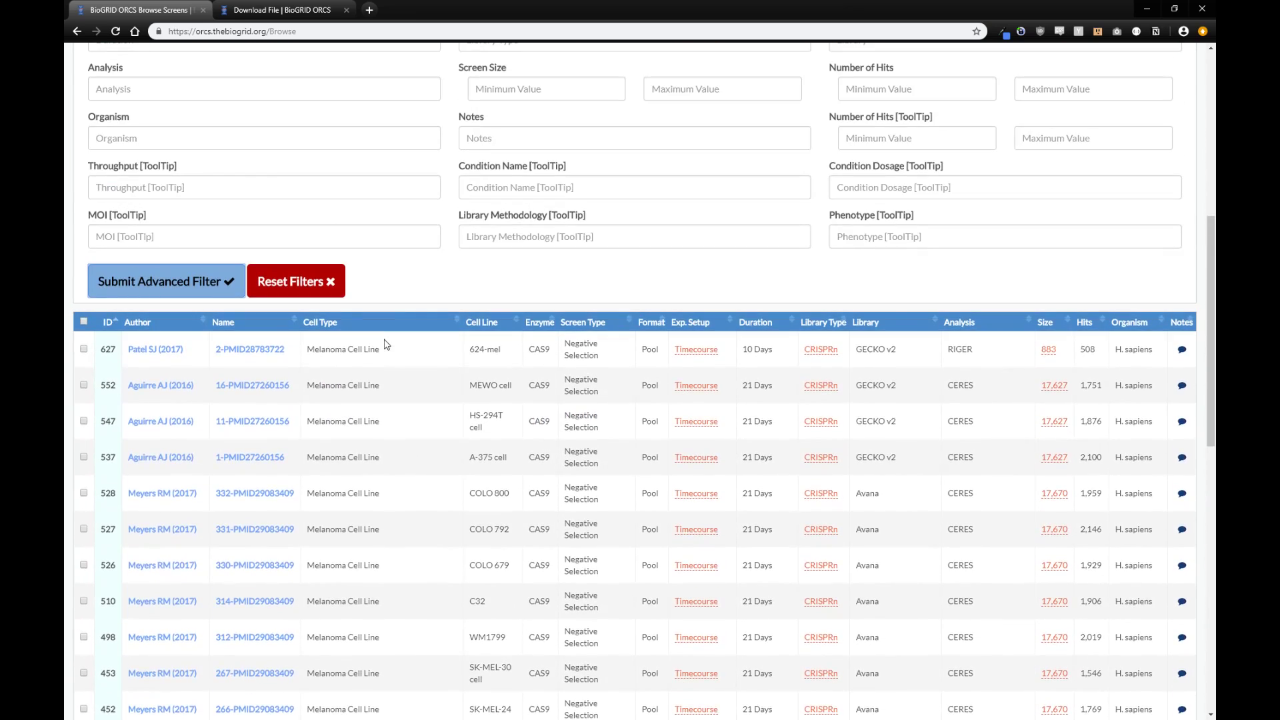
pyautogui.scroll(3)
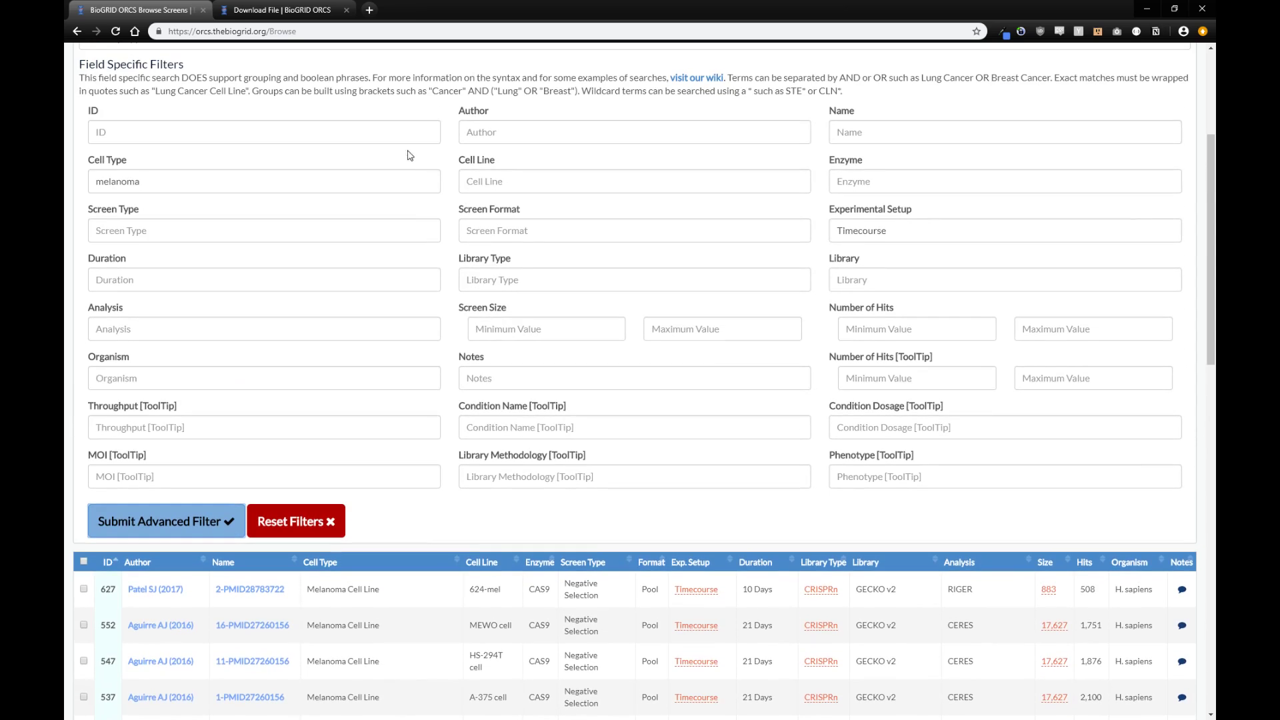
pyautogui.moveTo(238, 390)
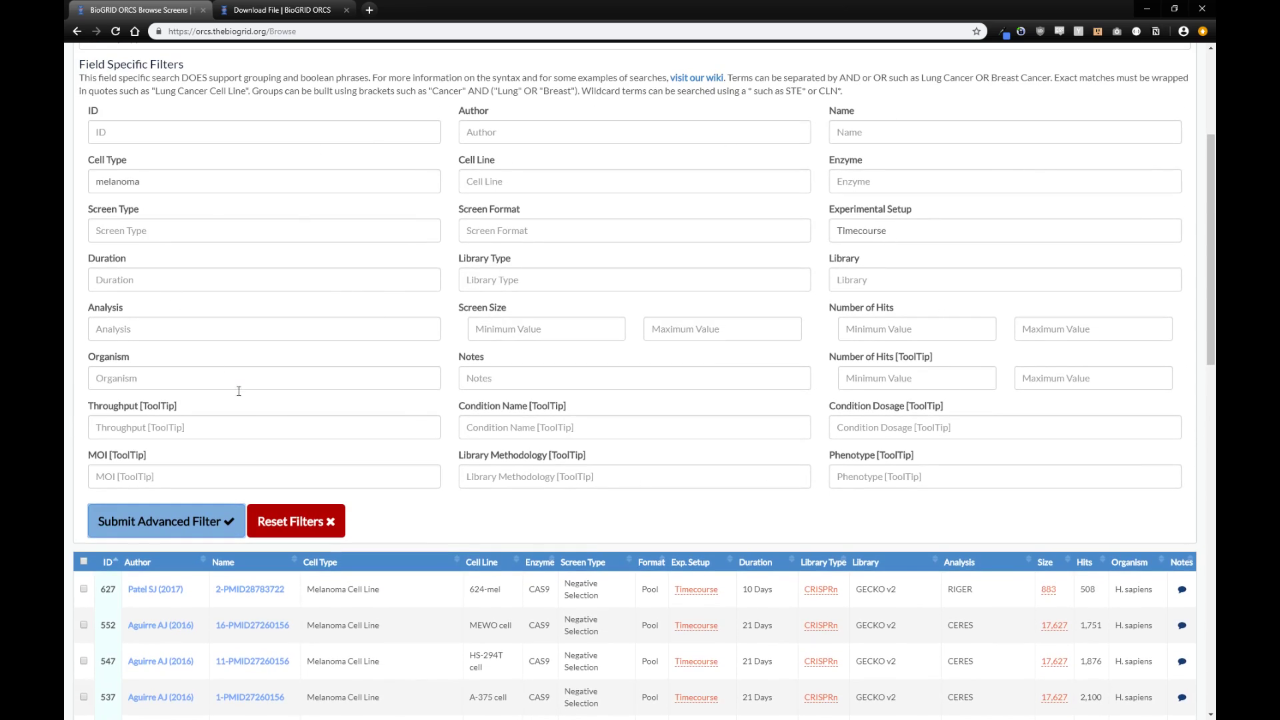
pyautogui.scroll(-3)
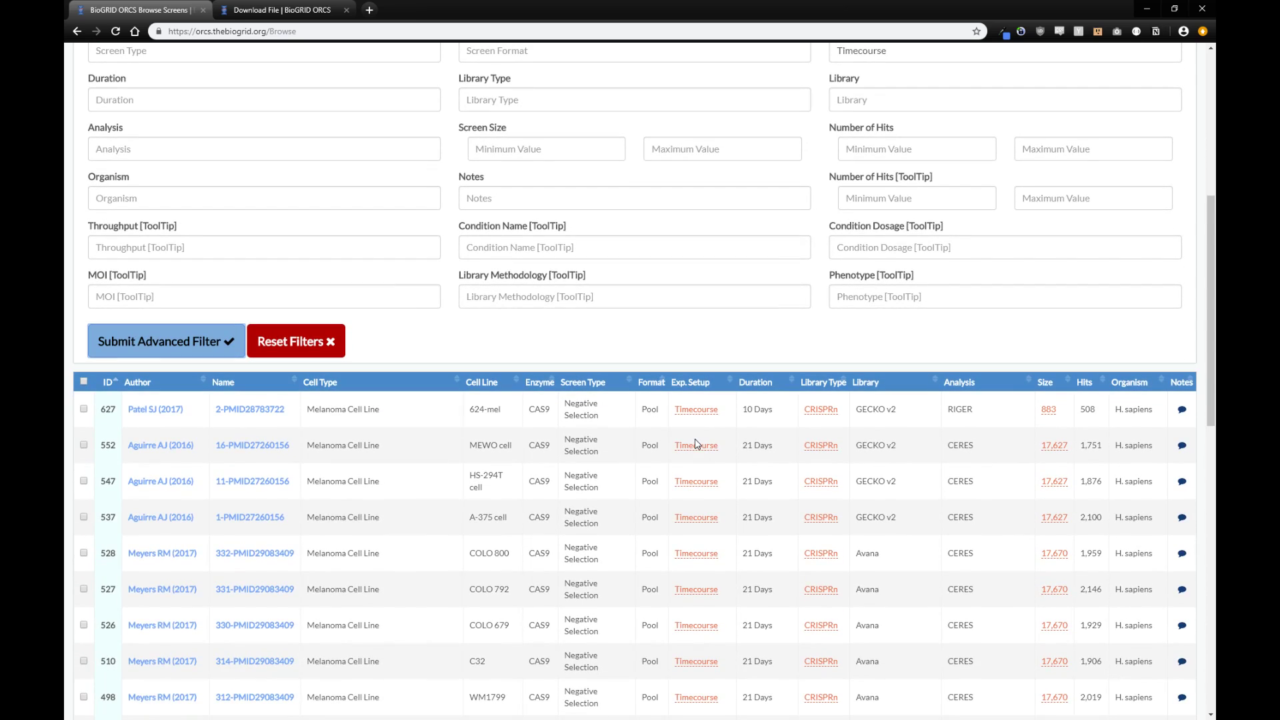
pyautogui.moveTo(296, 340)
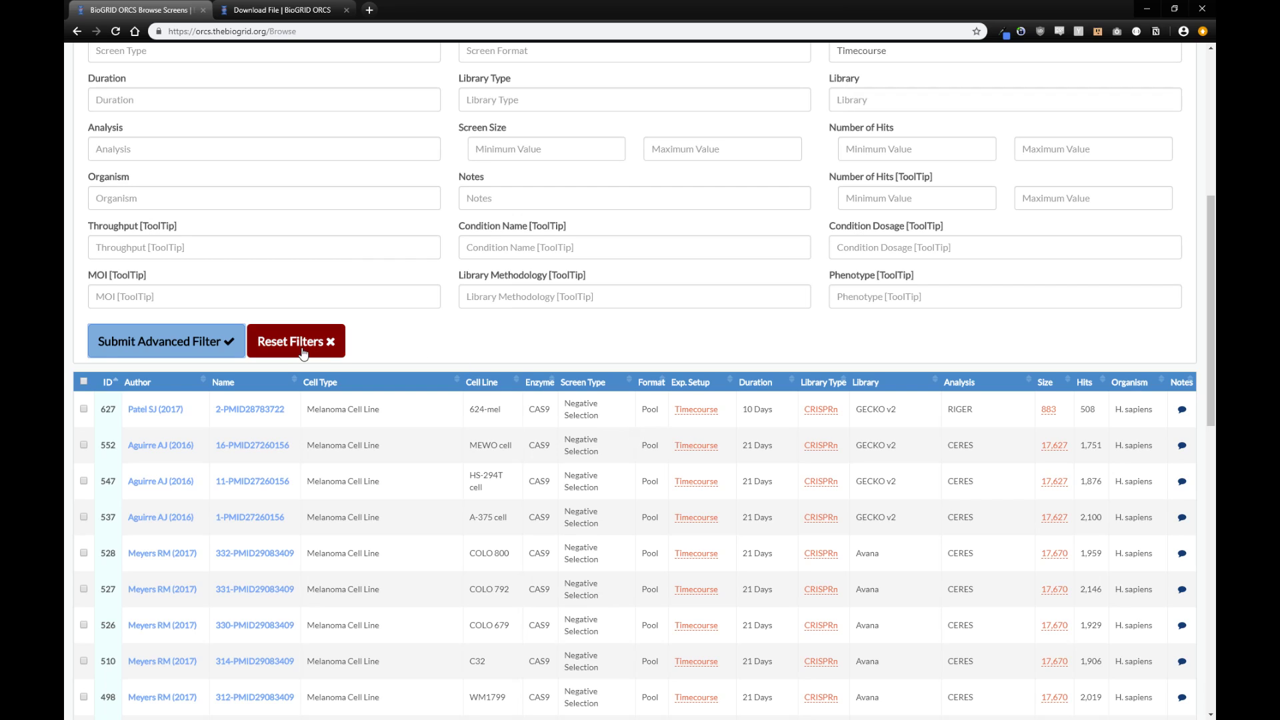
# Step: Reset the screen filters and view the summary of screen 2-PMID28783722 by Patel SJ (2017)
pyautogui.click(296, 340)
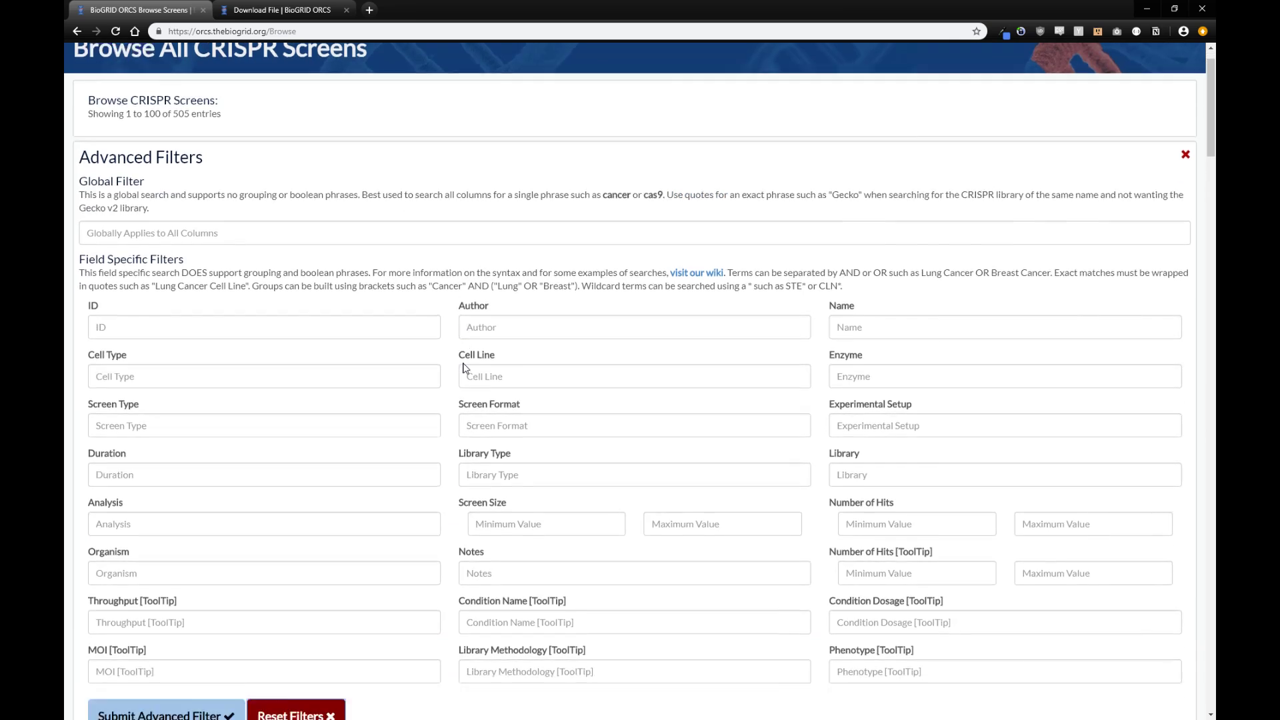
pyautogui.scroll(3)
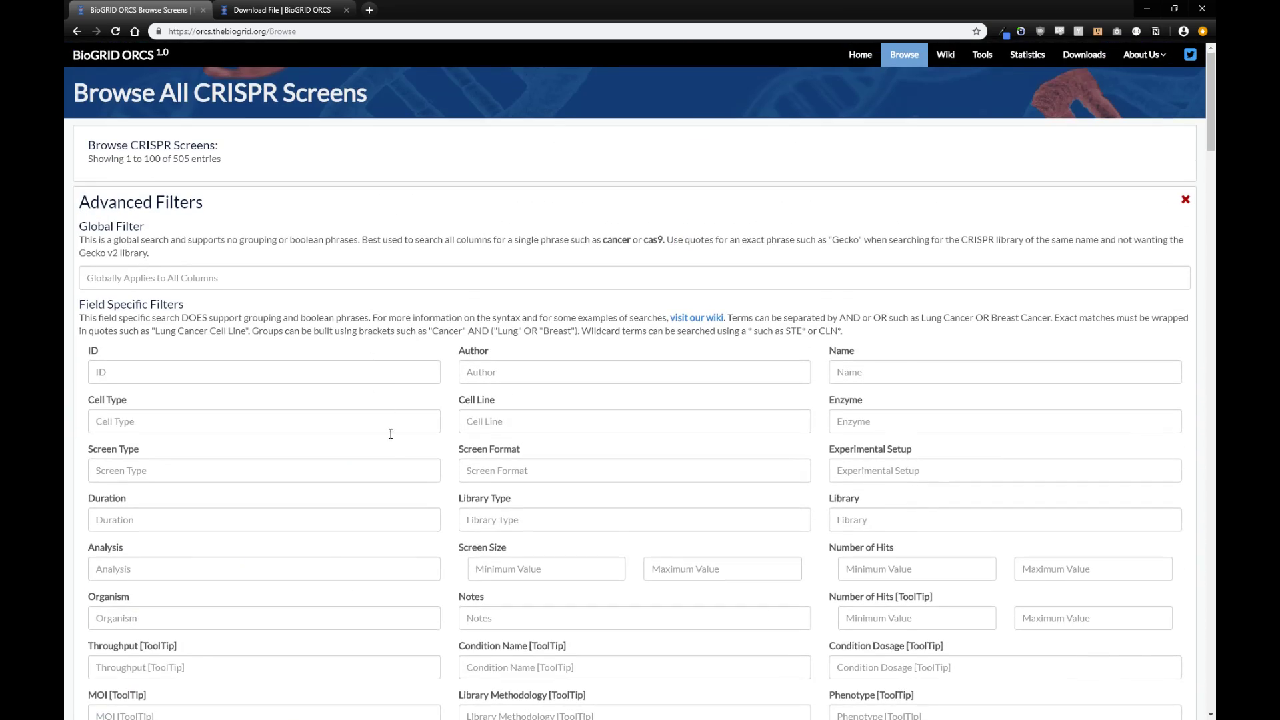
pyautogui.scroll(-3)
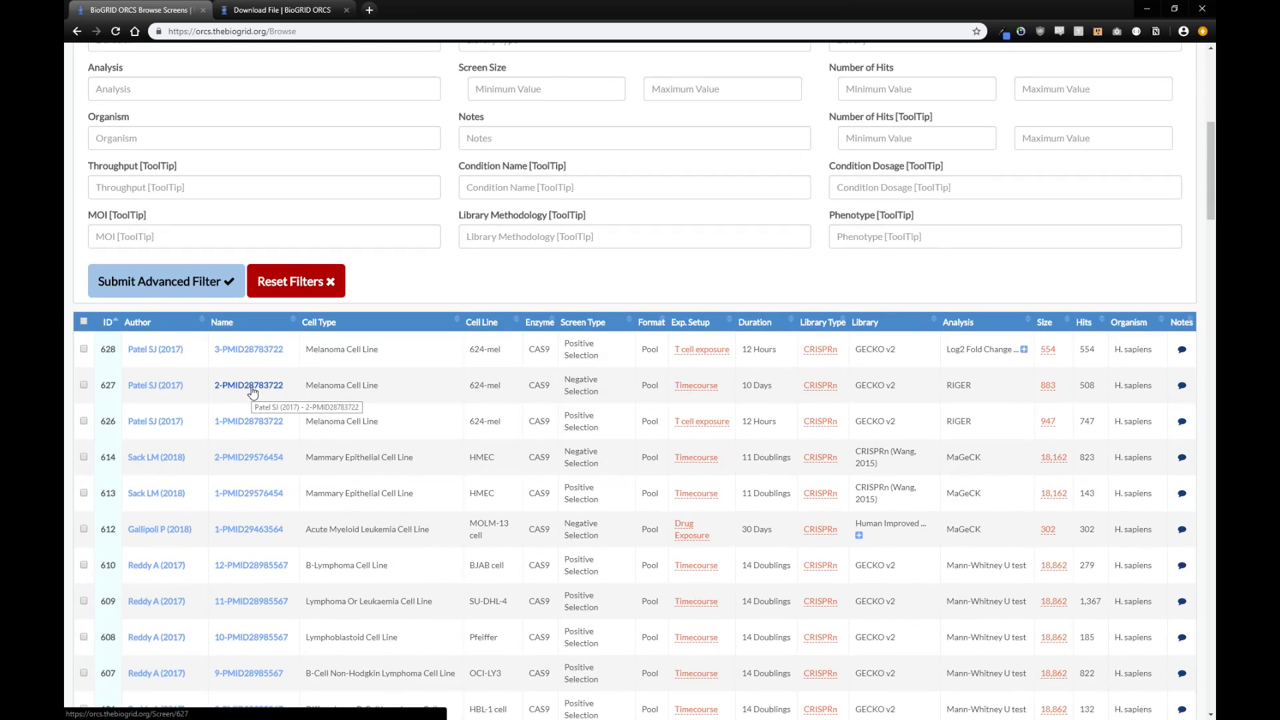
pyautogui.click(249, 384)
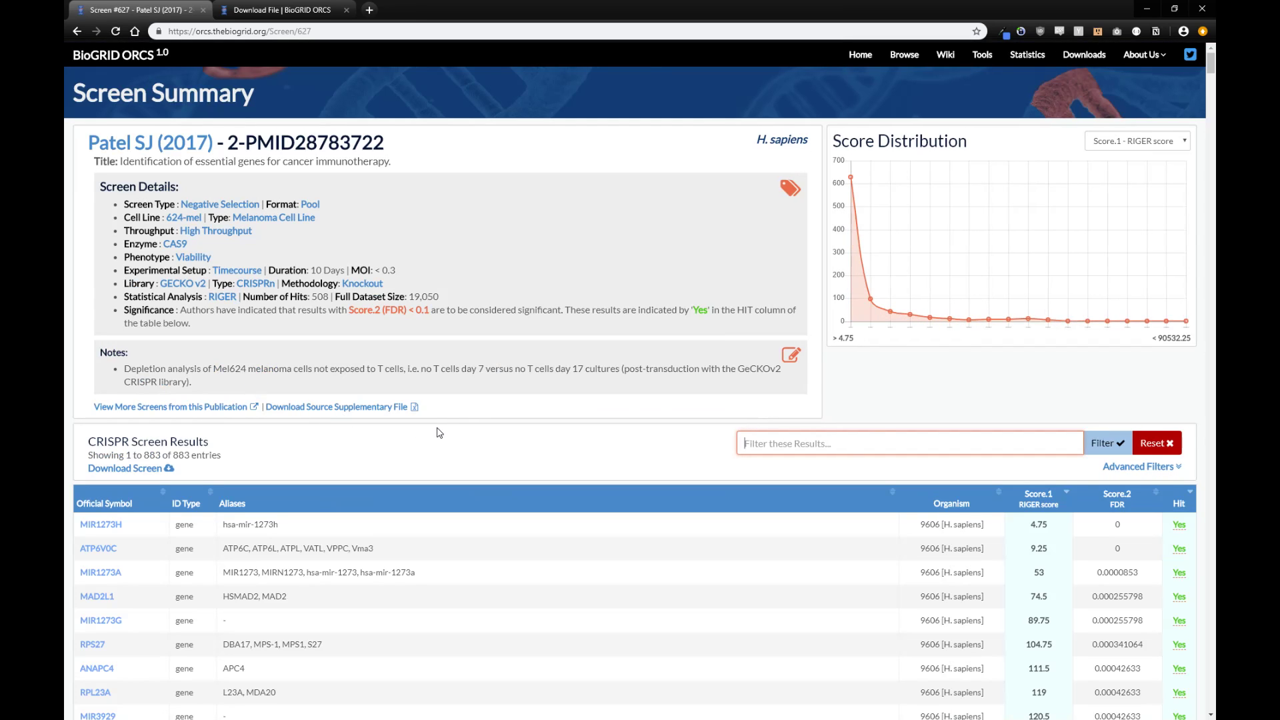
pyautogui.scroll(-3)
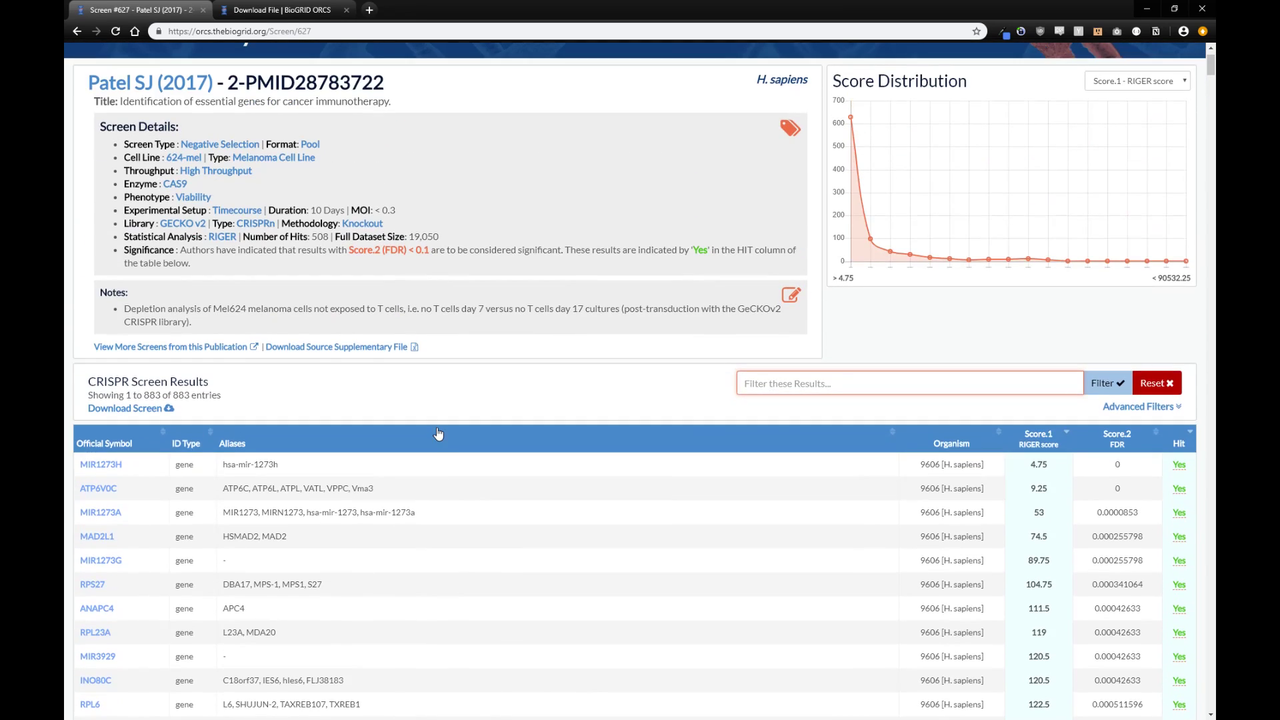
pyautogui.moveTo(124, 408)
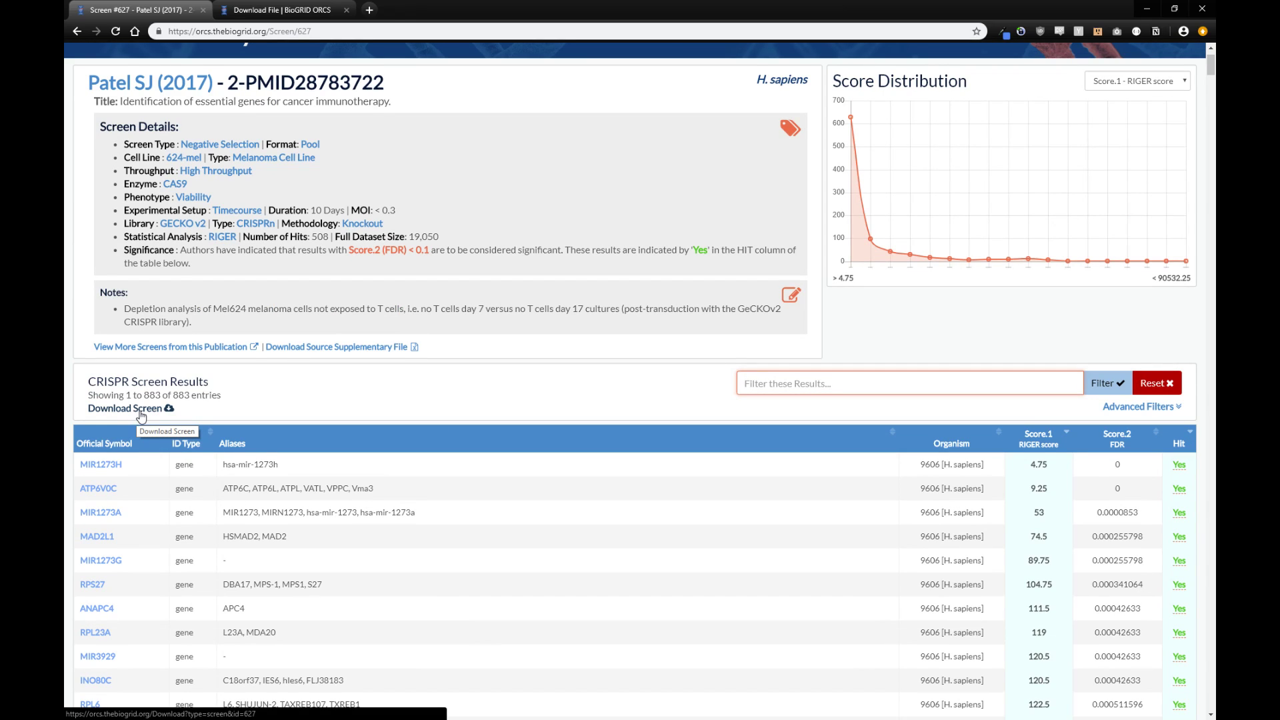
pyautogui.scroll(3)
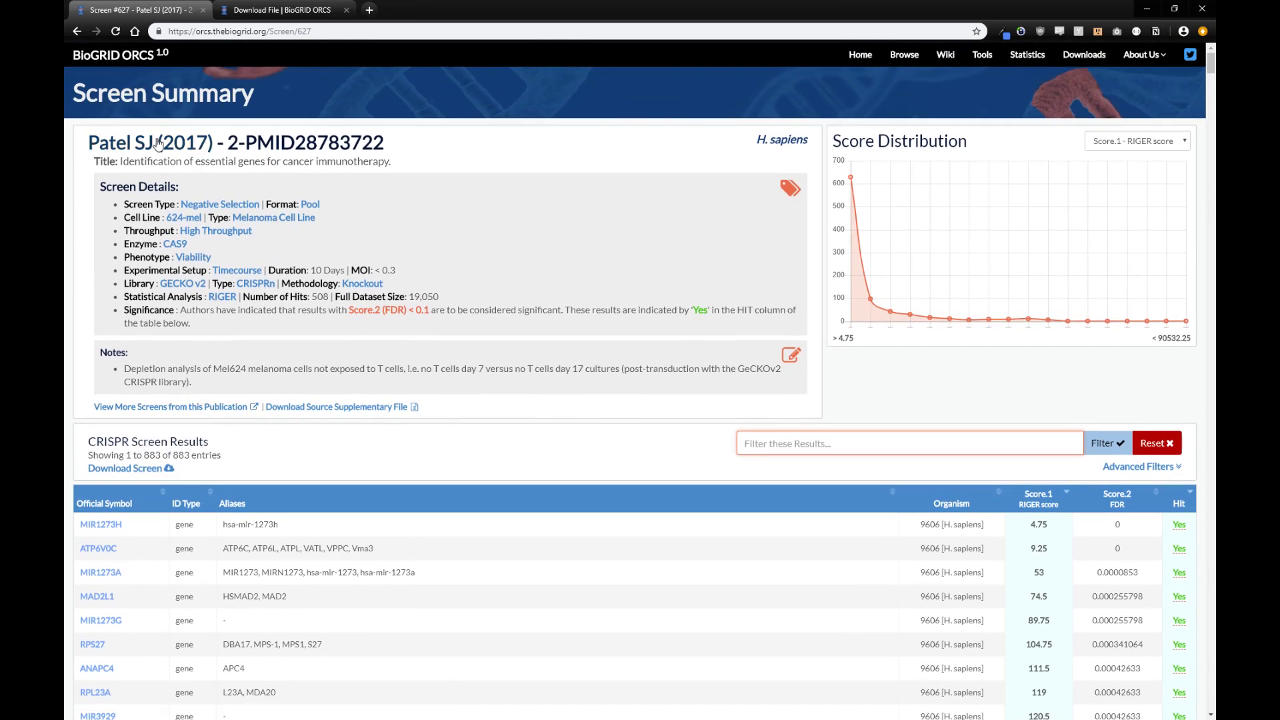
pyautogui.click(170, 407)
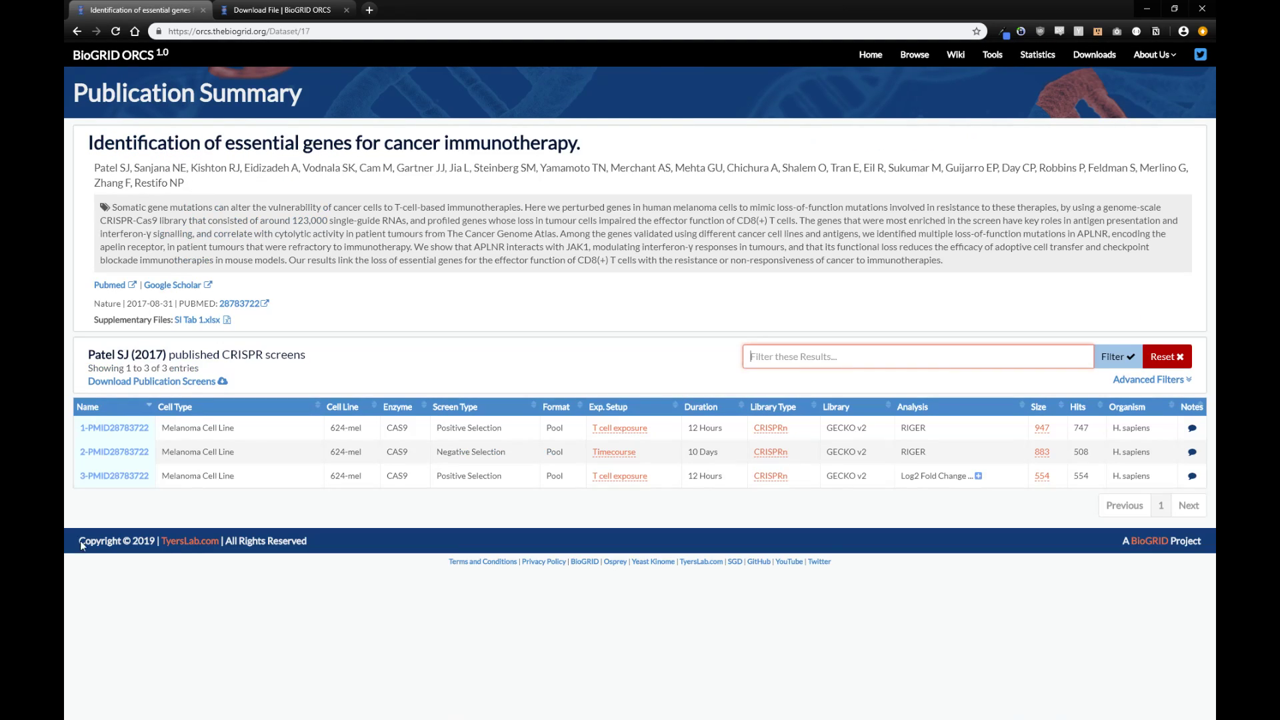
pyautogui.moveTo(161, 390)
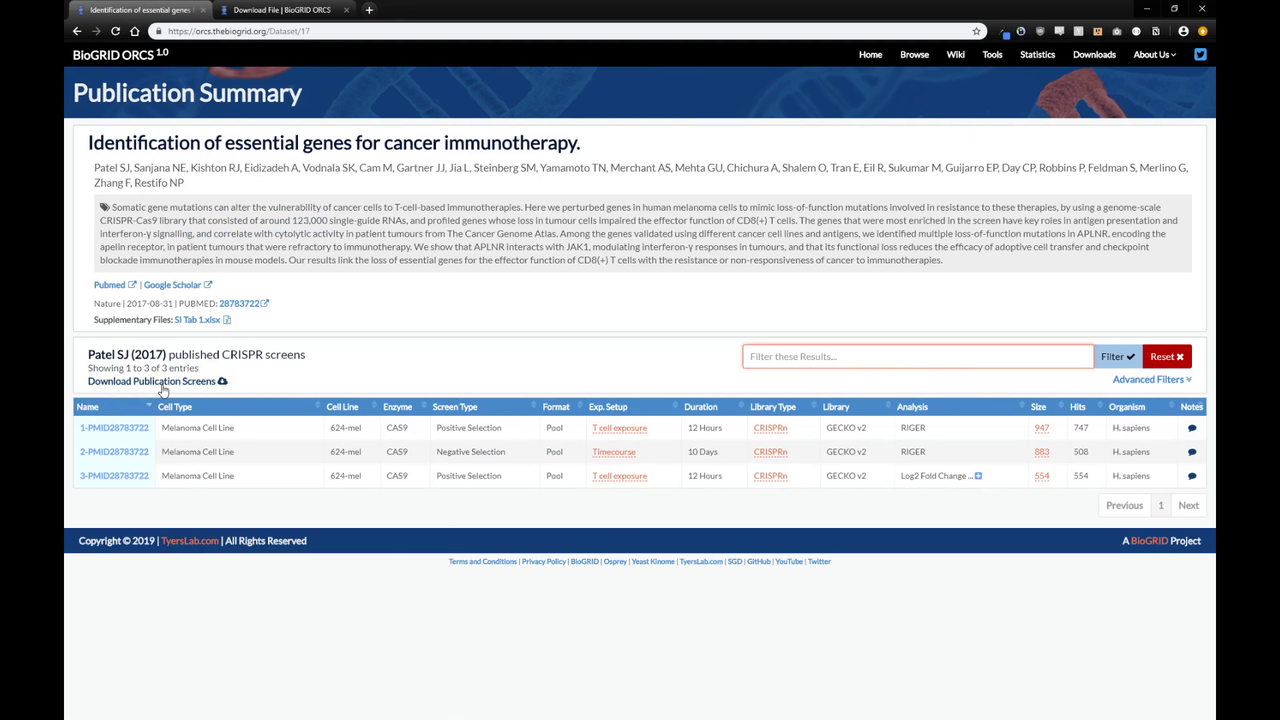
pyautogui.moveTo(159, 381)
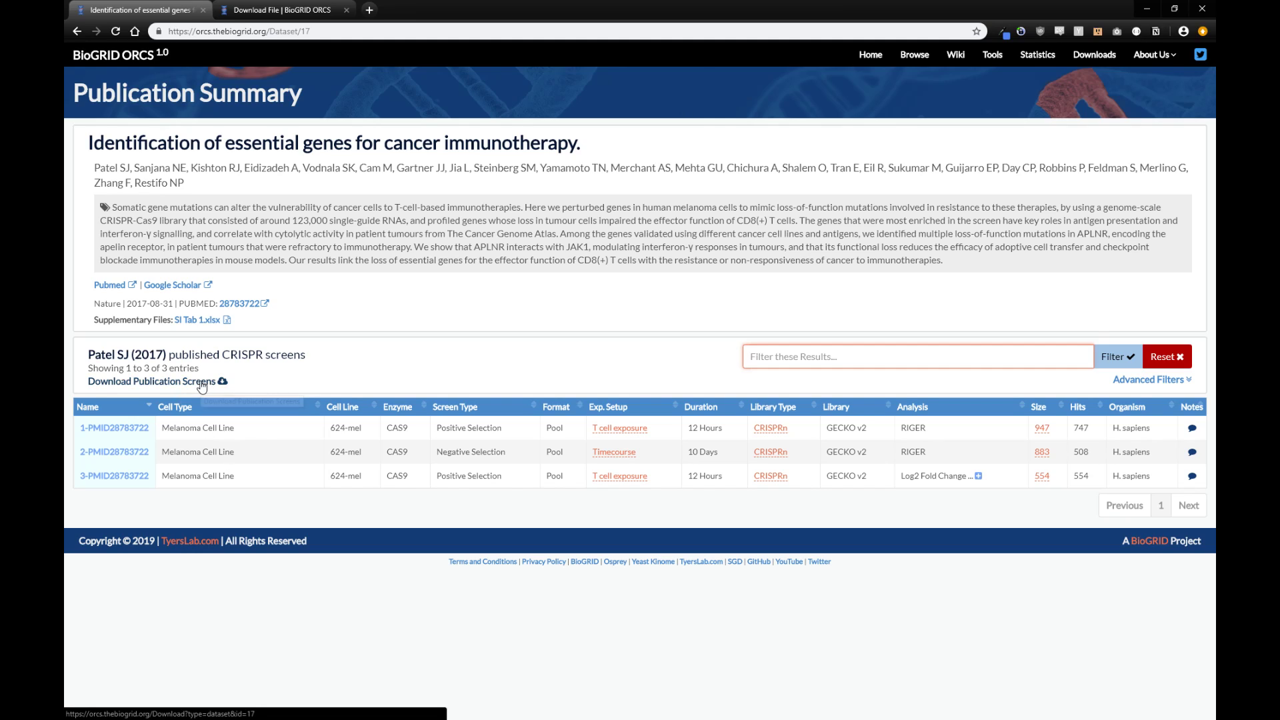
pyautogui.moveTo(152, 381)
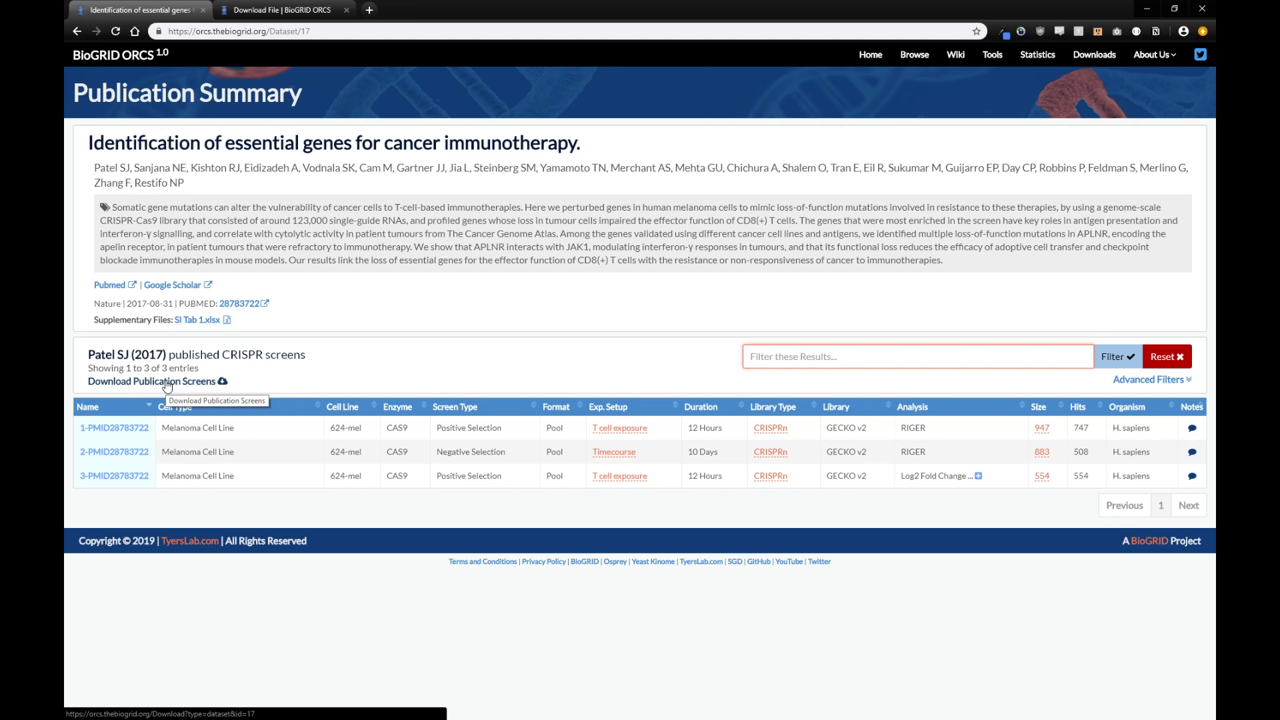
# Step: Start a download of the Patel SJ (2017) publication screens, keeping the BioGRID ORCS Tab File format
pyautogui.click(152, 381)
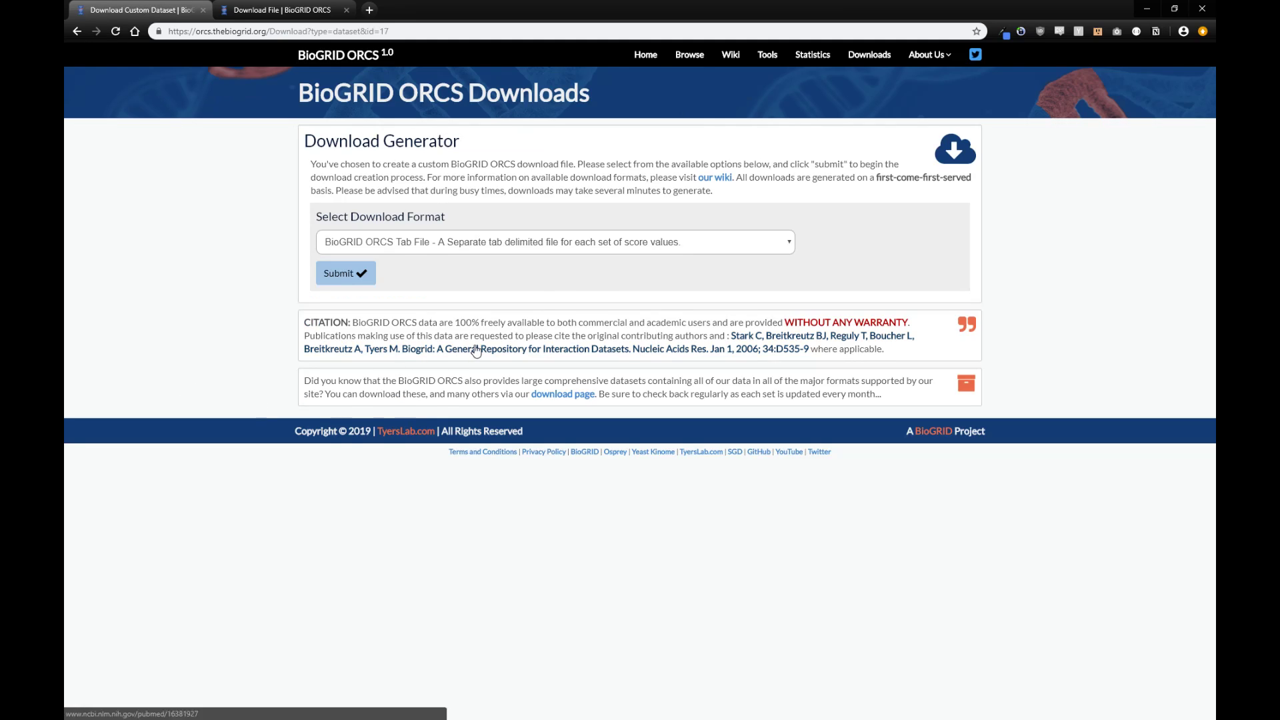
pyautogui.click(555, 241)
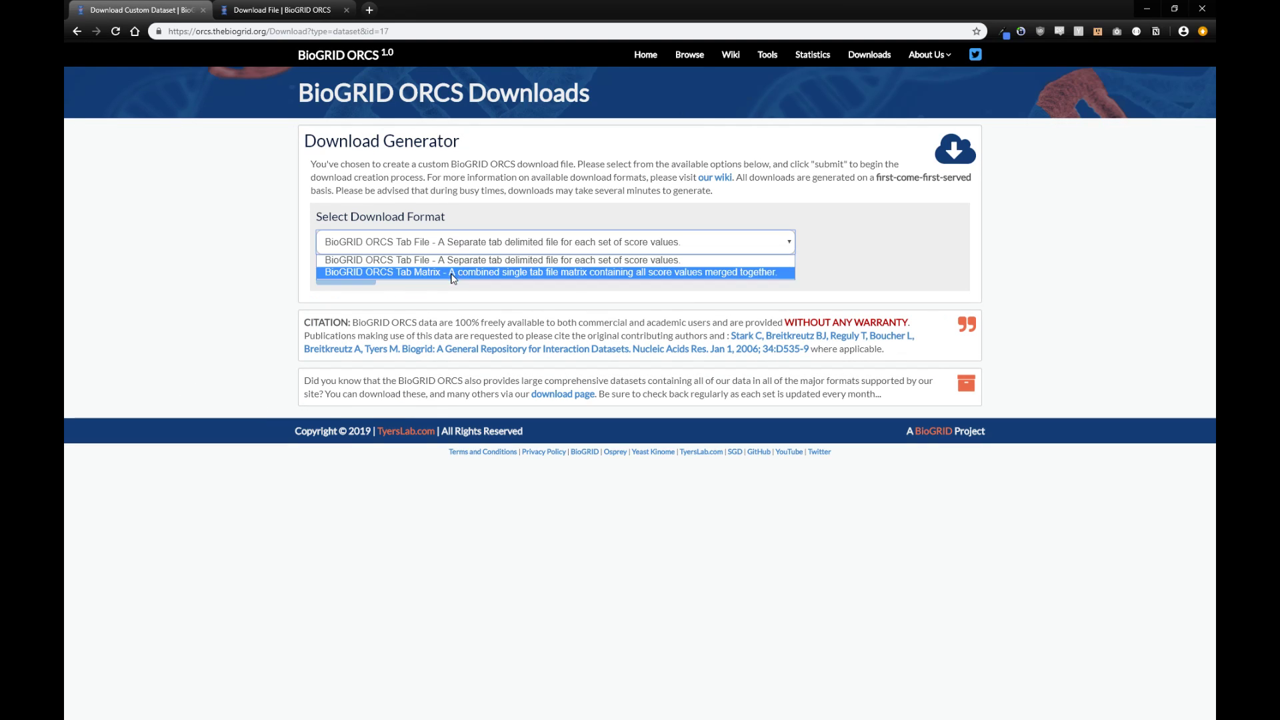
pyautogui.moveTo(453, 260)
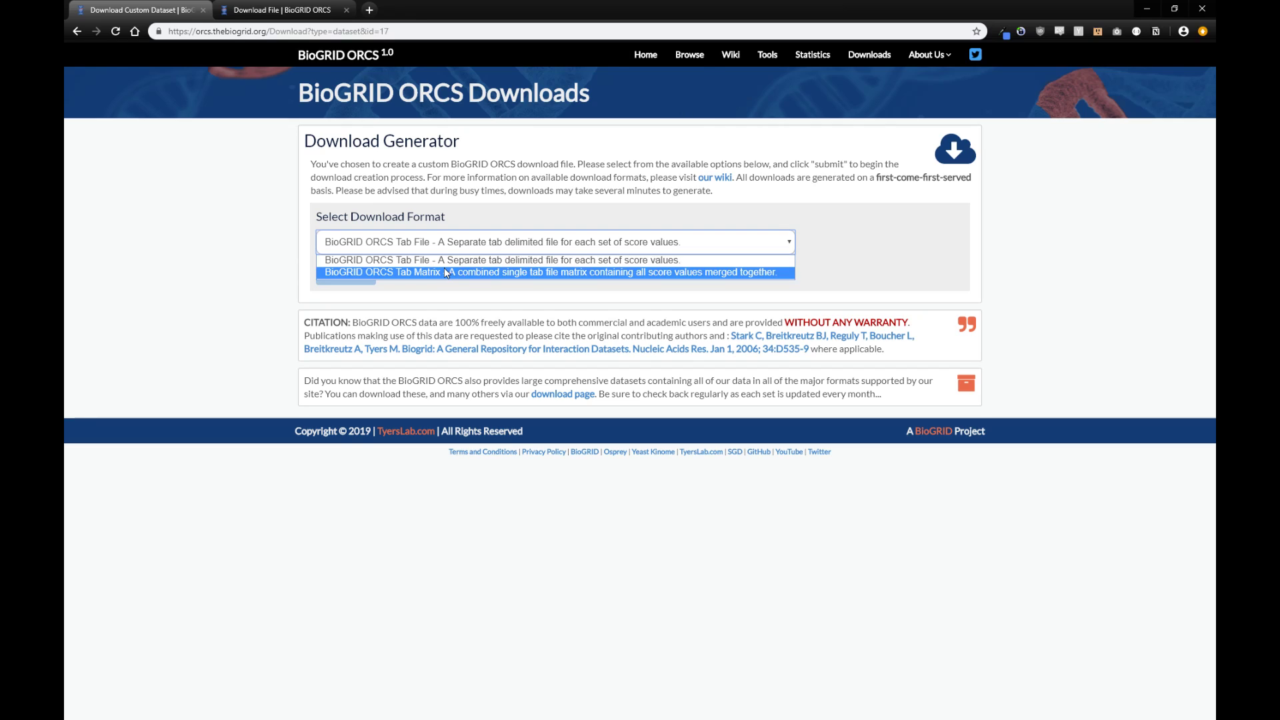
pyautogui.moveTo(427, 278)
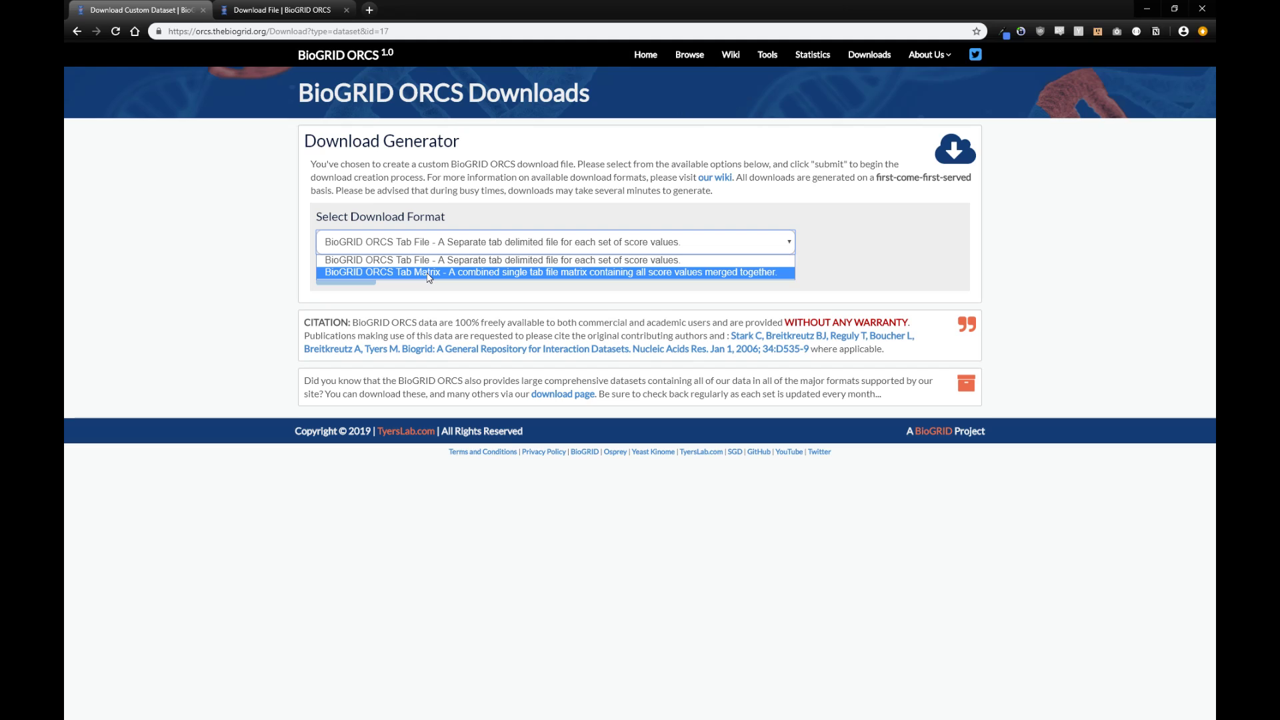
pyautogui.click(502, 260)
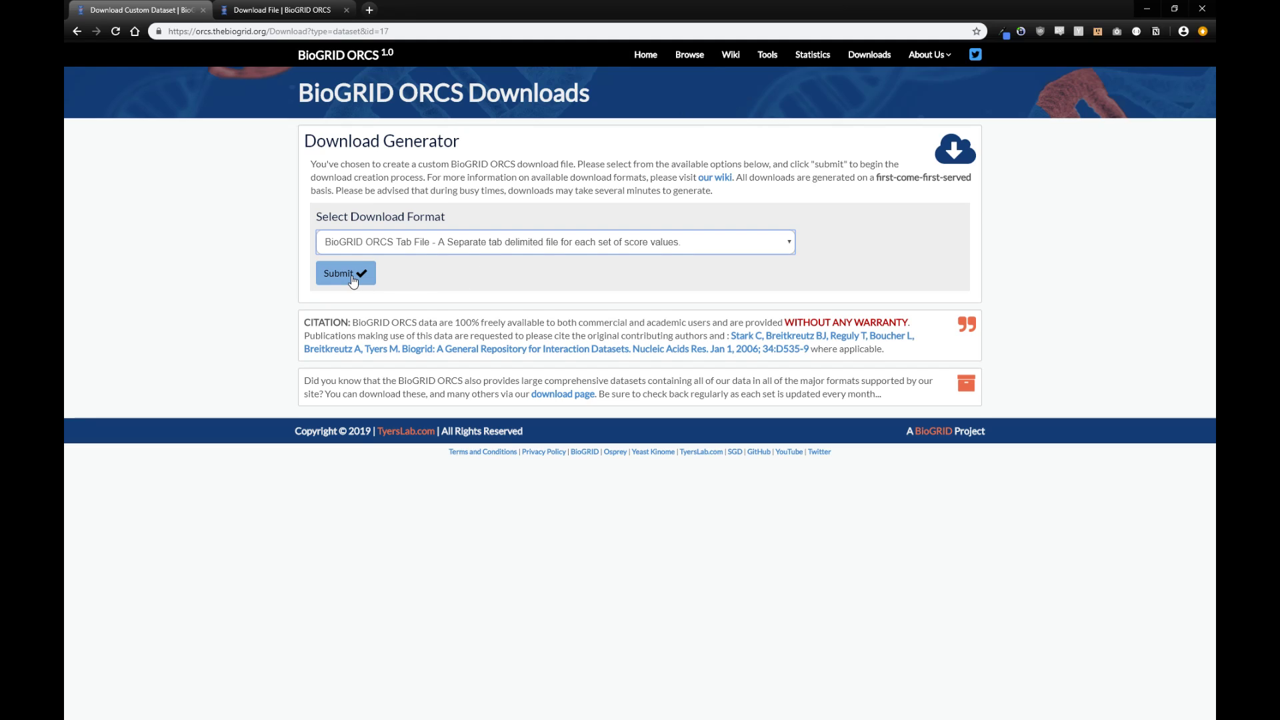
# Step: Submit the download generator to produce the publication's tab-delimited file
pyautogui.click(344, 272)
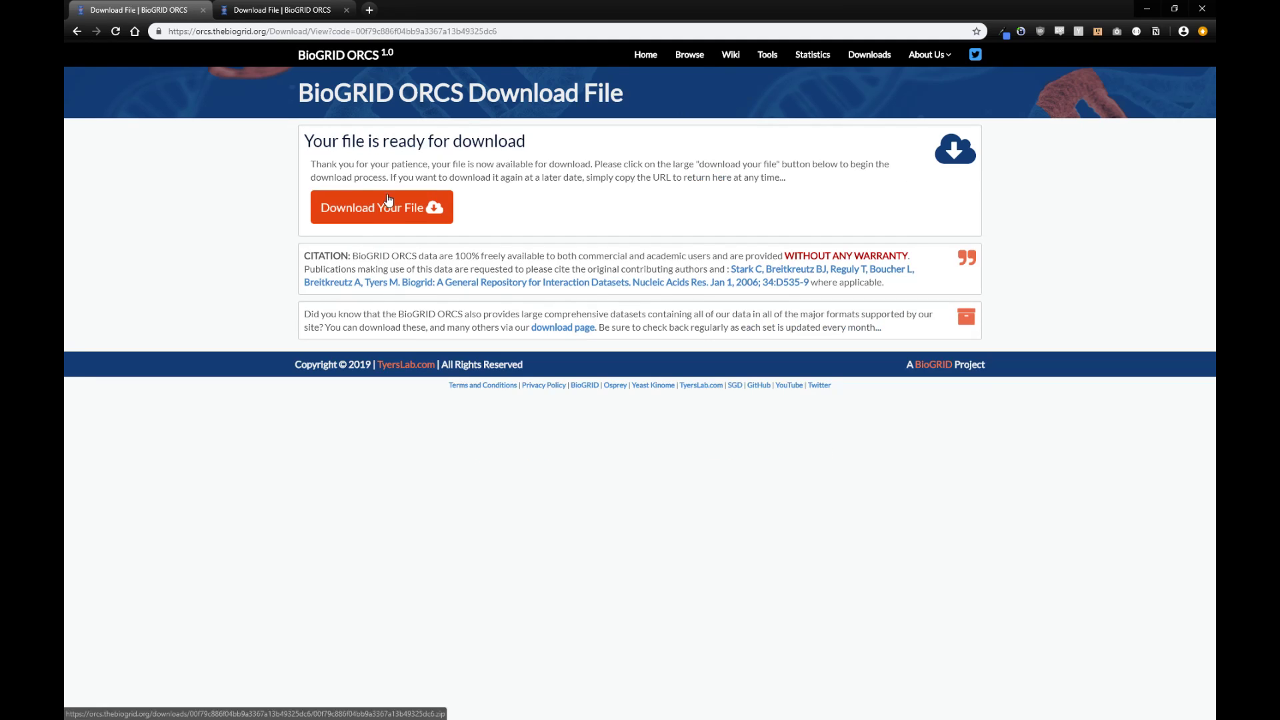
pyautogui.moveTo(398, 213)
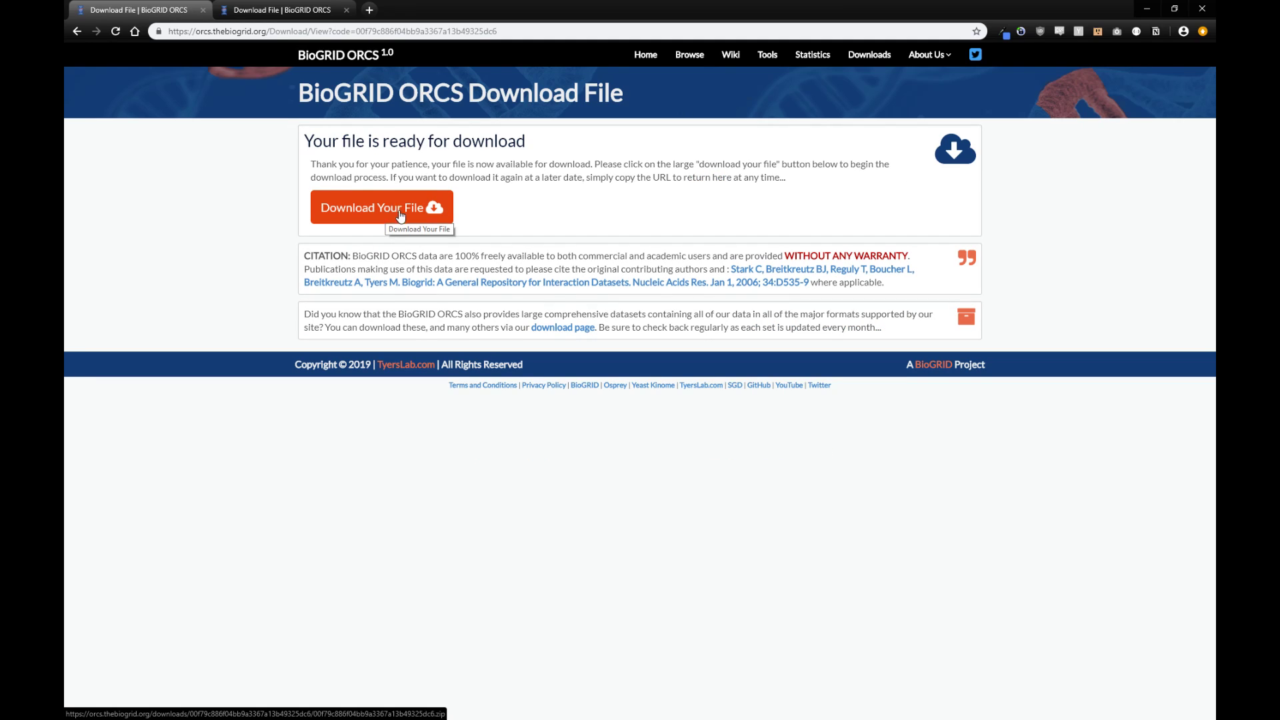
pyautogui.moveTo(391, 207)
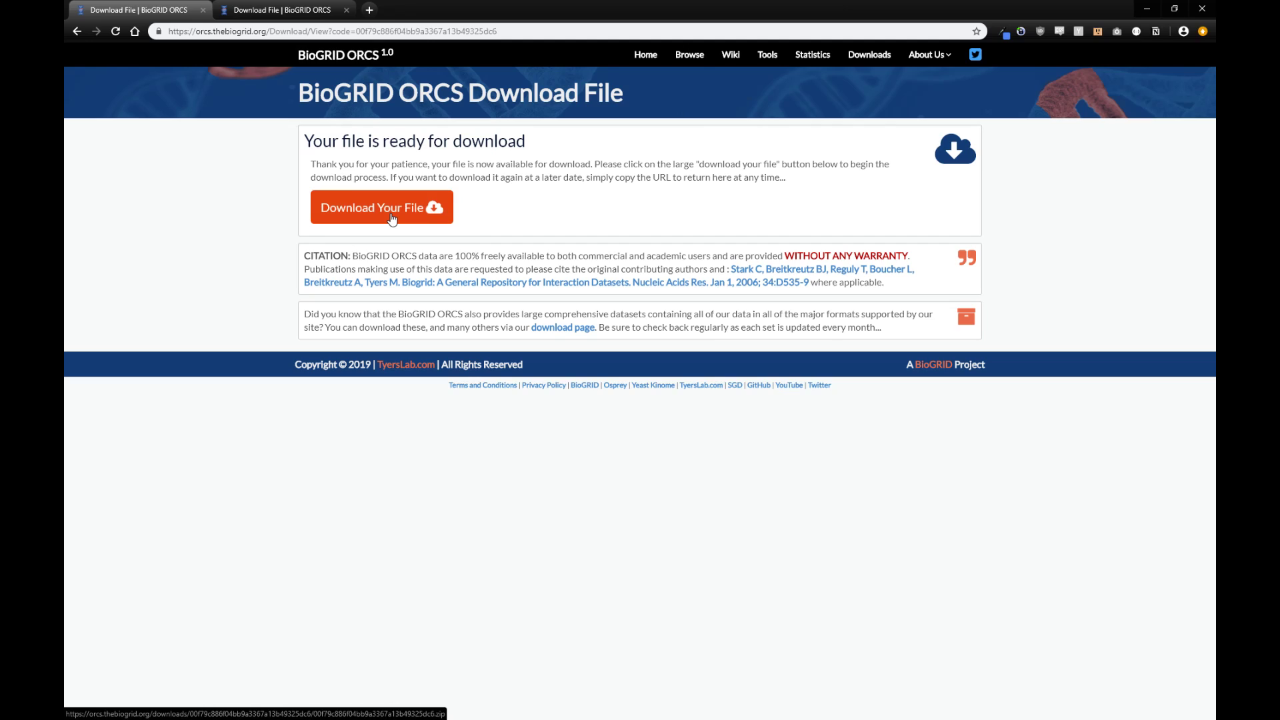
pyautogui.moveTo(380, 206)
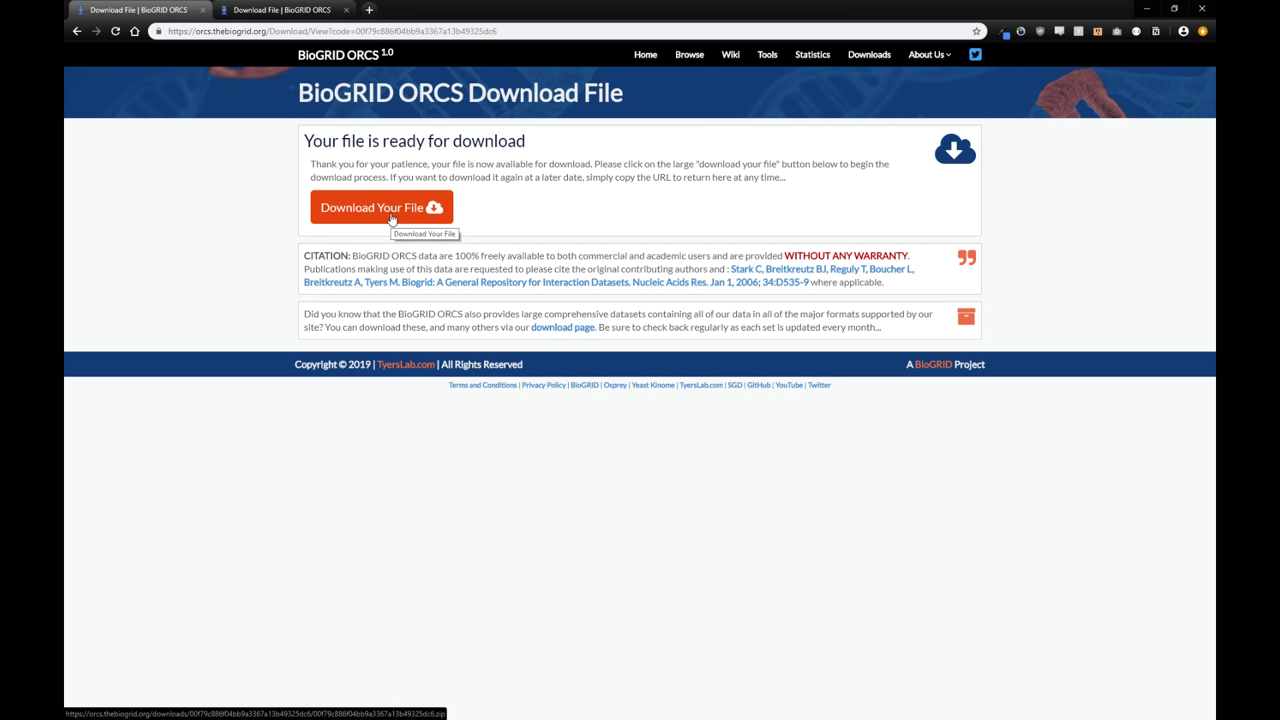
pyautogui.moveTo(753, 234)
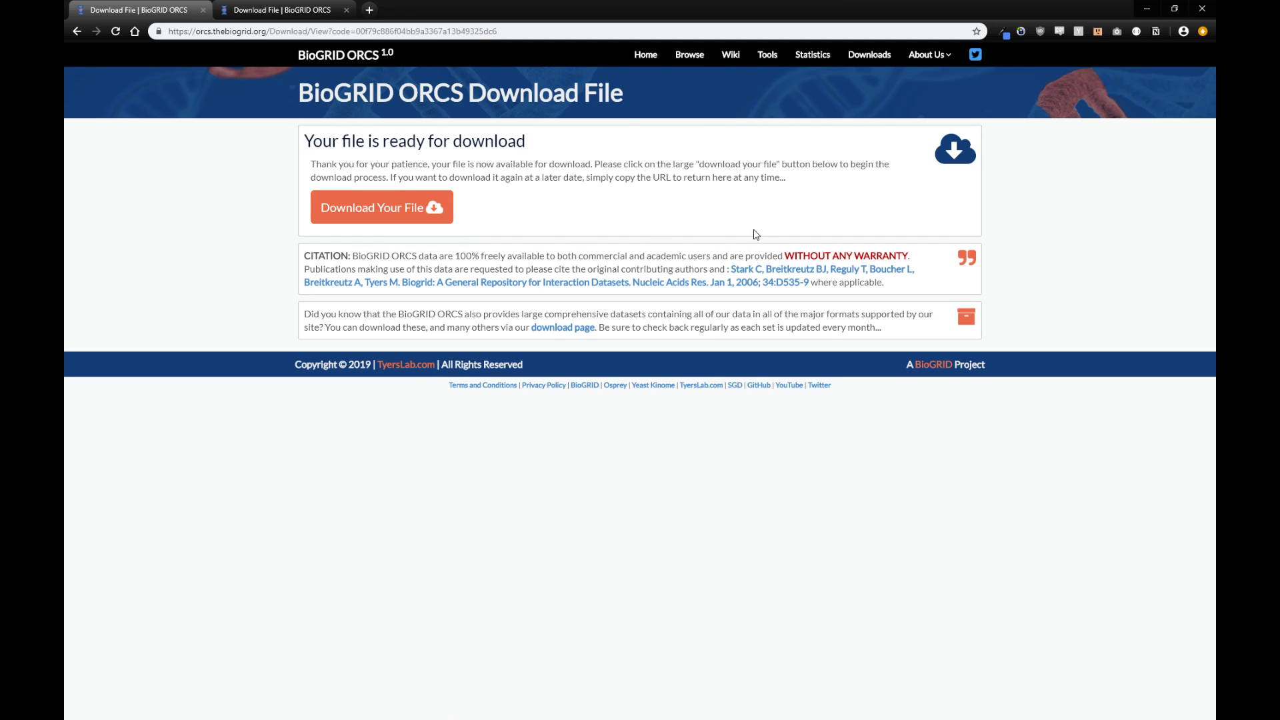
pyautogui.moveTo(871, 176)
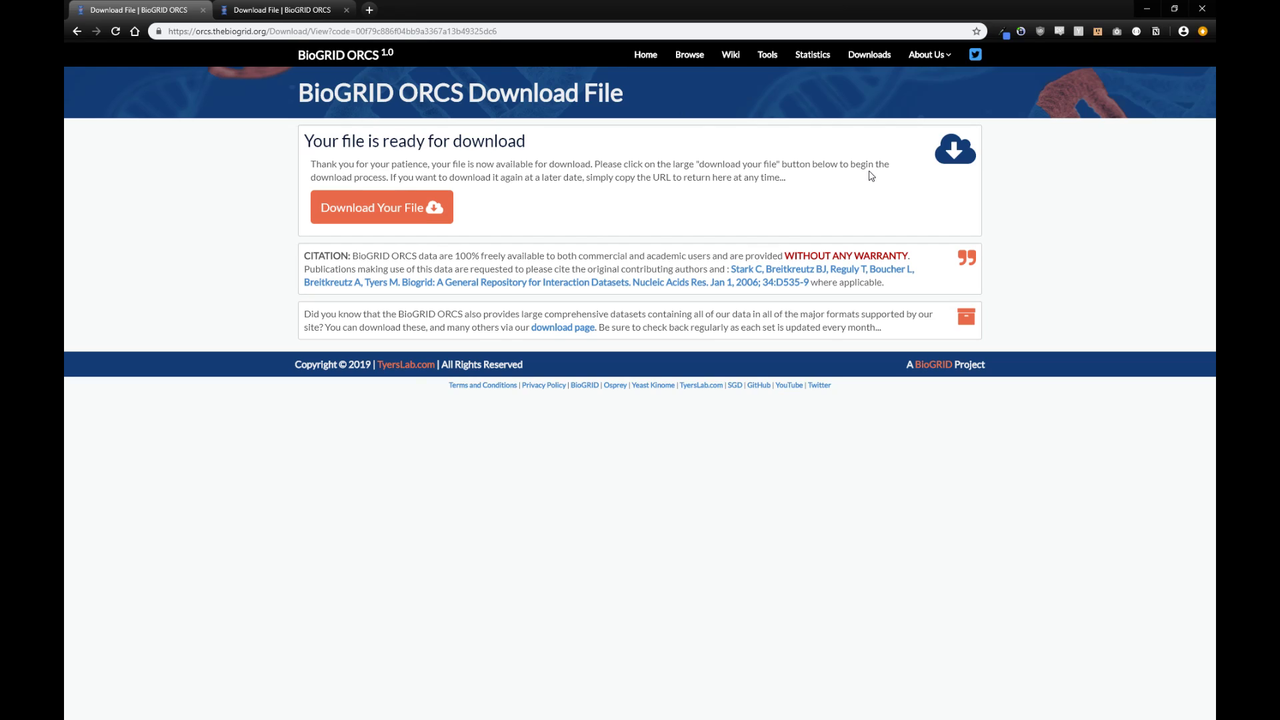
pyautogui.moveTo(630, 138)
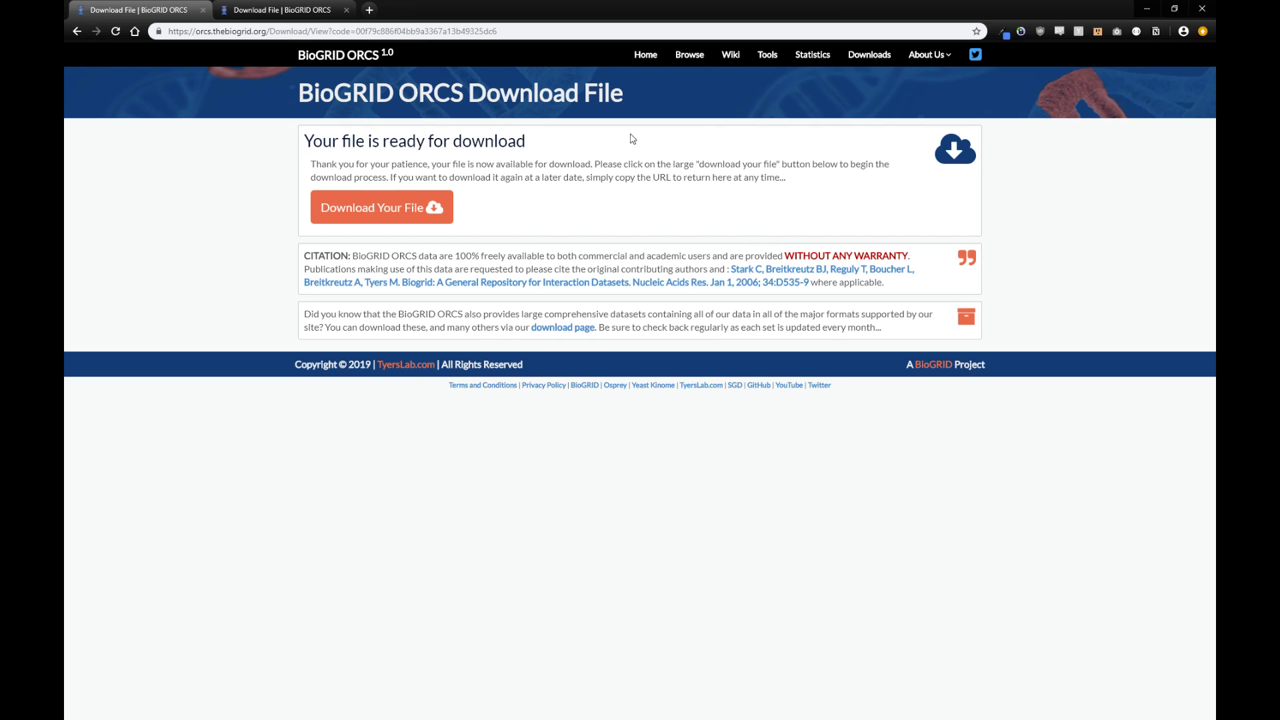
# Step: Return to the full CRISPR screen list and check the top eight screens, IDs 628 through 609
pyautogui.click(688, 55)
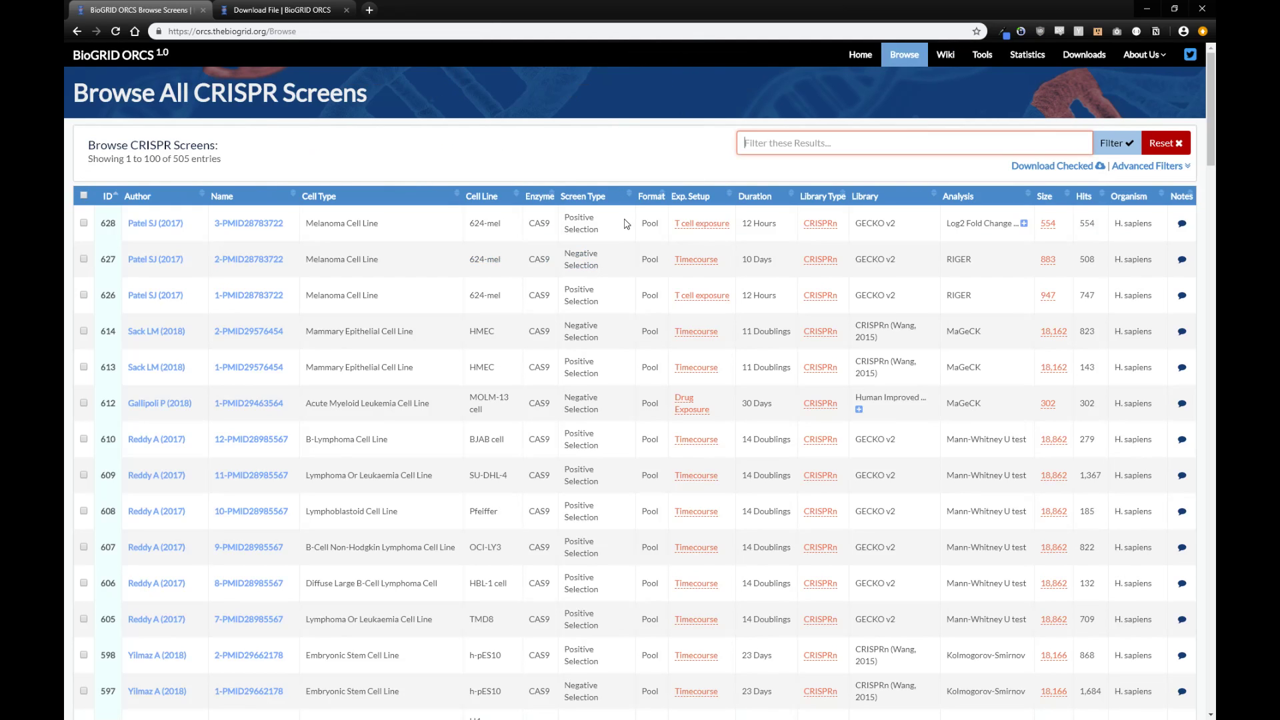
pyautogui.moveTo(680, 228)
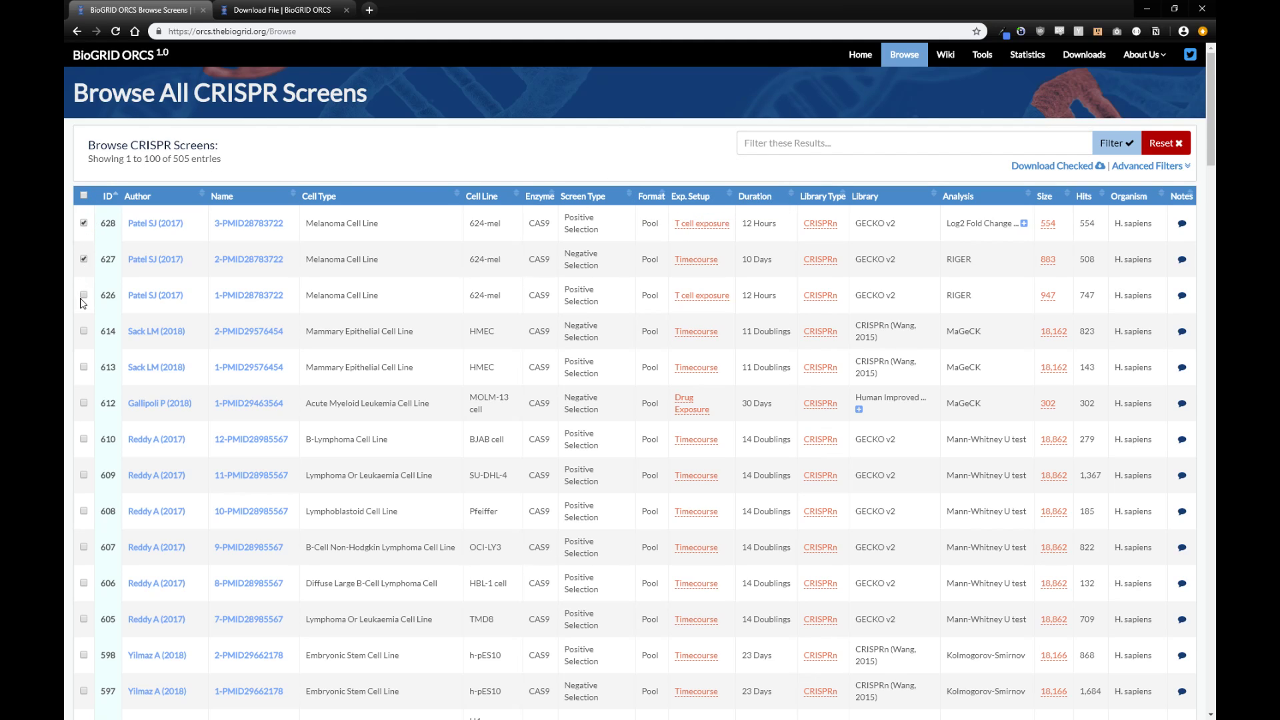
pyautogui.click(83, 294)
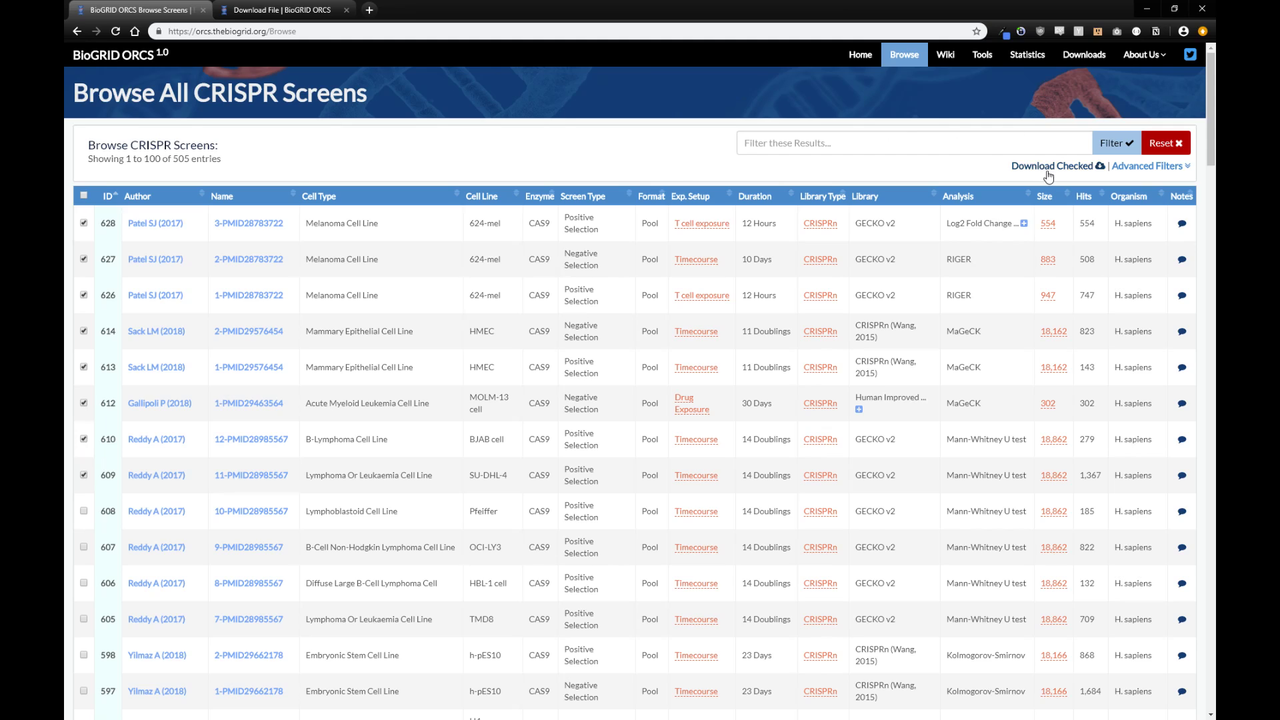
# Step: Queue a custom tab-delimited download of the eight checked screens and return to its progress page
pyautogui.click(1052, 165)
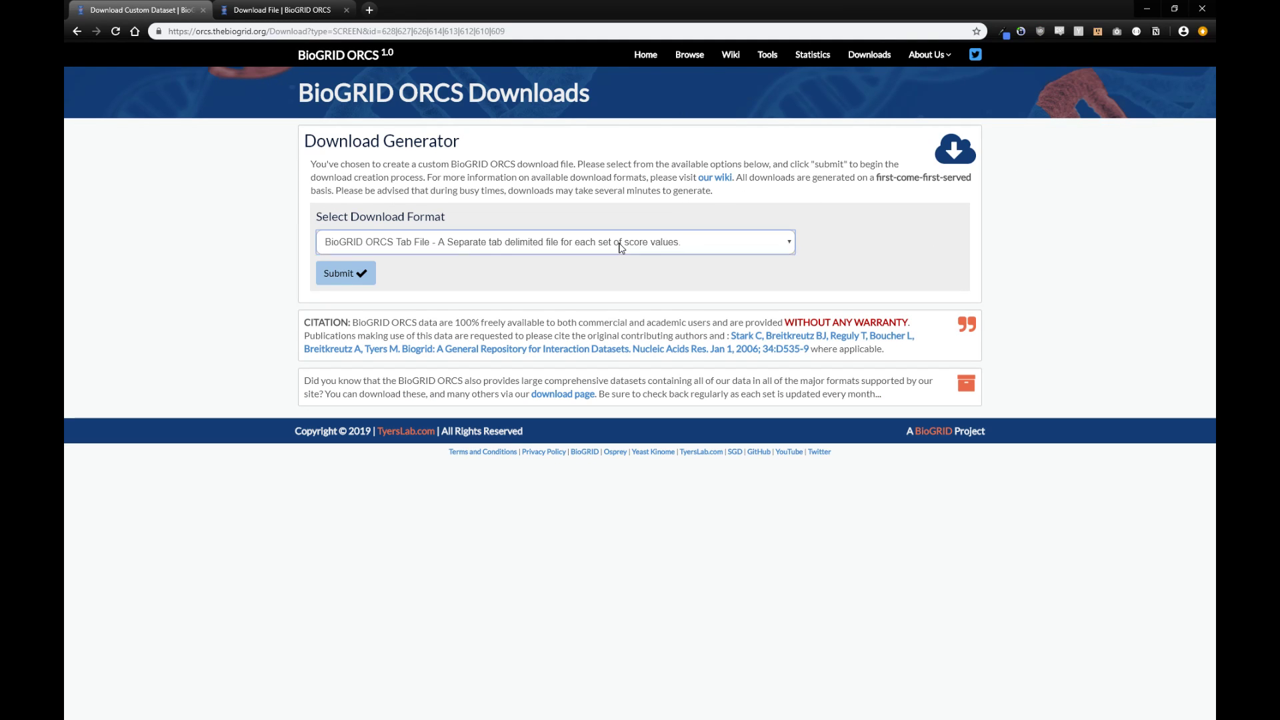
pyautogui.moveTo(587, 248)
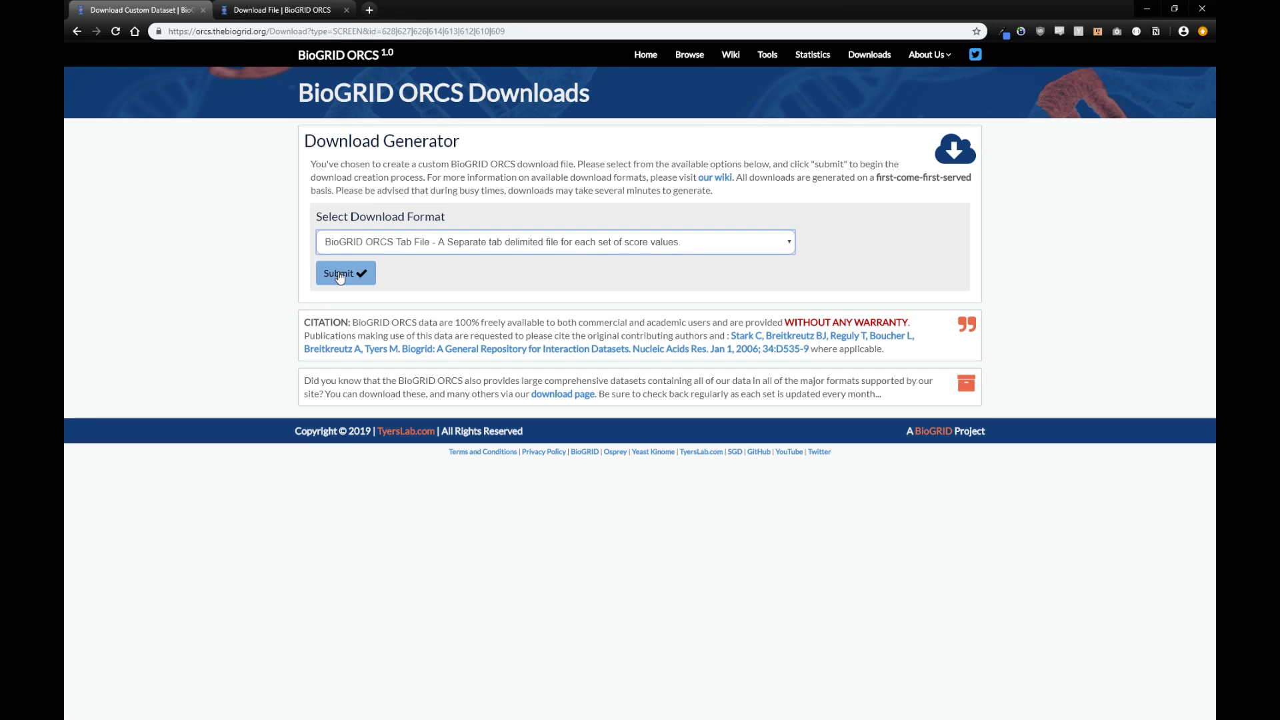
pyautogui.click(344, 272)
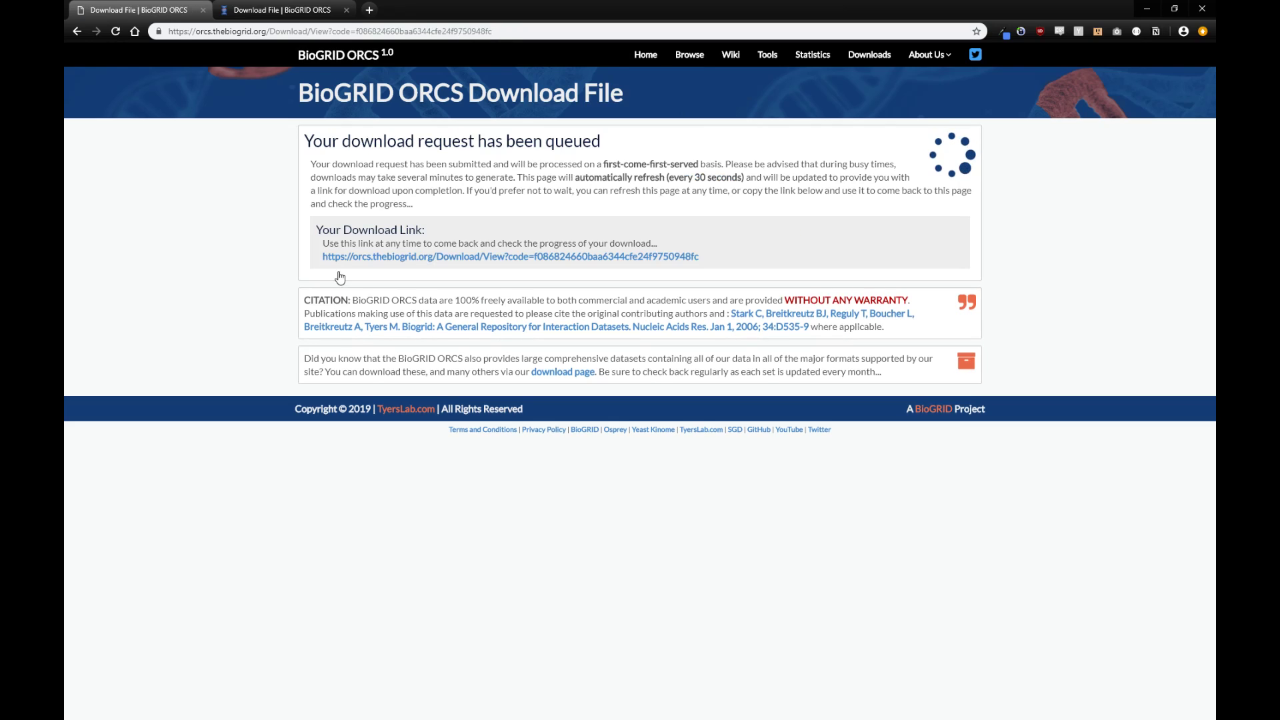
pyautogui.moveTo(849, 233)
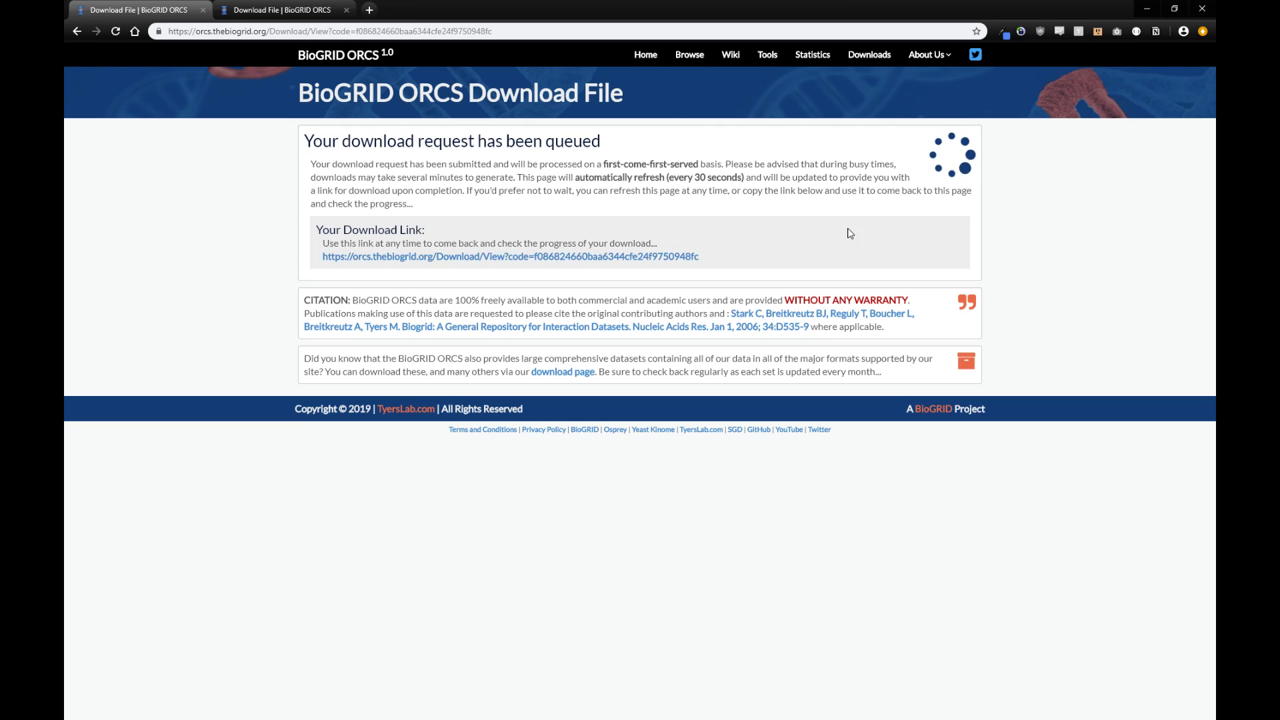
pyautogui.moveTo(573, 261)
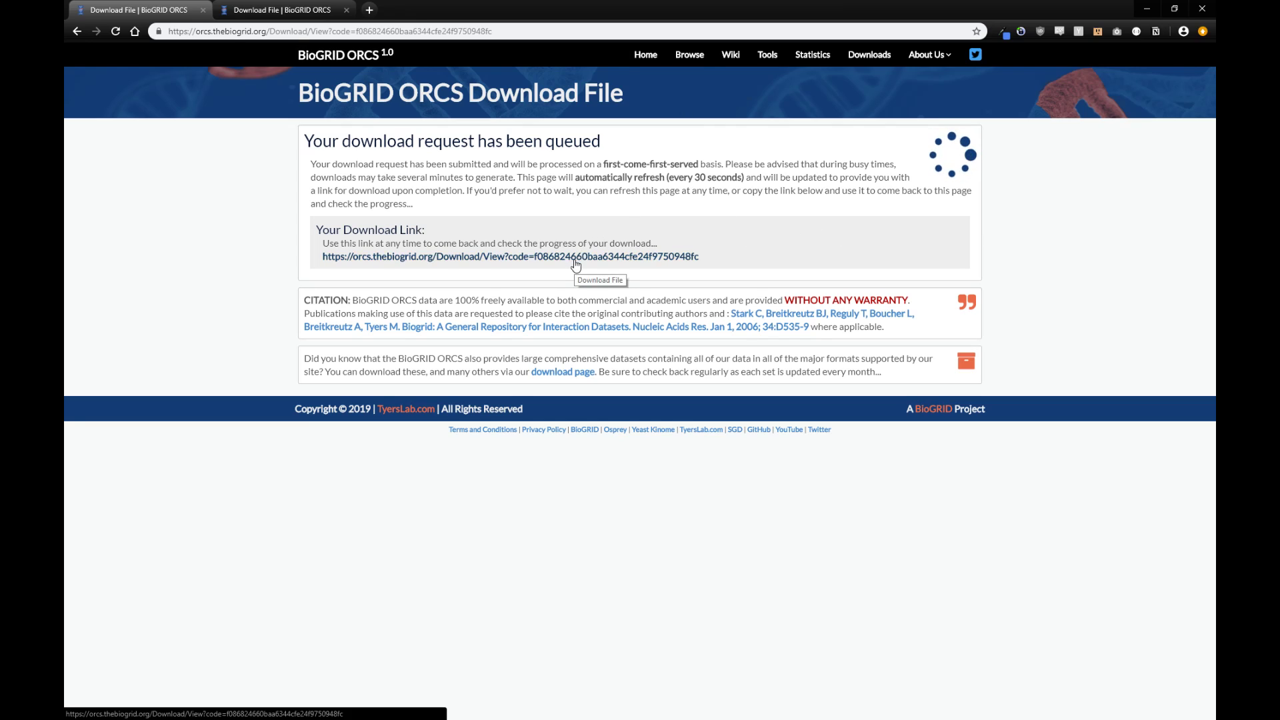
pyautogui.moveTo(347, 6)
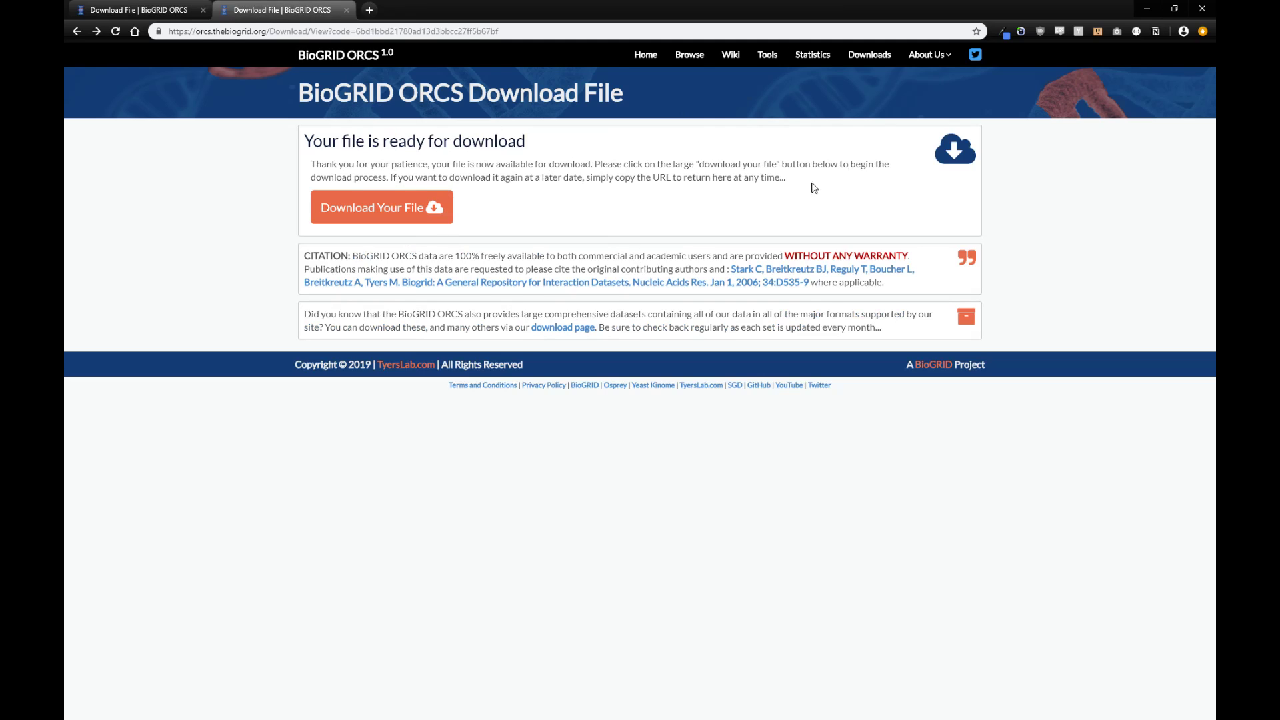
pyautogui.click(380, 208)
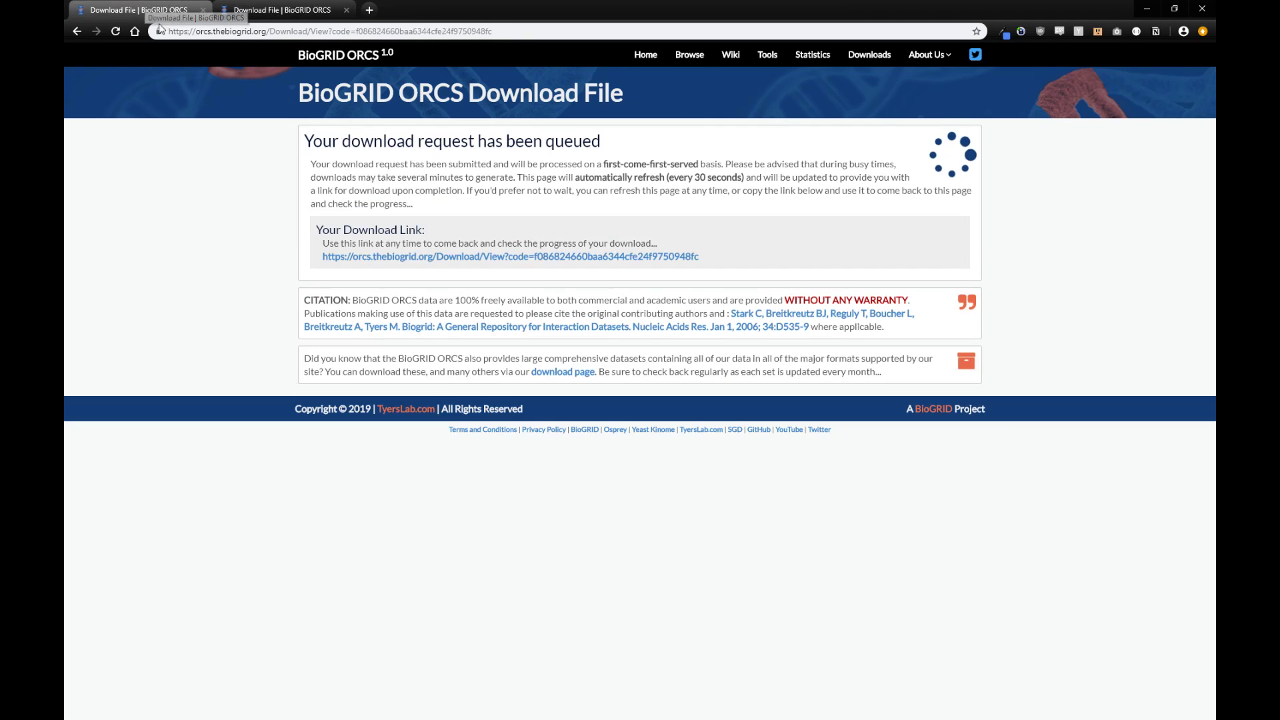
pyautogui.moveTo(398, 80)
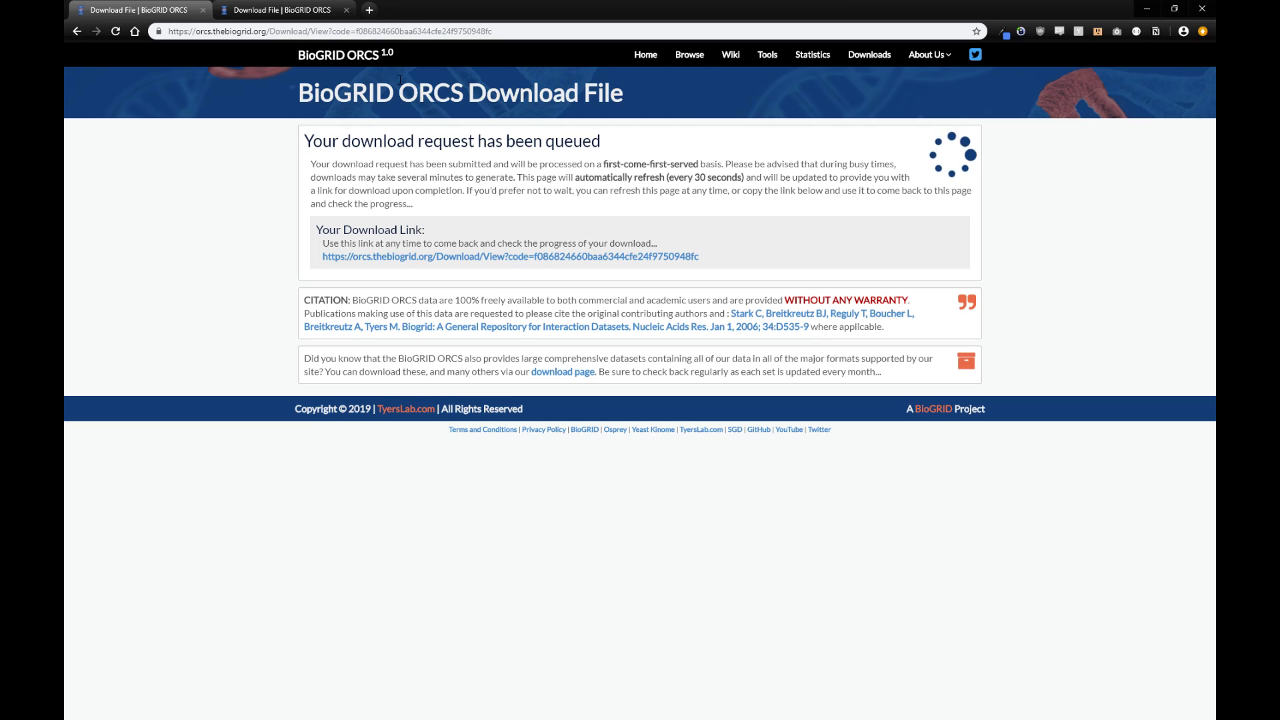
pyautogui.moveTo(730, 54)
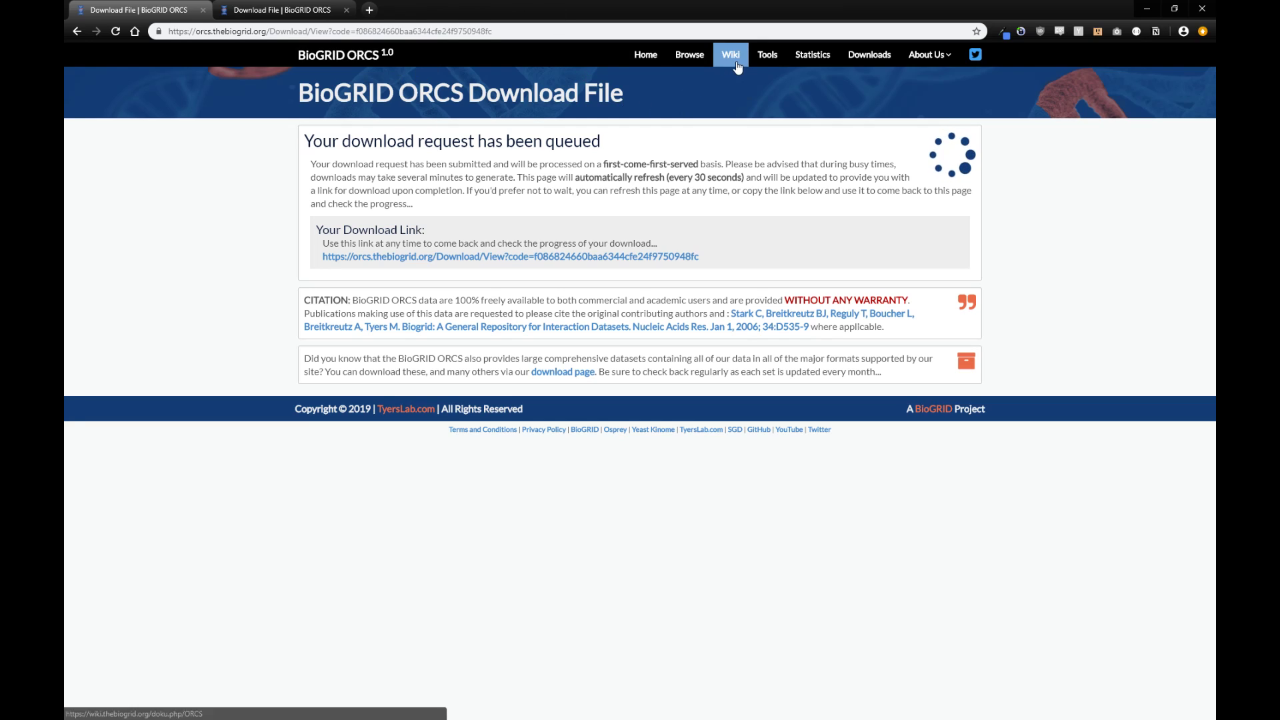
# Step: Browse the Help and Support Resources wiki page, then head to Statistics
pyautogui.click(730, 54)
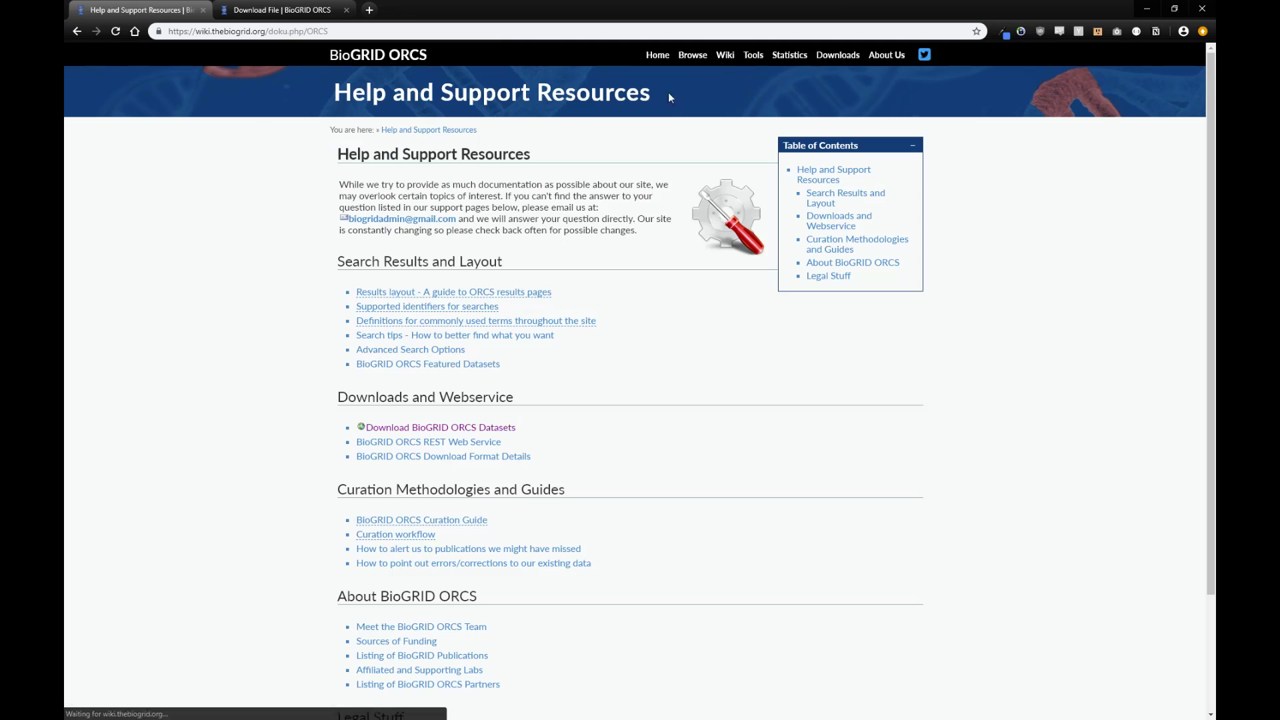
pyautogui.scroll(-3)
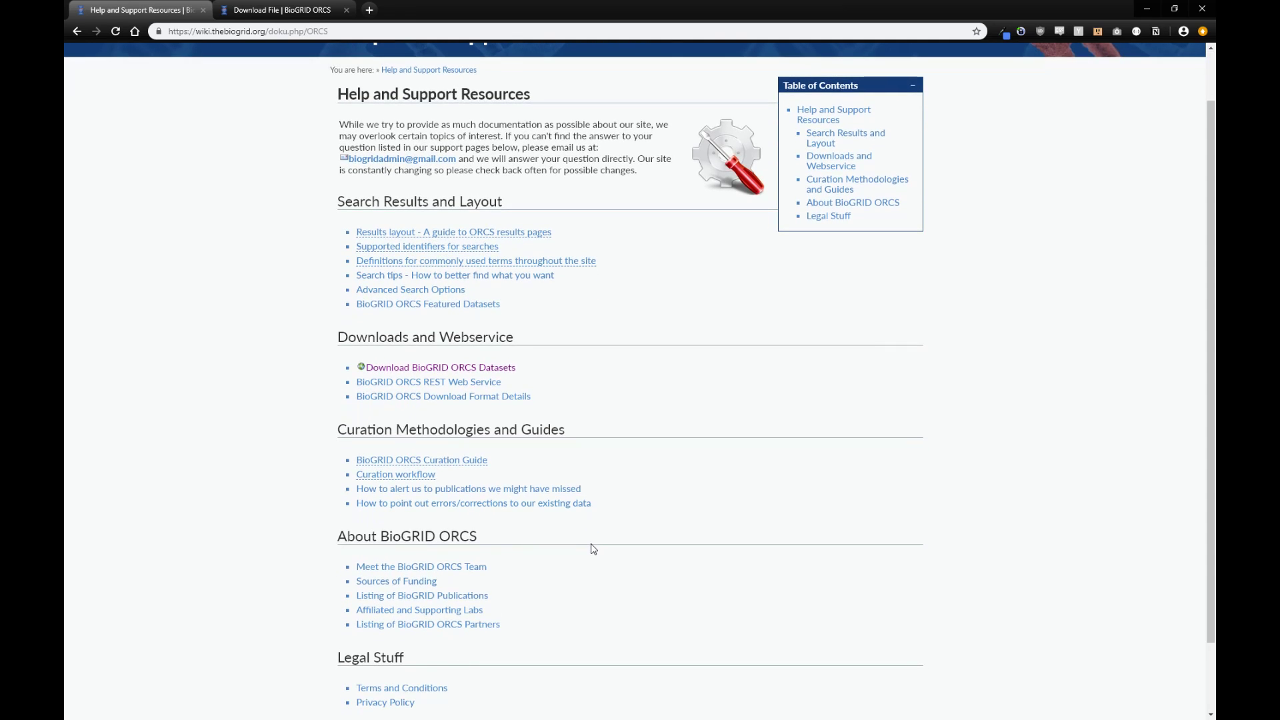
pyautogui.scroll(-3)
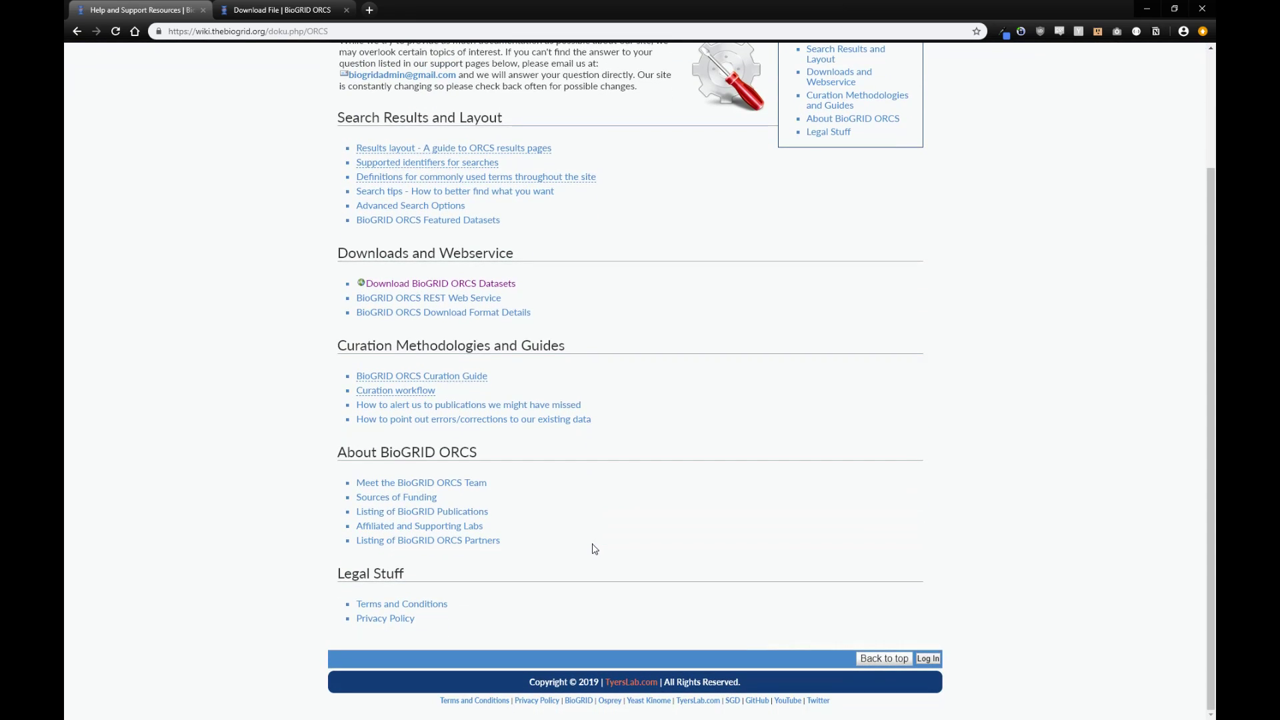
pyautogui.scroll(3)
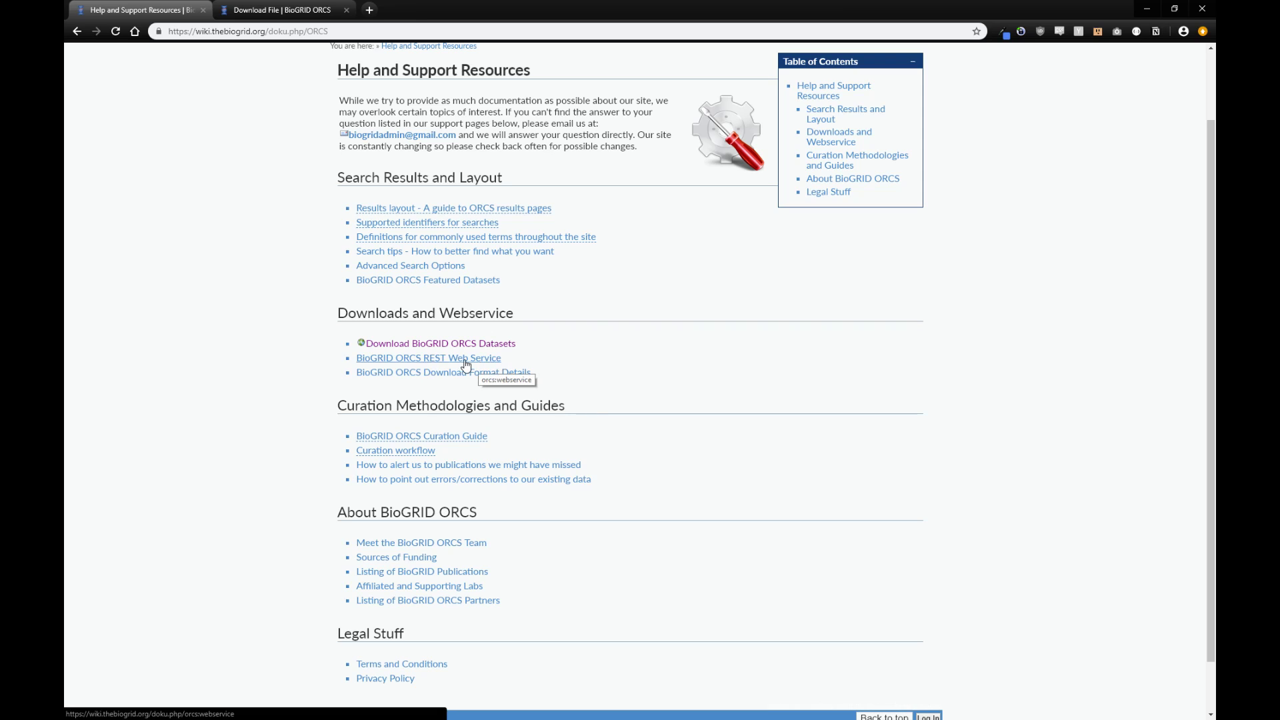
pyautogui.moveTo(480, 362)
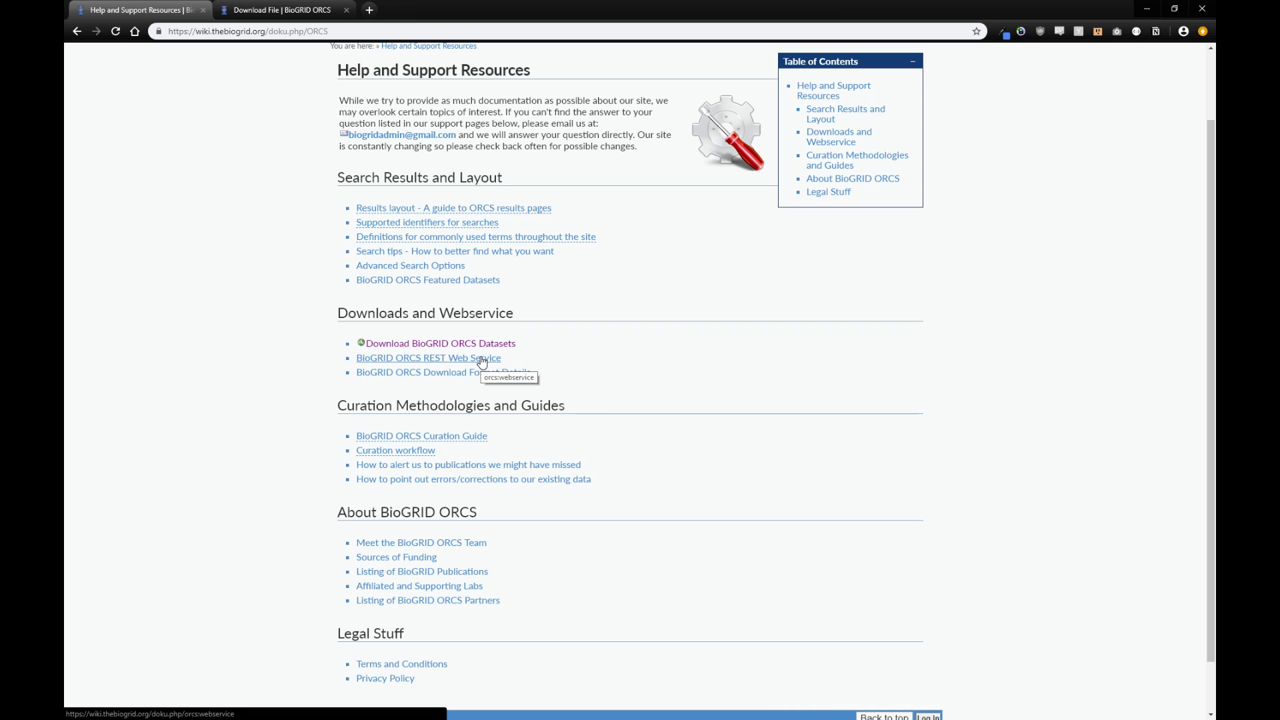
pyautogui.scroll(3)
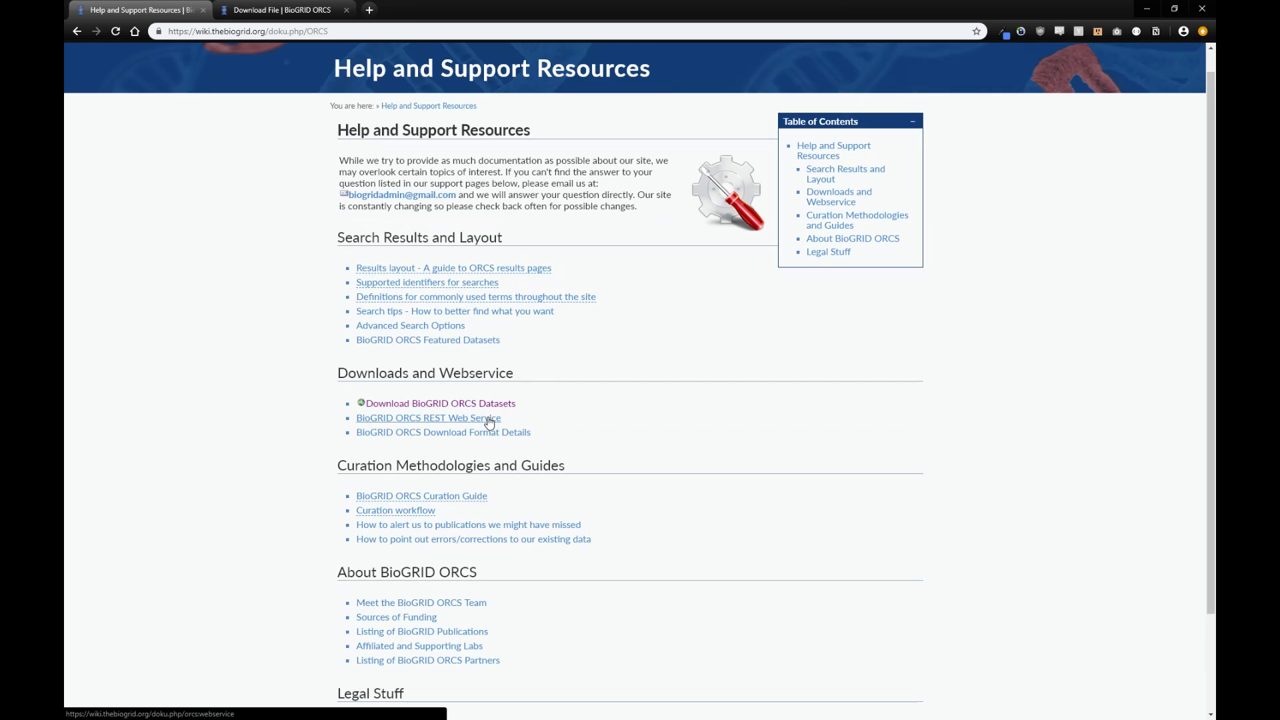
pyautogui.scroll(3)
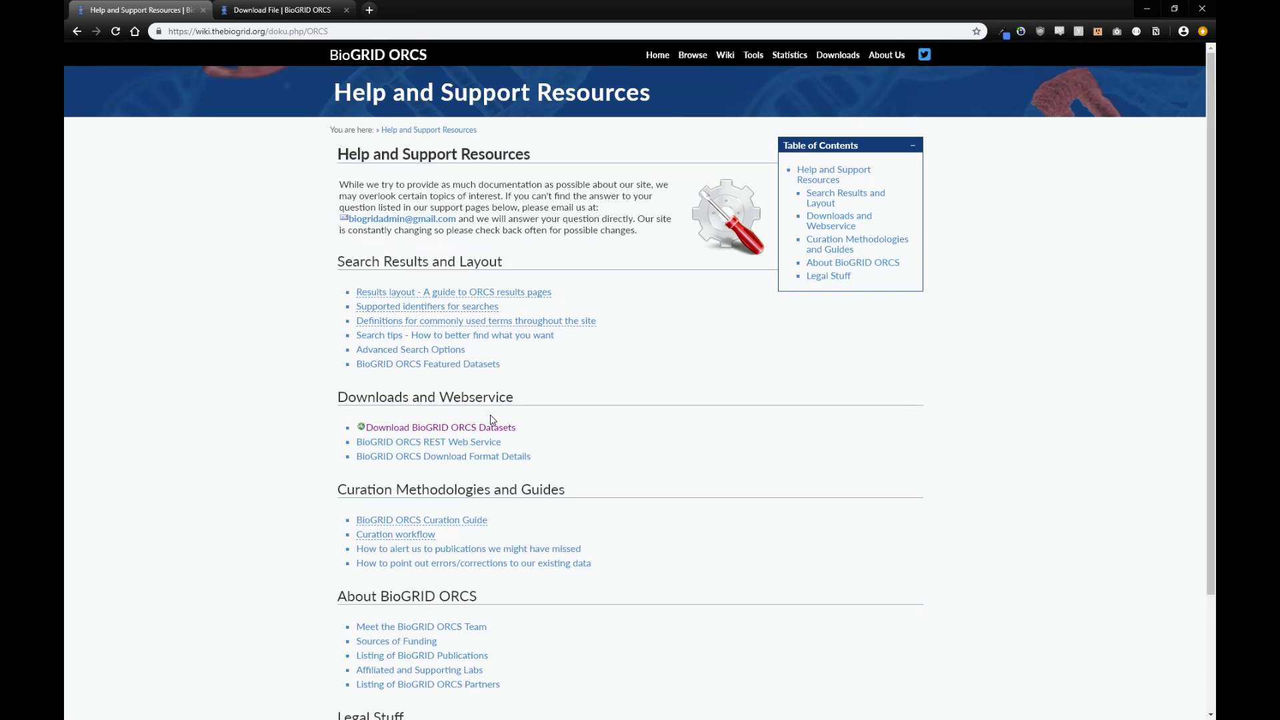
pyautogui.click(788, 54)
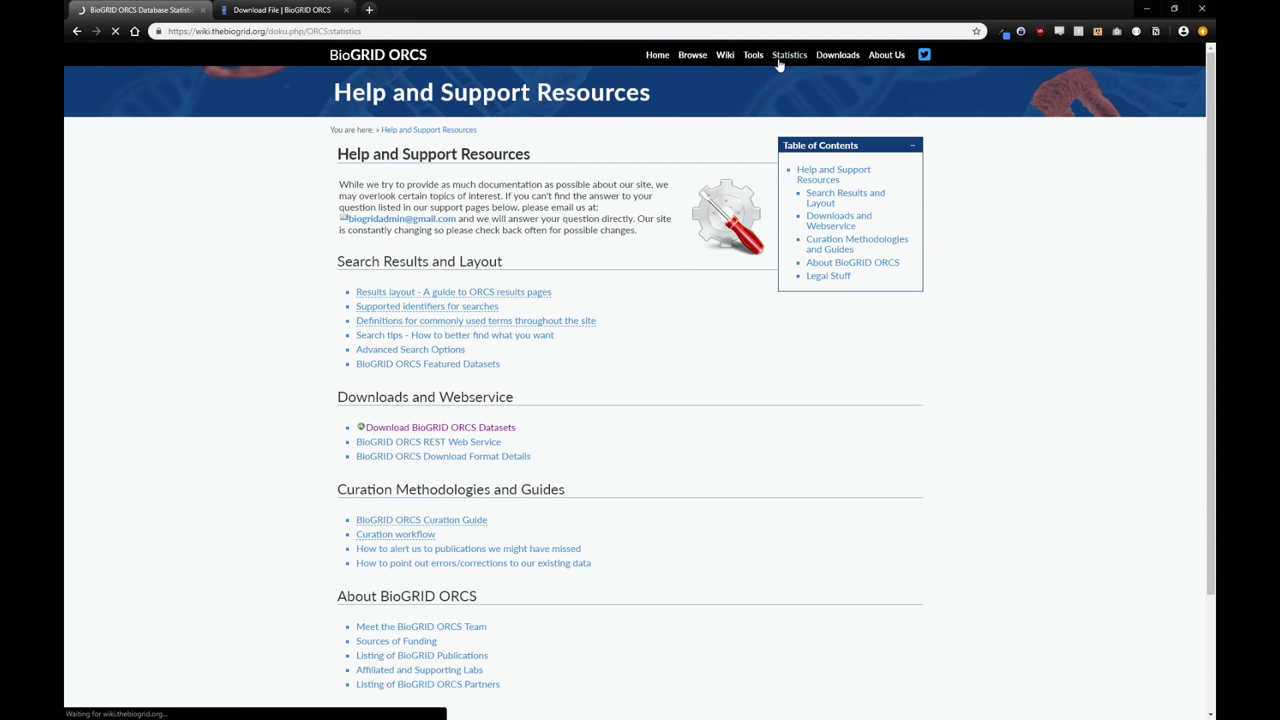
# Step: View the Database Statistics page with build counts of screens, genes, publications and cell lines
pyautogui.click(788, 55)
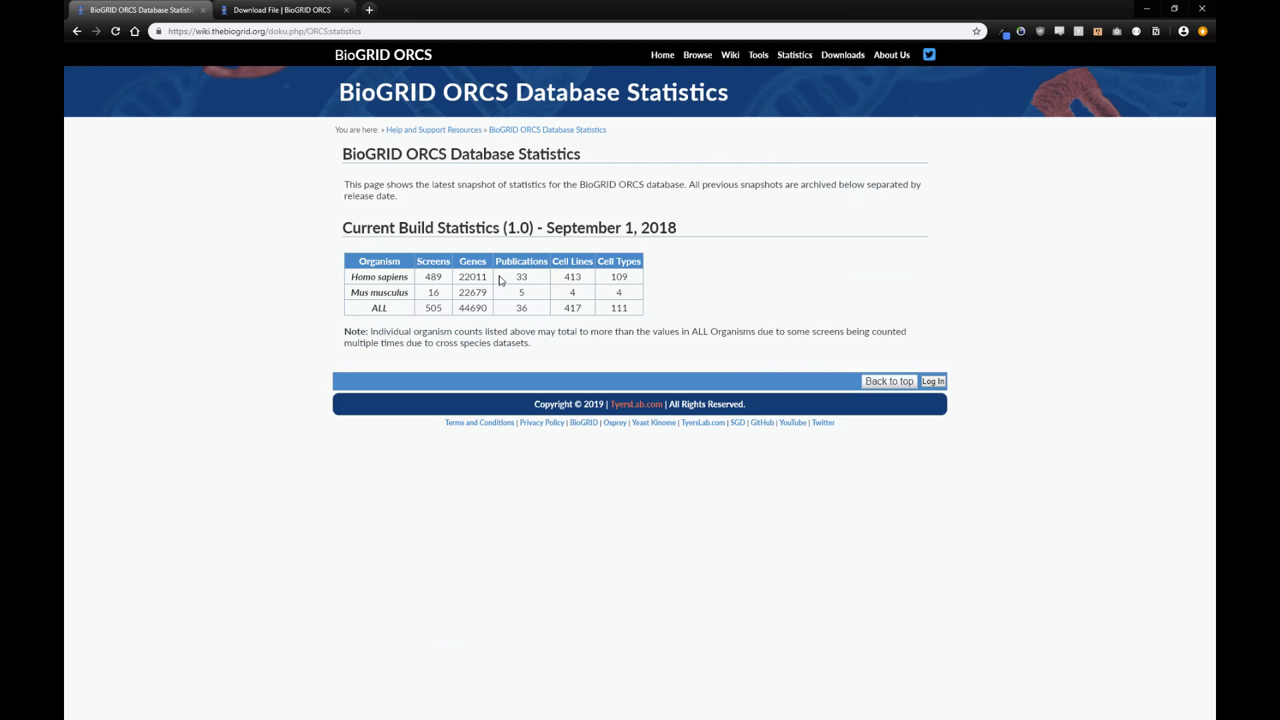
pyautogui.moveTo(562, 307)
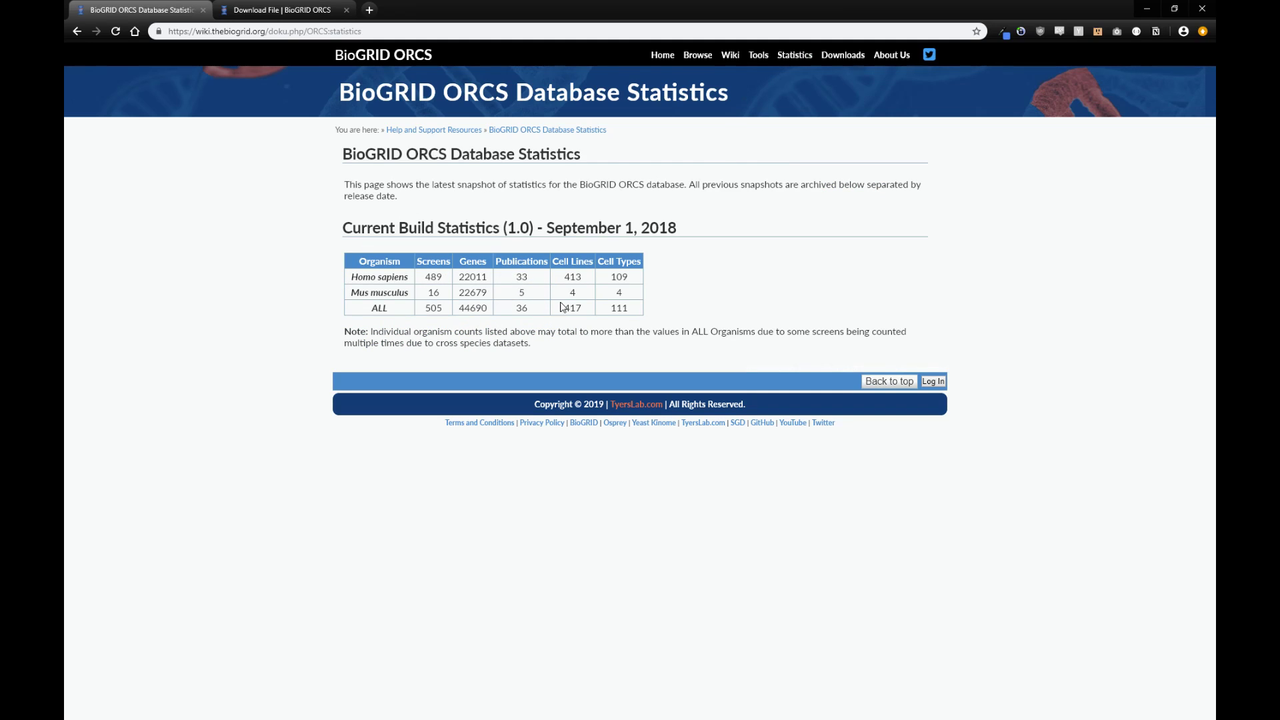
pyautogui.moveTo(697, 275)
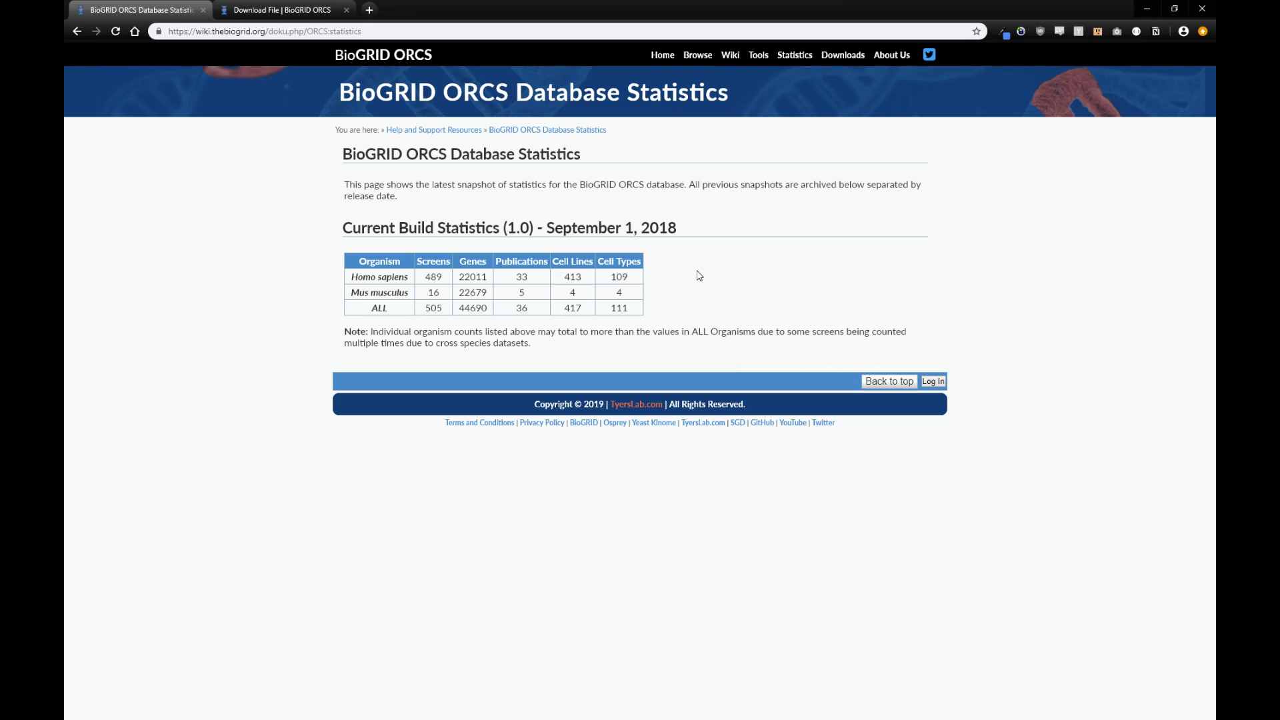
pyautogui.moveTo(684, 221)
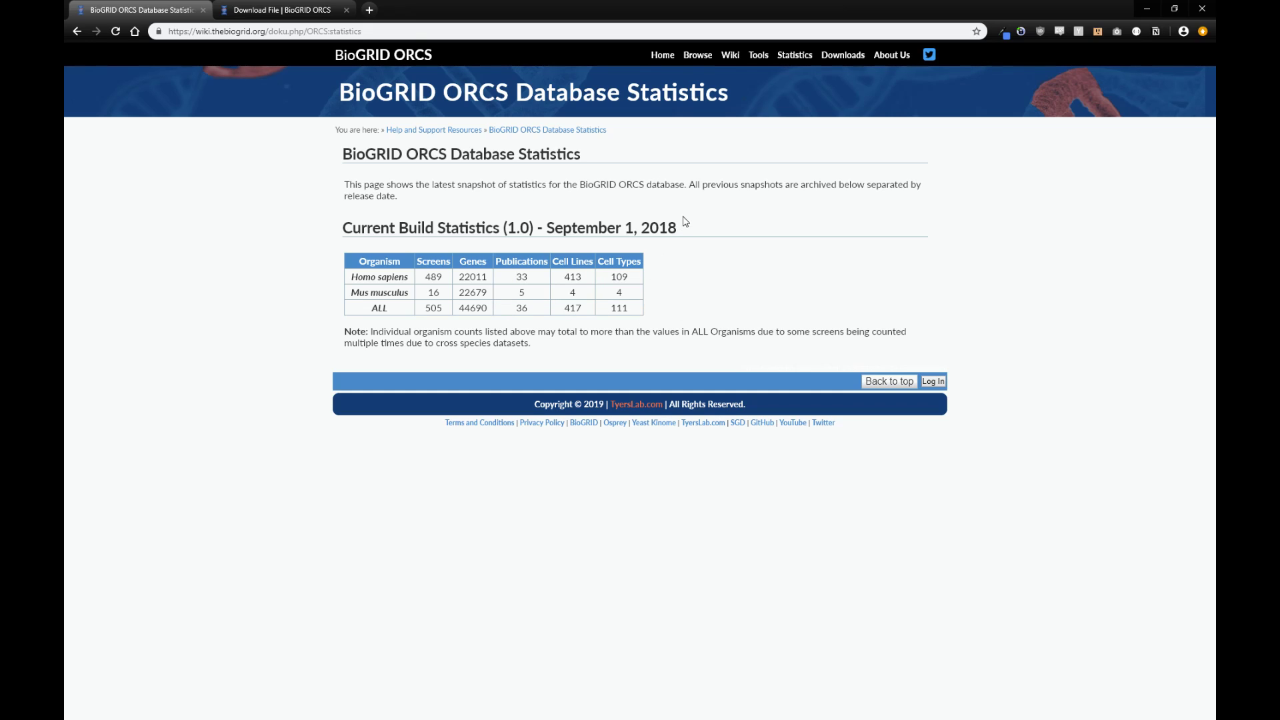
pyautogui.moveTo(841, 55)
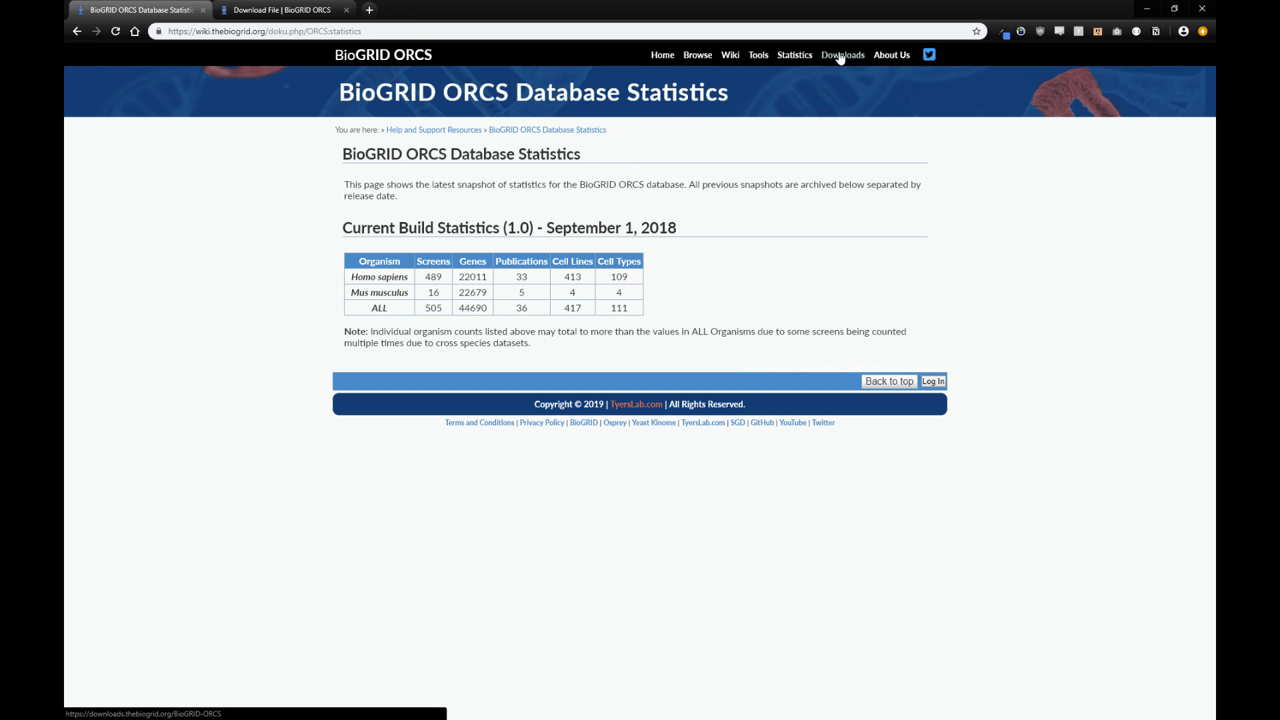
# Step: Browse the download repository's BioGRID-ORCS and Release-Archive folders, then return to the ORCS home page
pyautogui.click(841, 55)
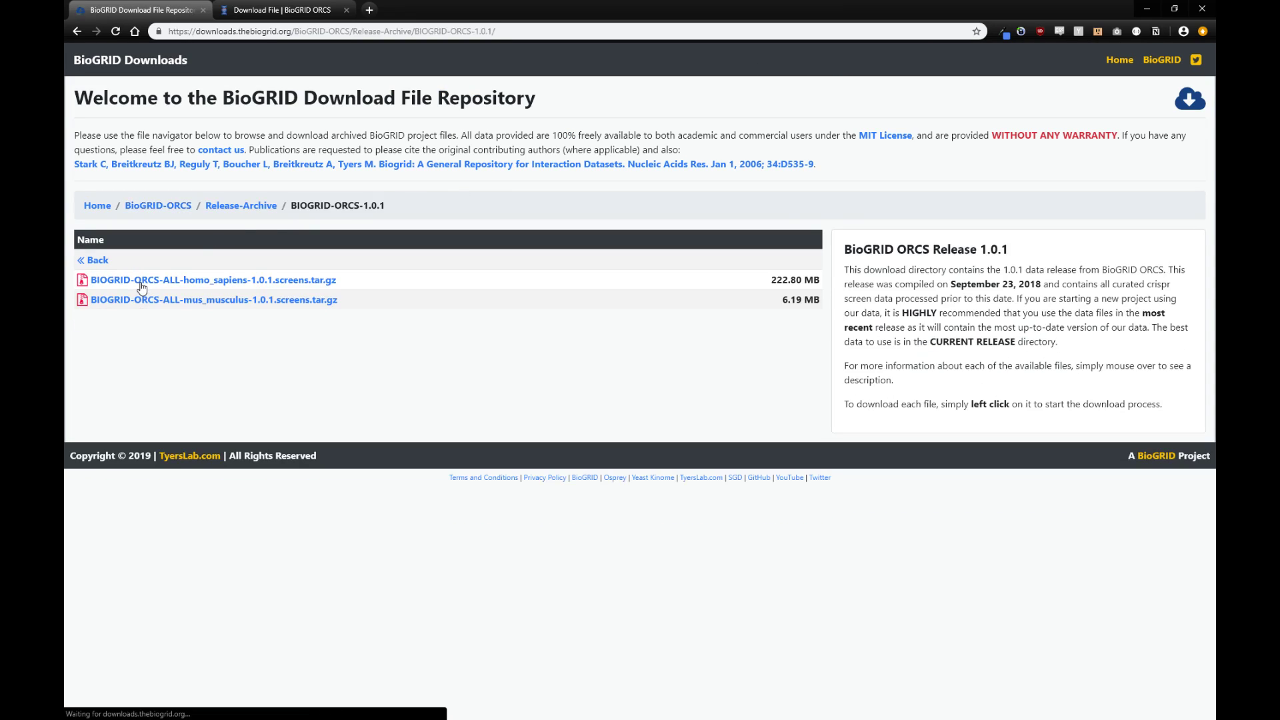
pyautogui.moveTo(248, 282)
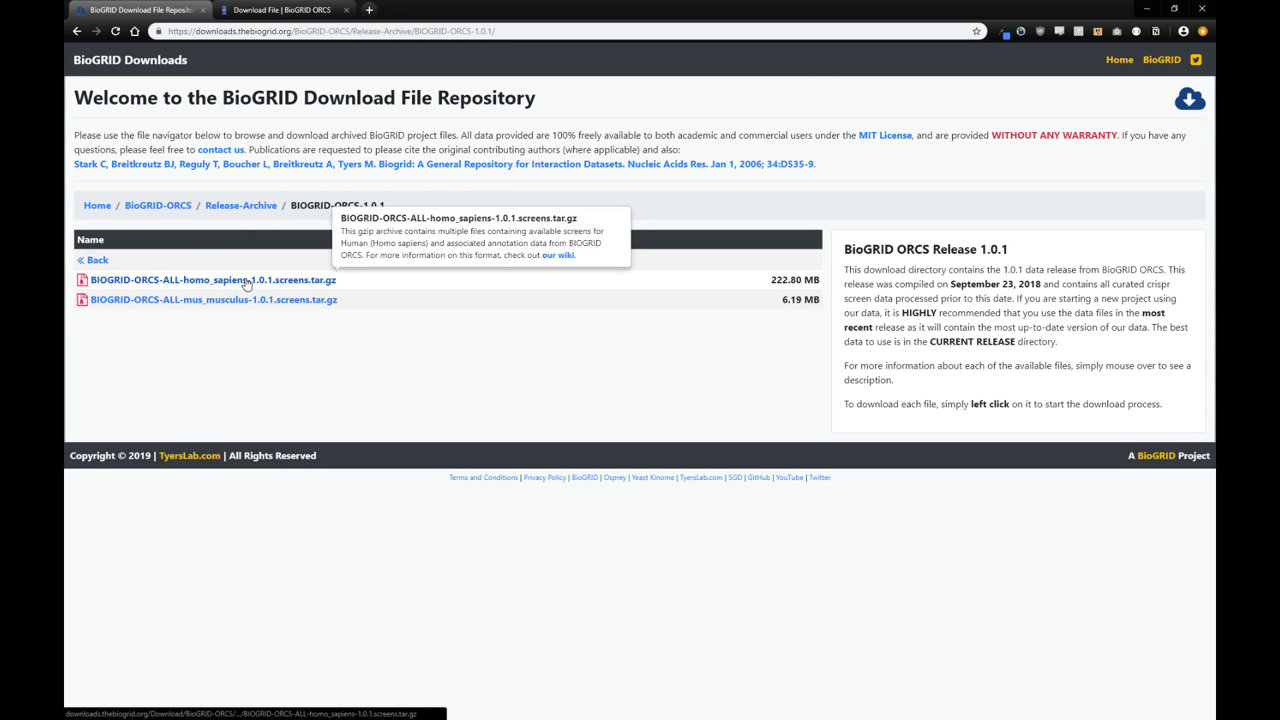
pyautogui.moveTo(372, 307)
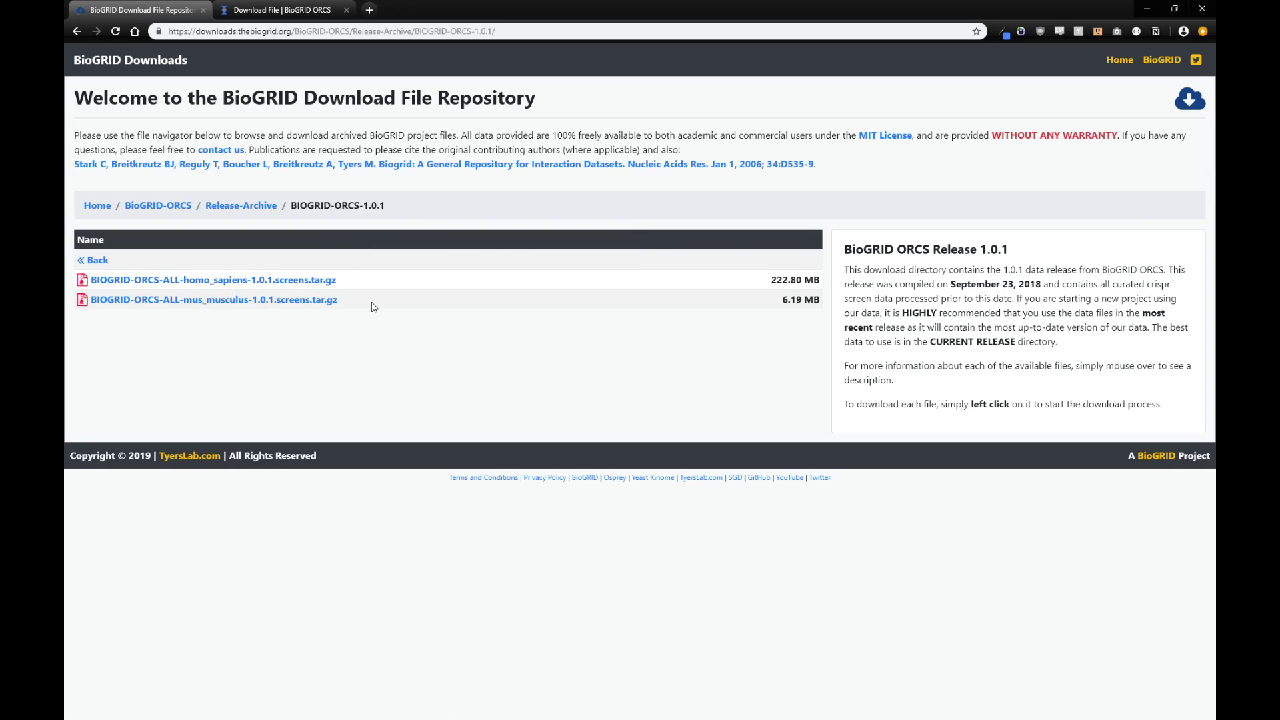
pyautogui.moveTo(332, 326)
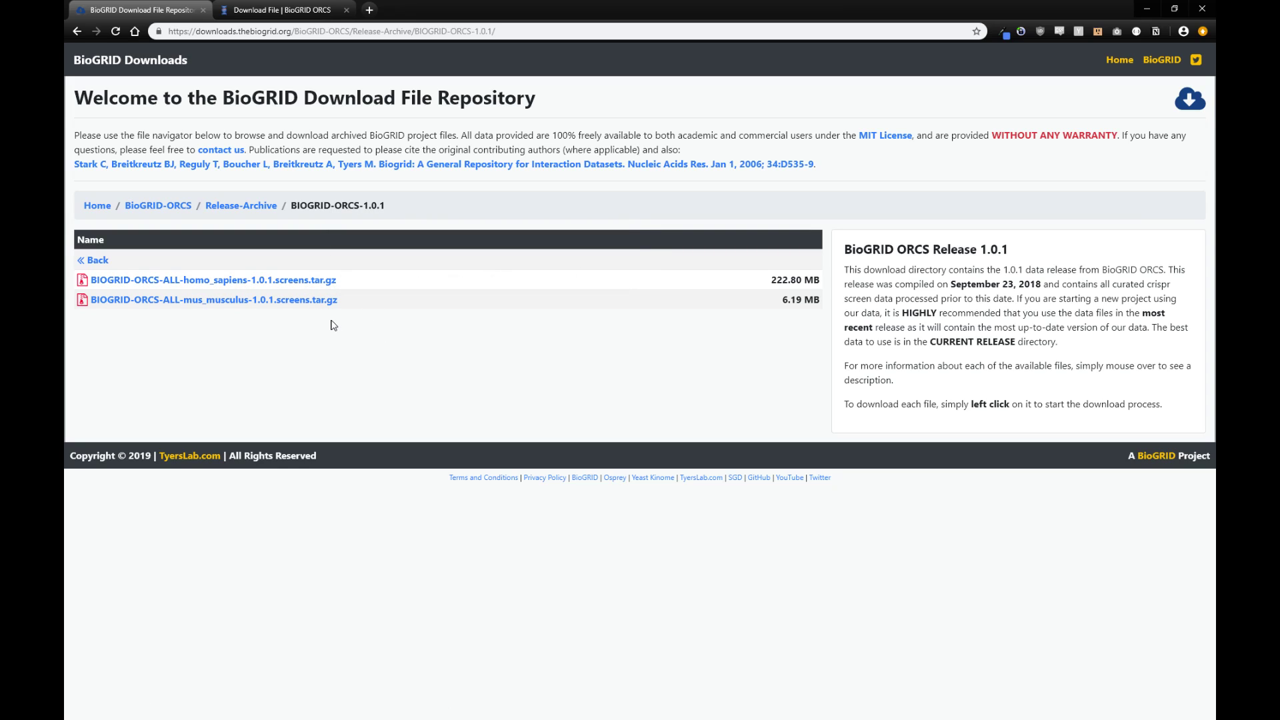
pyautogui.moveTo(364, 294)
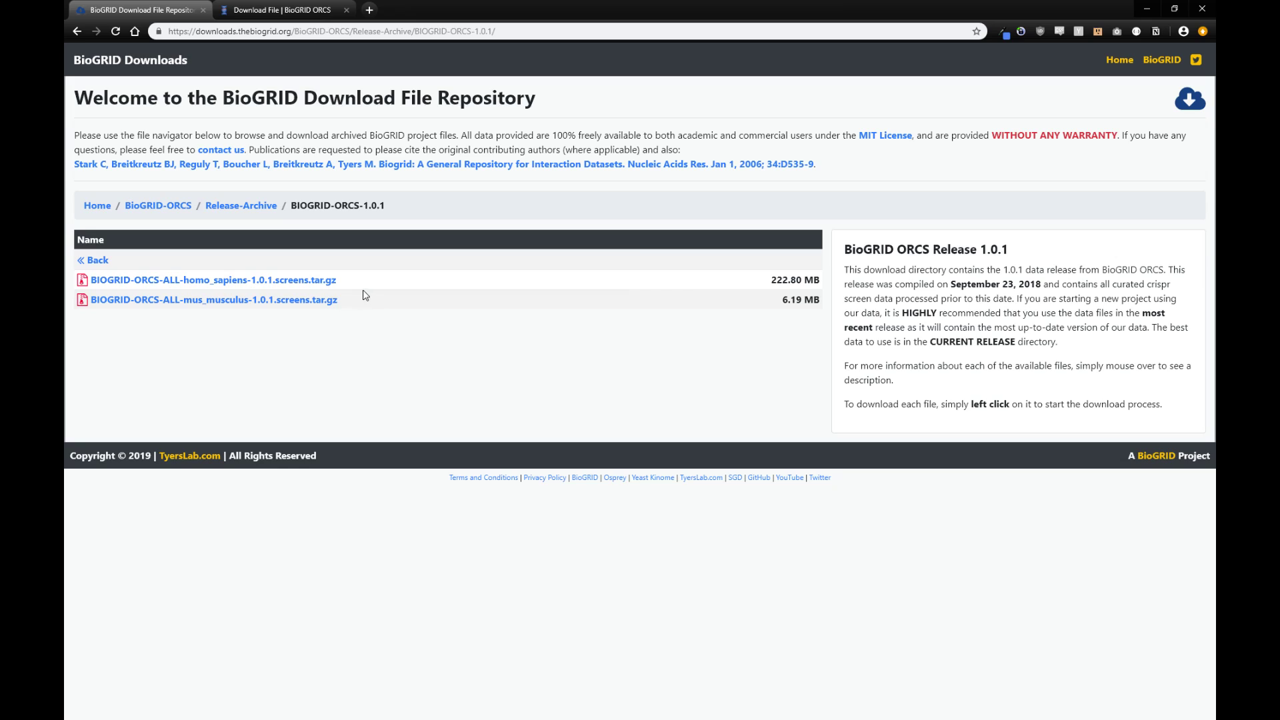
pyautogui.moveTo(242, 205)
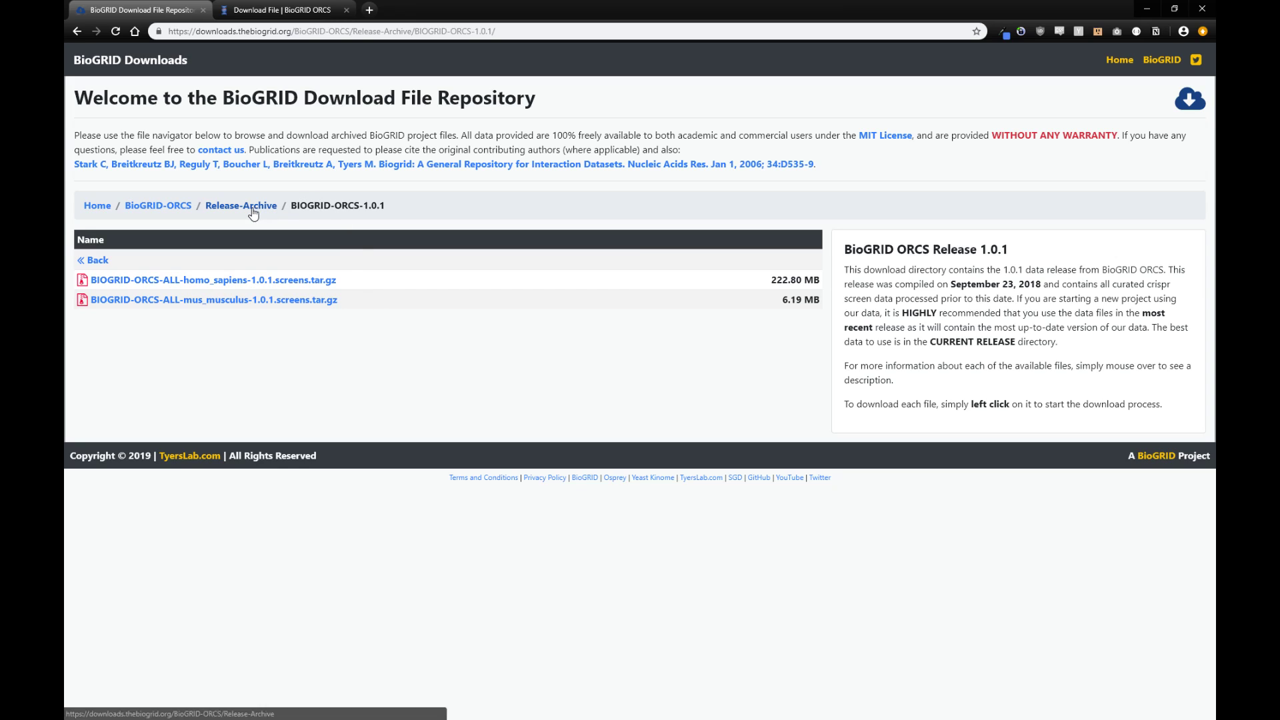
pyautogui.click(157, 205)
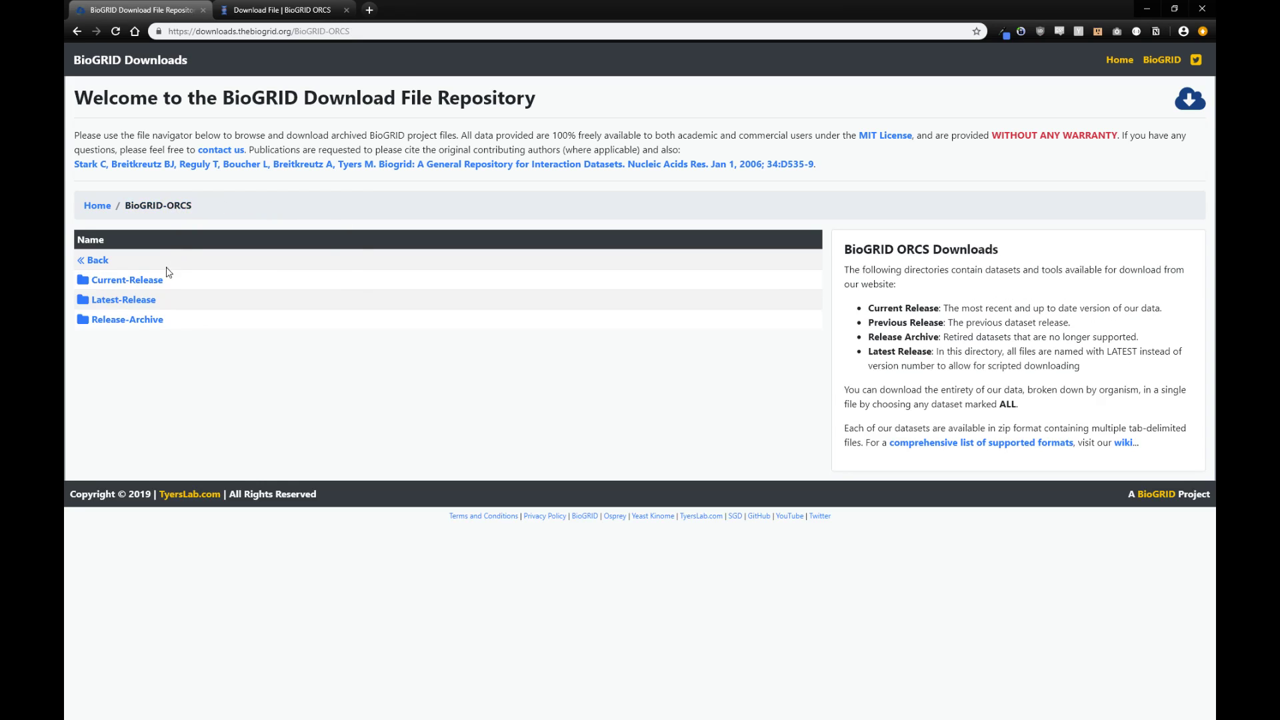
pyautogui.moveTo(128, 319)
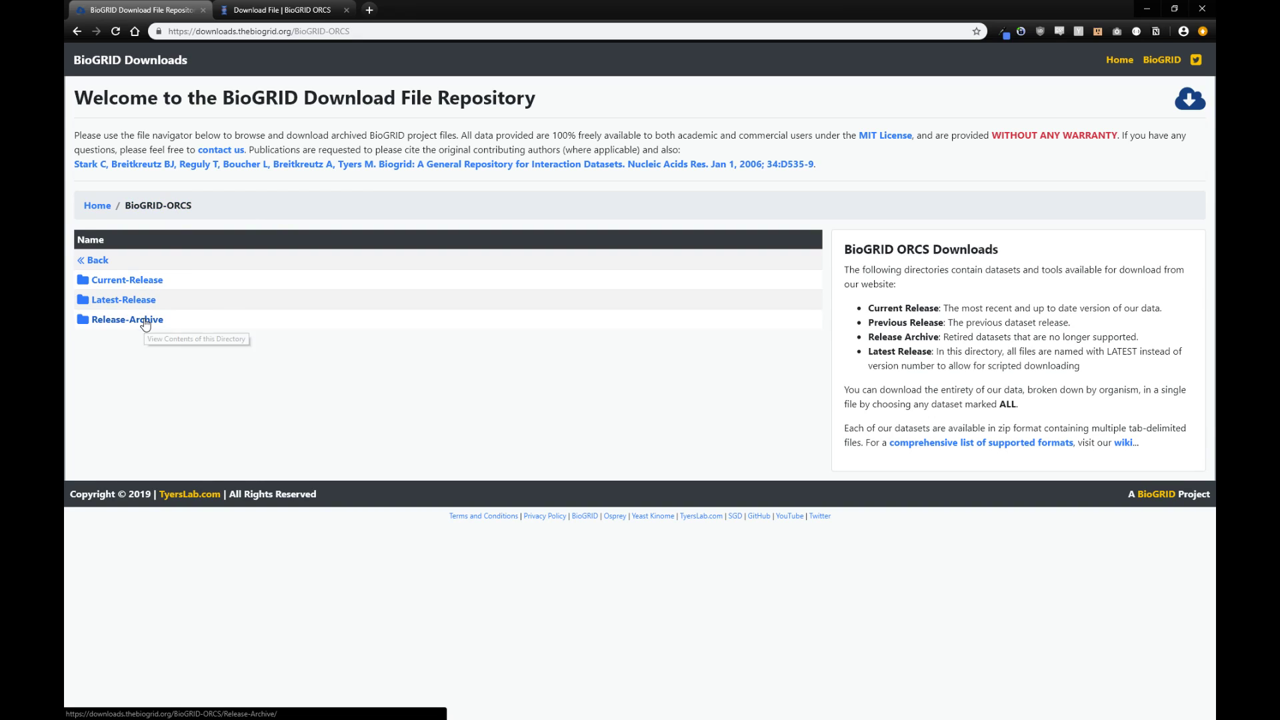
pyautogui.click(126, 319)
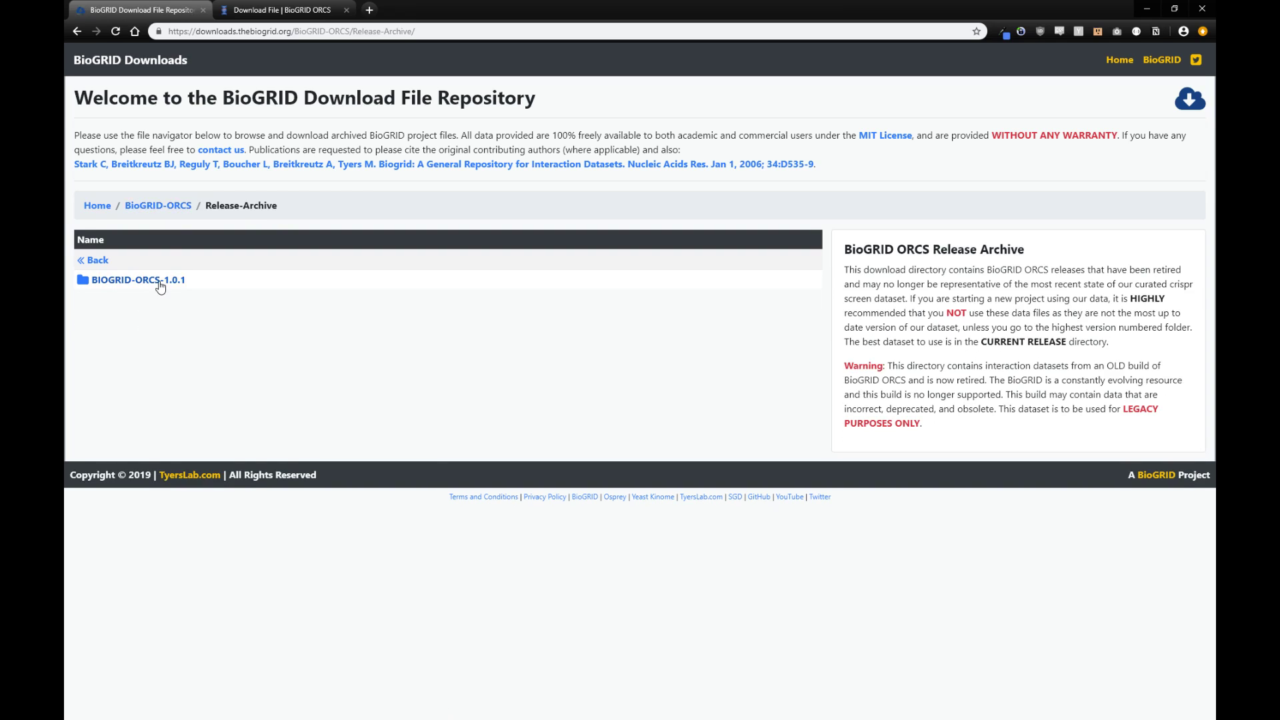
pyautogui.click(138, 278)
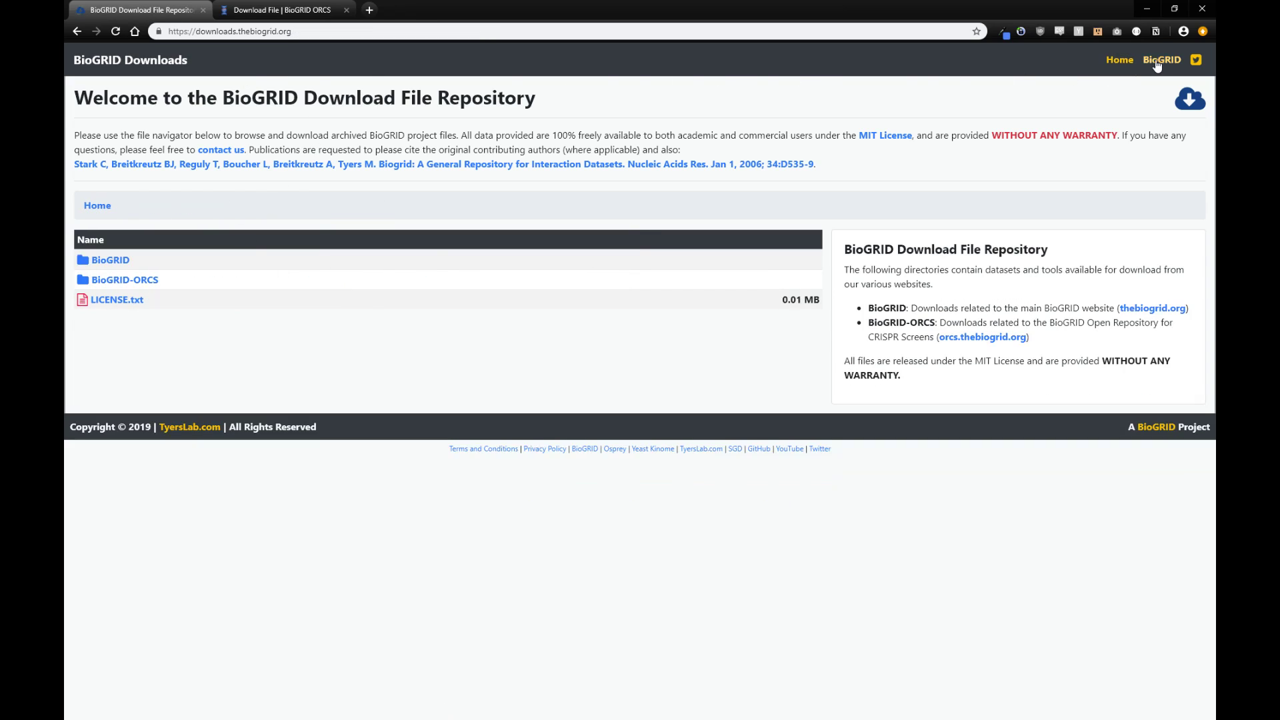
pyautogui.moveTo(165, 214)
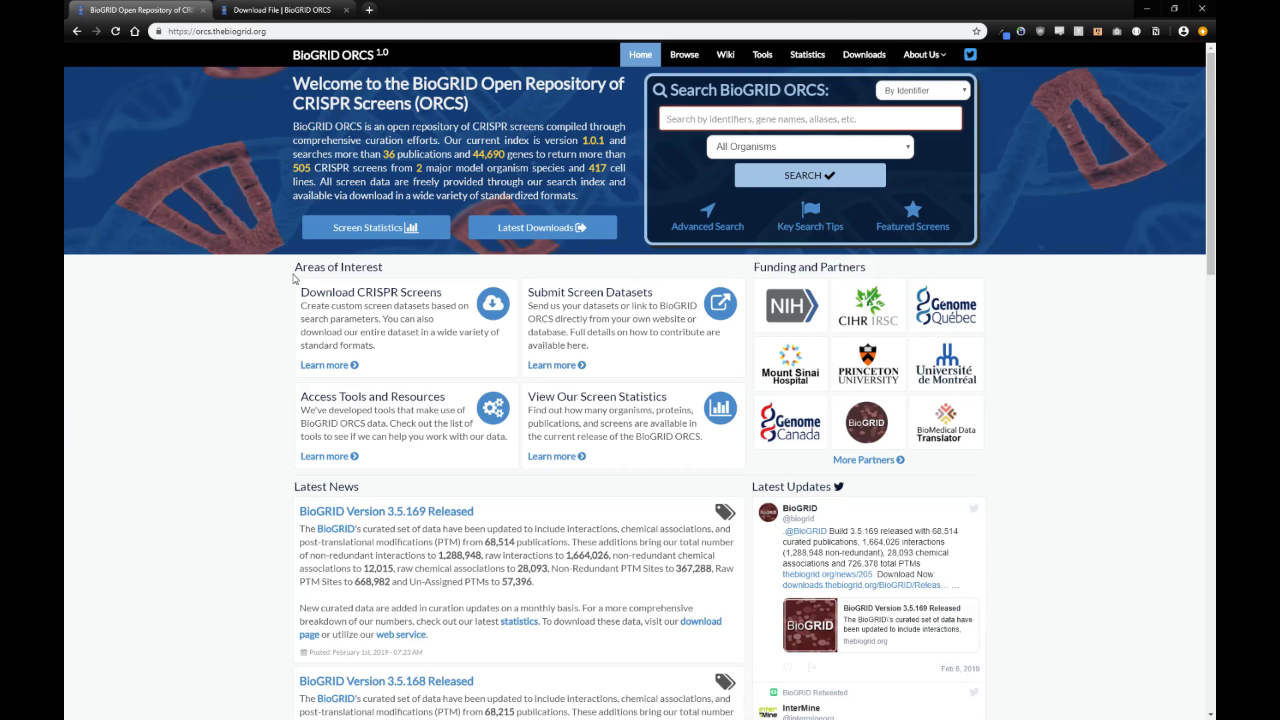
pyautogui.moveTo(923, 54)
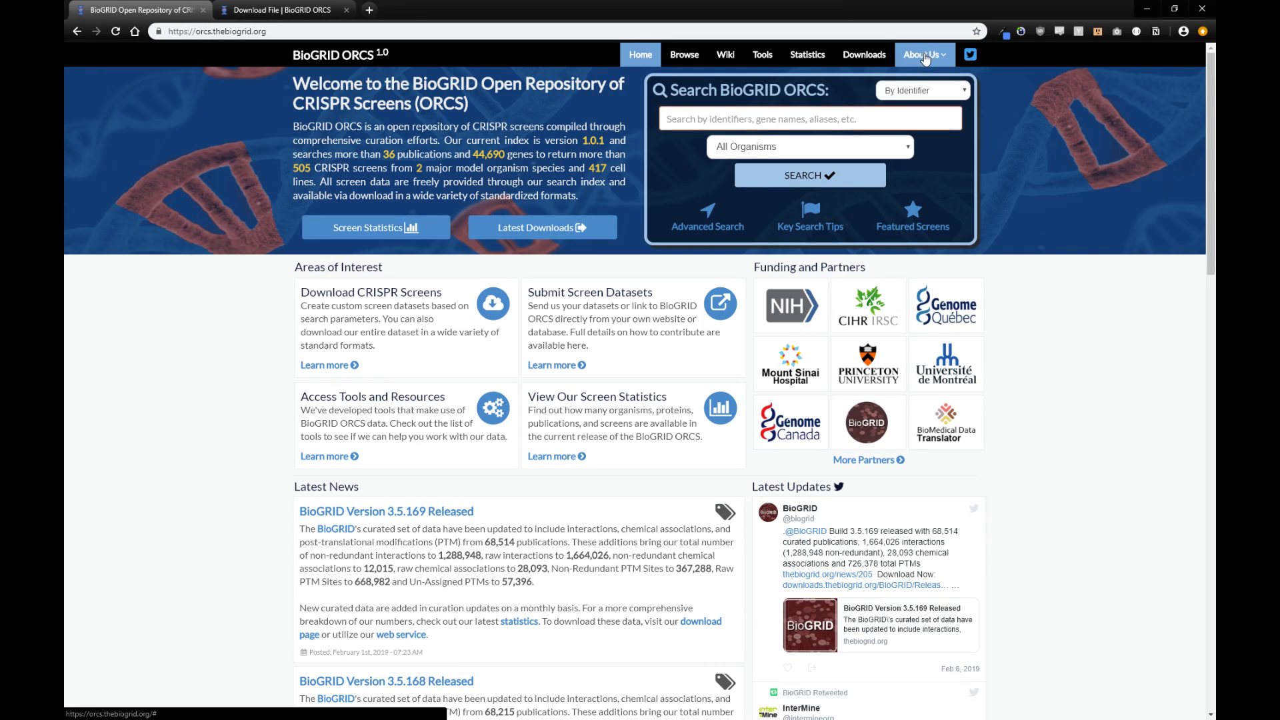
# Step: View the About BioGRID ORCS page with its description, contact information and team list
pyautogui.click(921, 53)
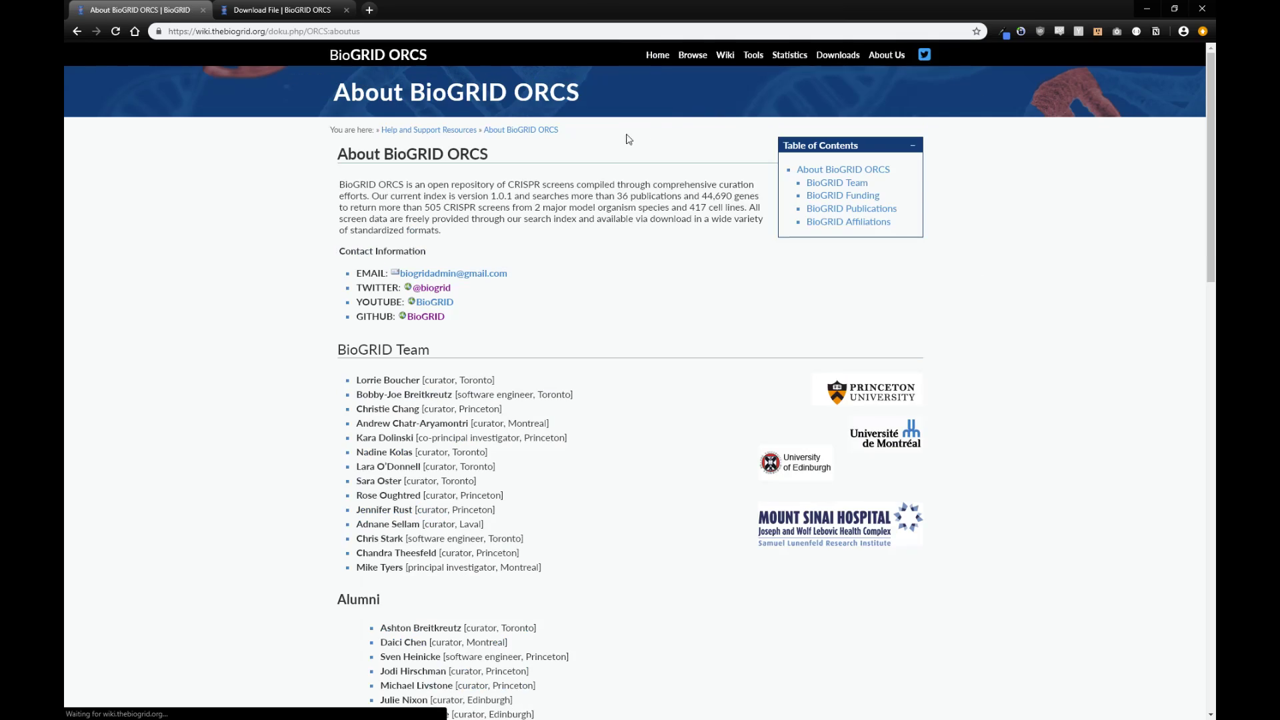
pyautogui.scroll(-3)
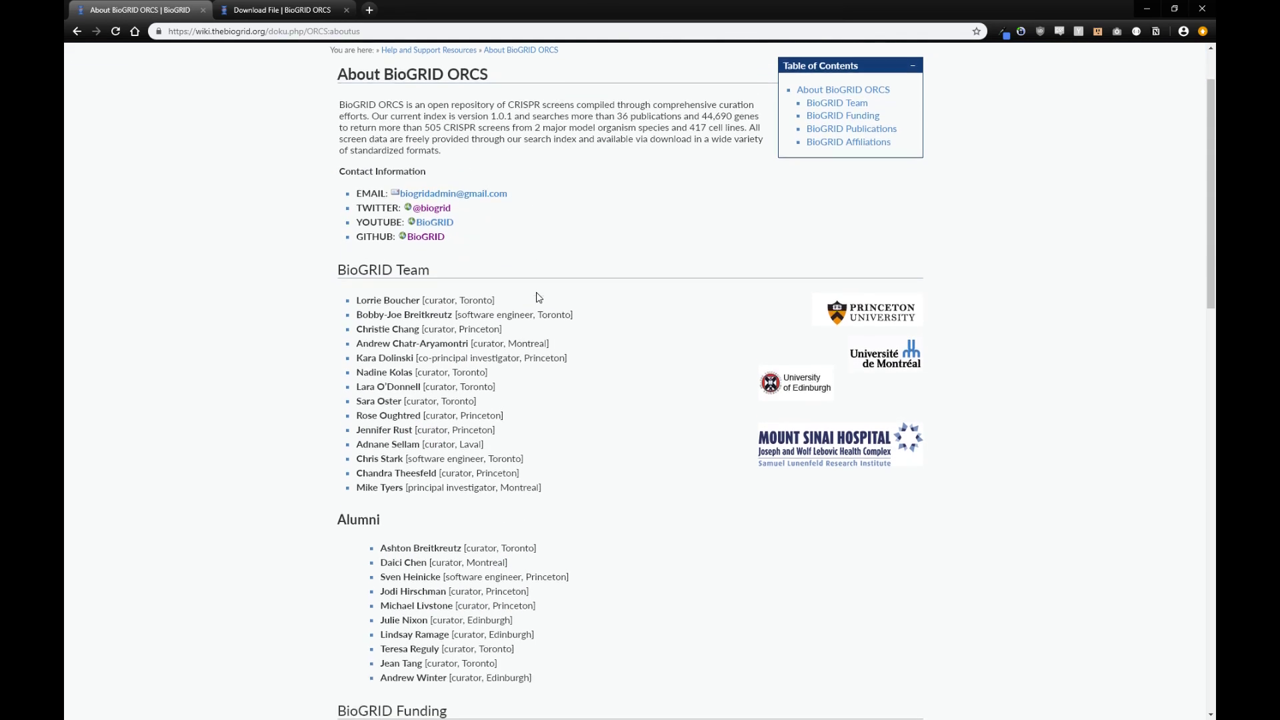
pyautogui.scroll(3)
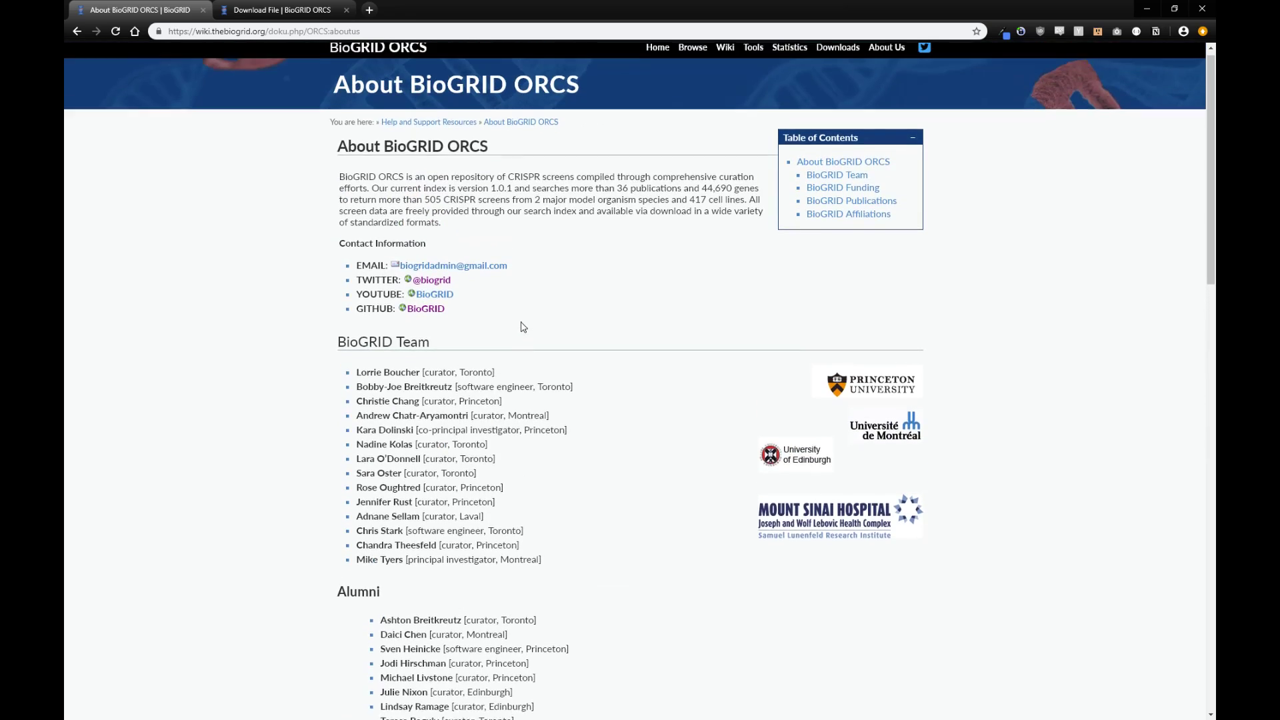
pyautogui.scroll(3)
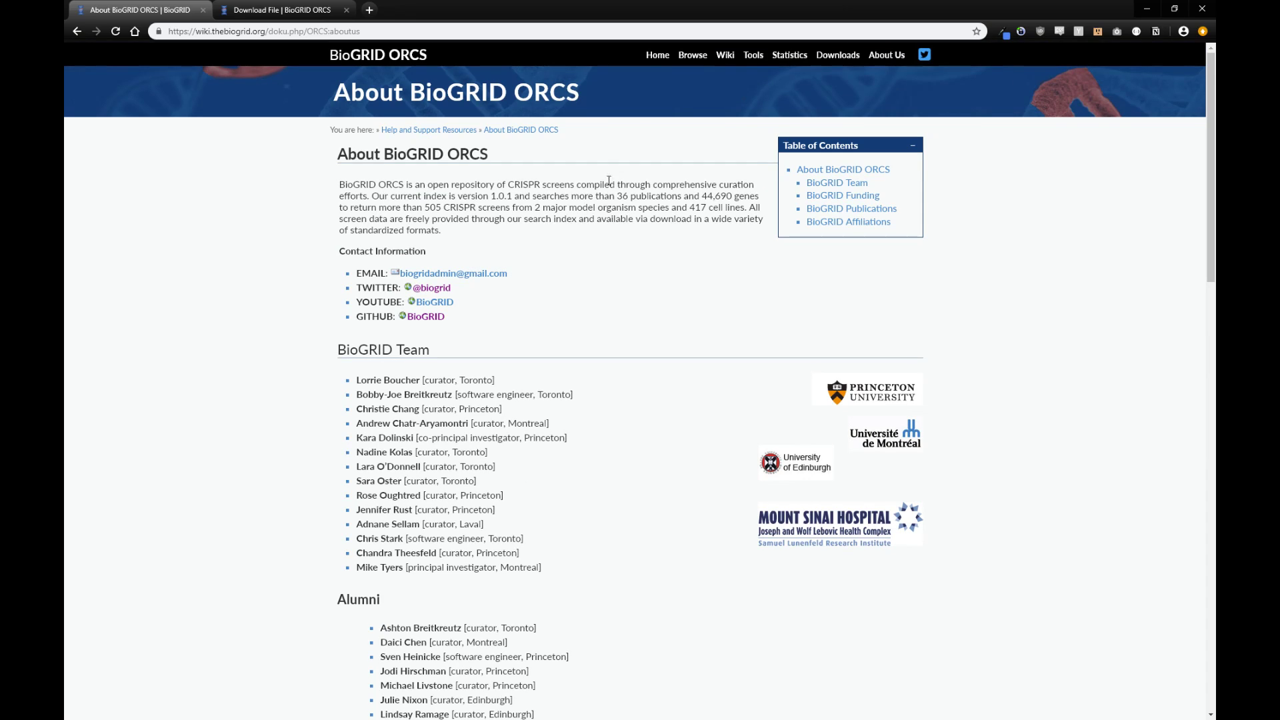
pyautogui.moveTo(657, 55)
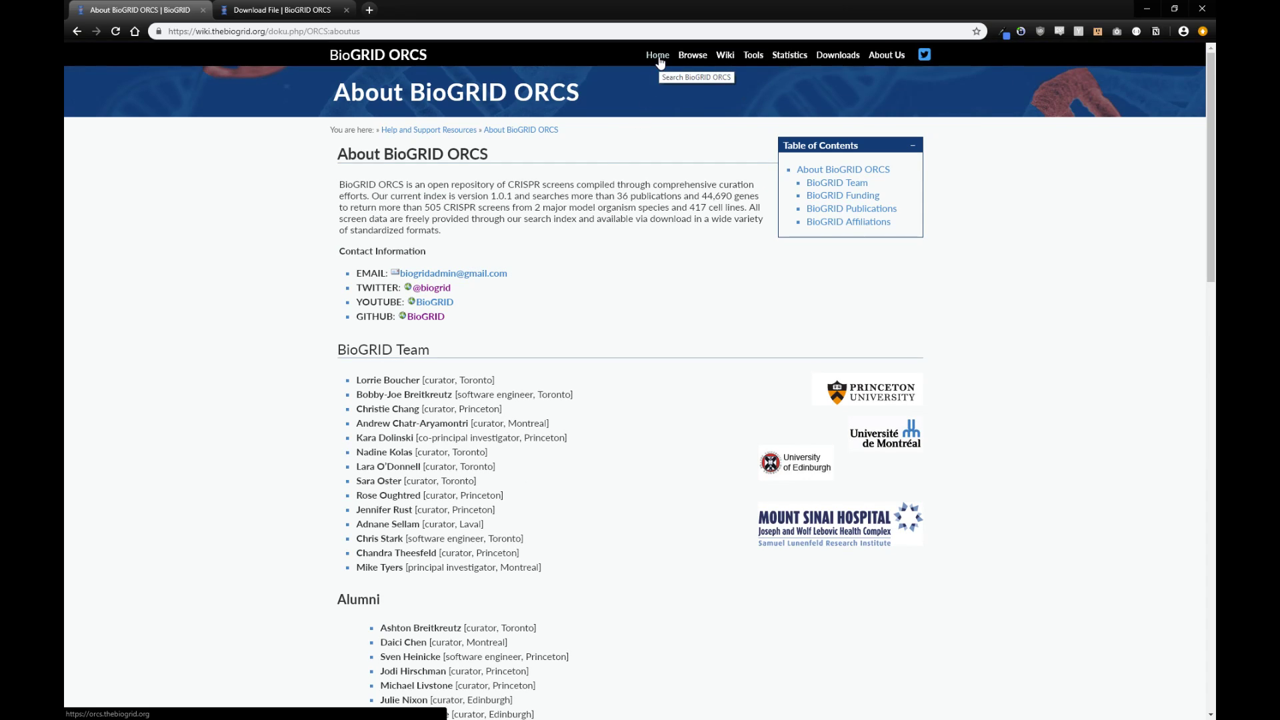